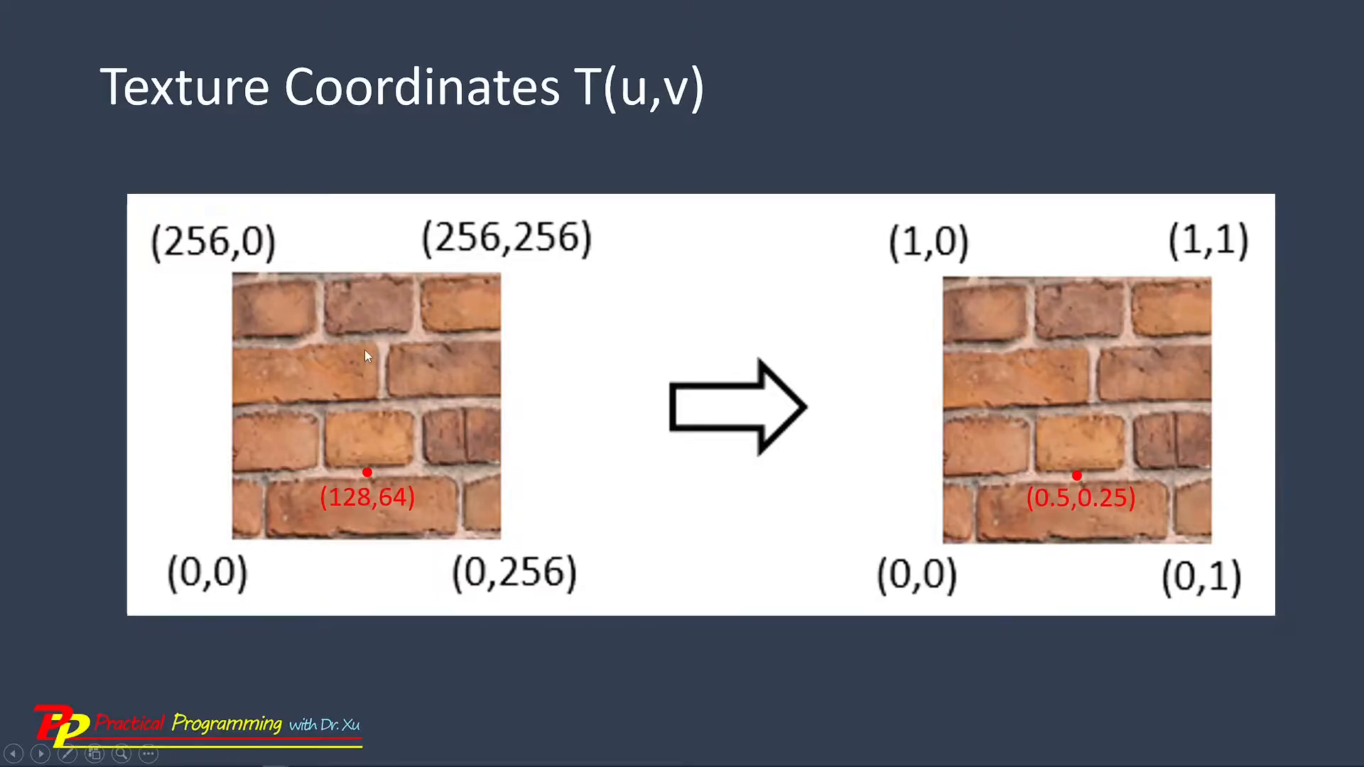
mouse_move(1027, 350)
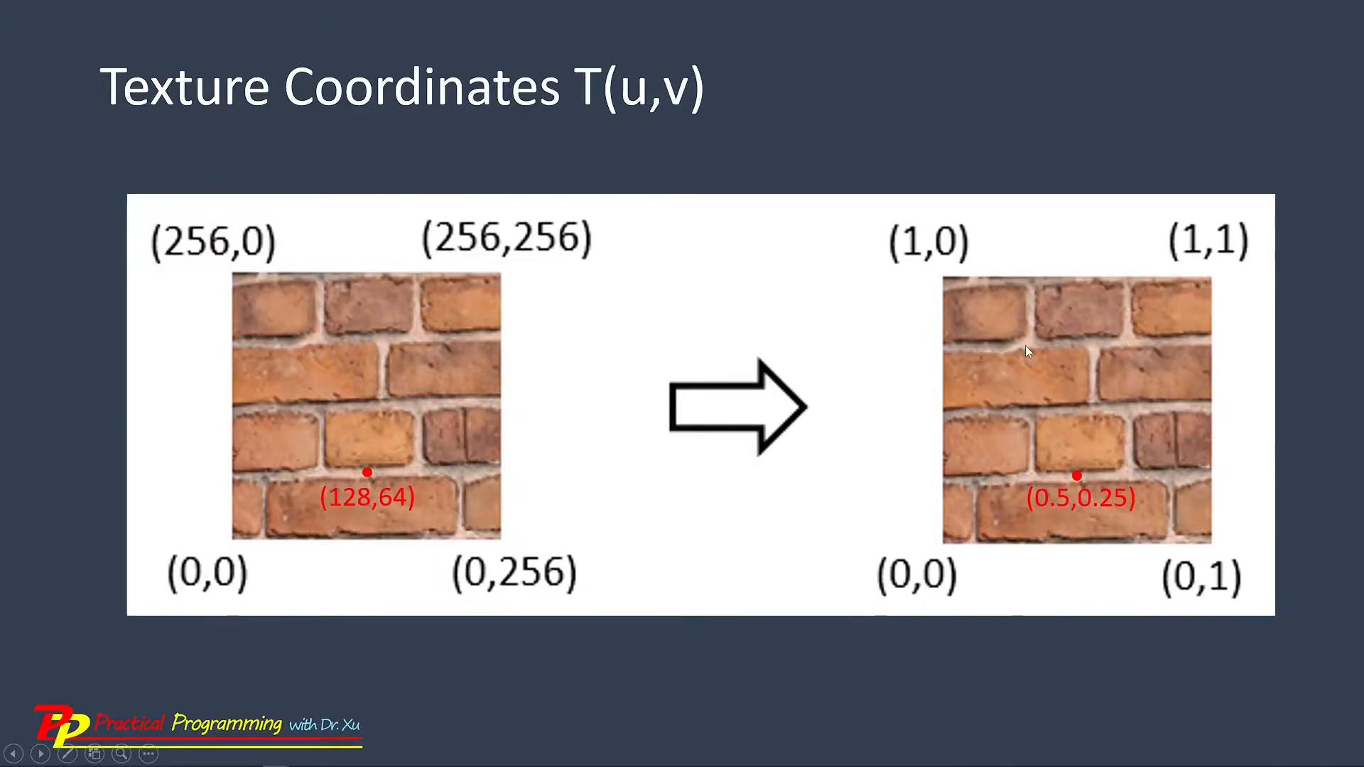
mouse_move(270, 283)
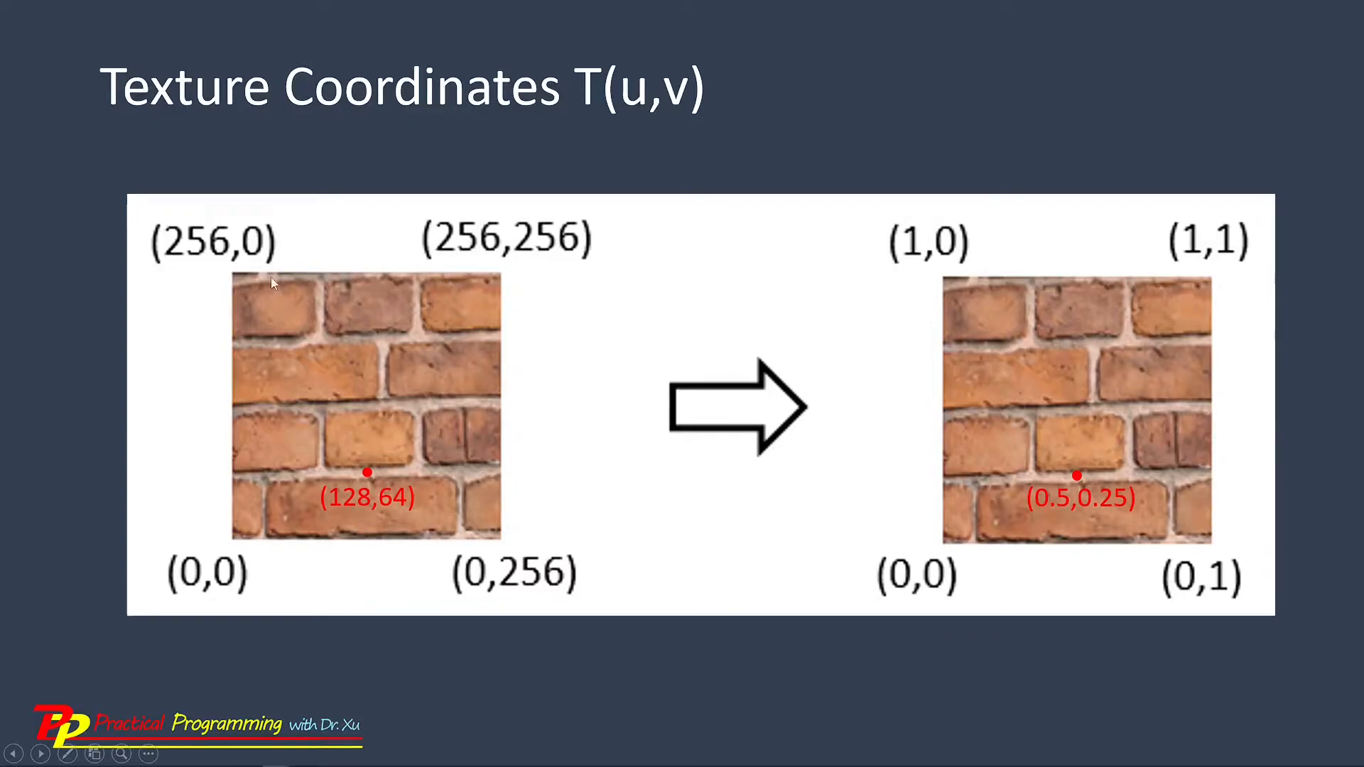
mouse_move(233, 306)
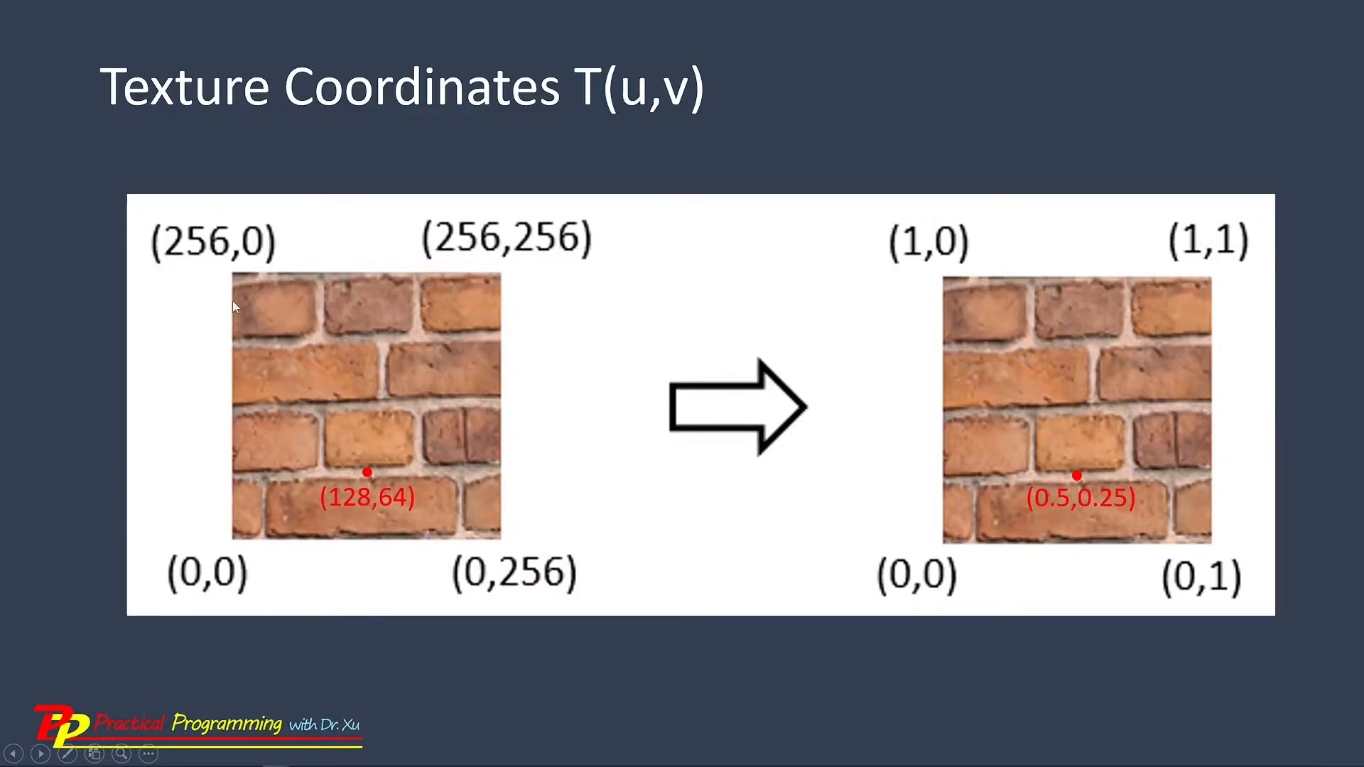
mouse_move(315, 313)
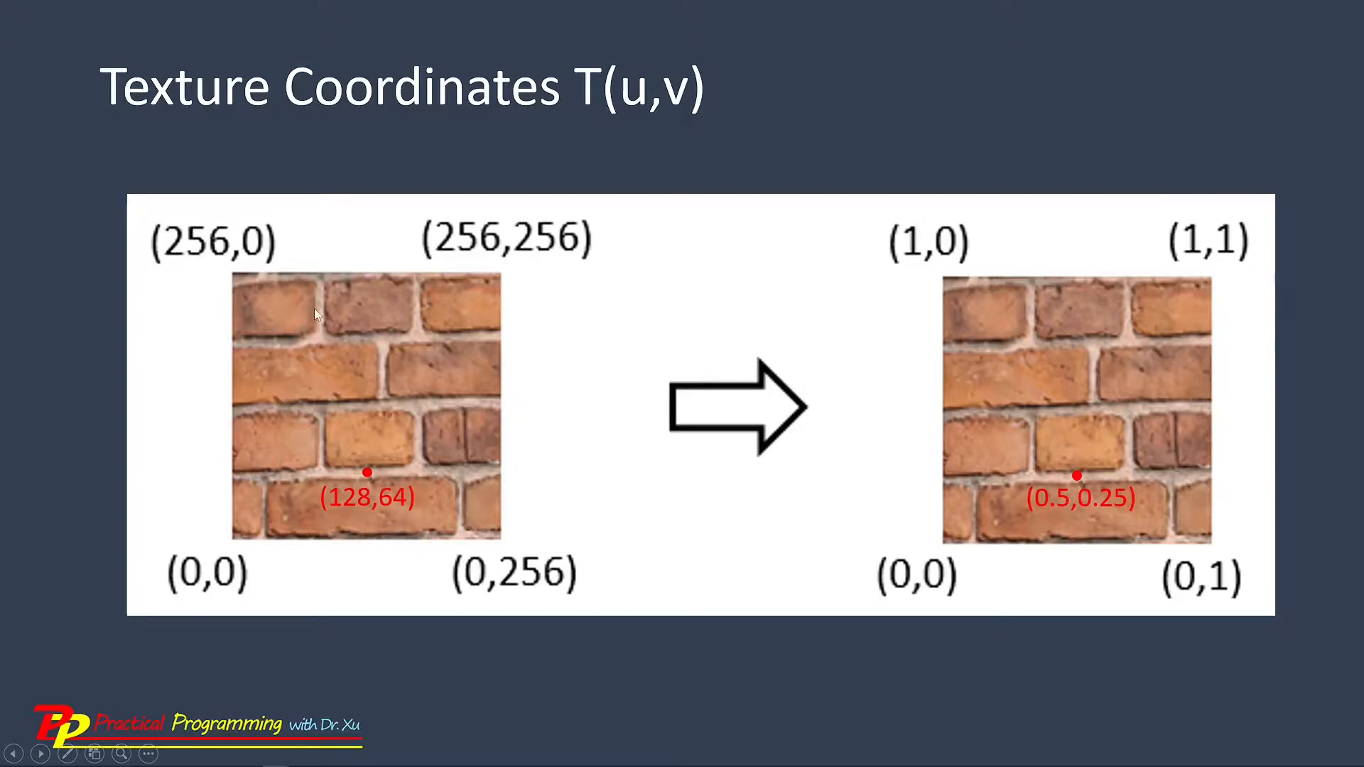
mouse_move(329, 326)
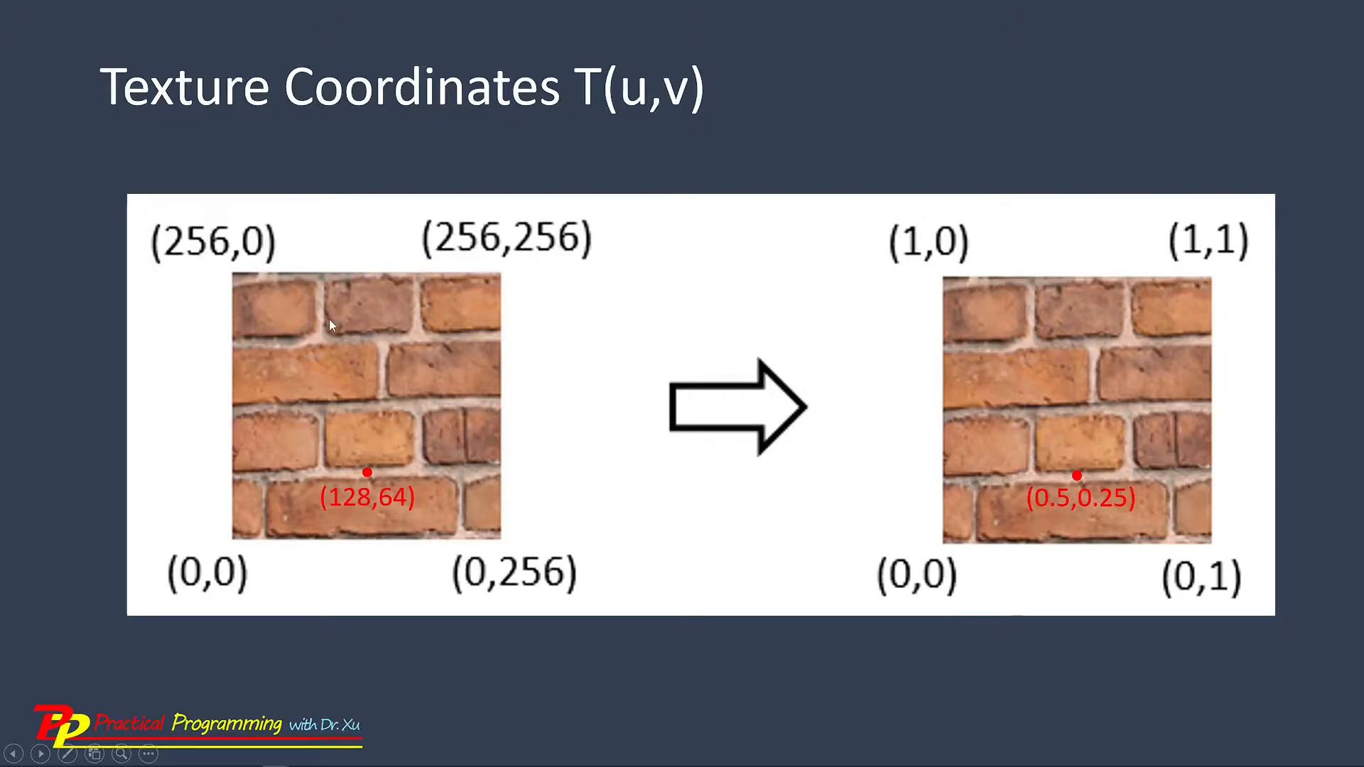
mouse_move(1063, 345)
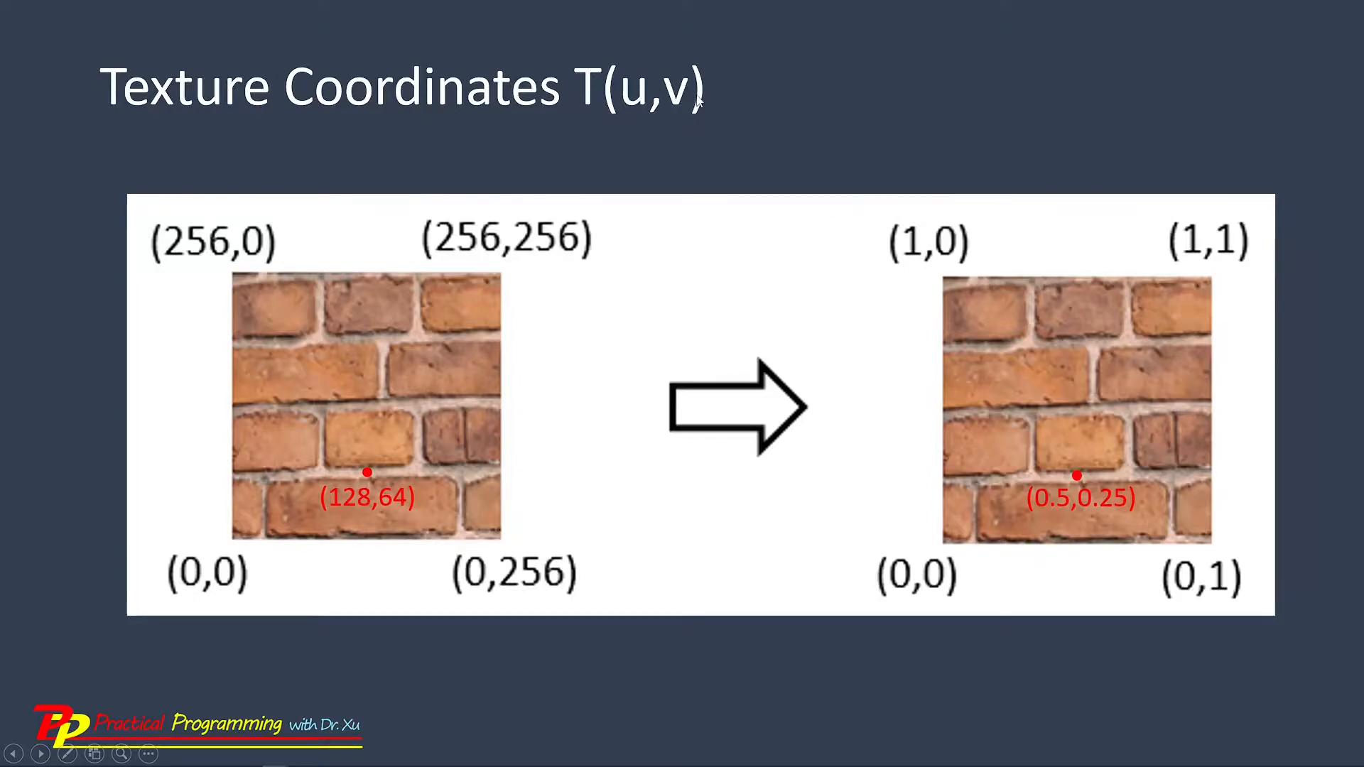
mouse_move(925, 418)
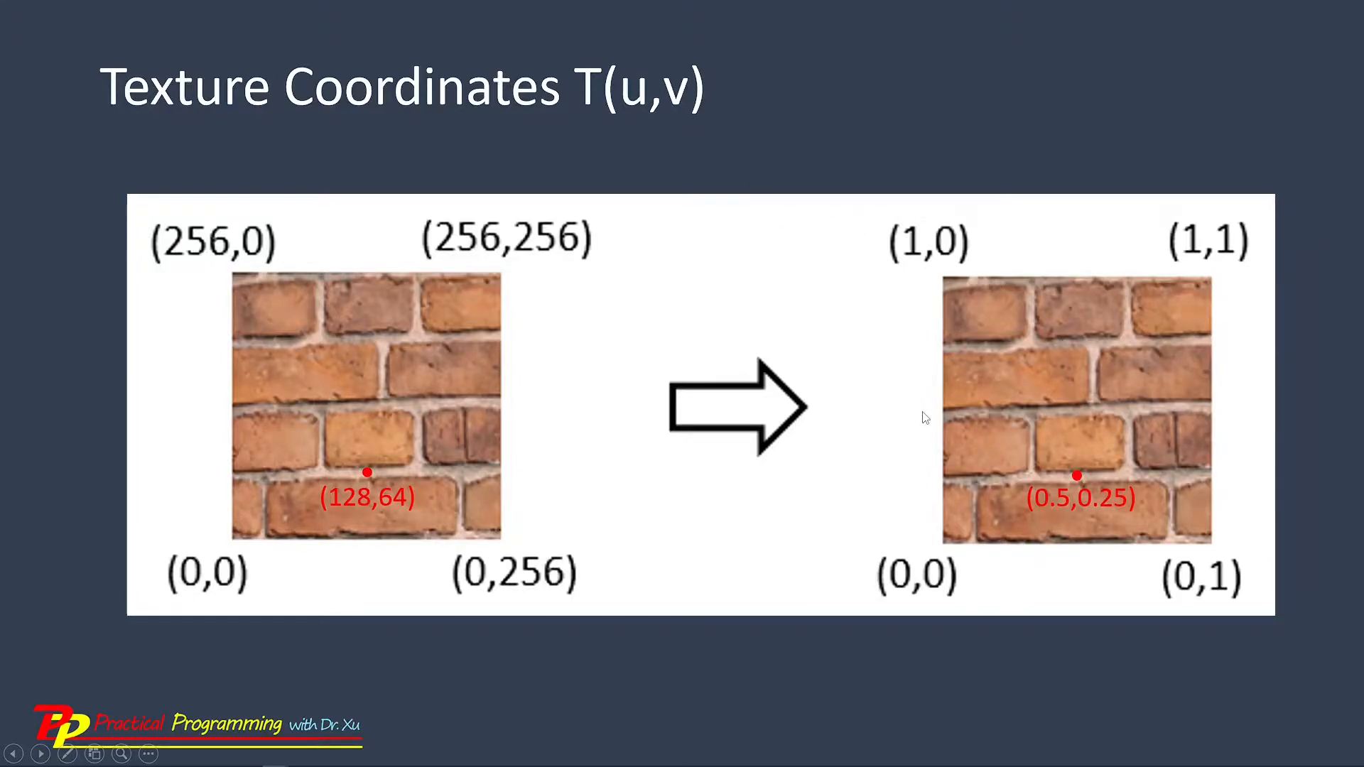
mouse_move(944, 574)
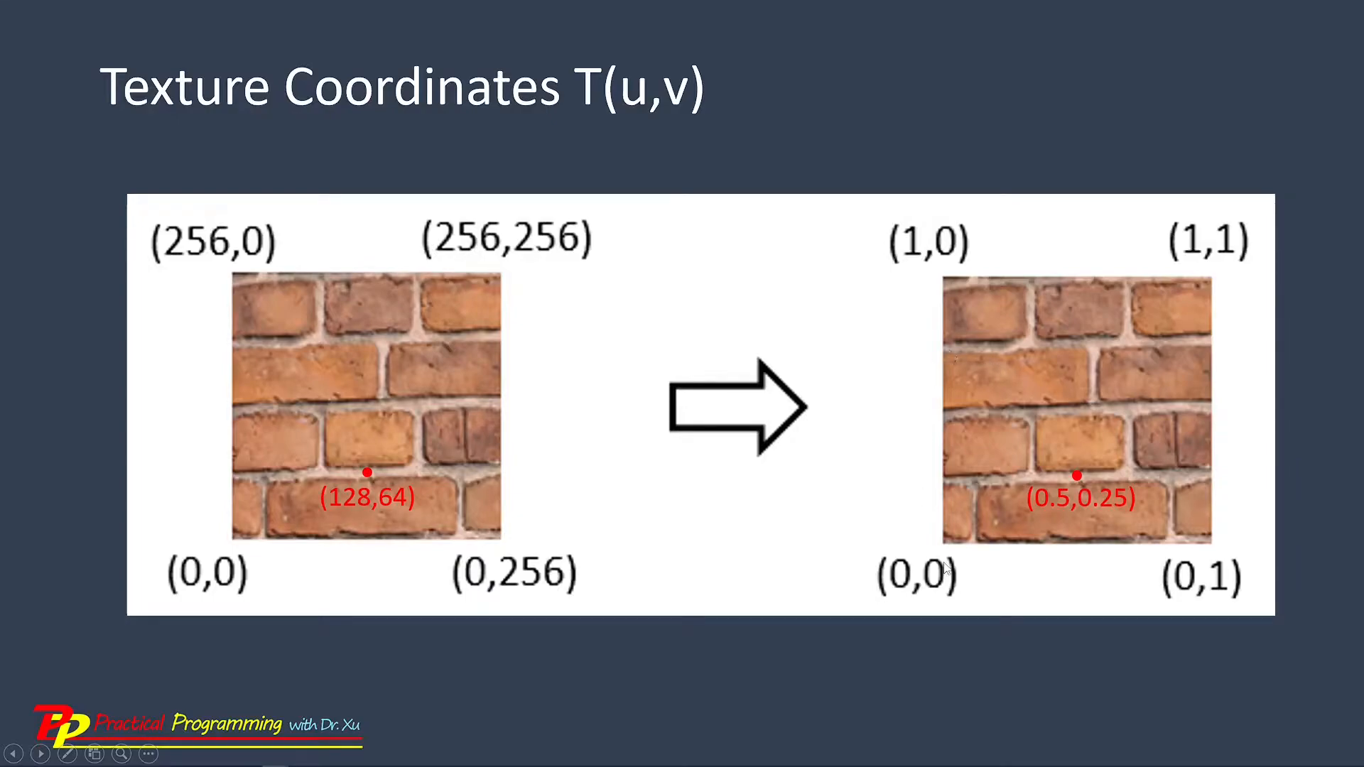
mouse_move(1242, 275)
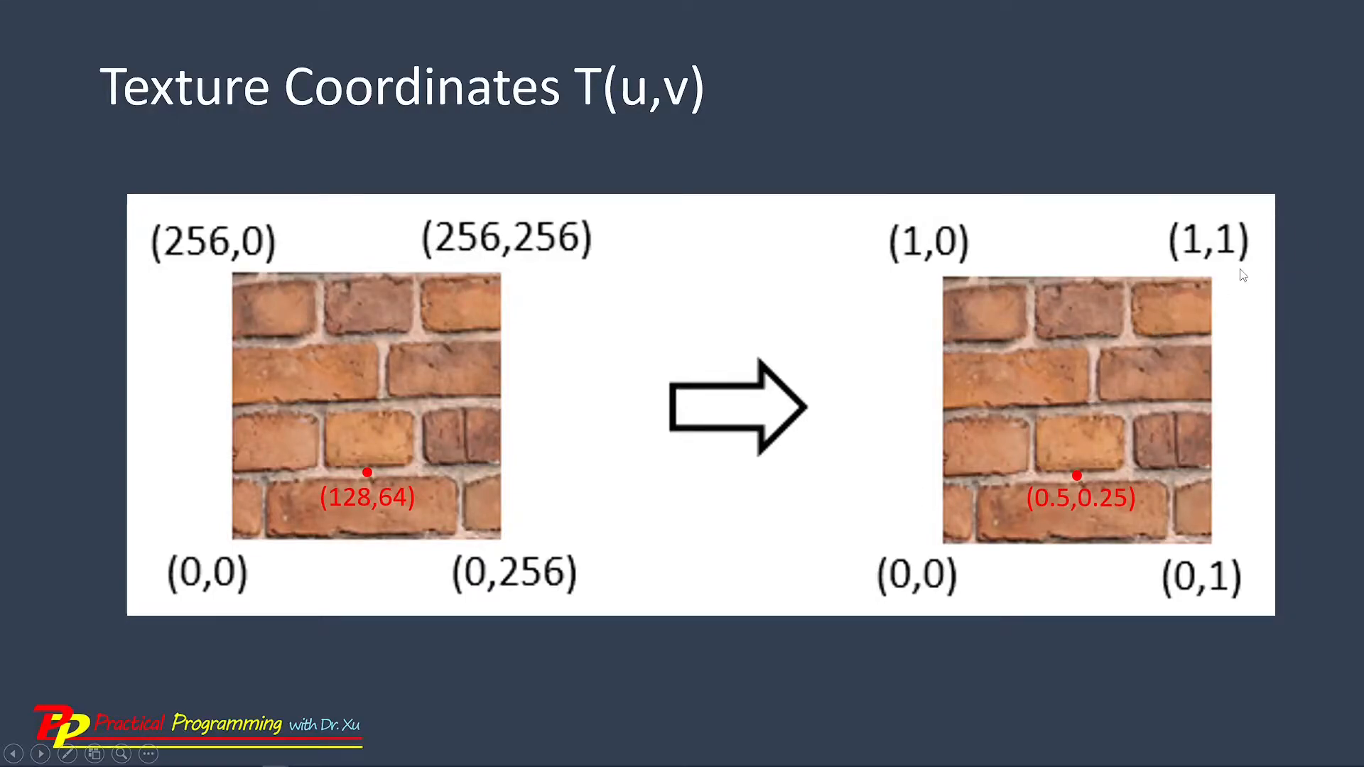
mouse_move(546, 378)
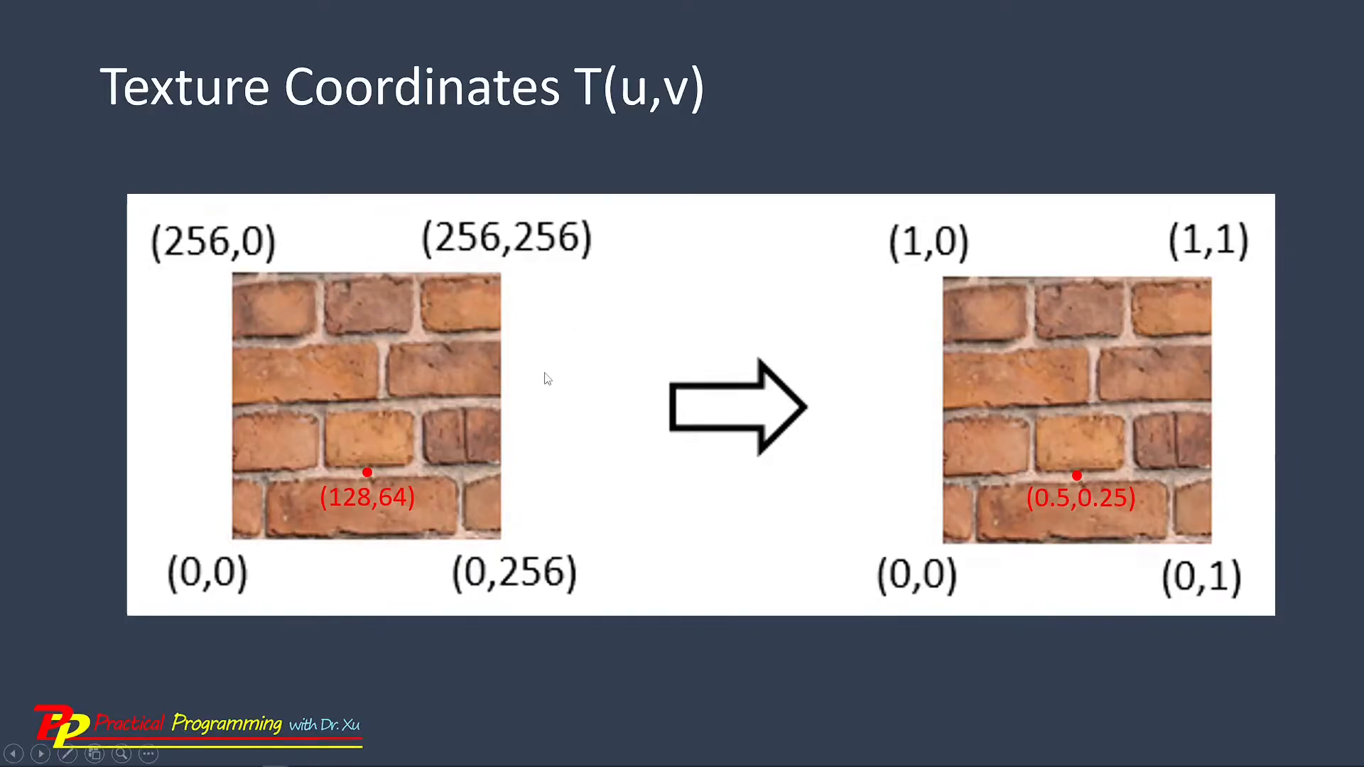
mouse_move(337, 364)
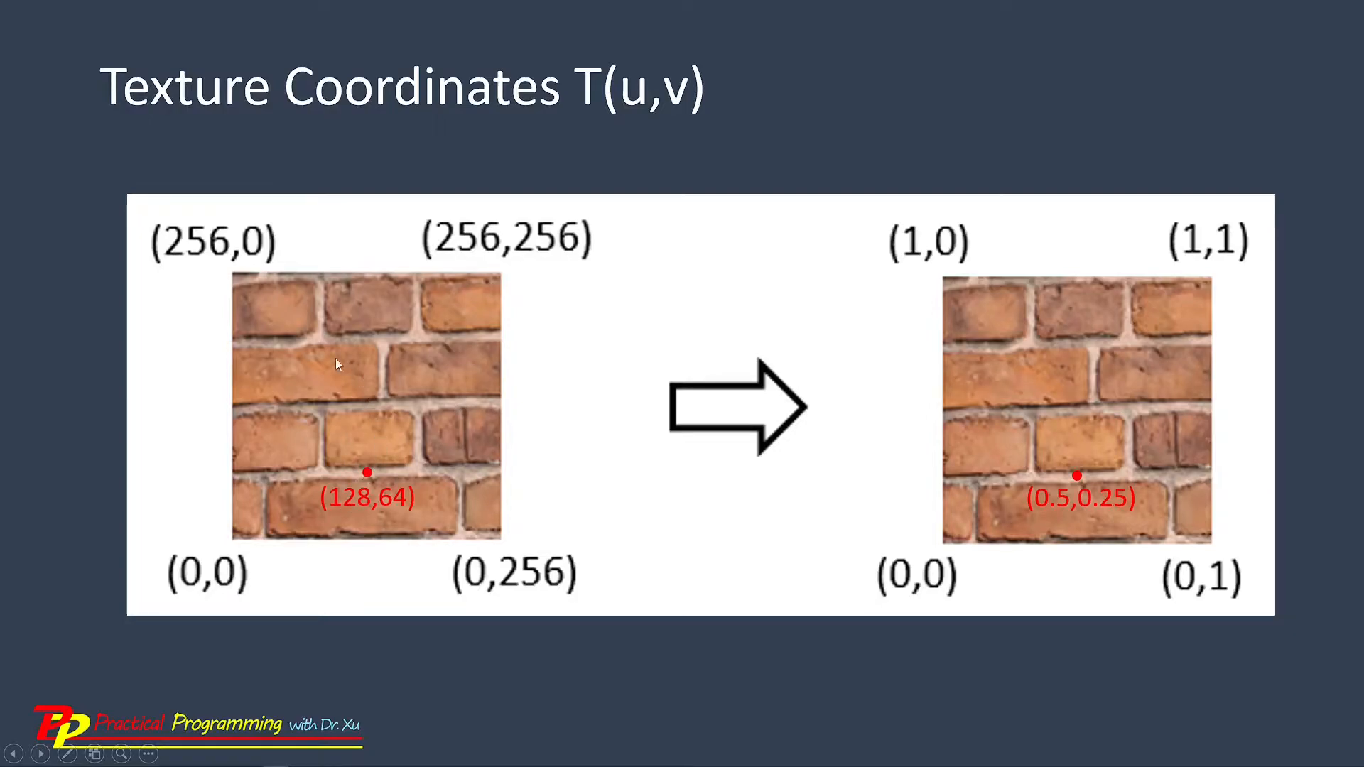
mouse_move(339, 511)
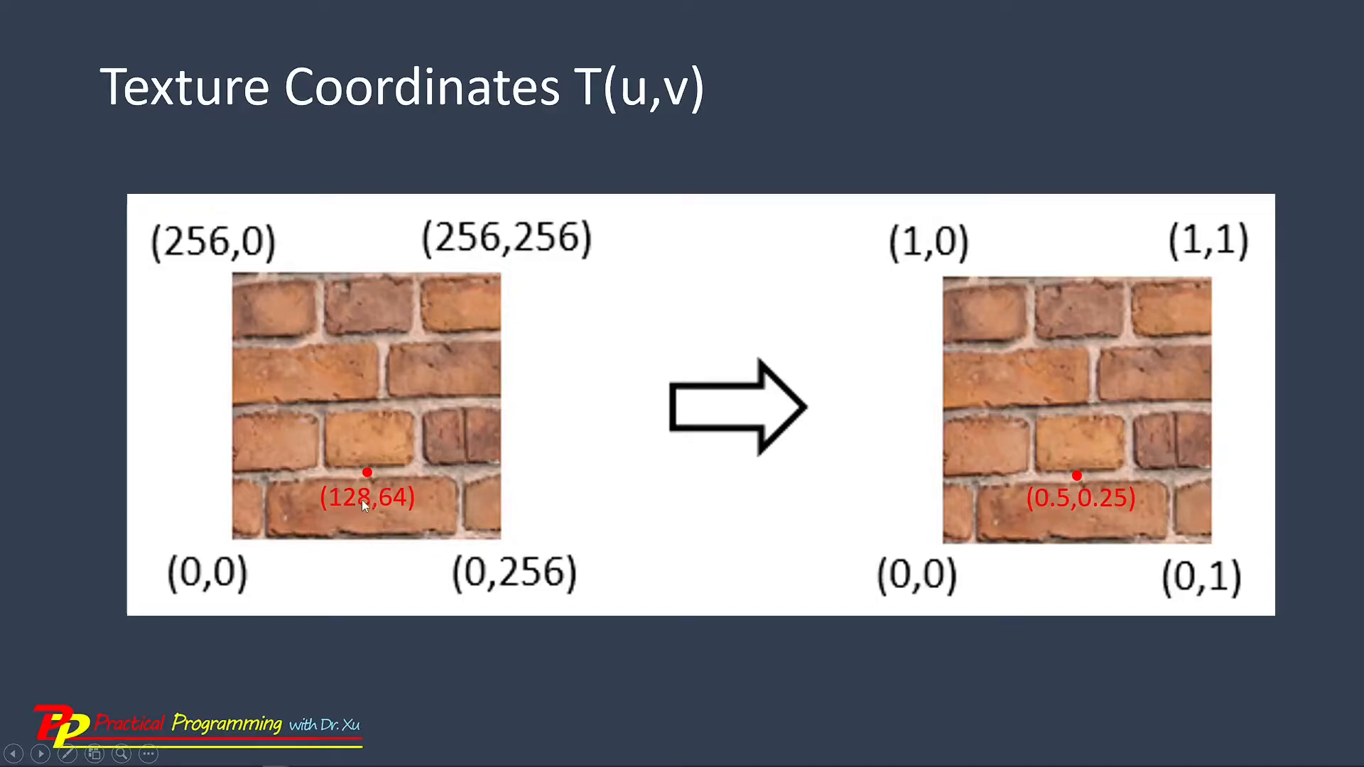
mouse_move(413, 460)
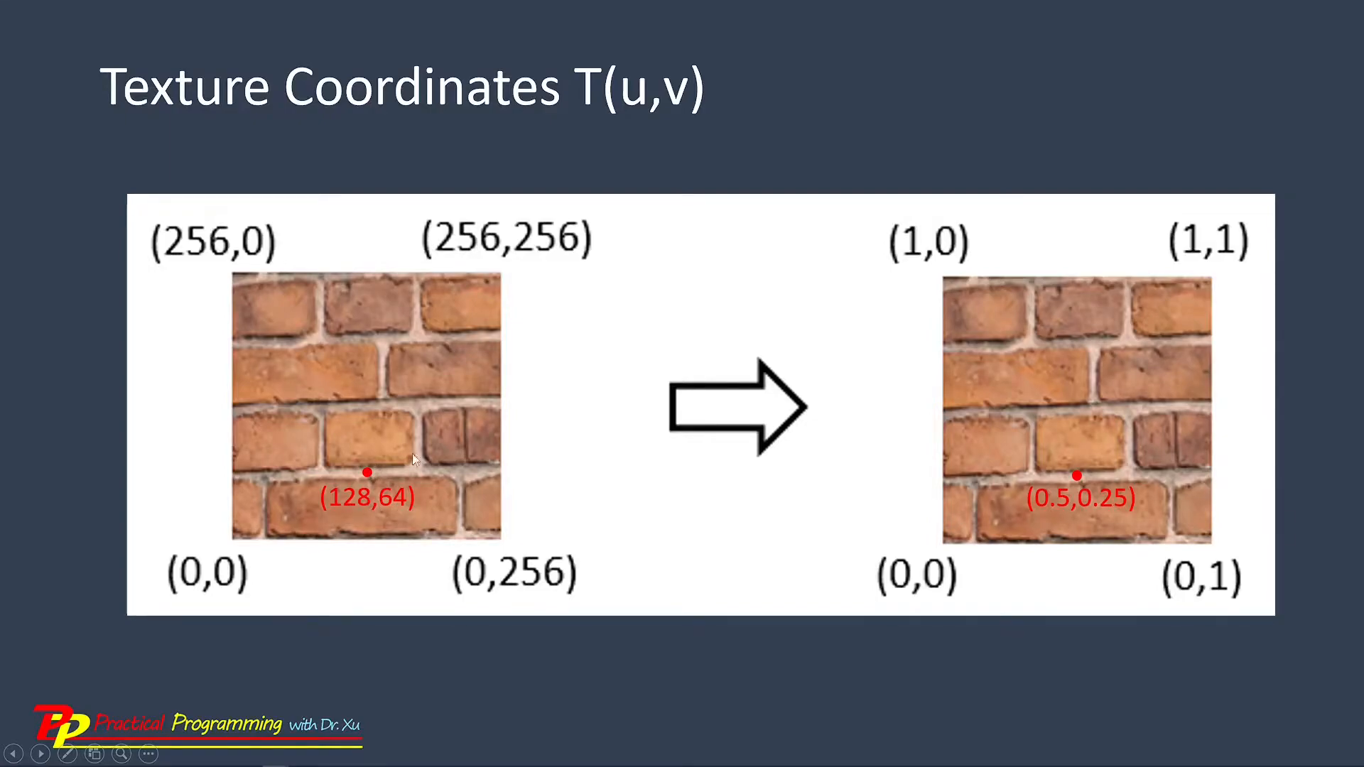
mouse_move(1110, 531)
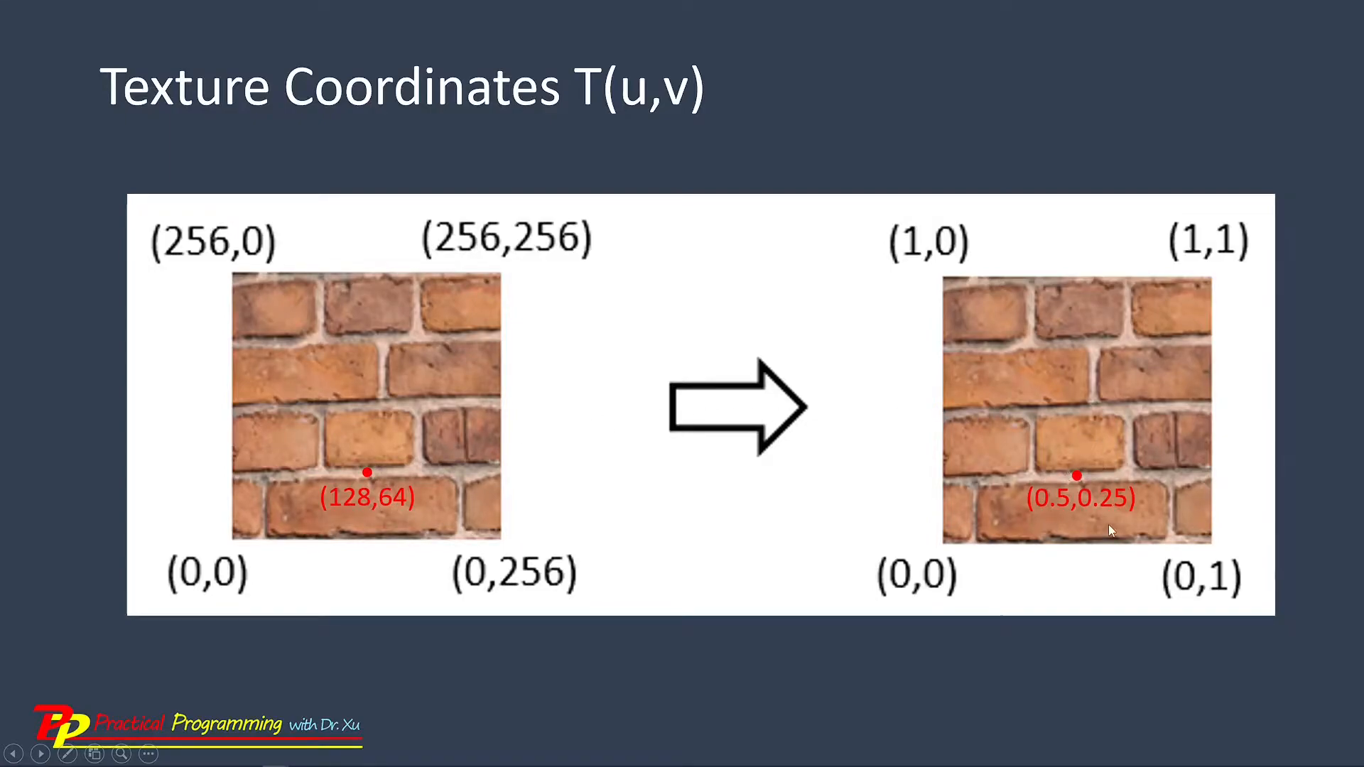
mouse_move(1089, 518)
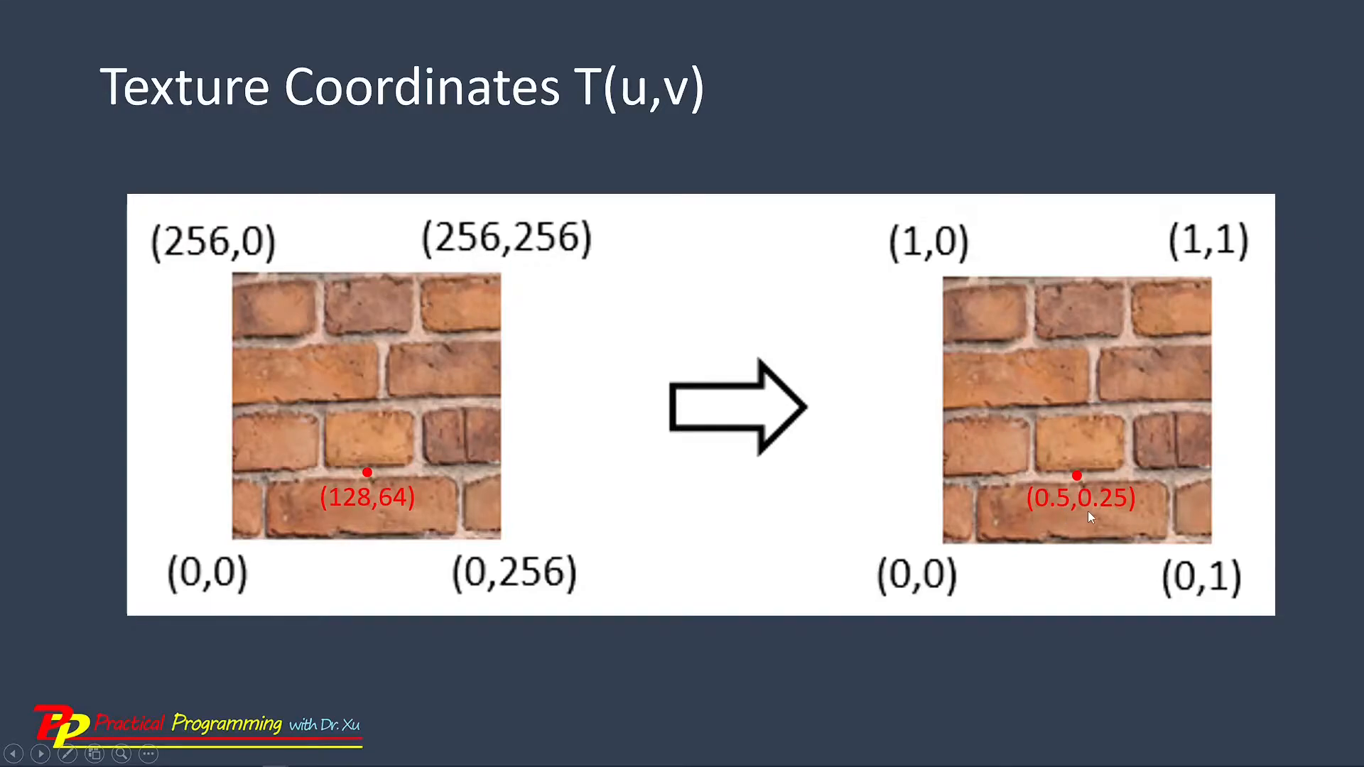
mouse_move(1009, 333)
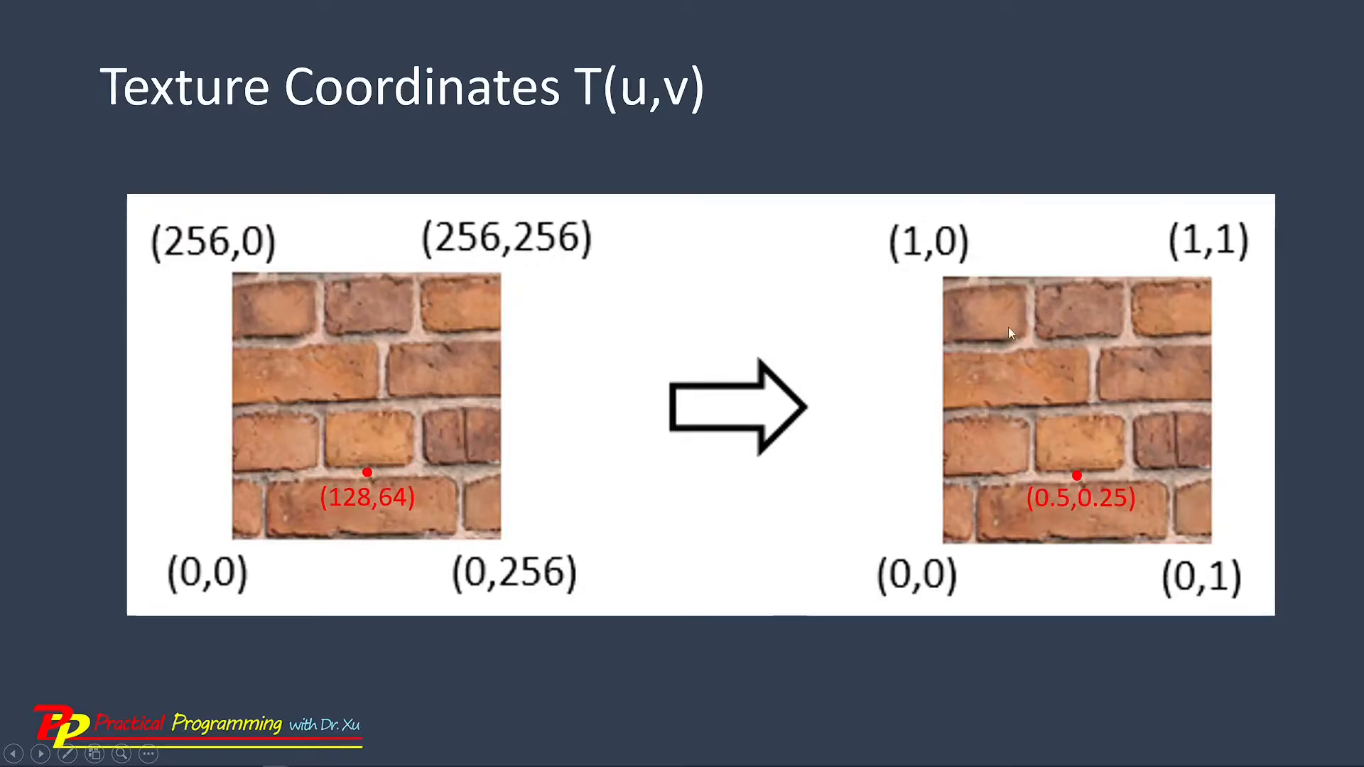
mouse_move(1147, 459)
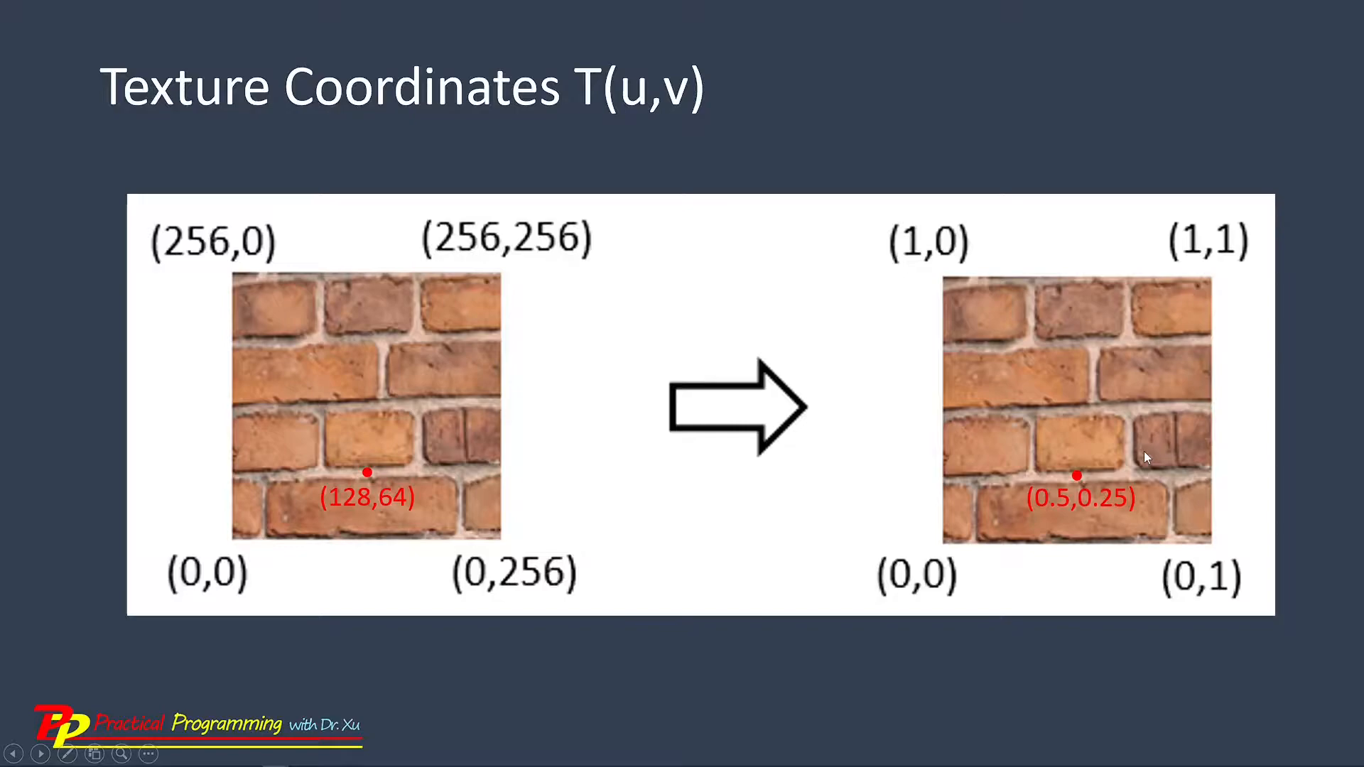
mouse_move(326, 421)
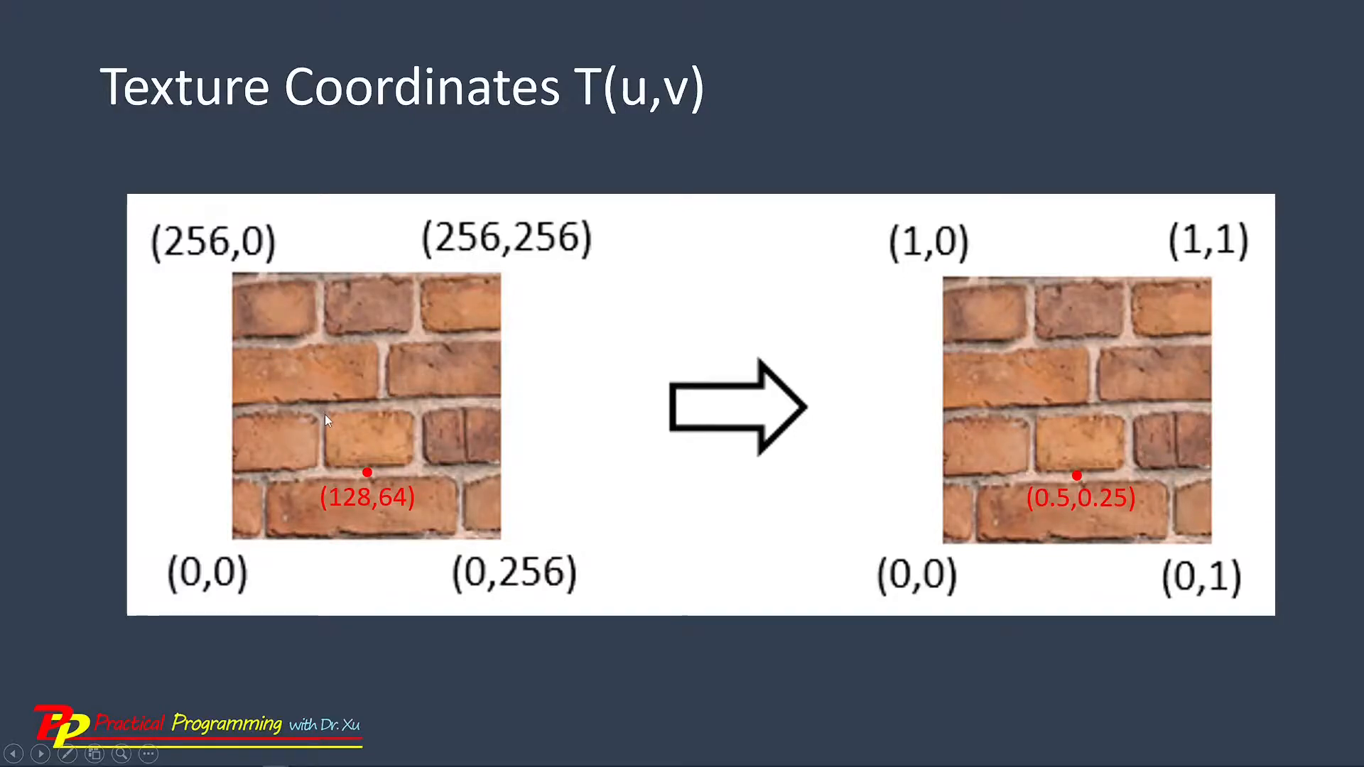
mouse_move(465, 433)
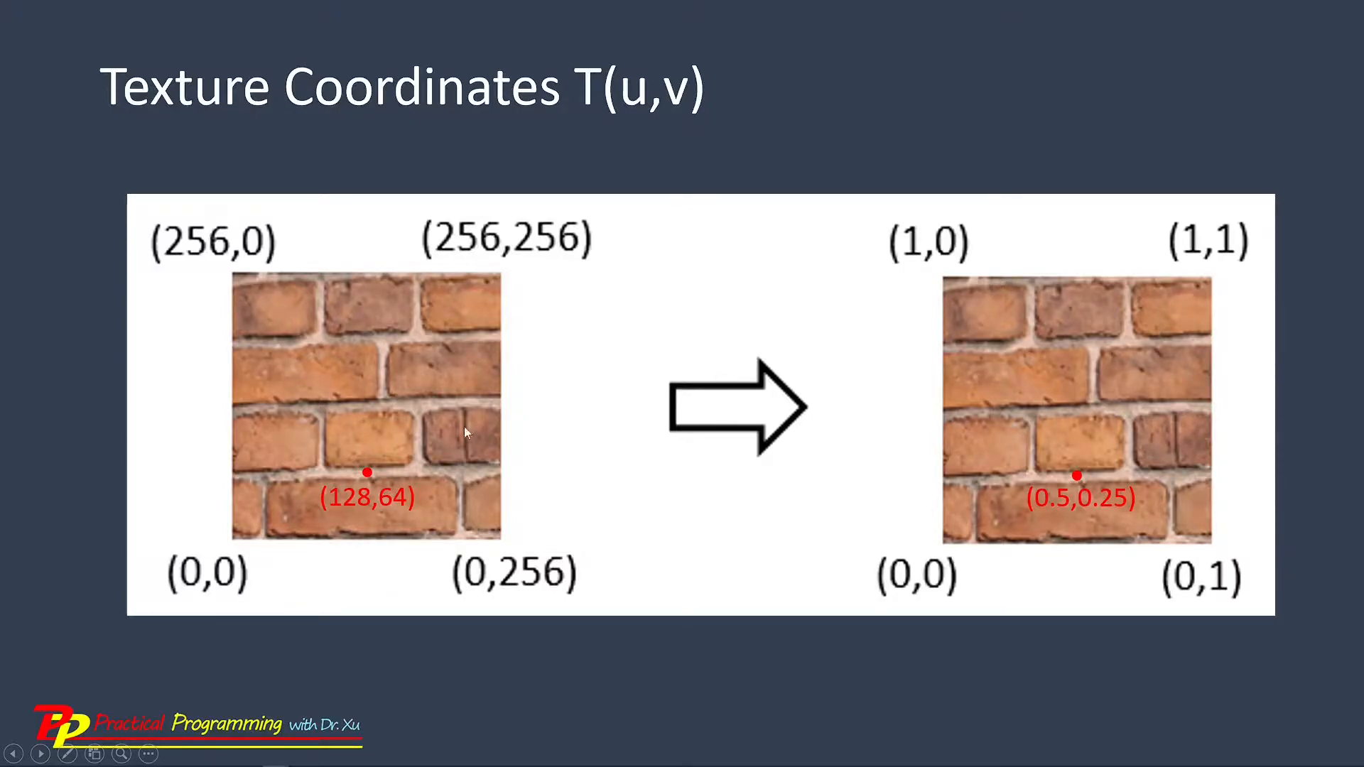
mouse_move(1049, 398)
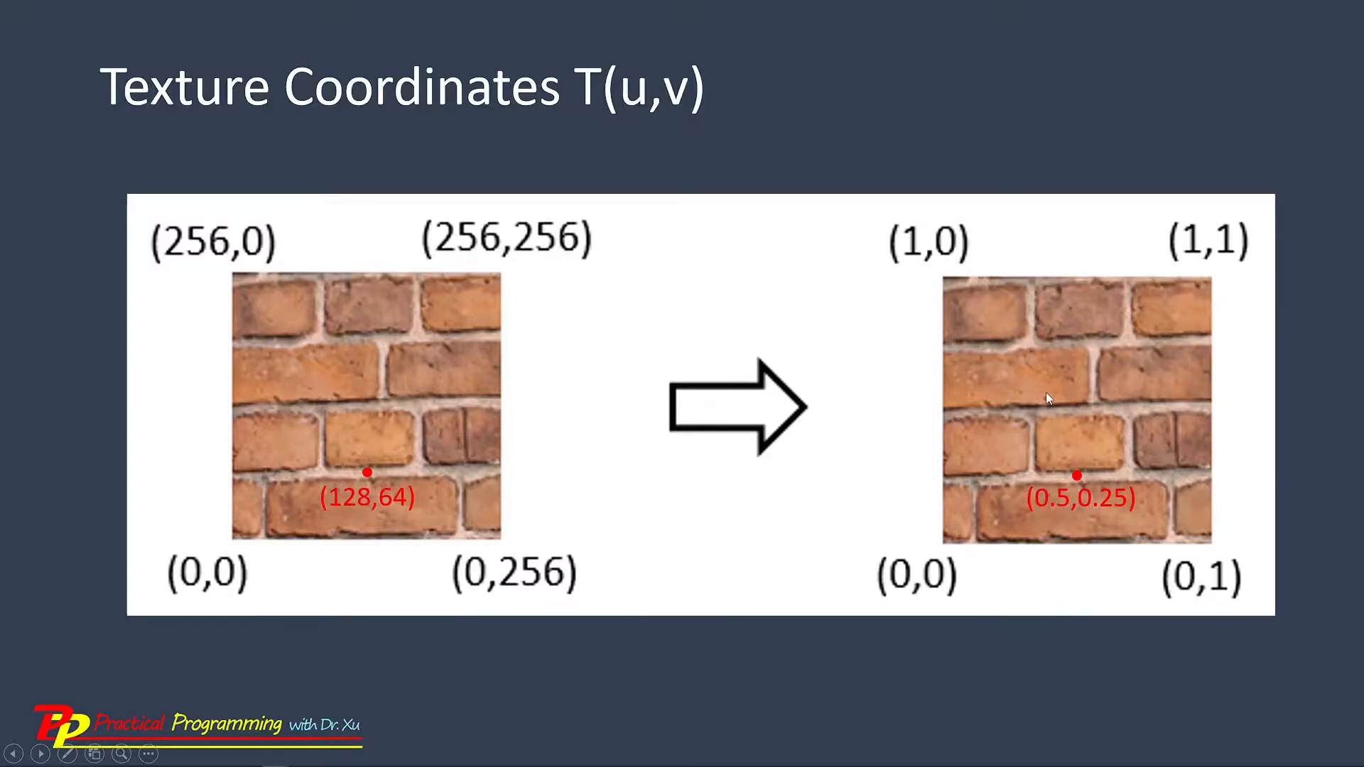
mouse_move(907, 583)
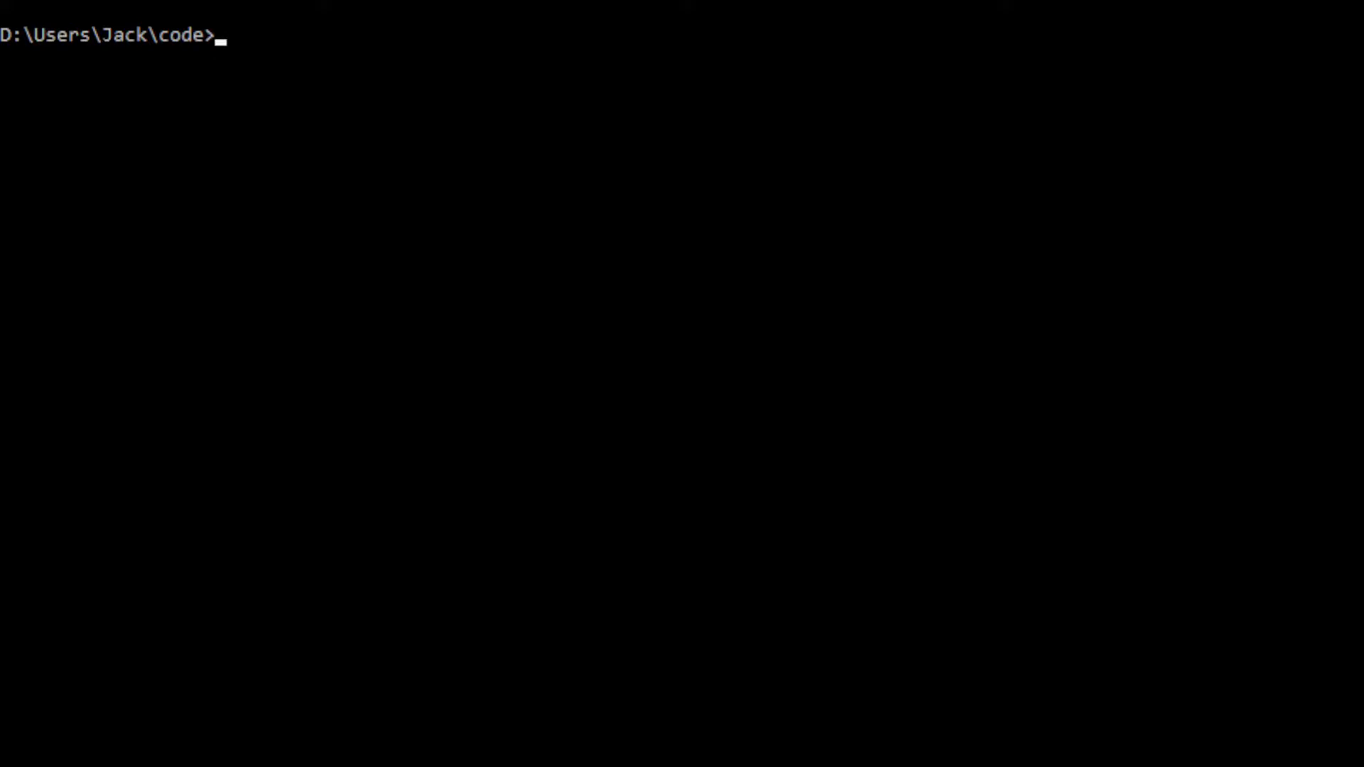
Step: Clone the webgpu32 repository with git clone
type("git")
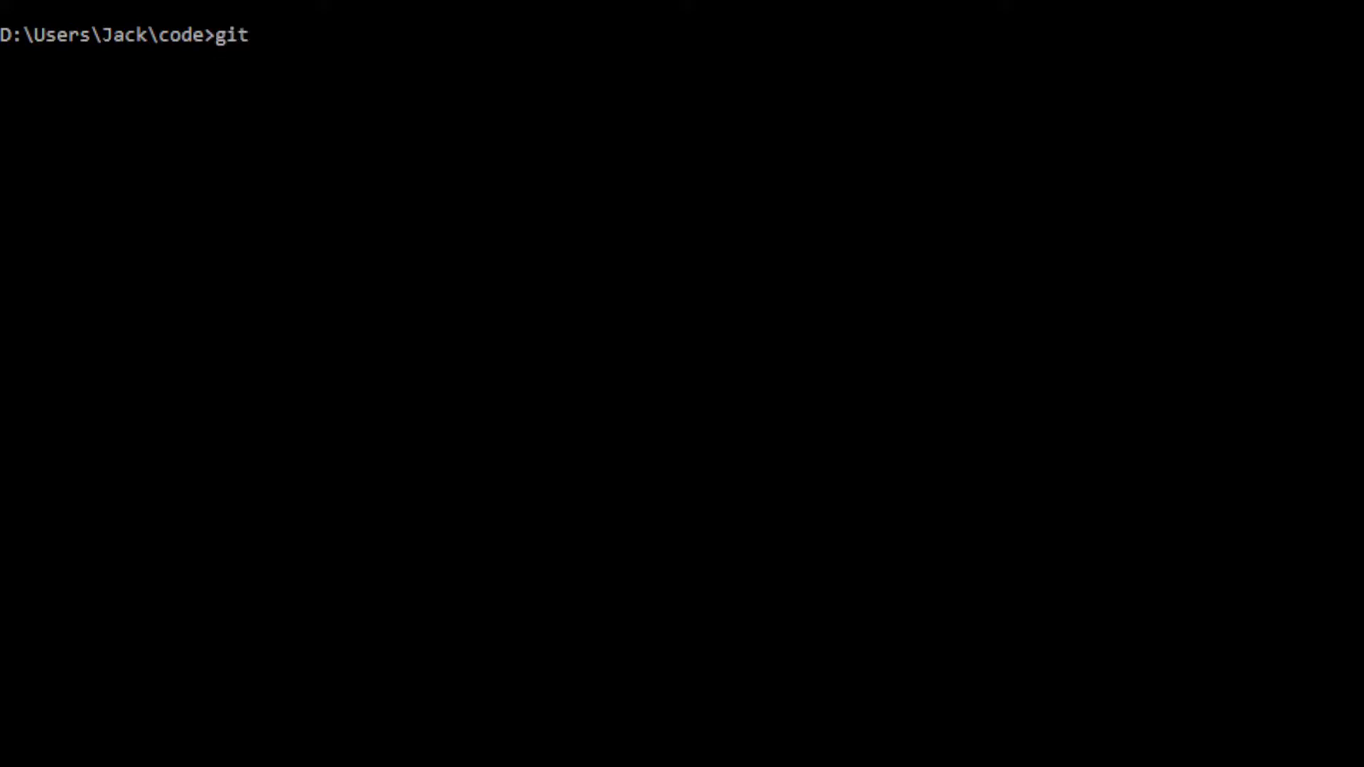
type("clone https://github.com/jack1232/webgpu32")
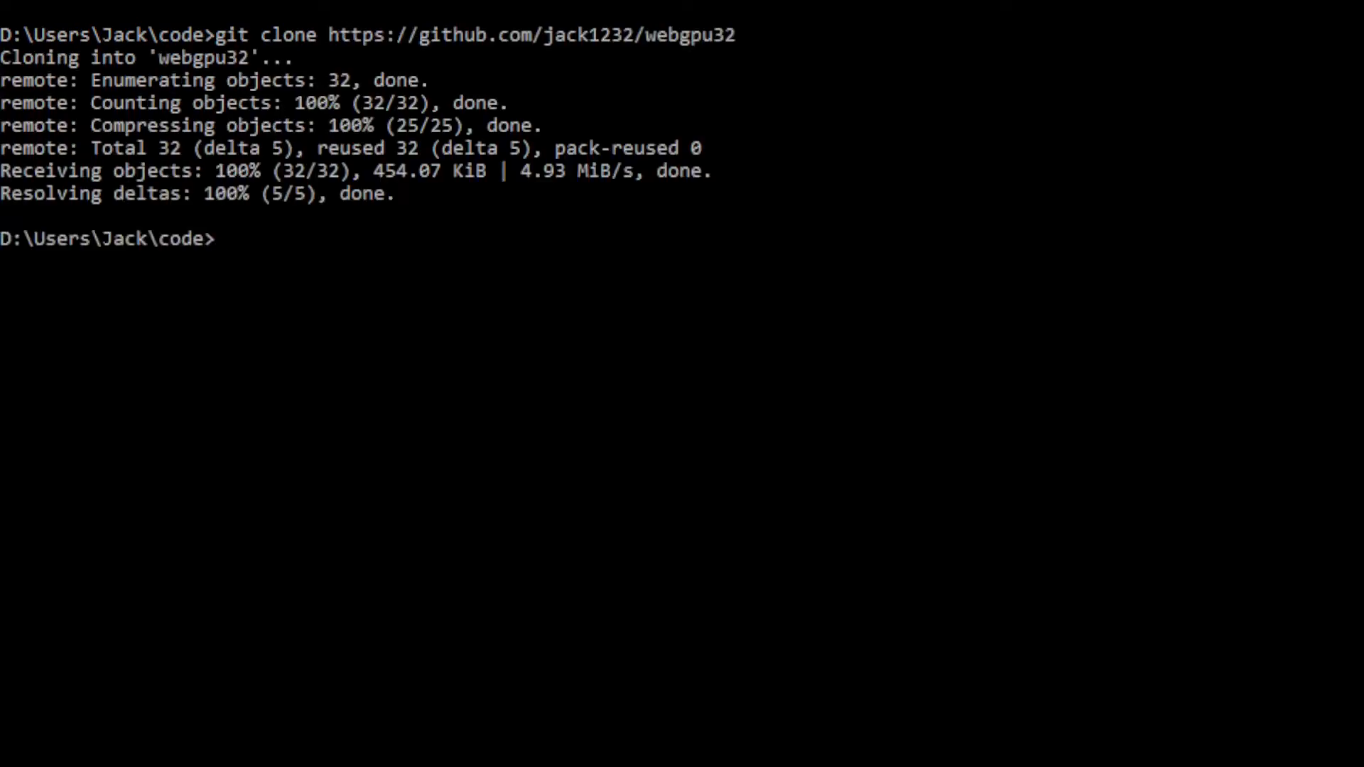
mouse_move(178, 80)
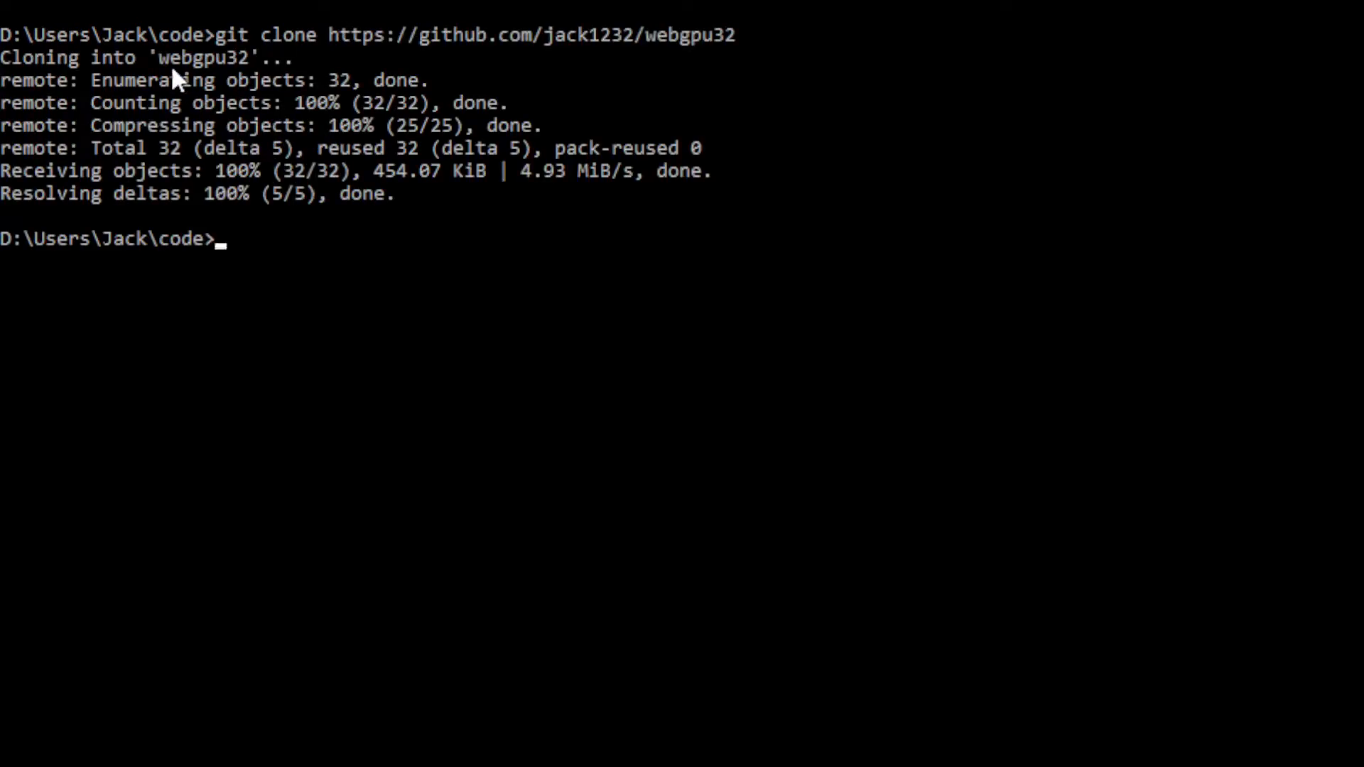
double_click(202, 58)
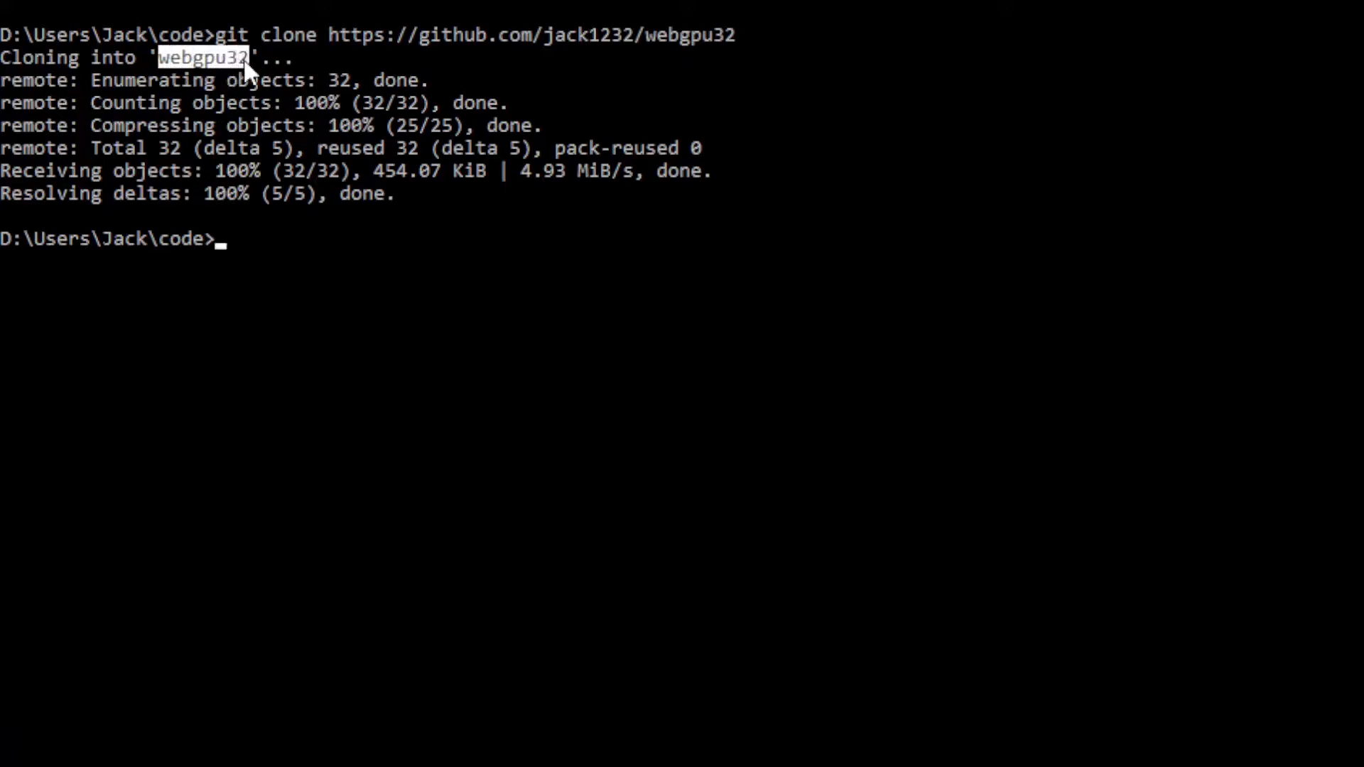
mouse_move(252, 83)
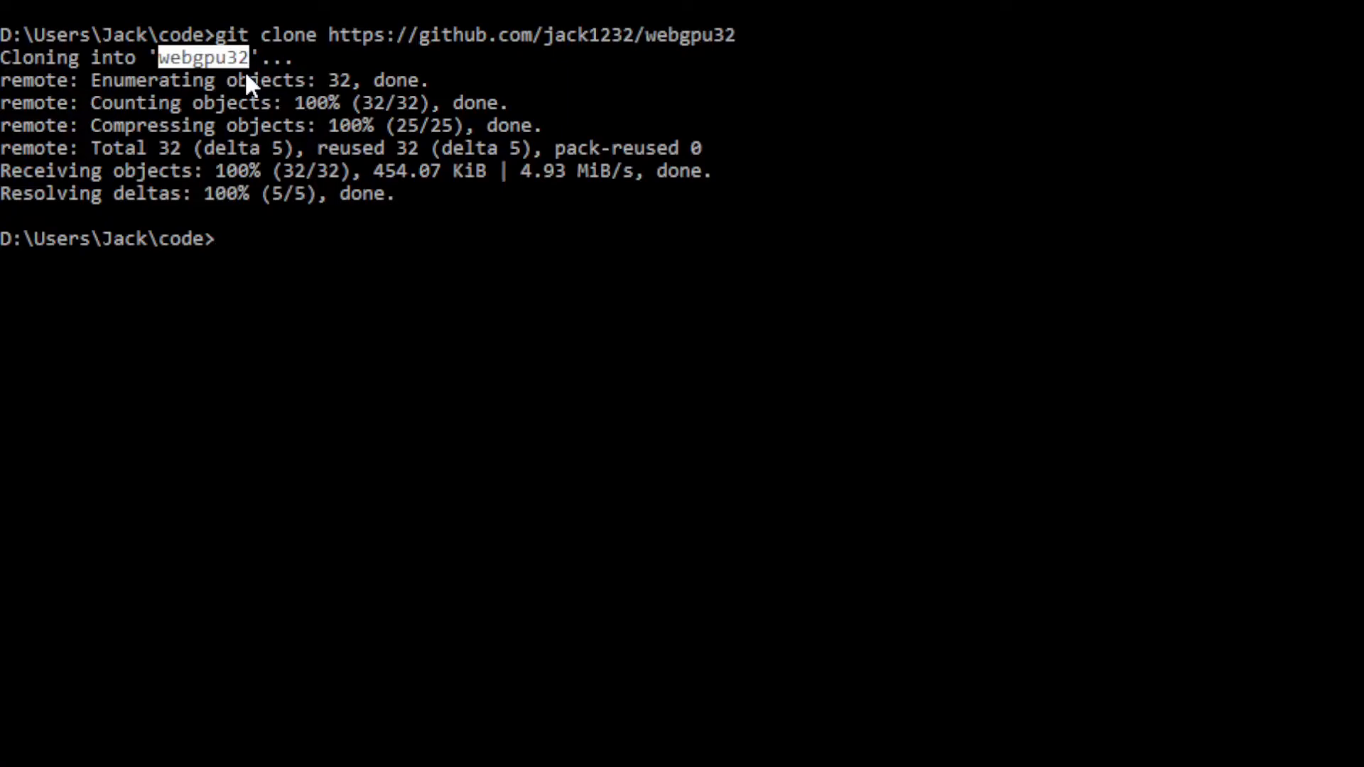
Step: Rename webgpu32 to gpu33, change into it, and launch 'code .'
type("re")
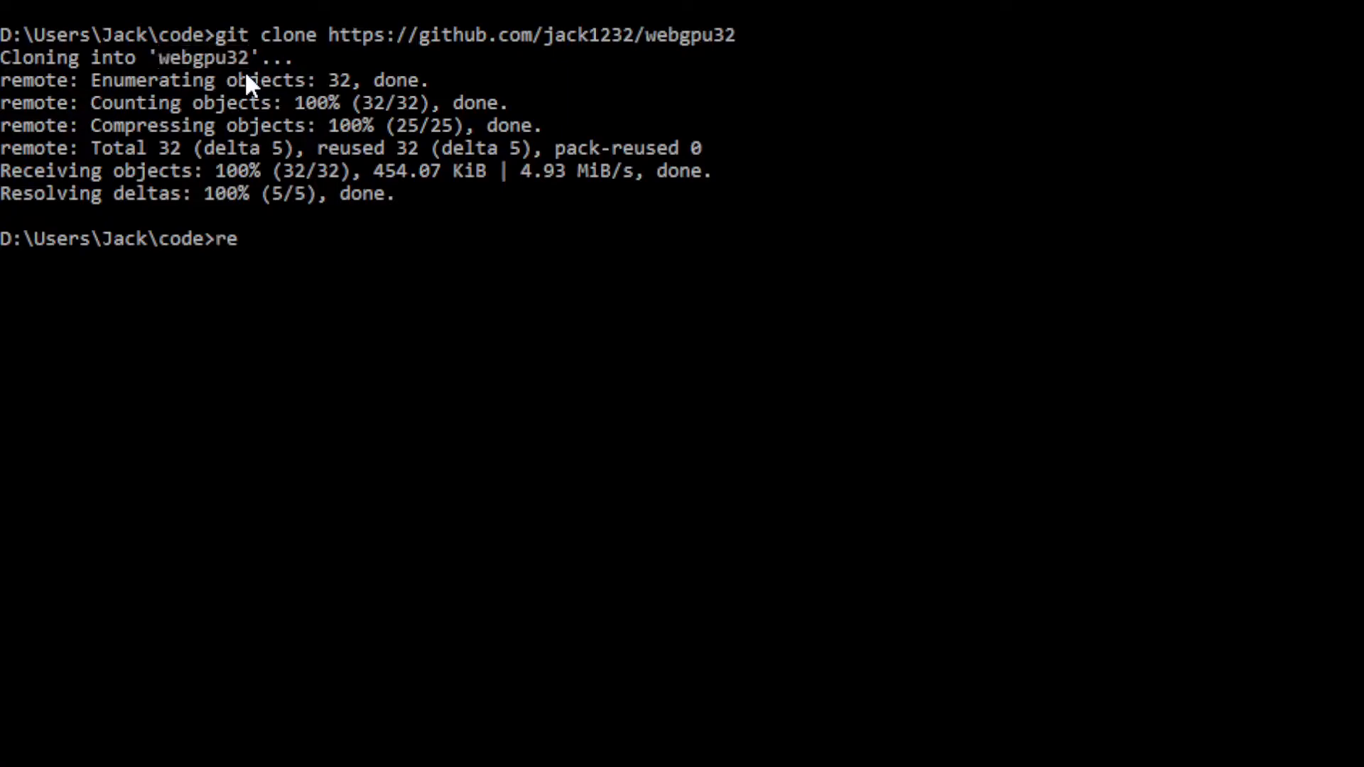
type("n webgpu32 gpu")
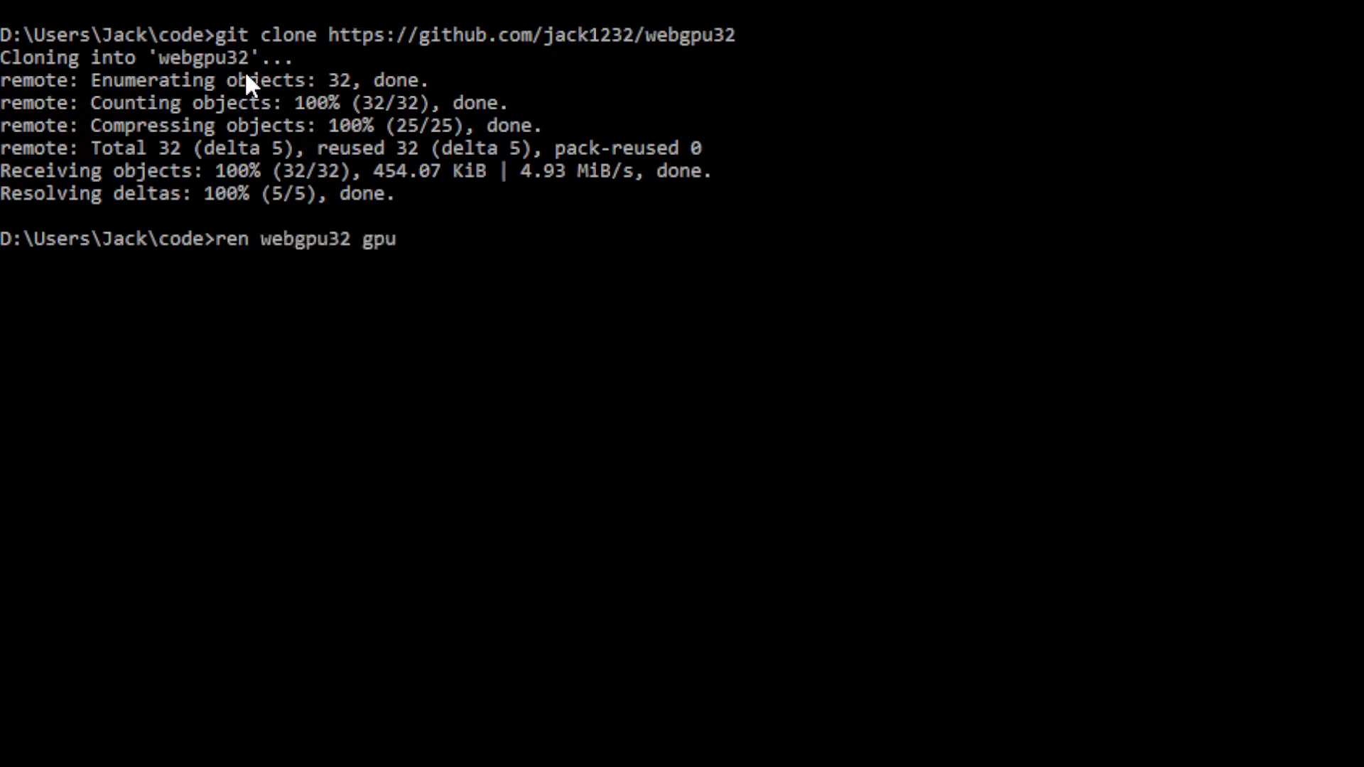
type("33")
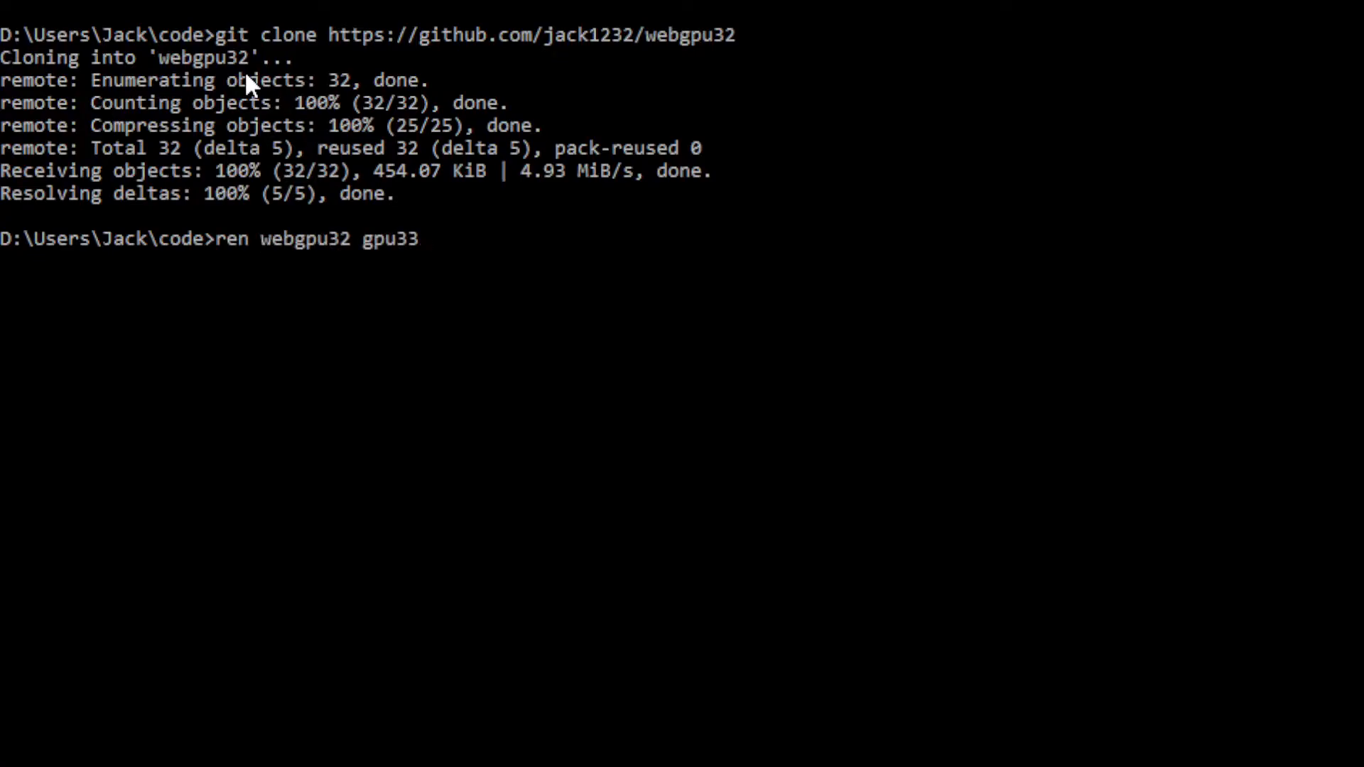
type("&& cd gpu3")
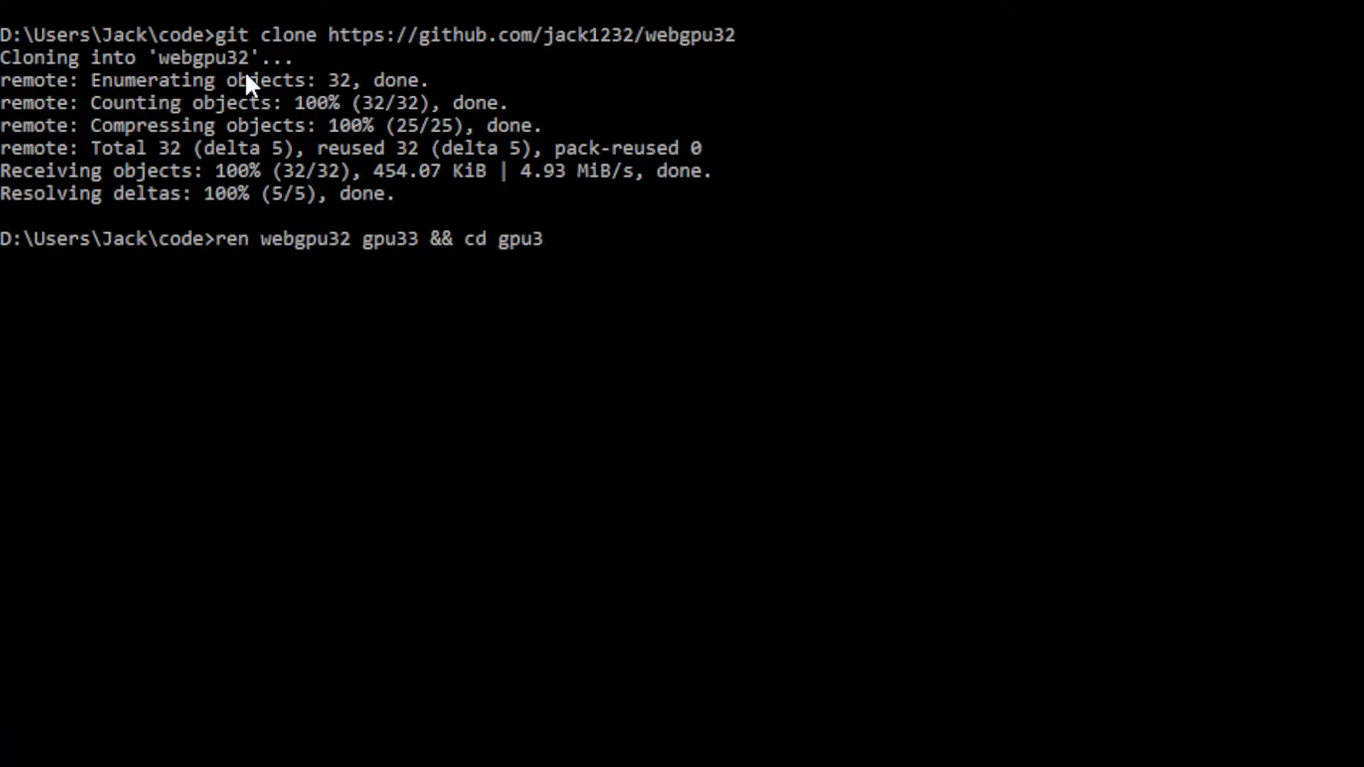
key("Return")
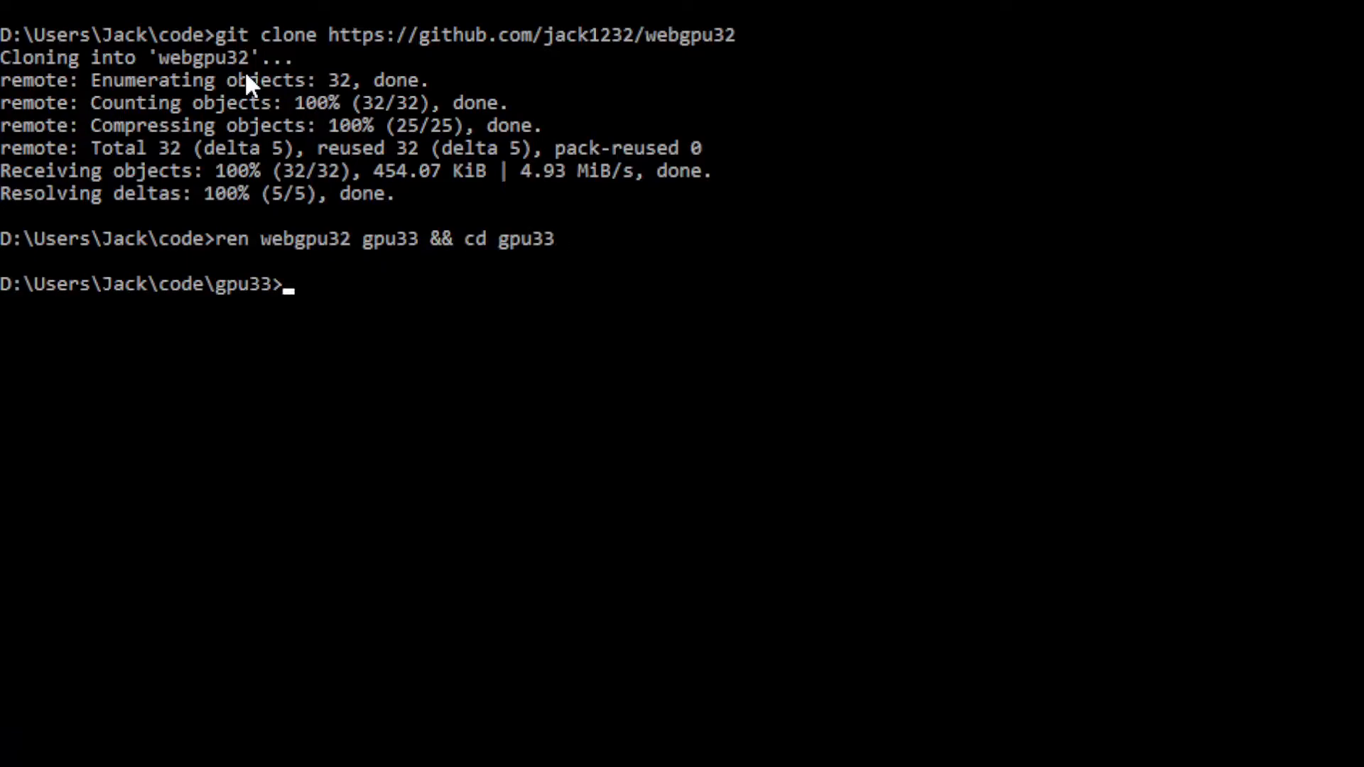
type("co")
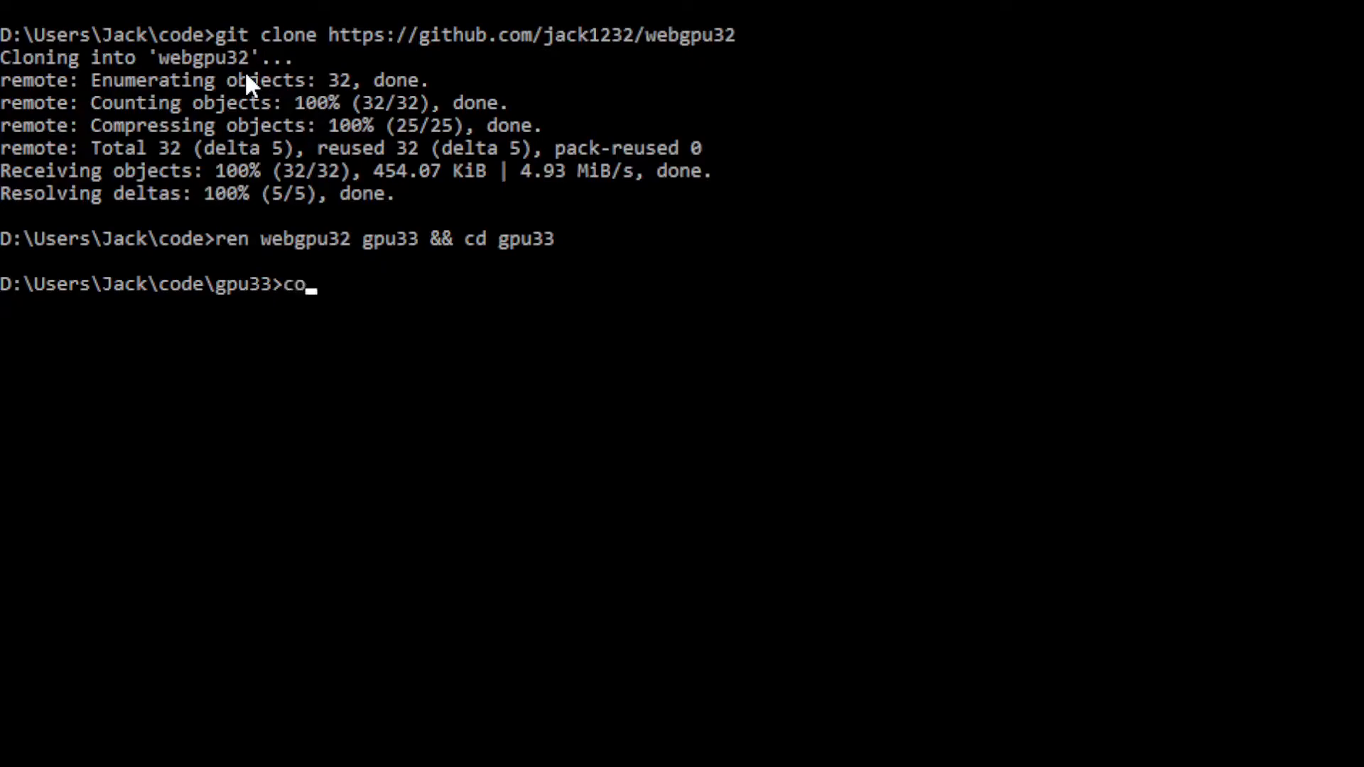
type("de .")
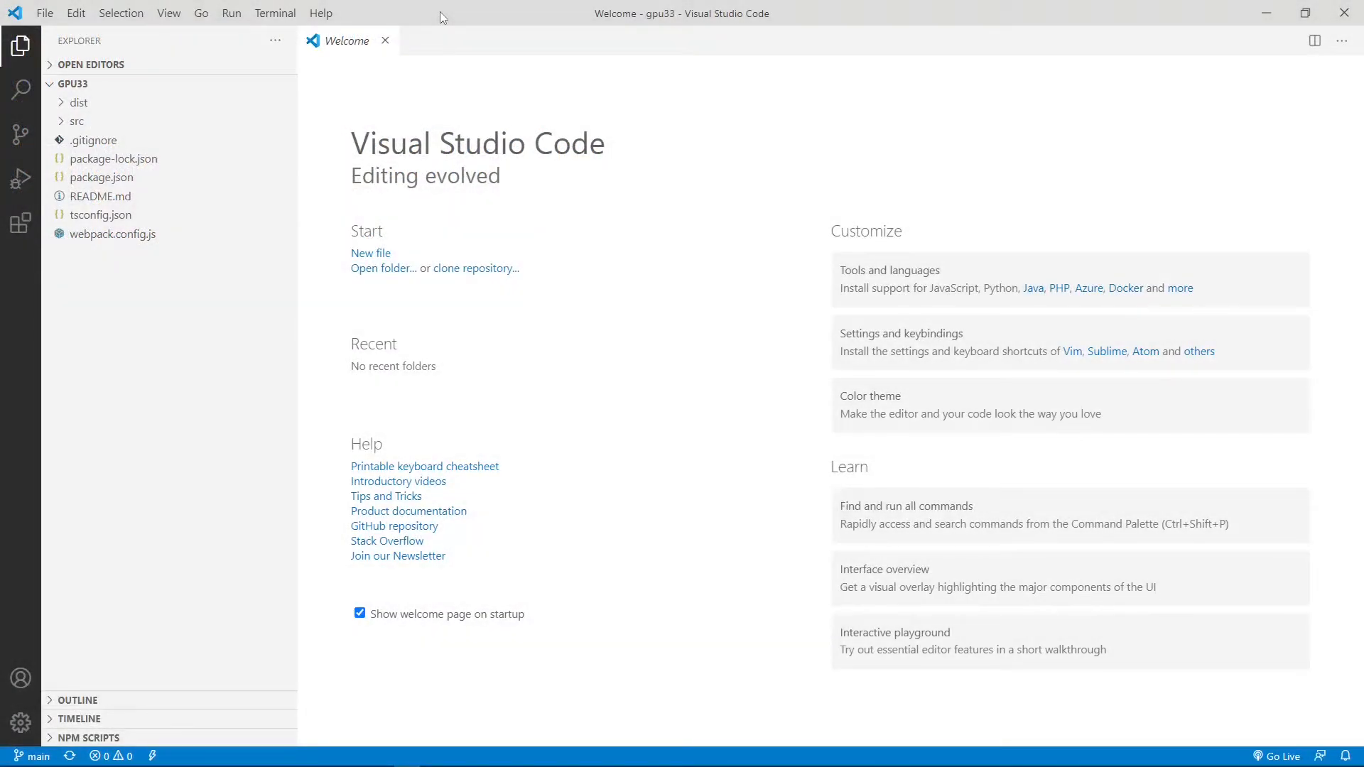
mouse_move(394, 47)
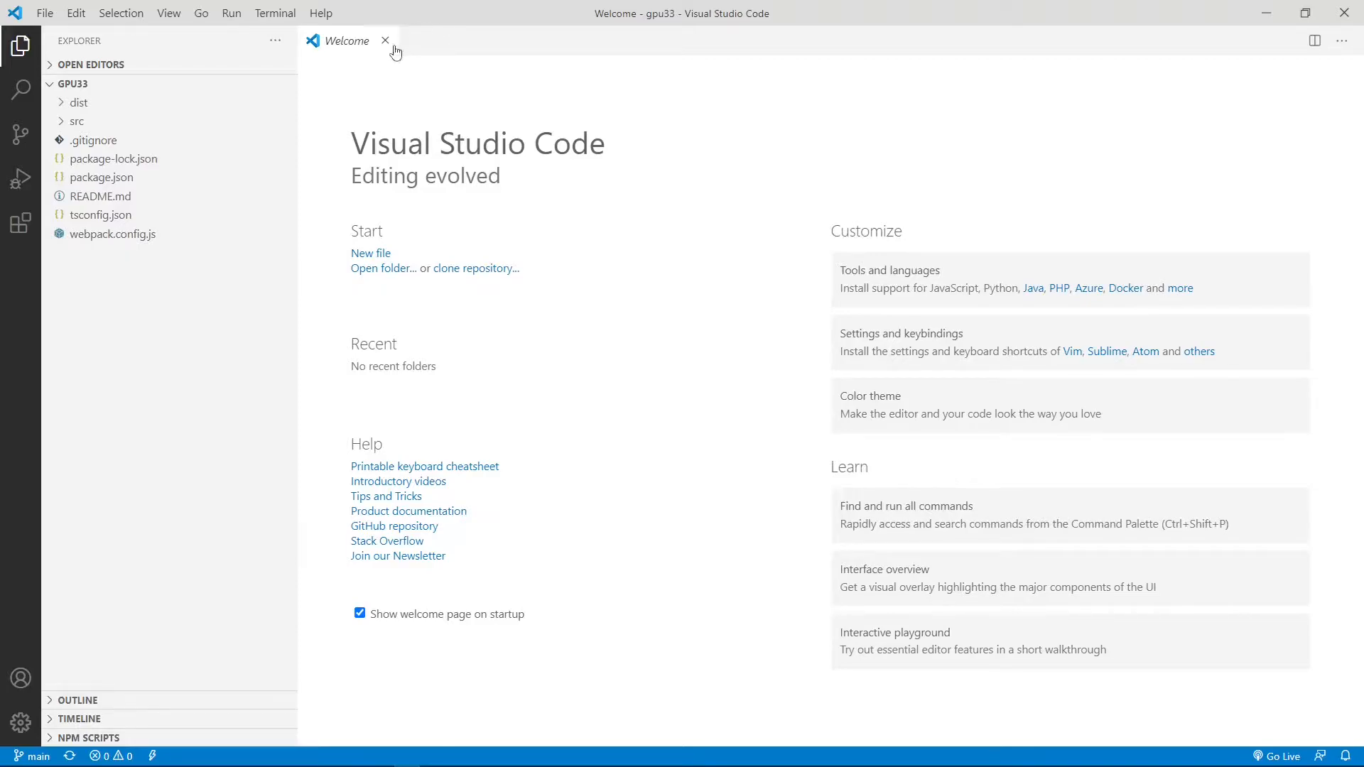
Step: Close the Welcome tab and run npm install in a new VS Code terminal
left_click(384, 41)
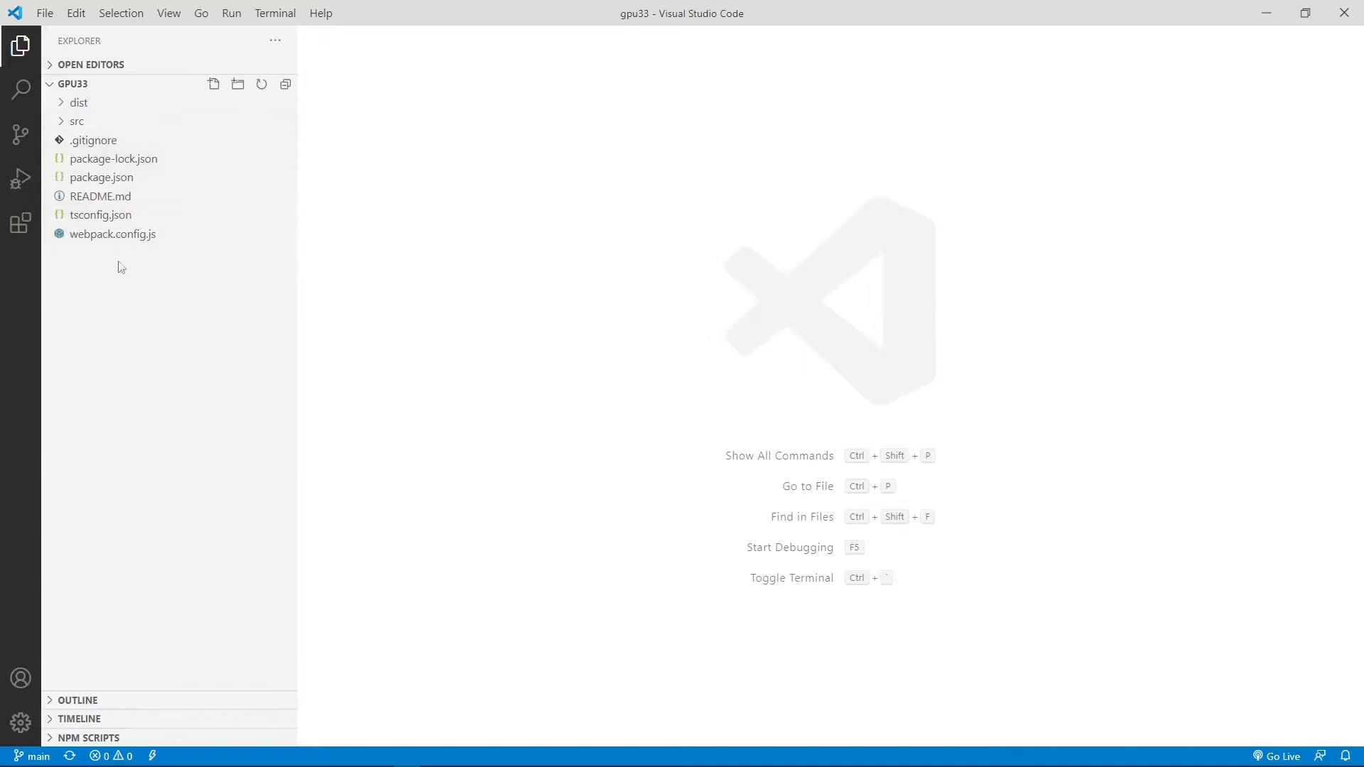
mouse_move(145, 121)
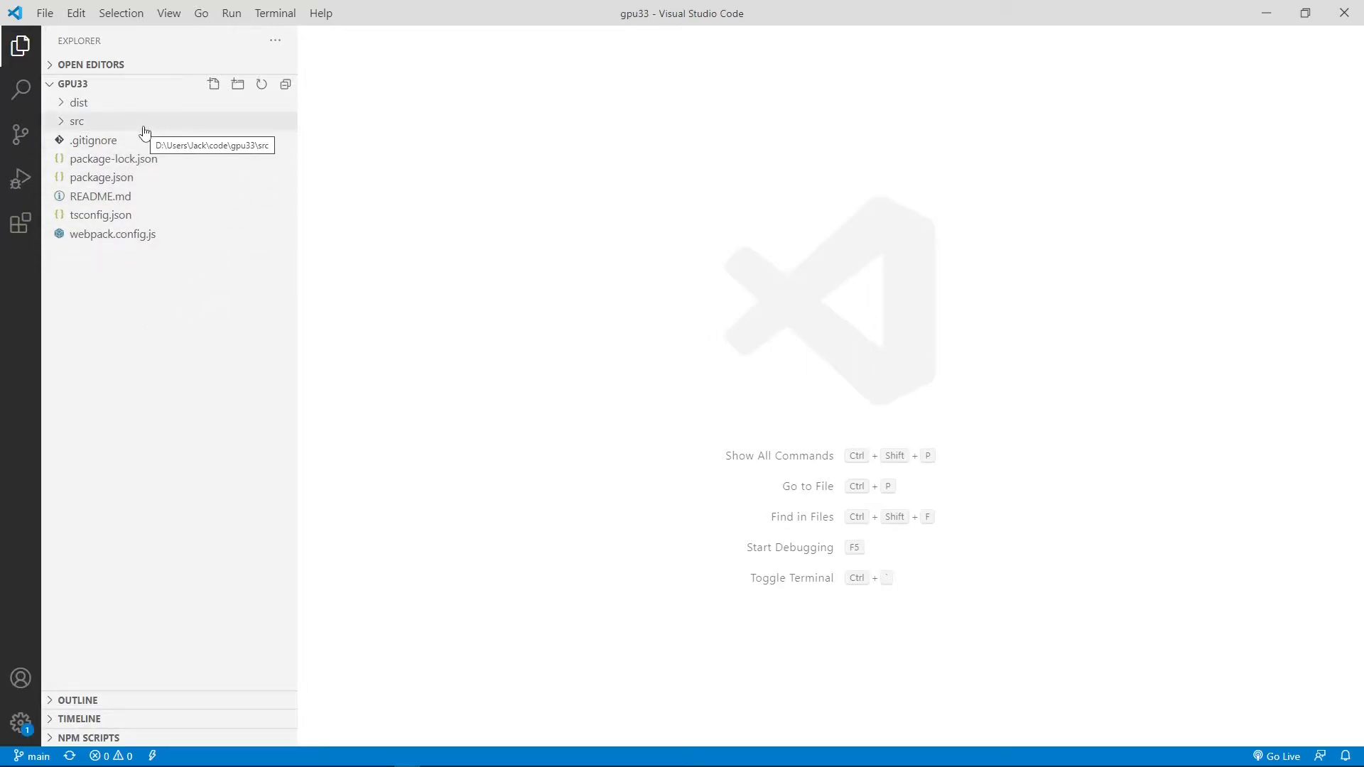
left_click(275, 12)
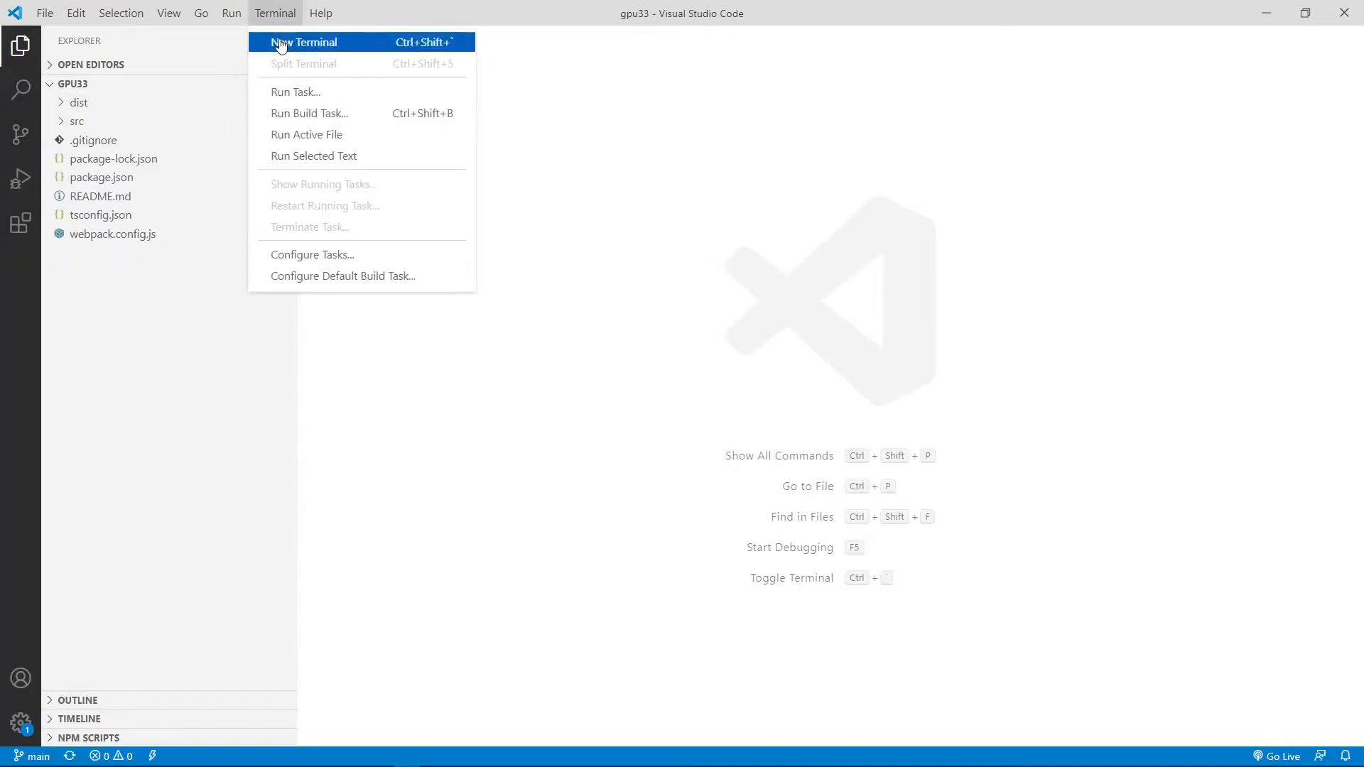
left_click(303, 42)
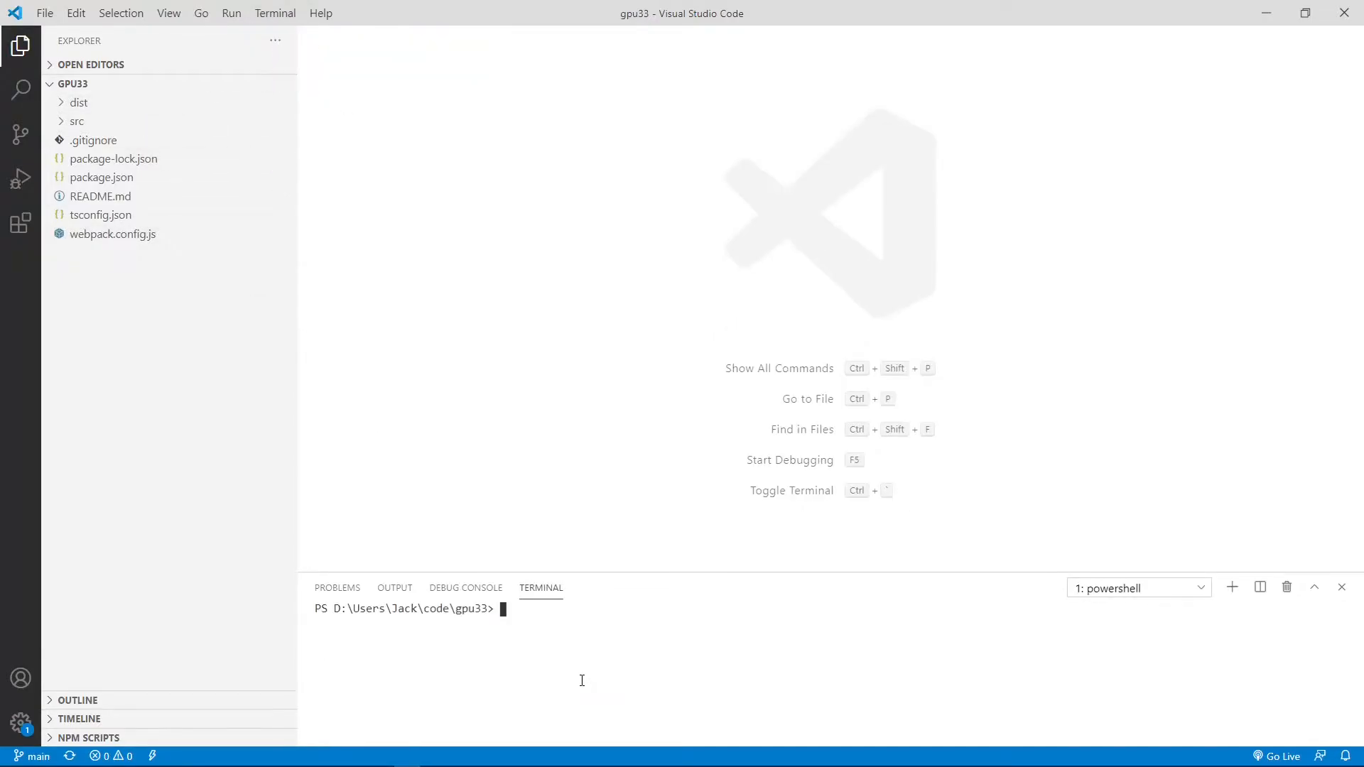
type("np")
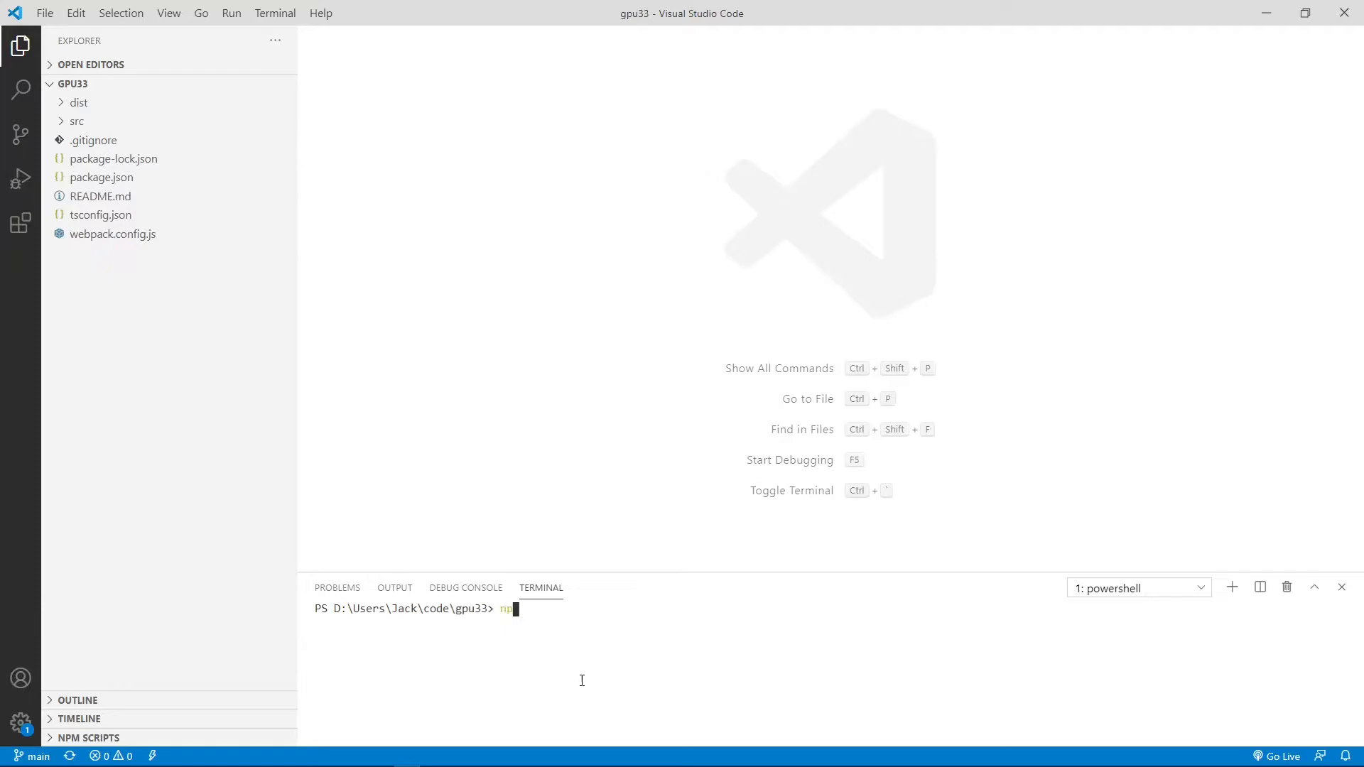
type("m install")
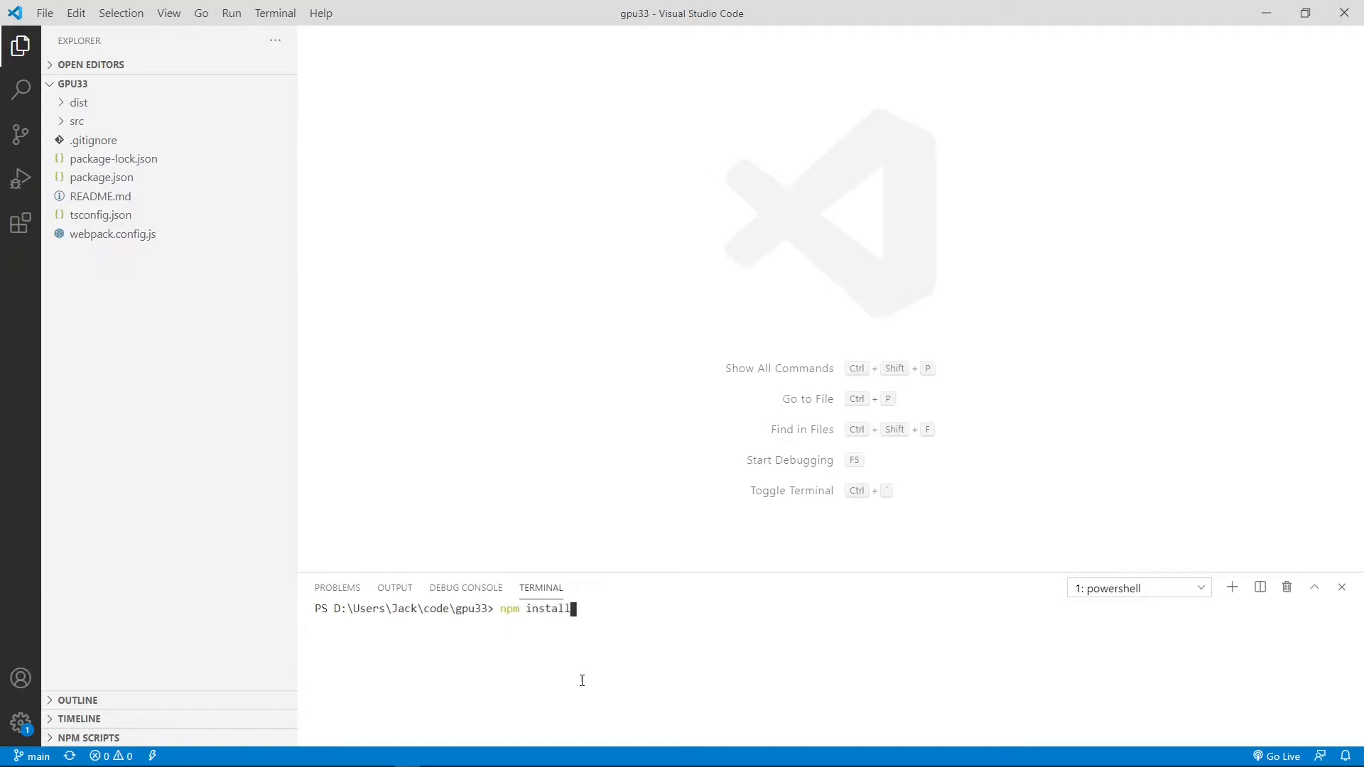
key("Return")
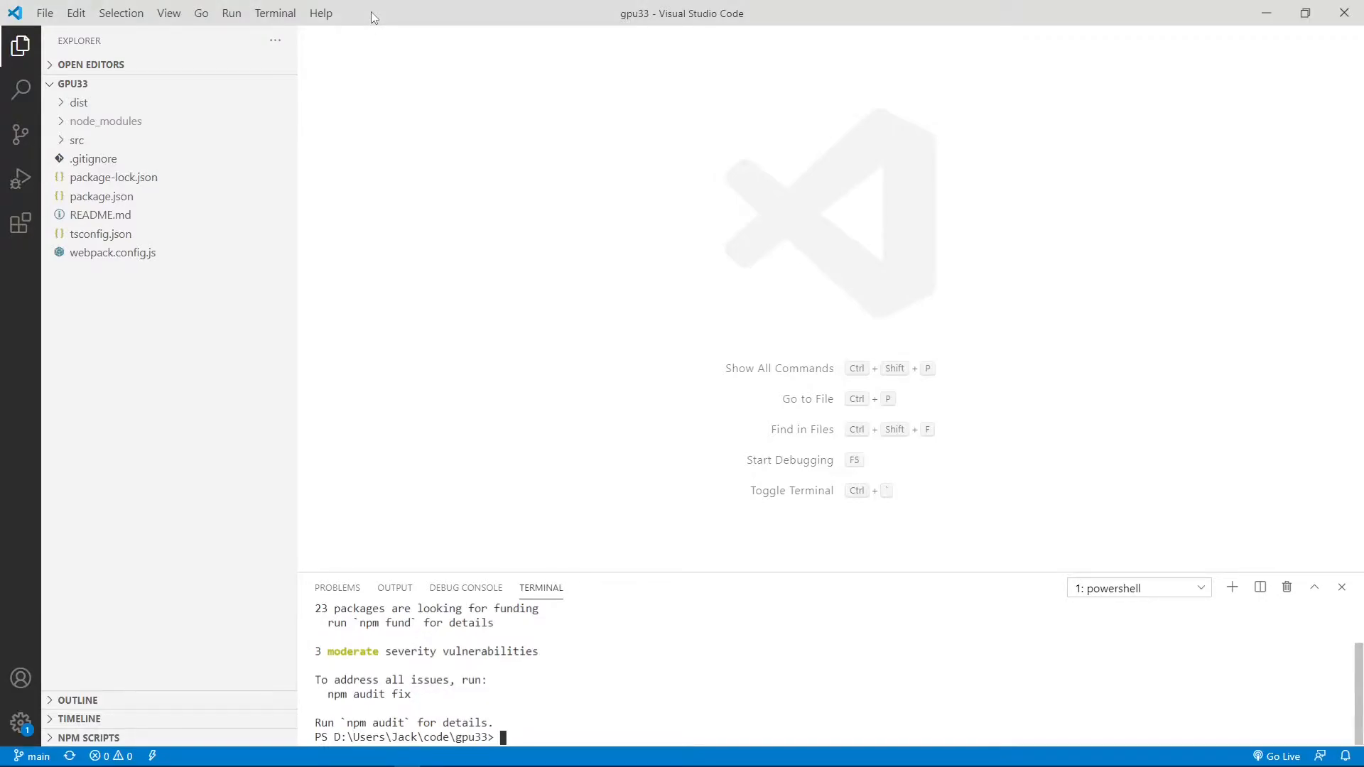
mouse_move(106, 120)
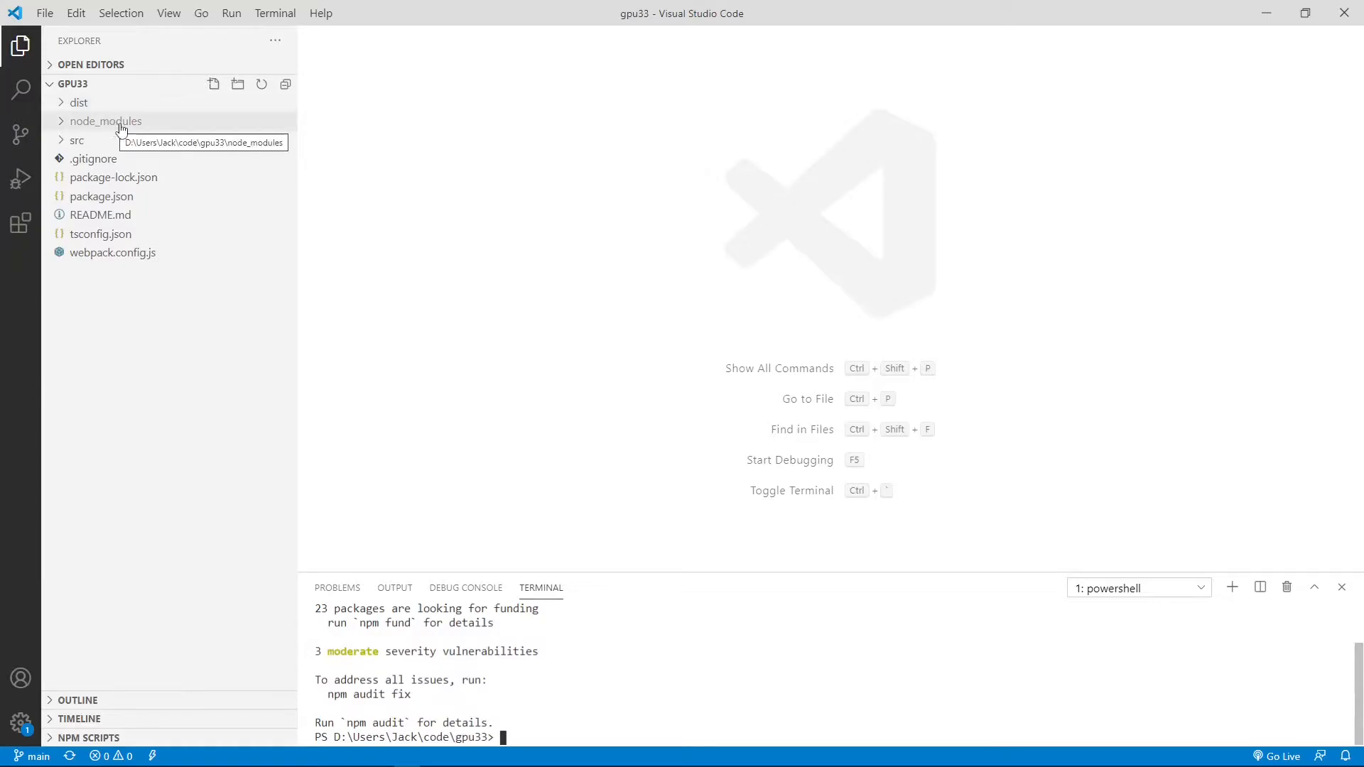
mouse_move(139, 123)
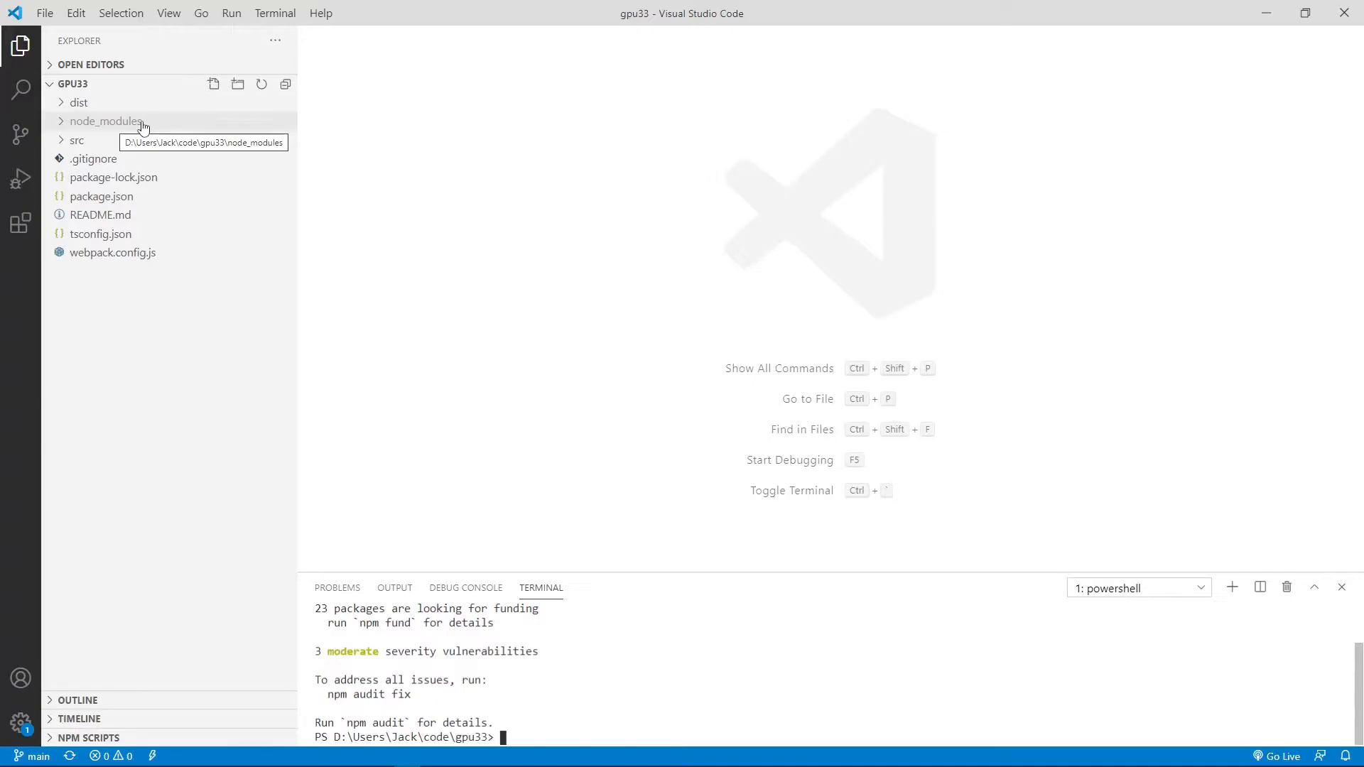
Step: Create a new file named texture-data.ts inside the src folder
left_click(77, 140)
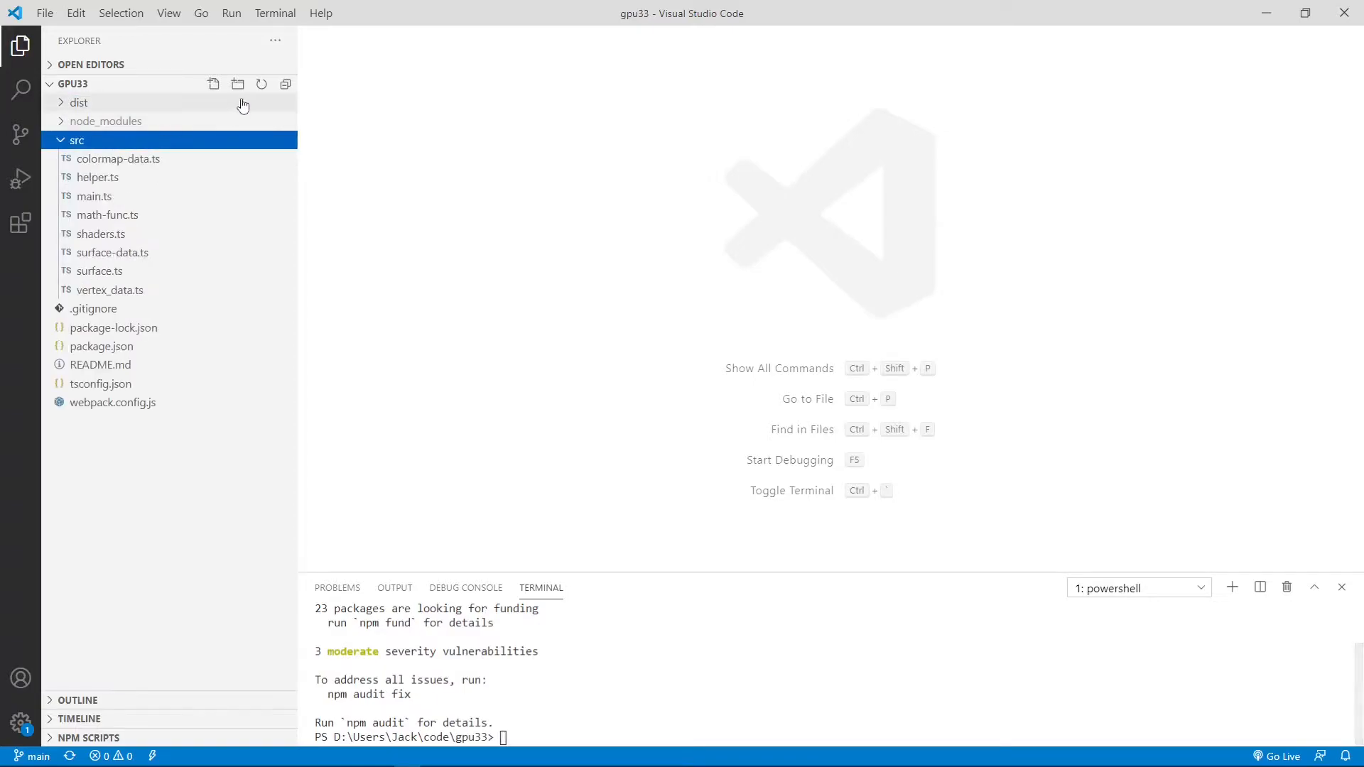
left_click(213, 84)
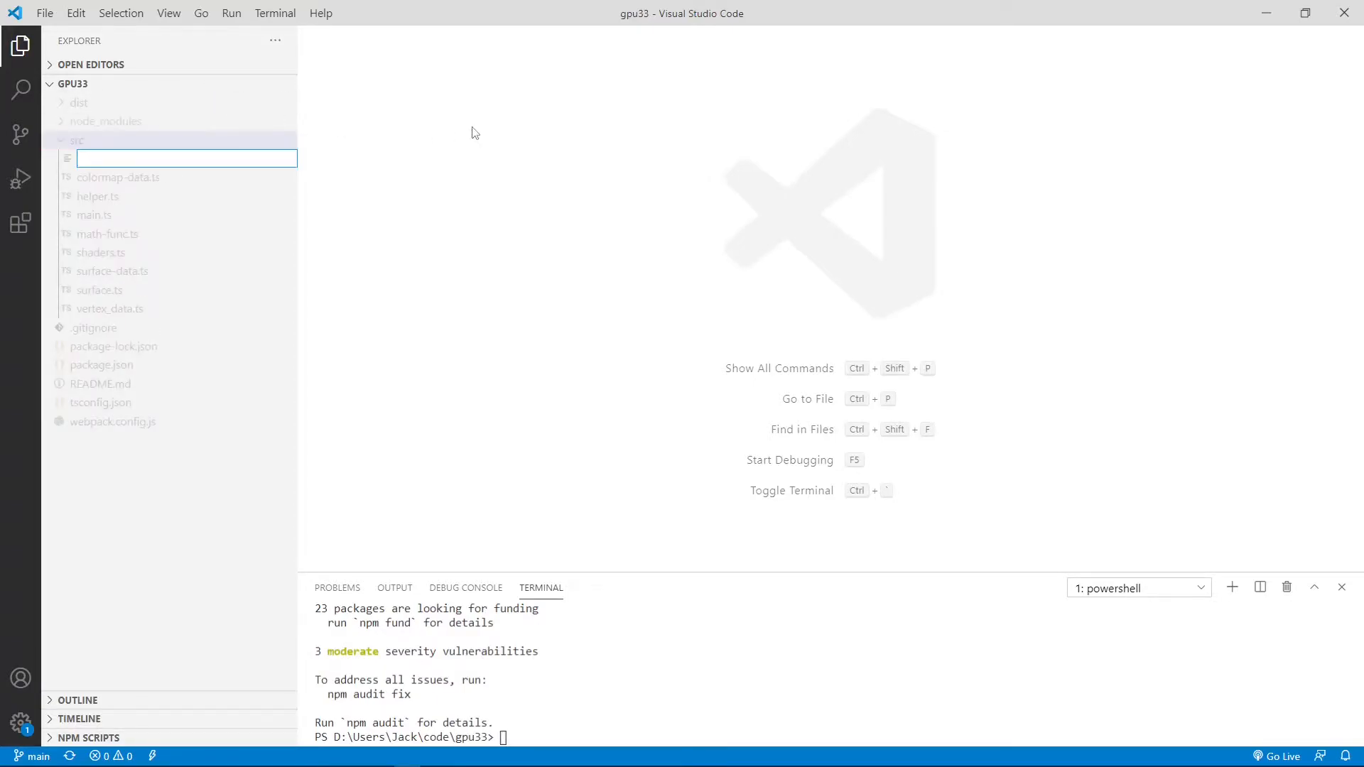
type("texture")
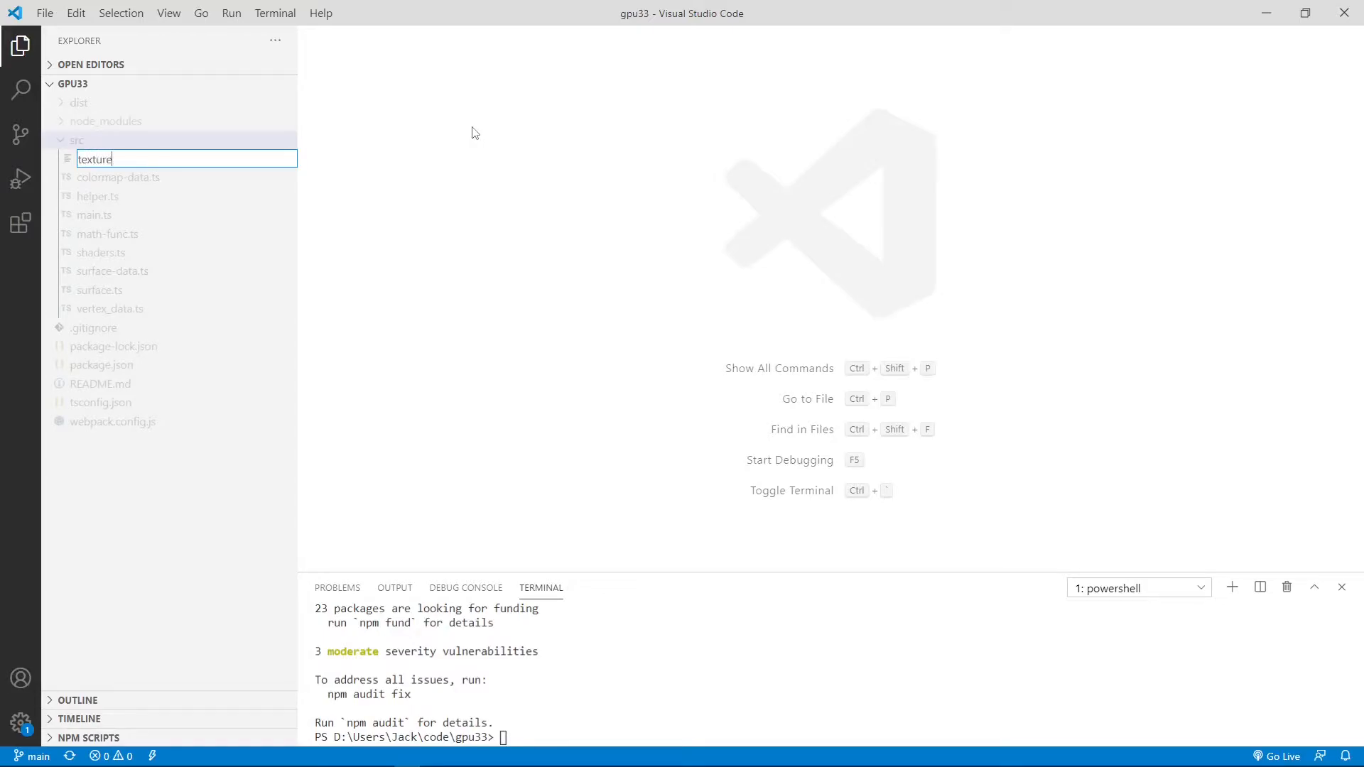
type("-data")
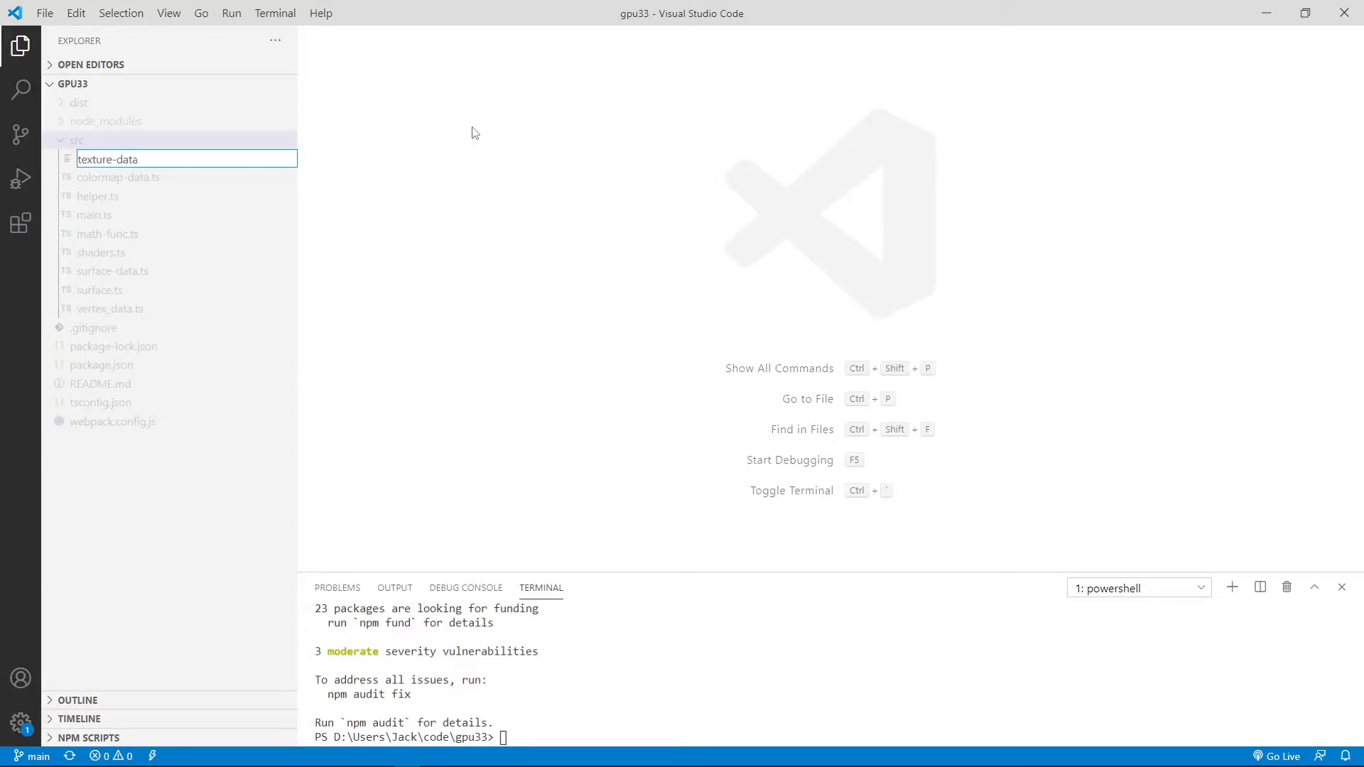
key("Escape")
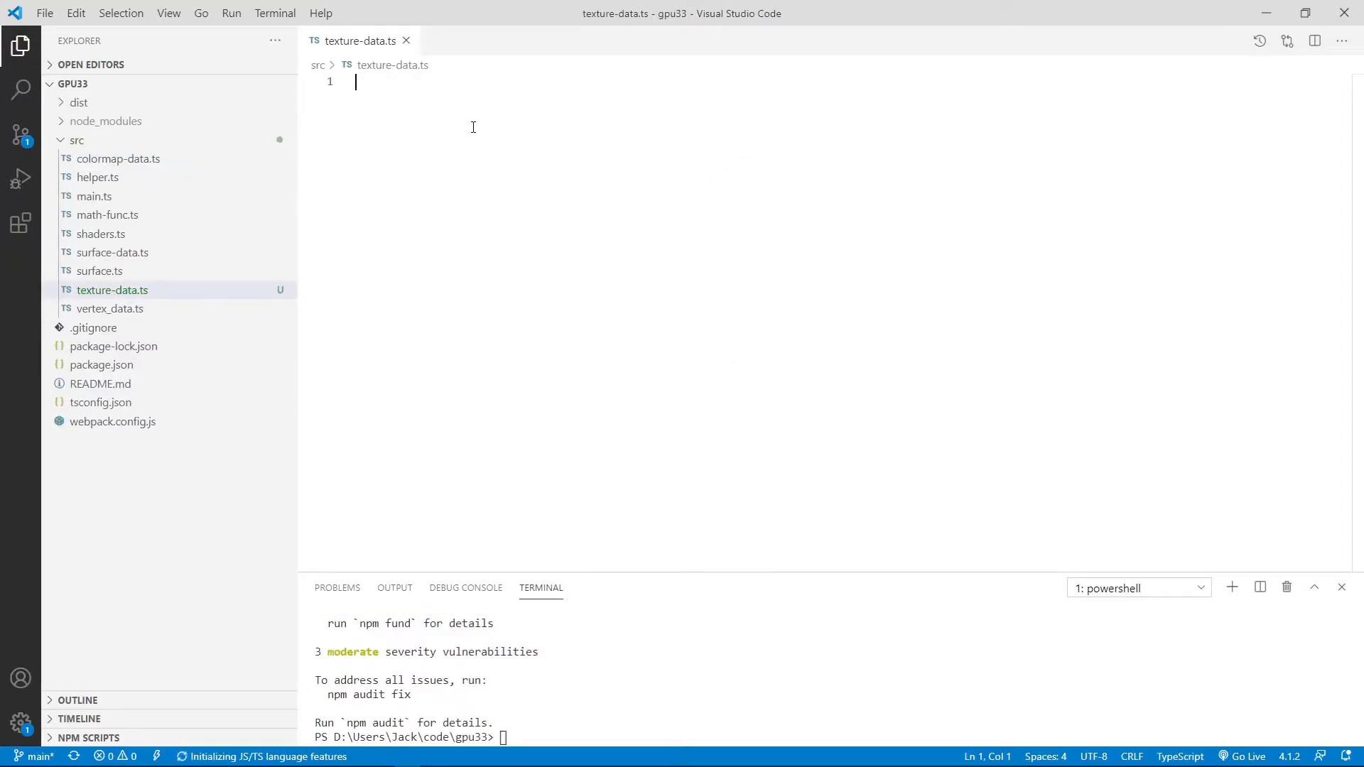
Step: Paste the async GetTexture function with texture and linear sampler address modes into texture-data.ts
type("gpu33")
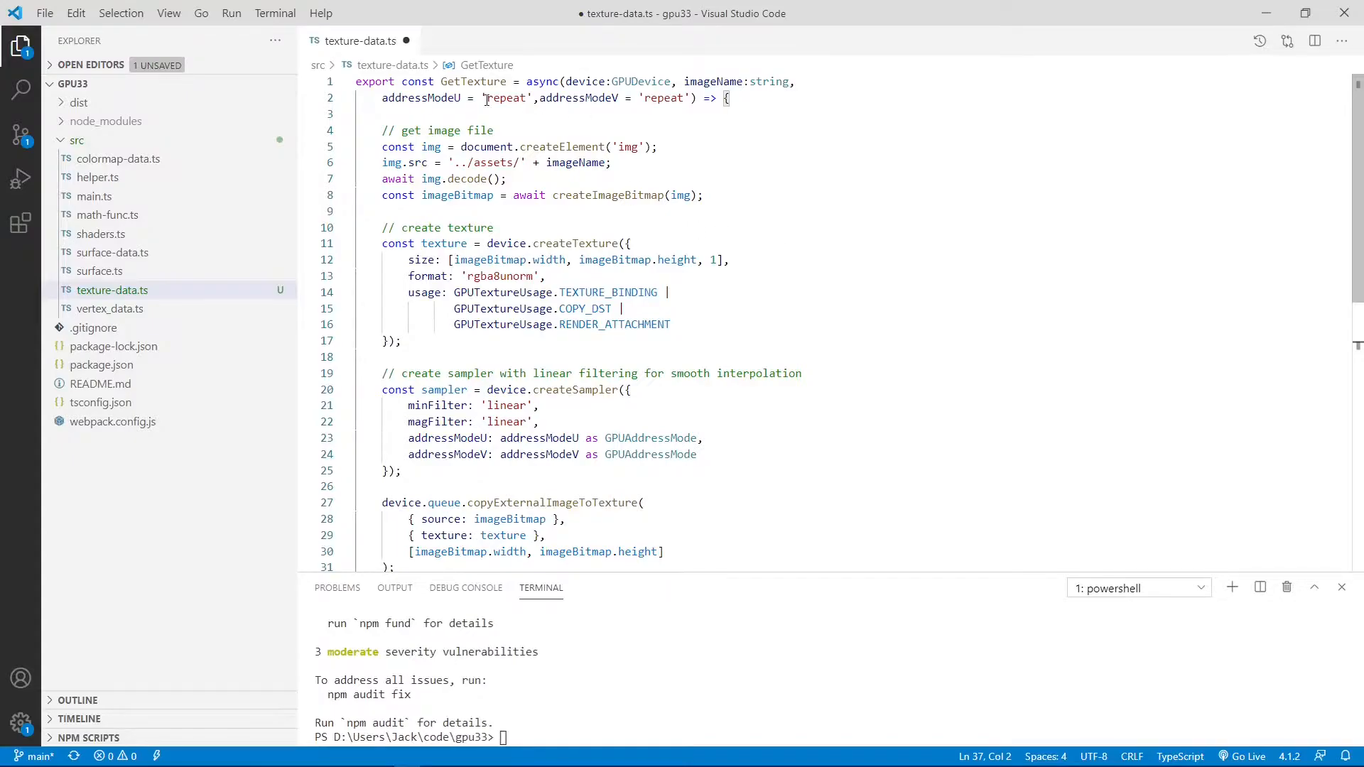
double_click(475, 81)
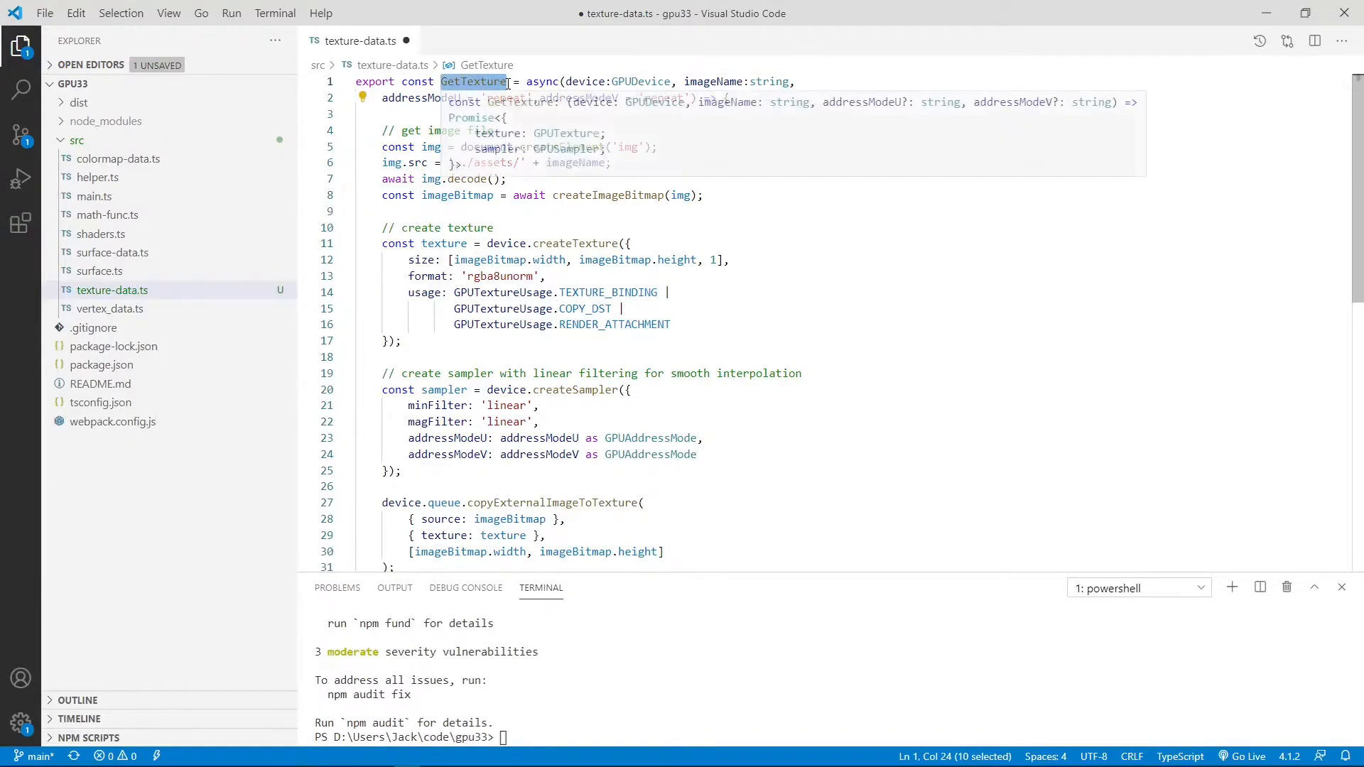
left_click(683, 81)
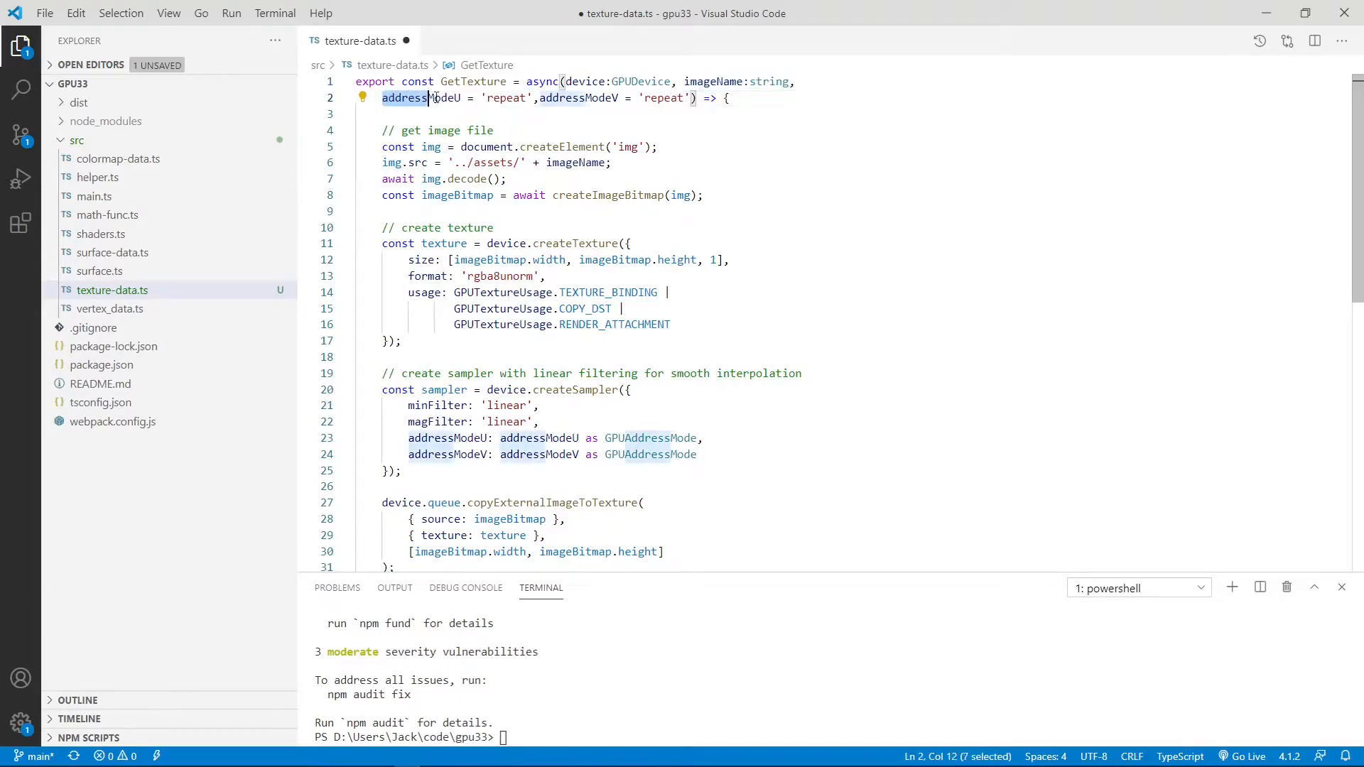
double_click(578, 98)
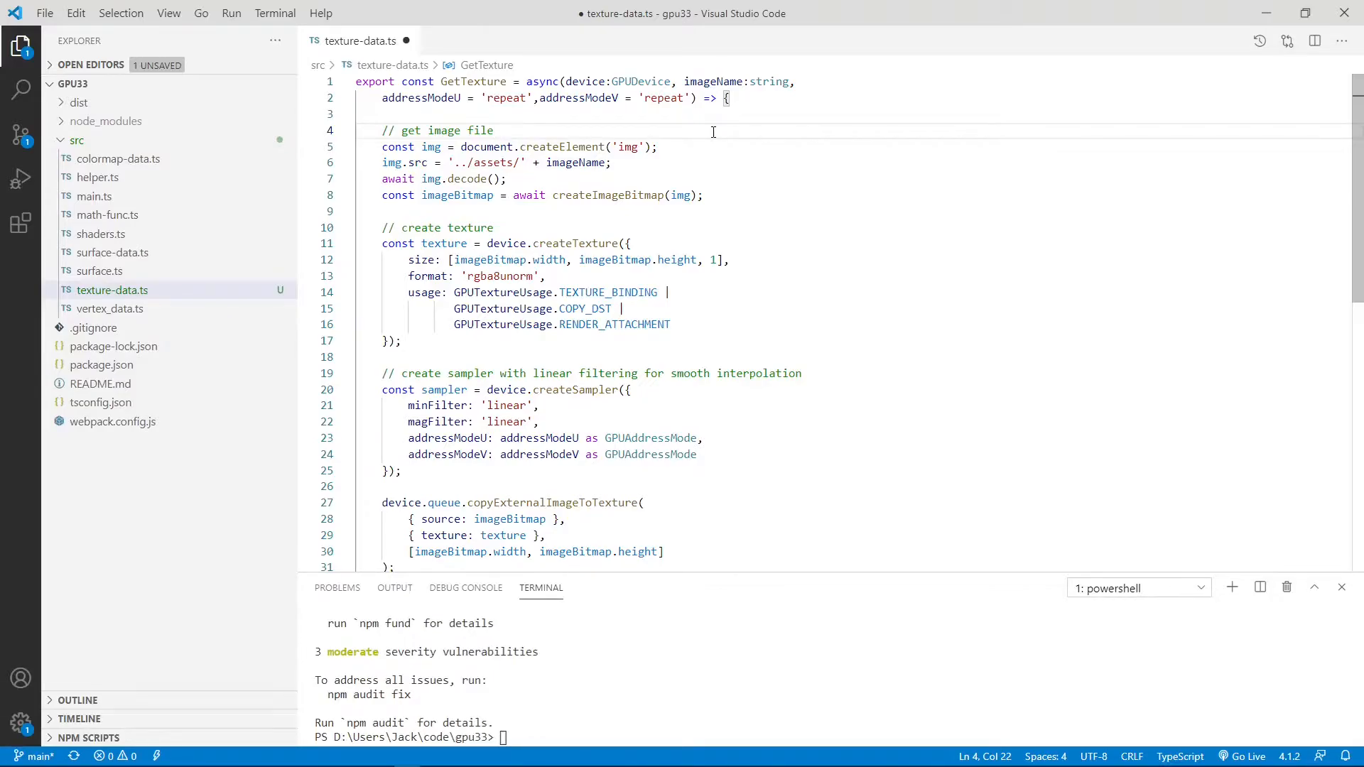
left_click(383, 97)
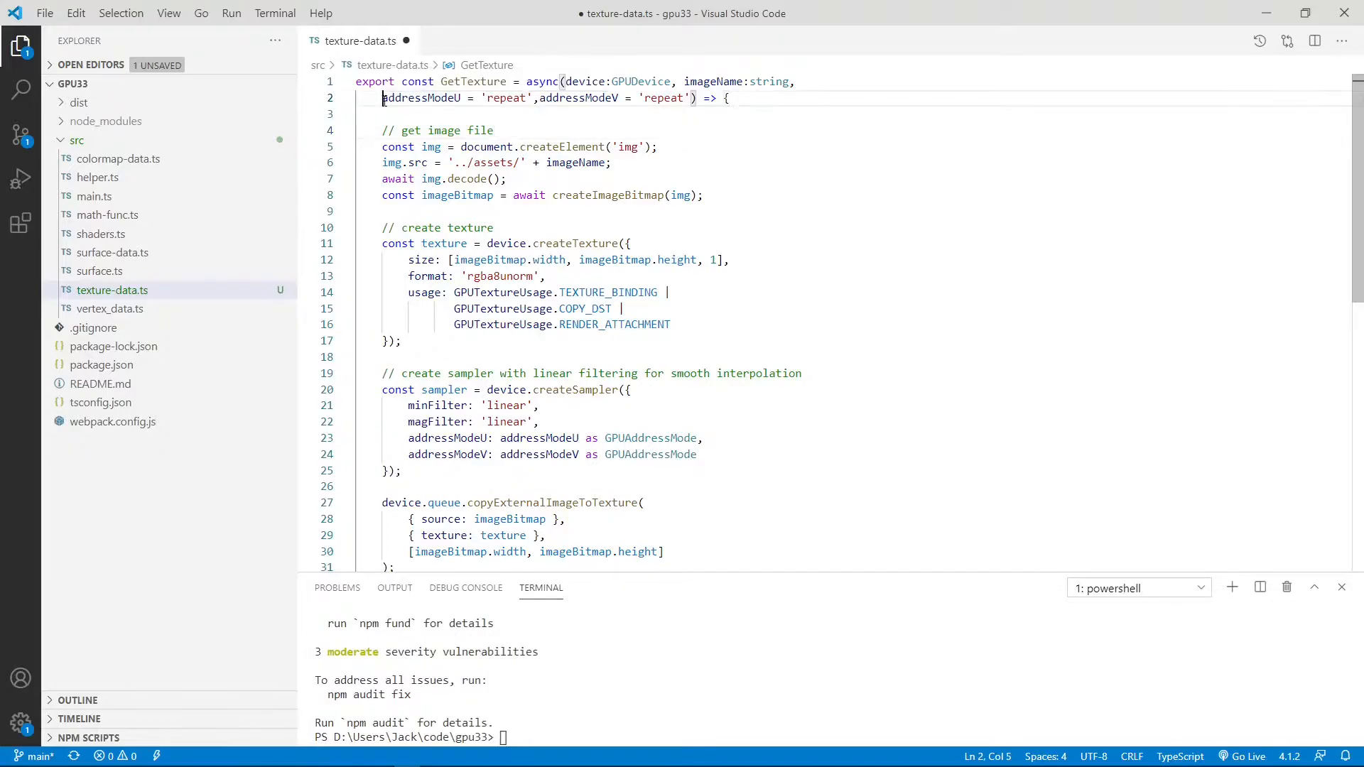
double_click(420, 98)
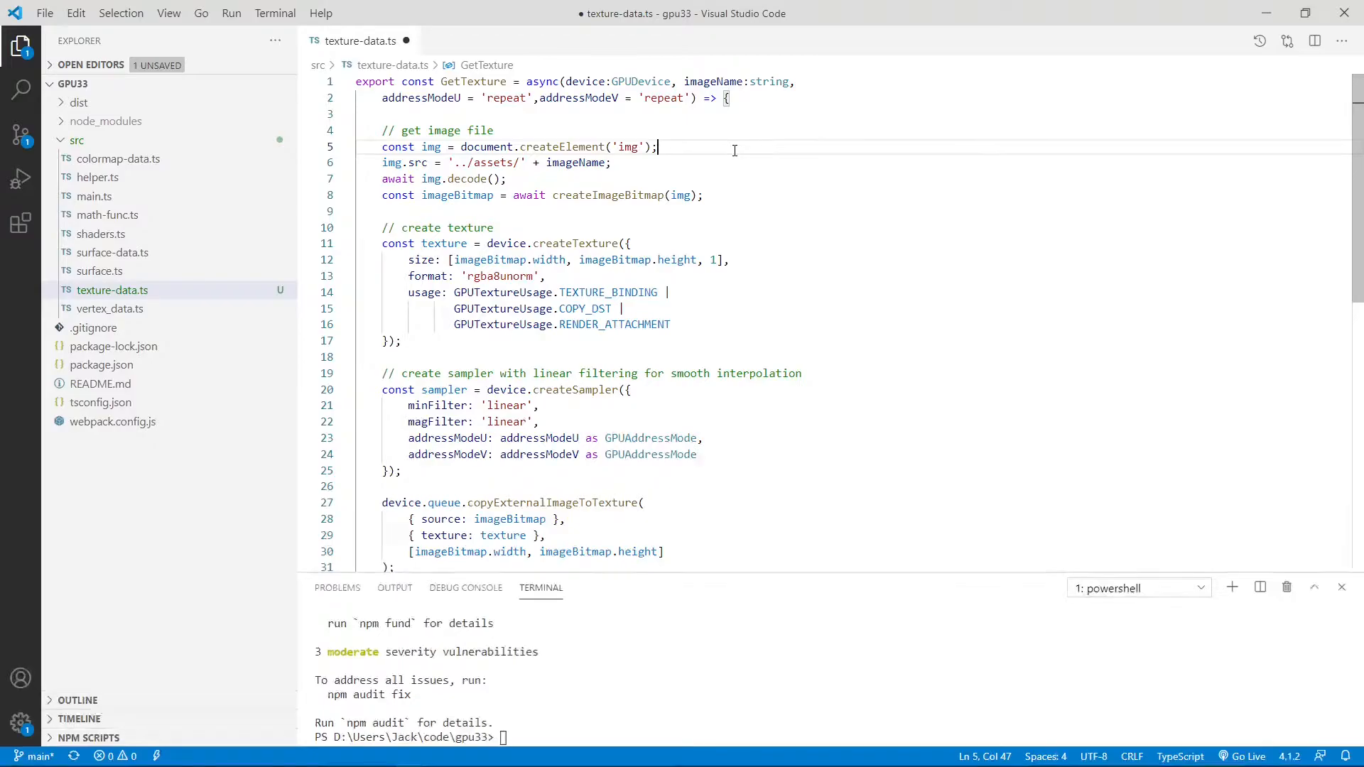
mouse_move(496, 17)
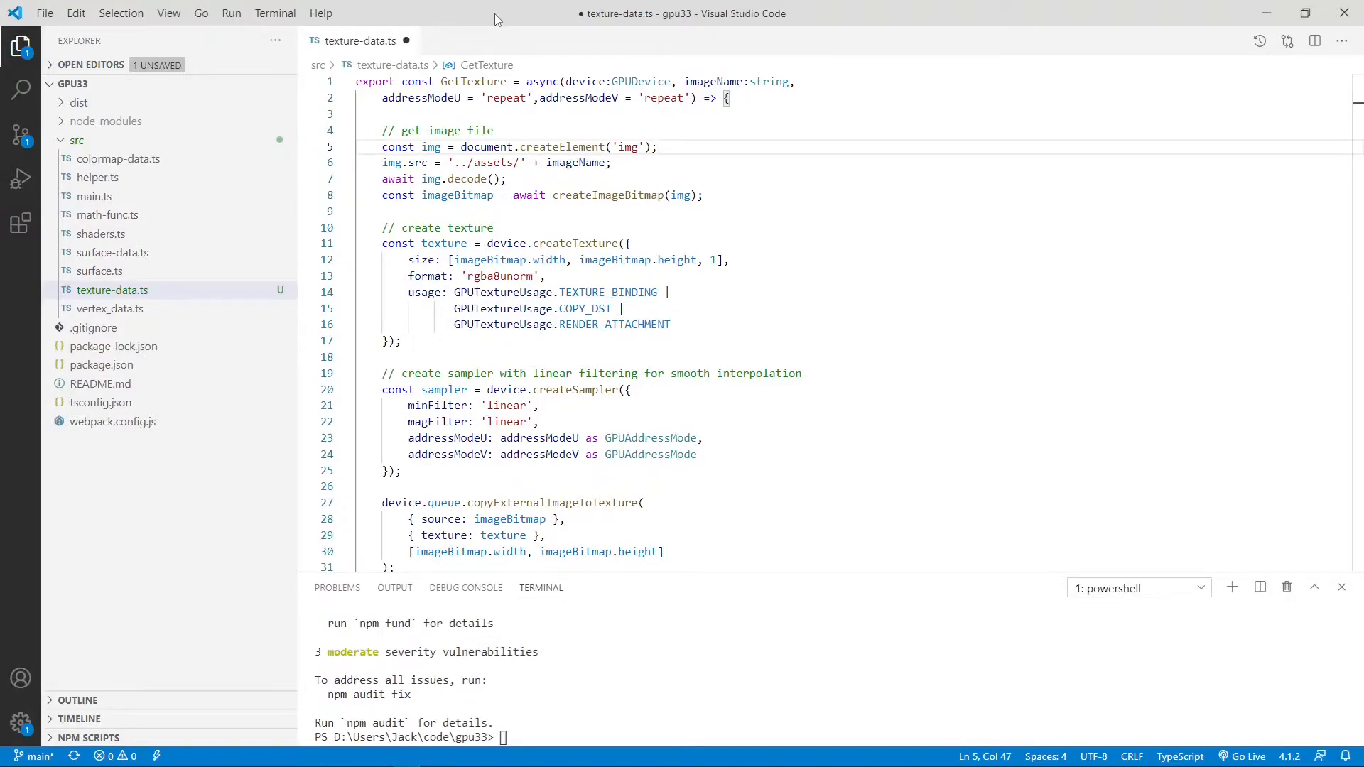
left_click(660, 147)
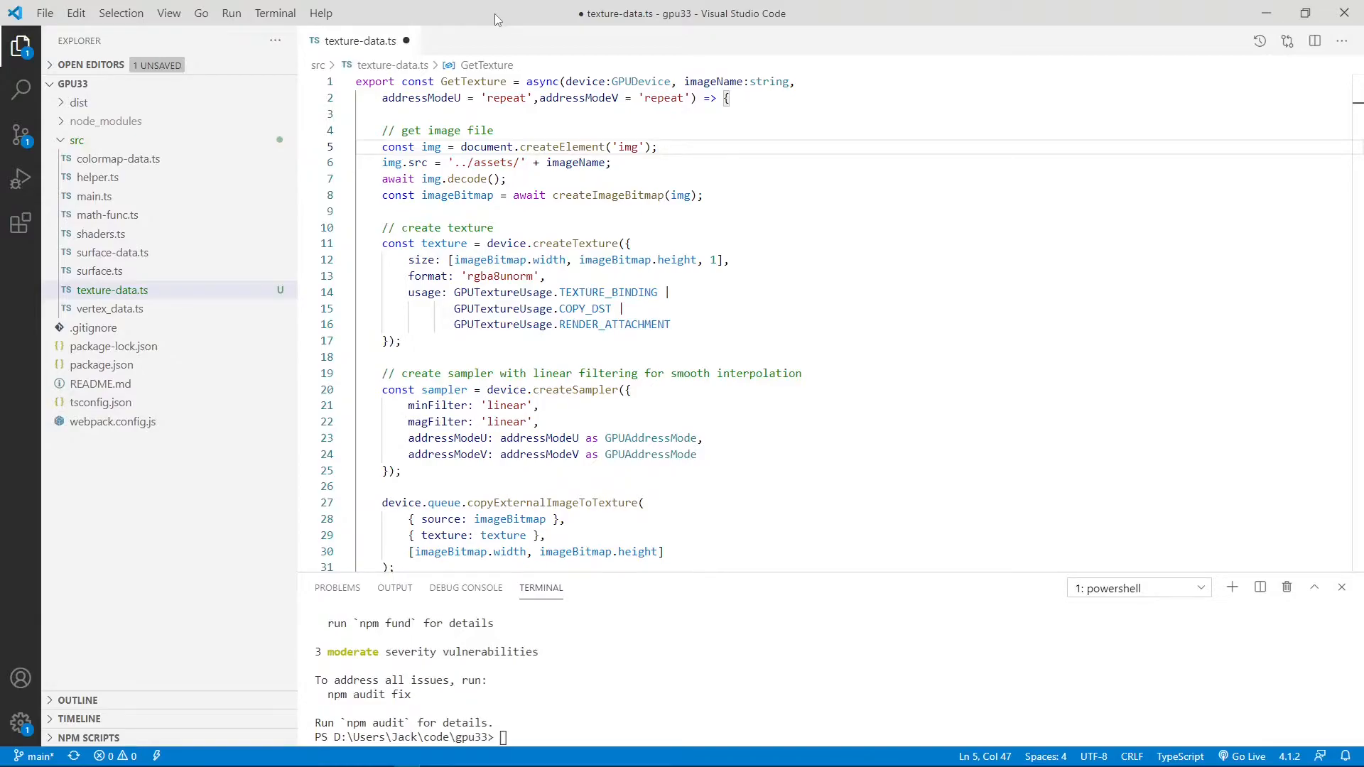
mouse_move(745, 155)
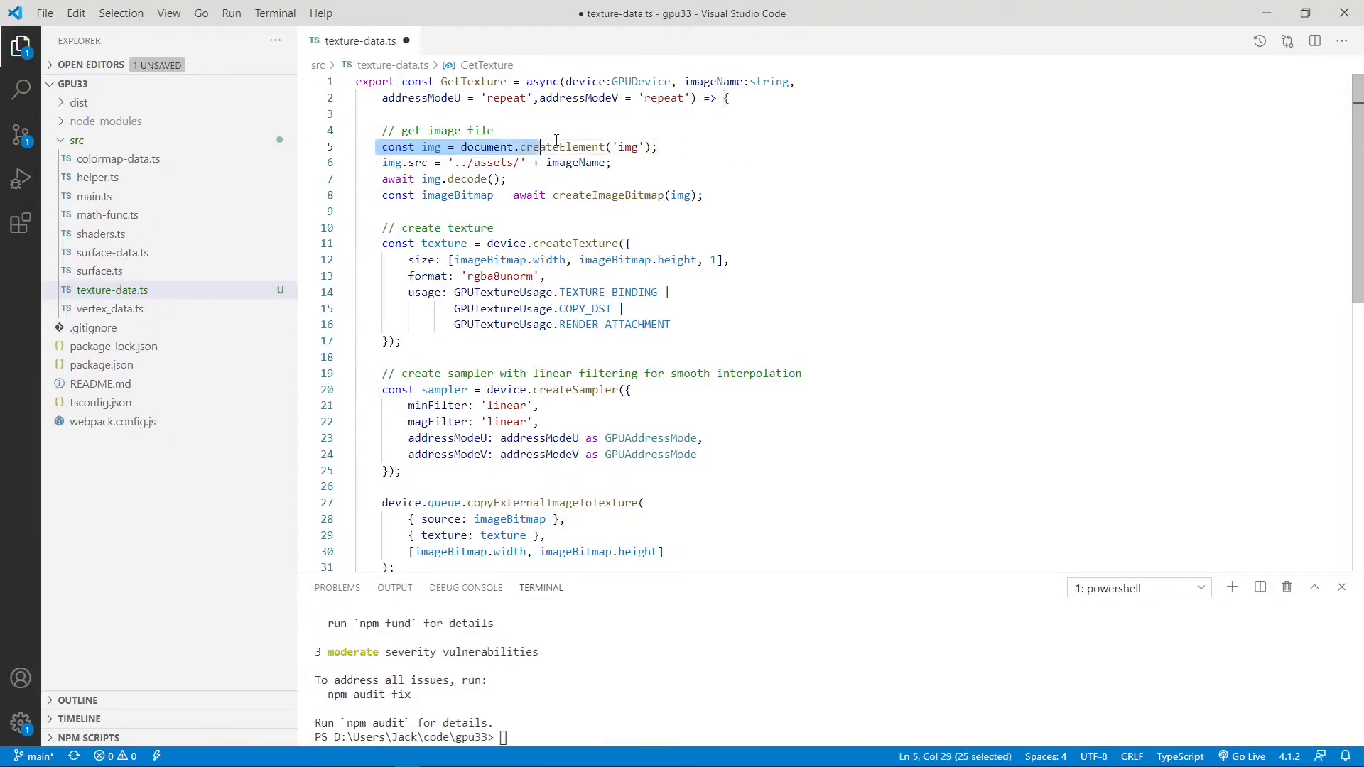
left_click(656, 147)
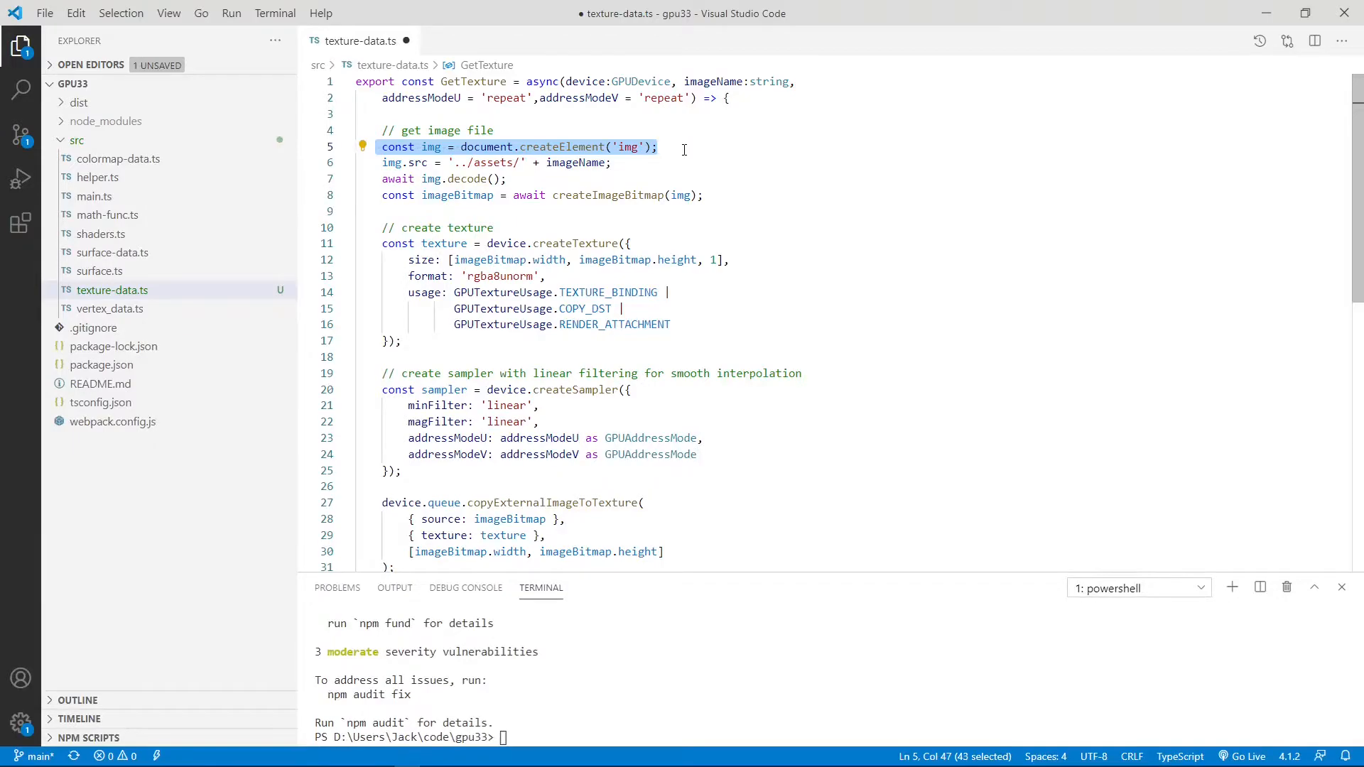
mouse_move(392, 163)
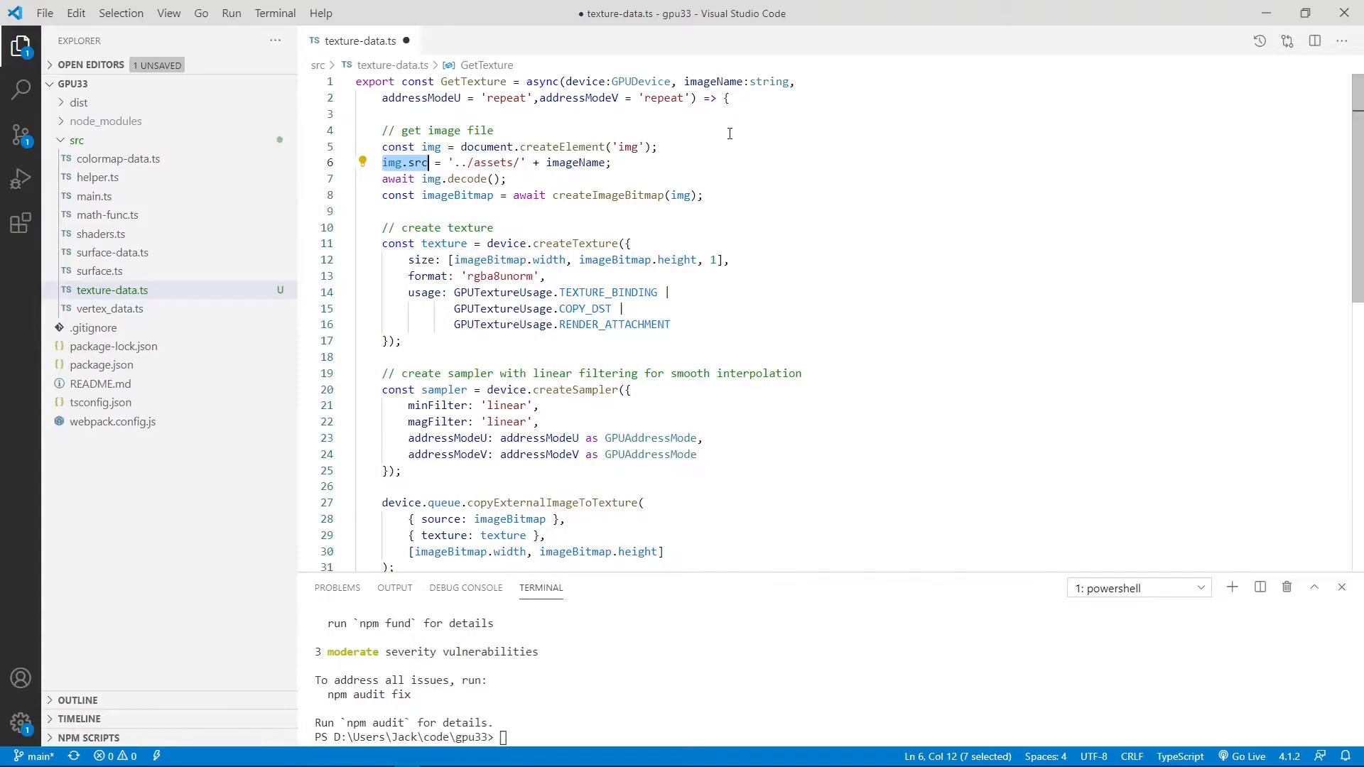
mouse_move(725, 144)
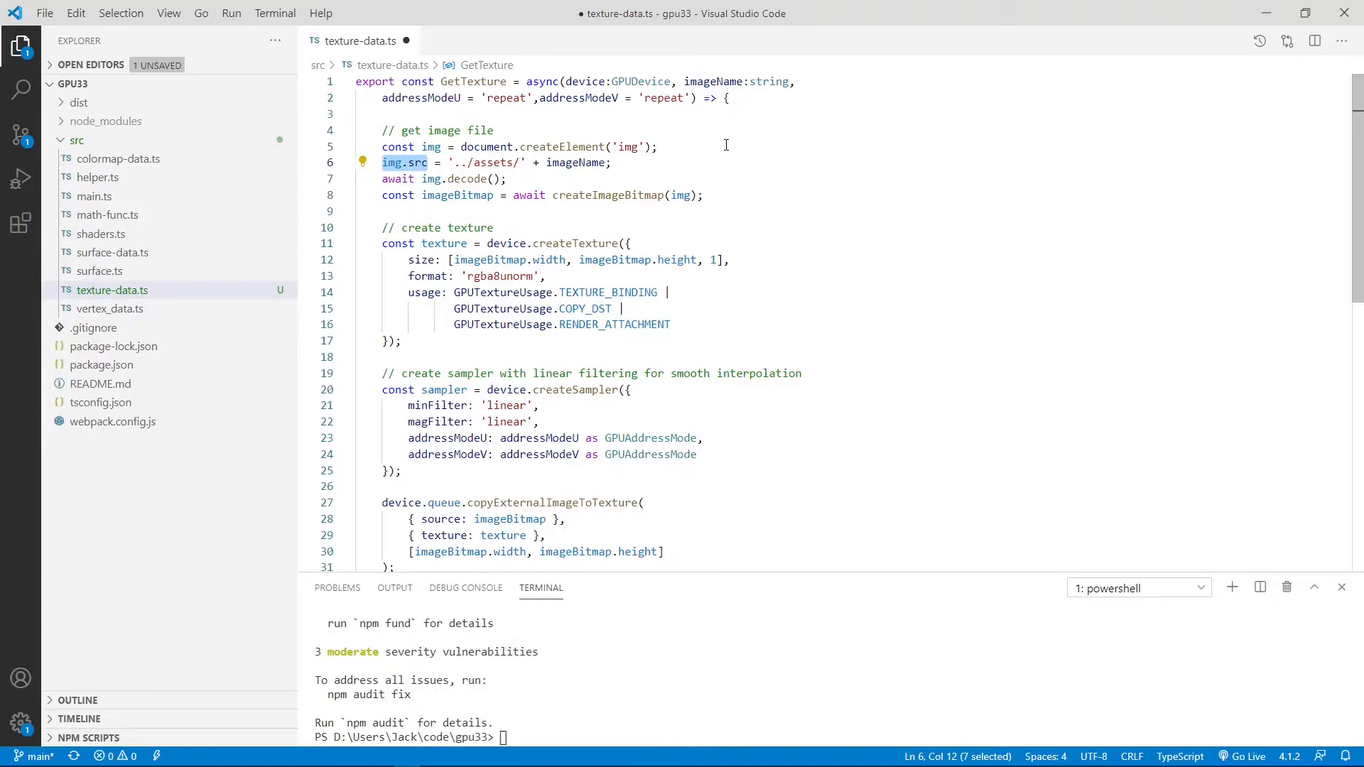
mouse_move(565, 174)
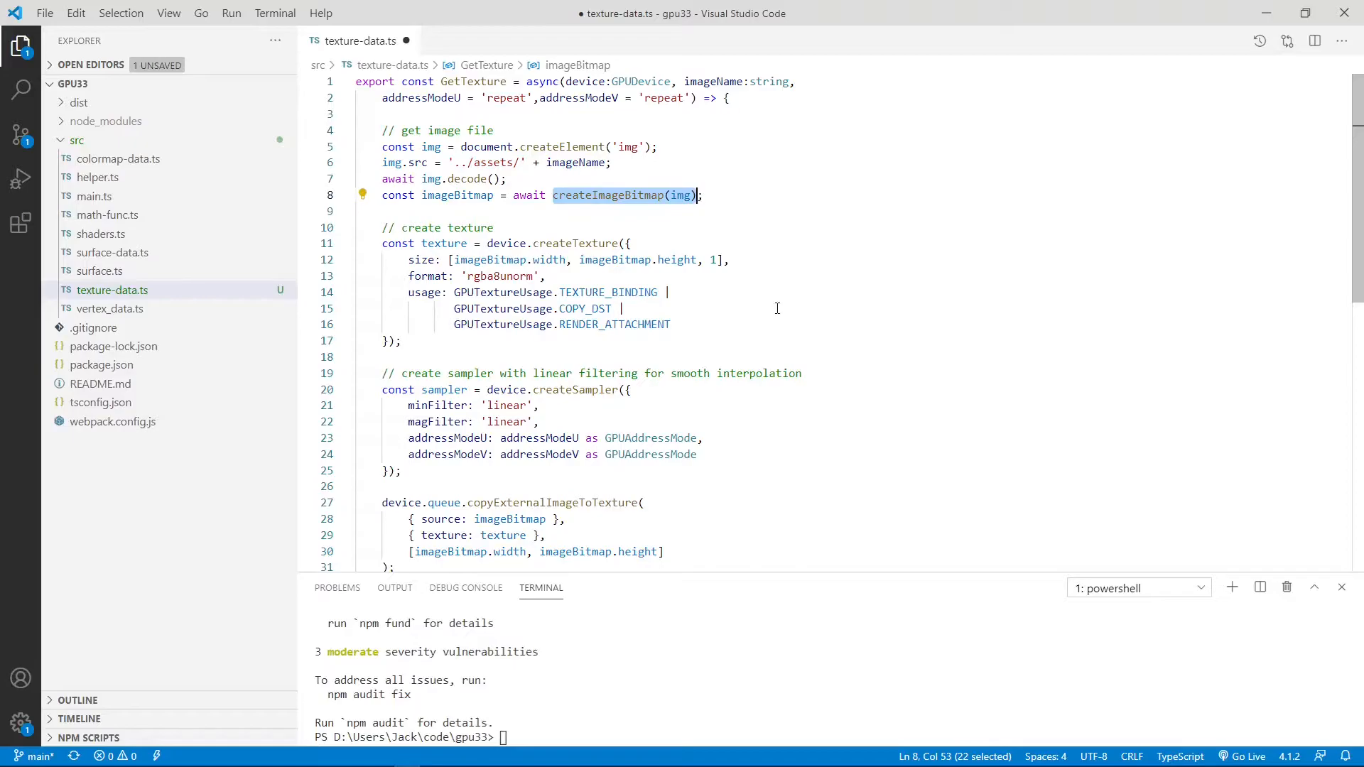
left_click(775, 307)
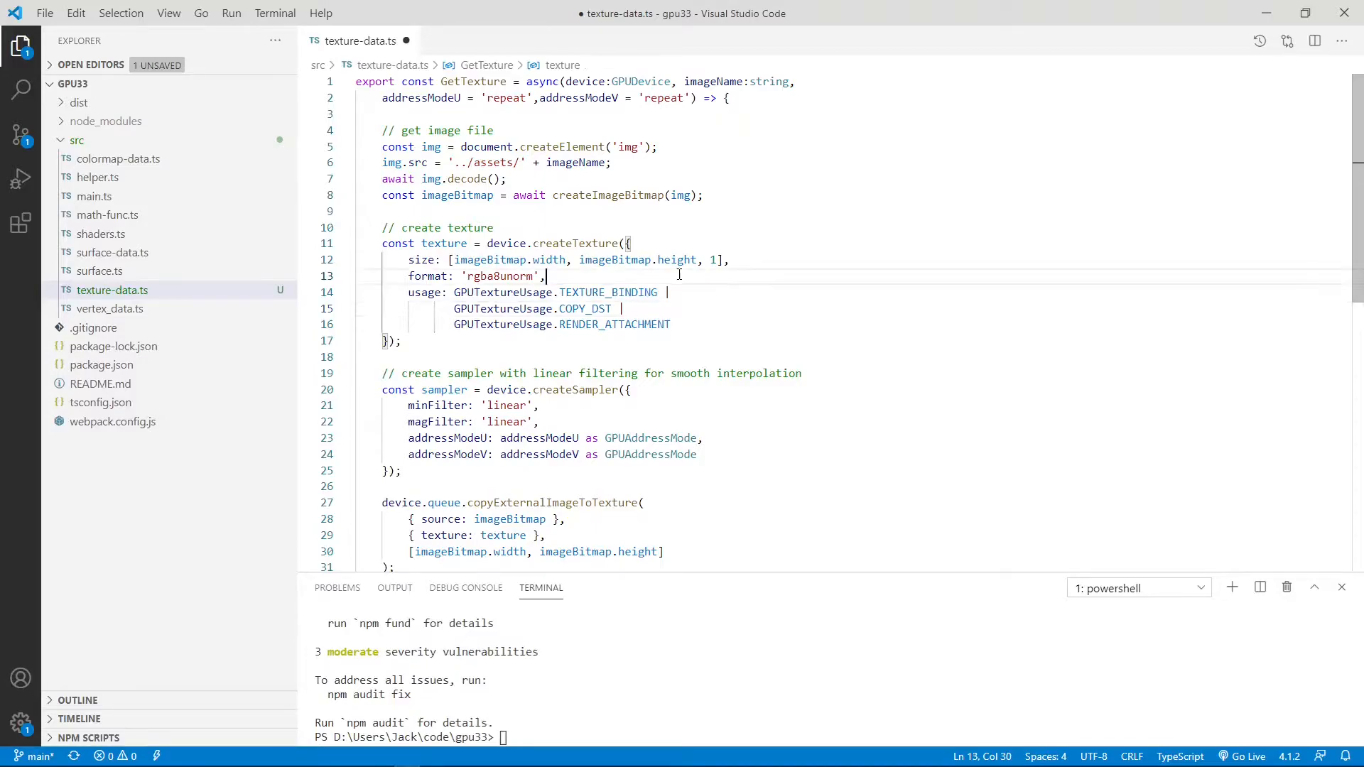
double_click(568, 243)
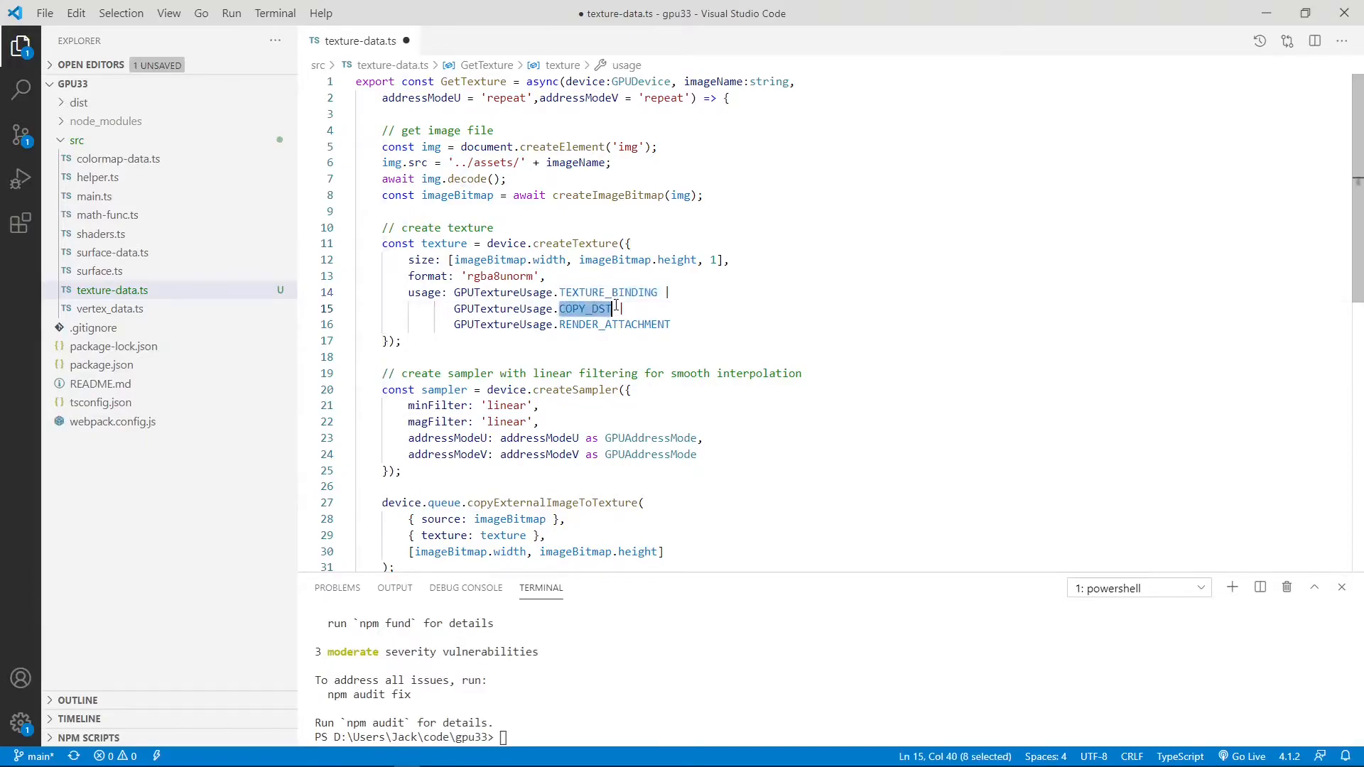
left_click(648, 325)
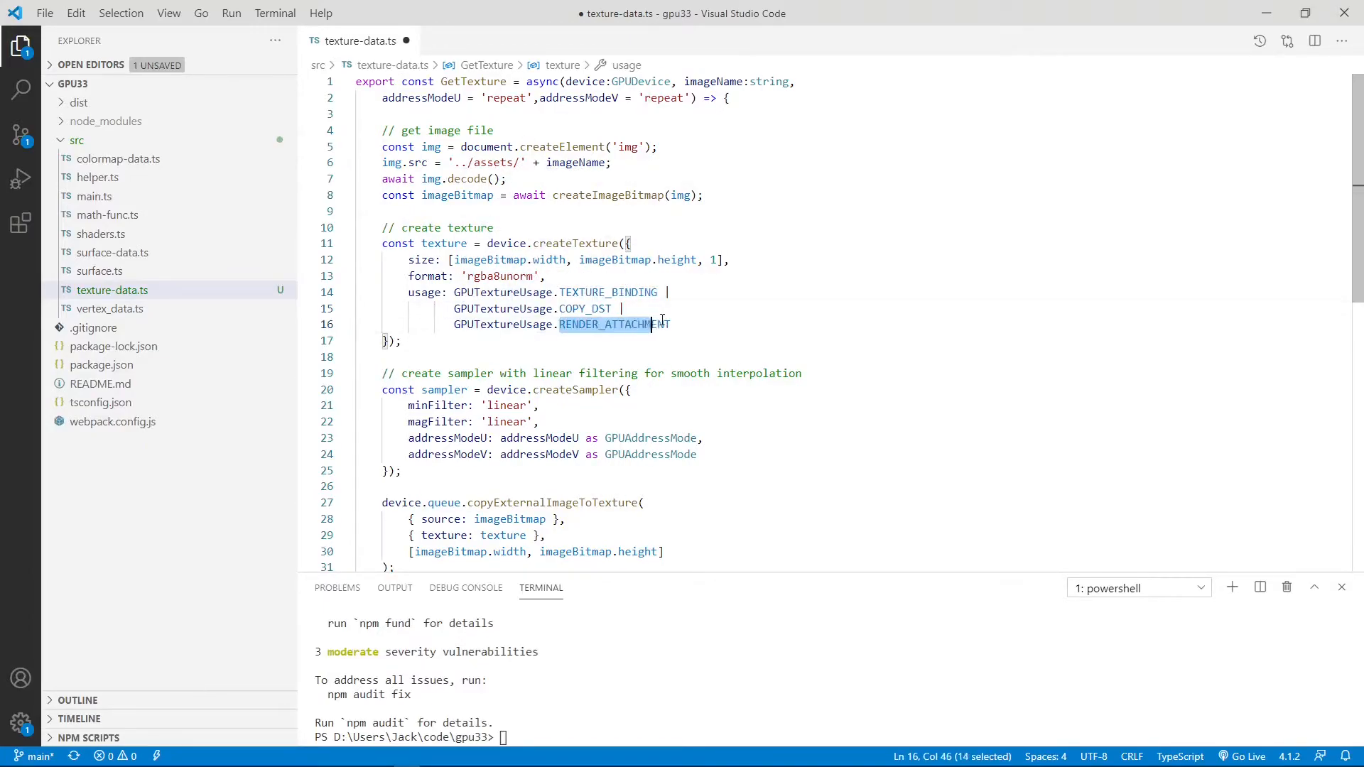
scroll("down", 3)
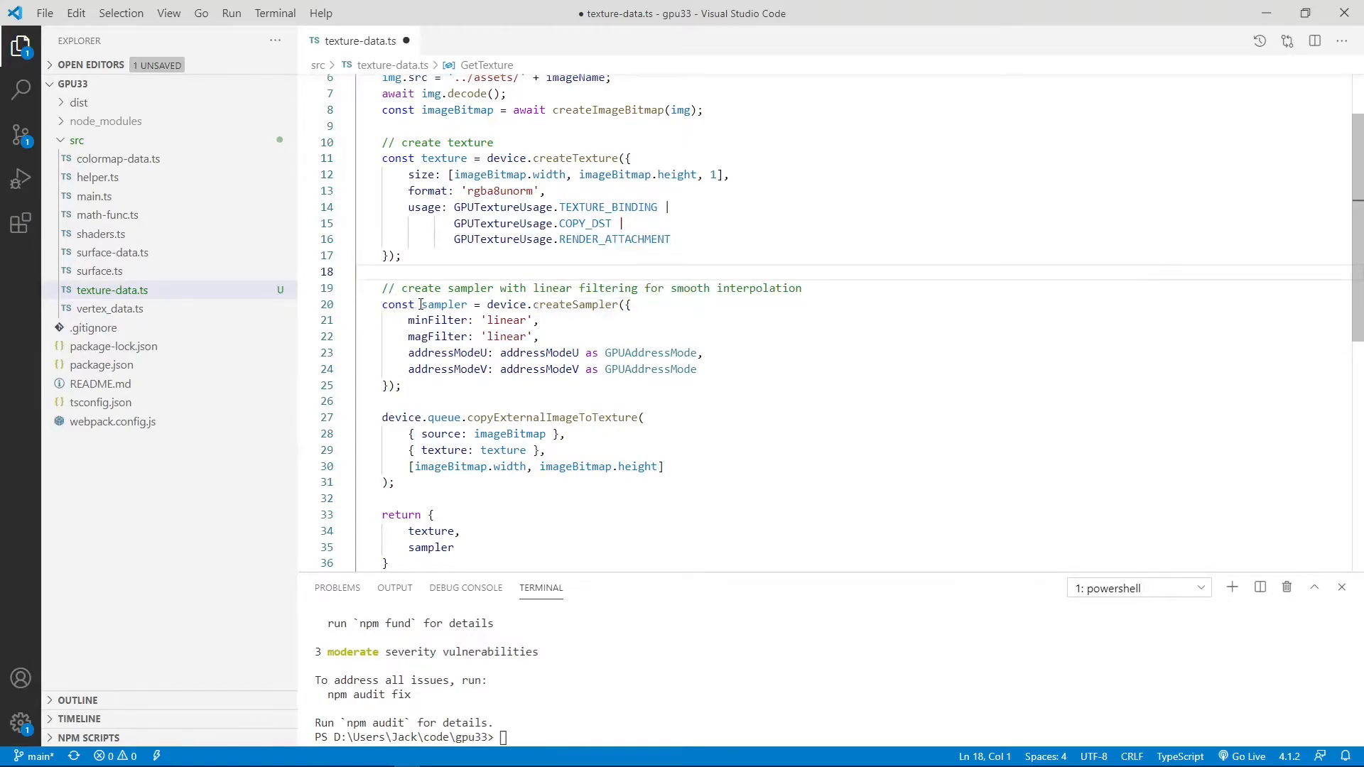
mouse_move(487, 336)
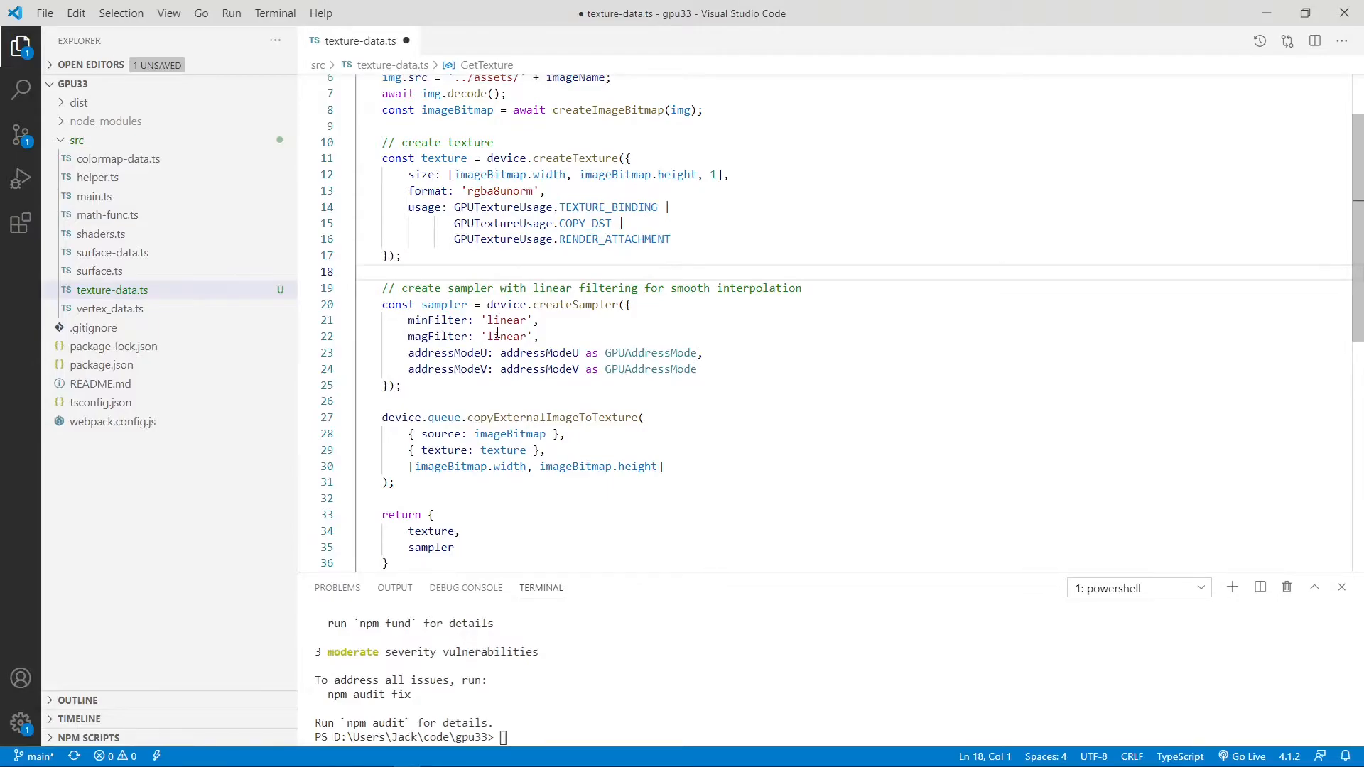
left_click(407, 353)
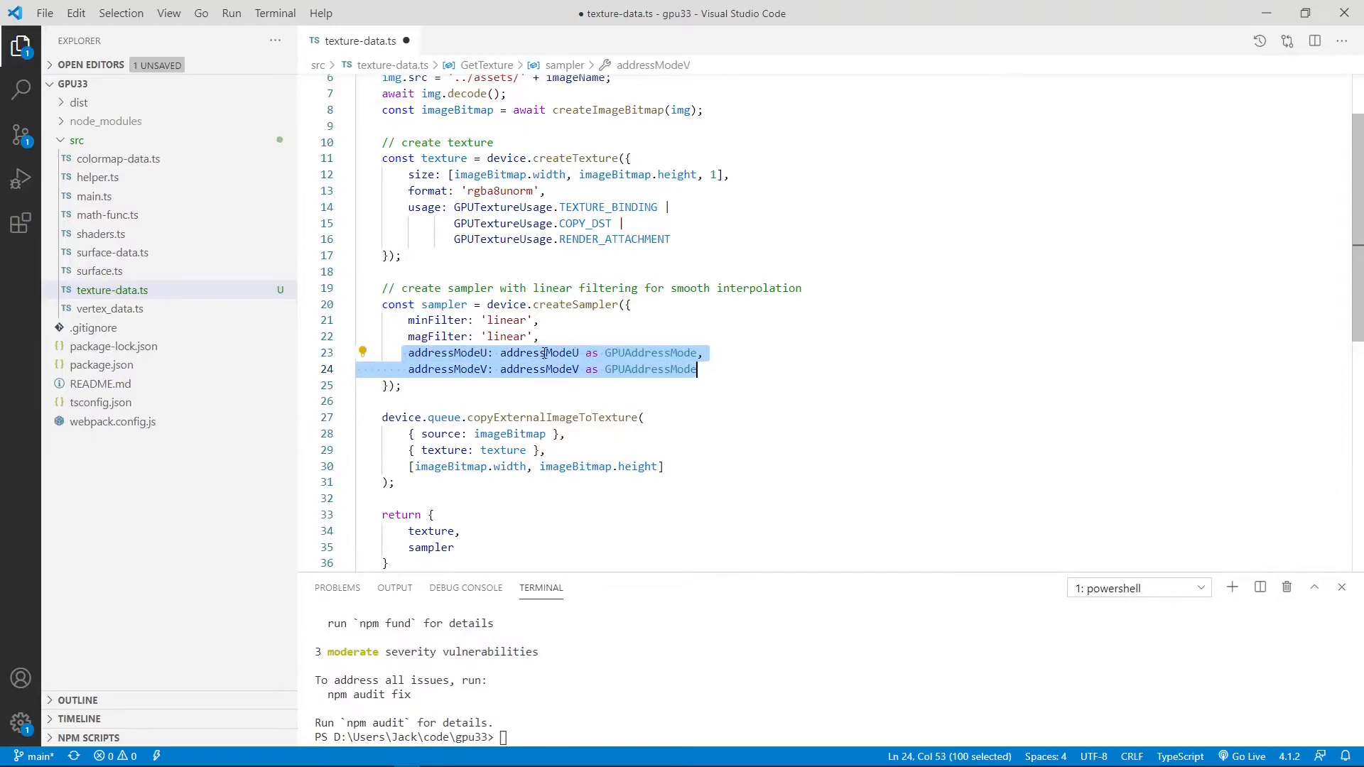
mouse_move(539, 369)
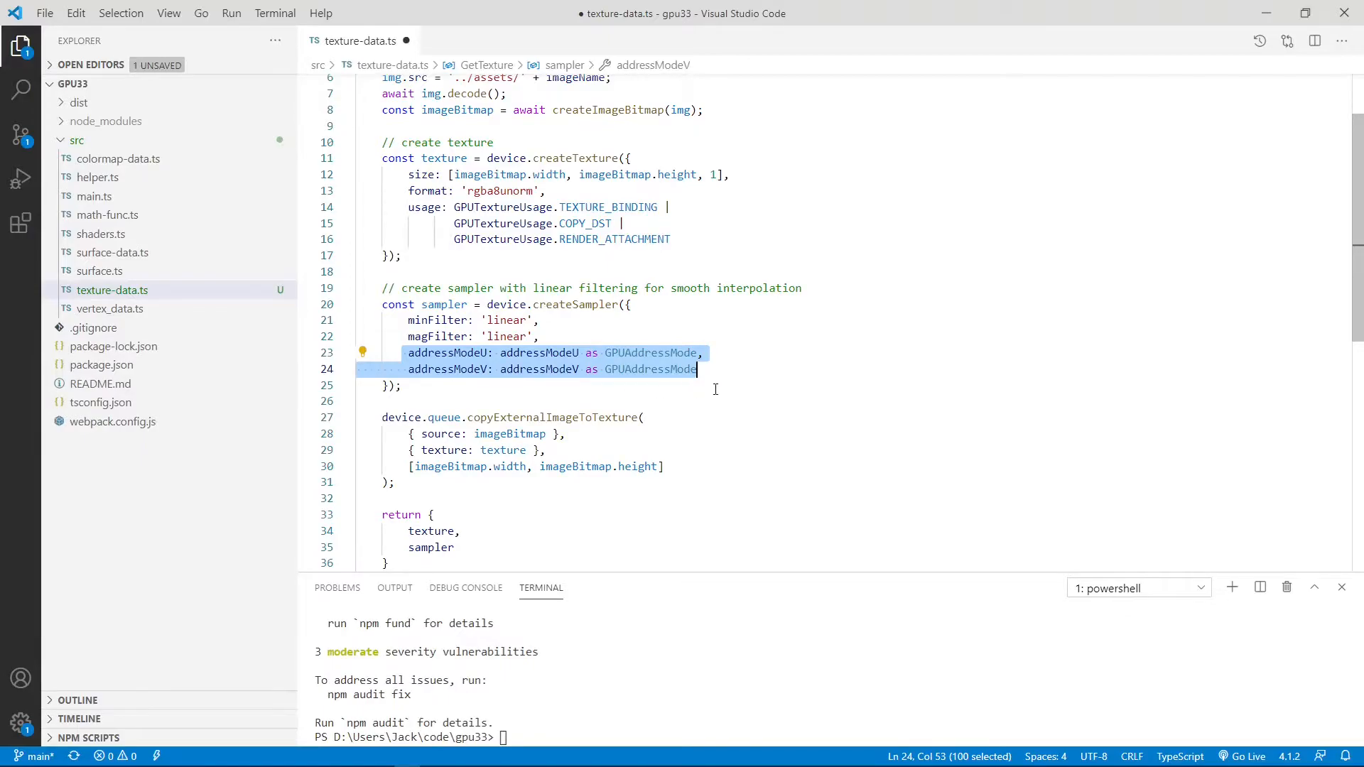
mouse_move(694, 414)
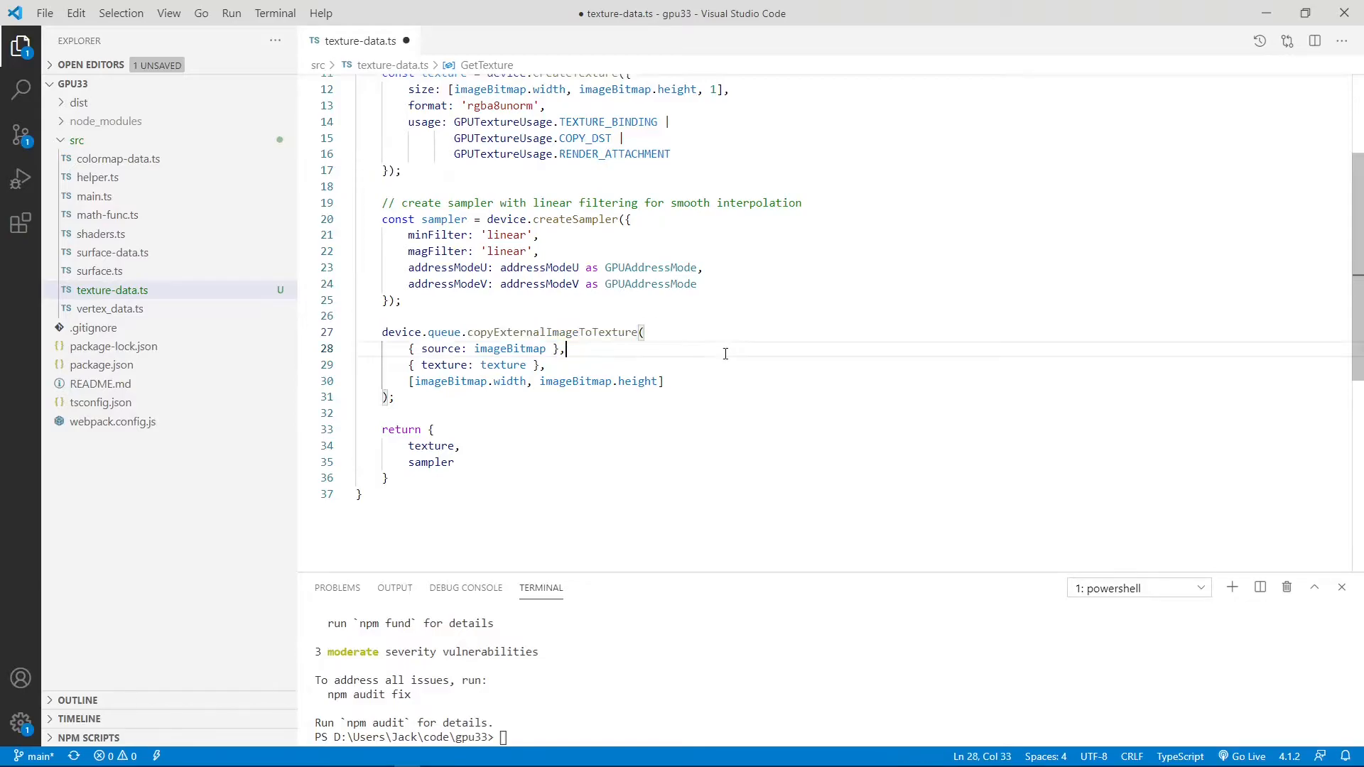
double_click(510, 348)
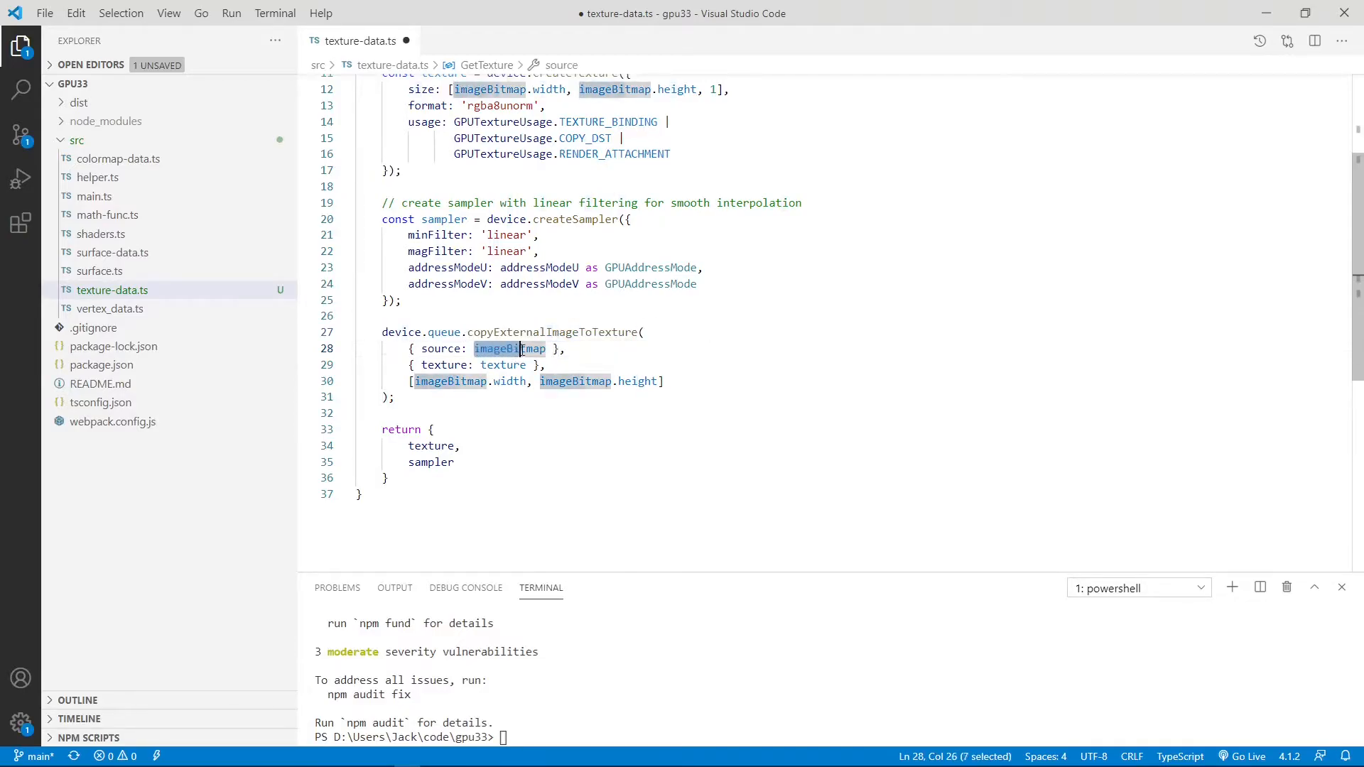
left_click(422, 364)
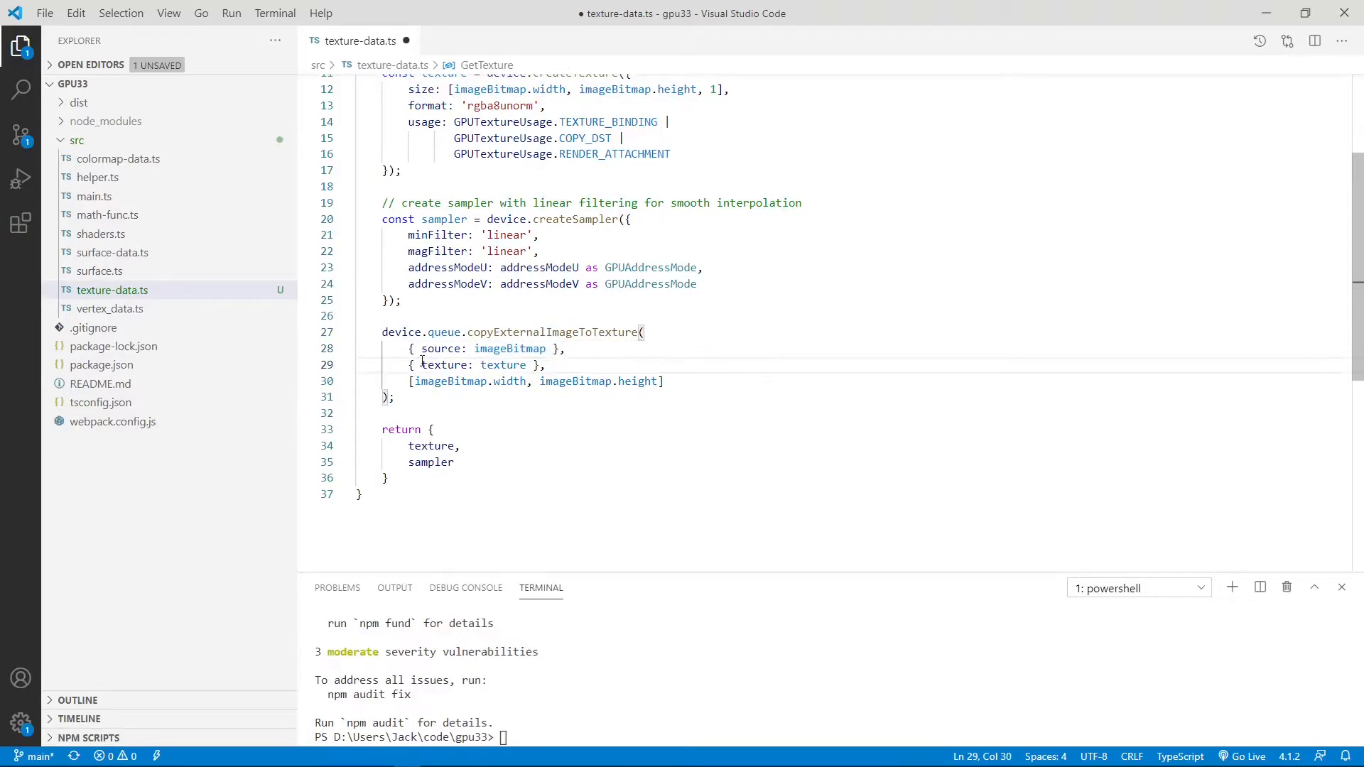
double_click(503, 365)
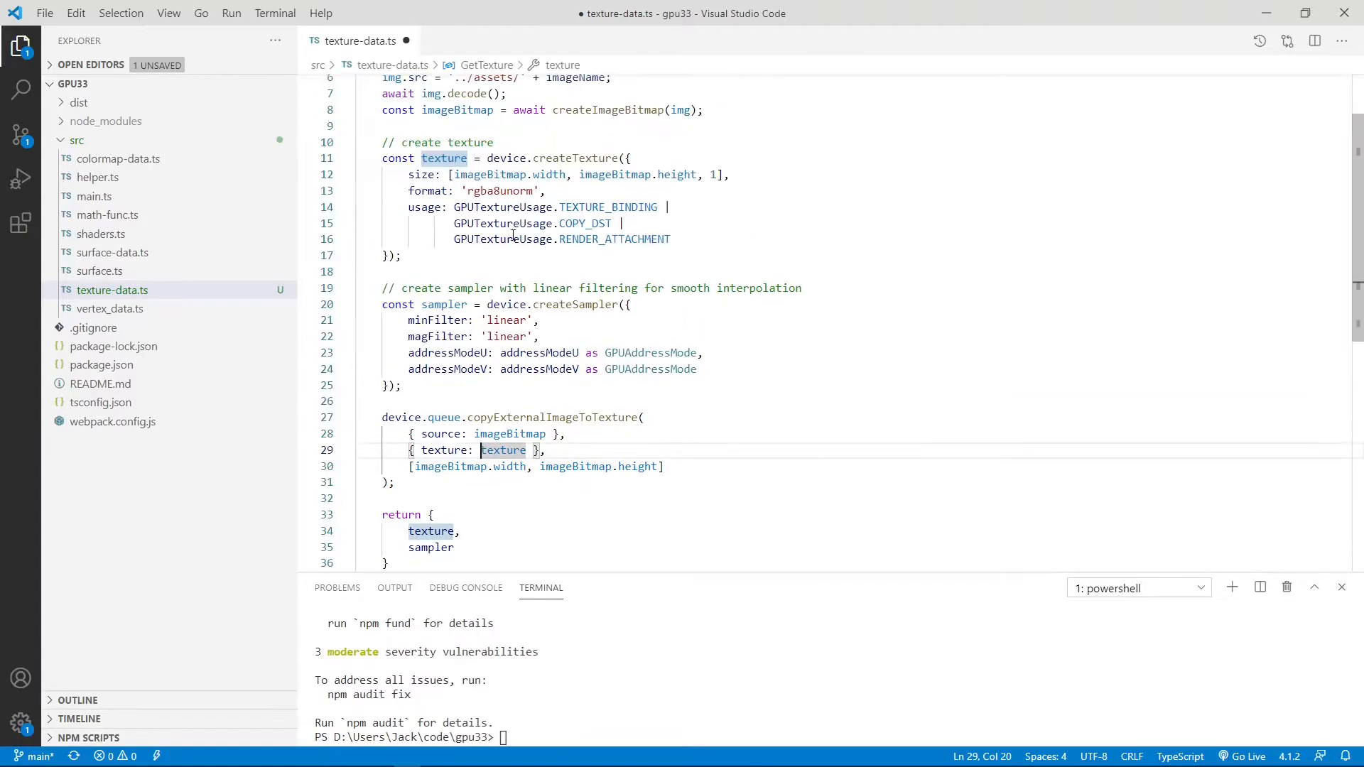
mouse_move(511, 434)
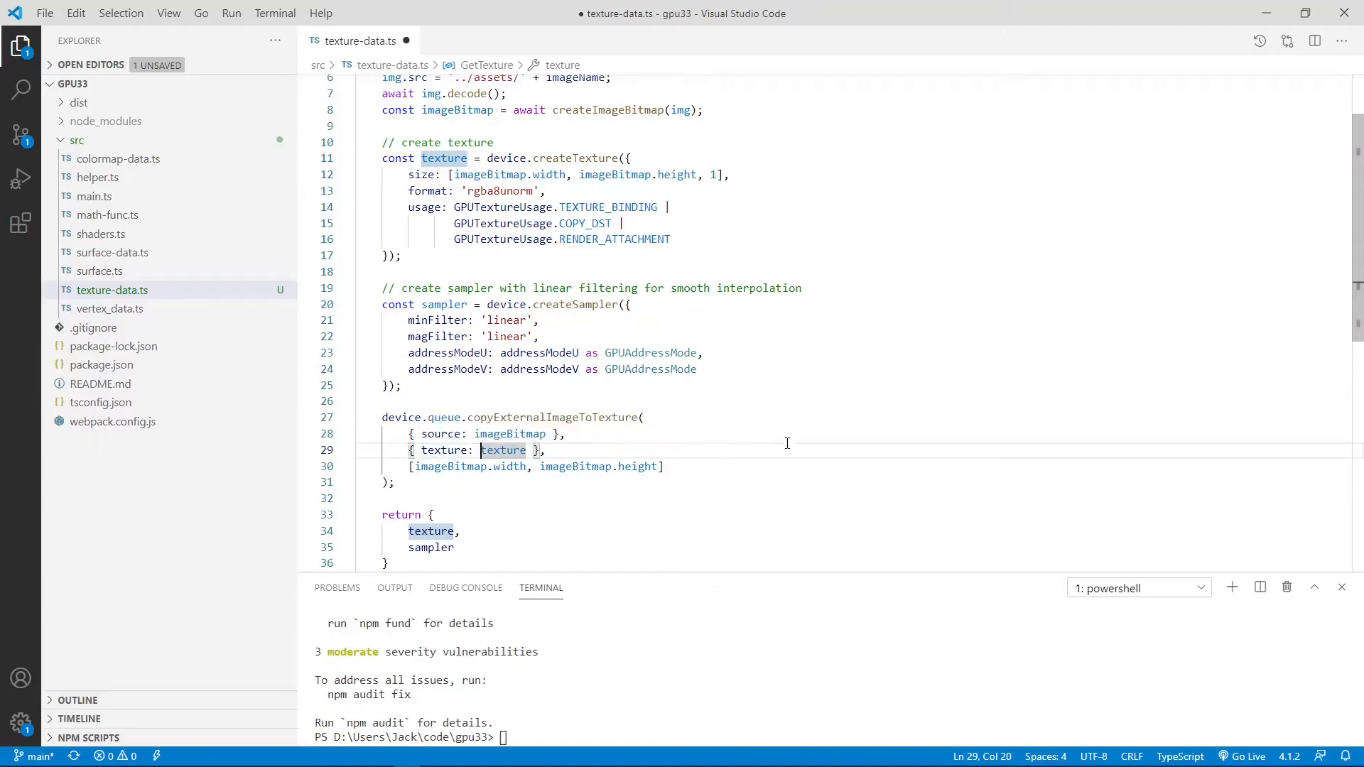
scroll("down", 3)
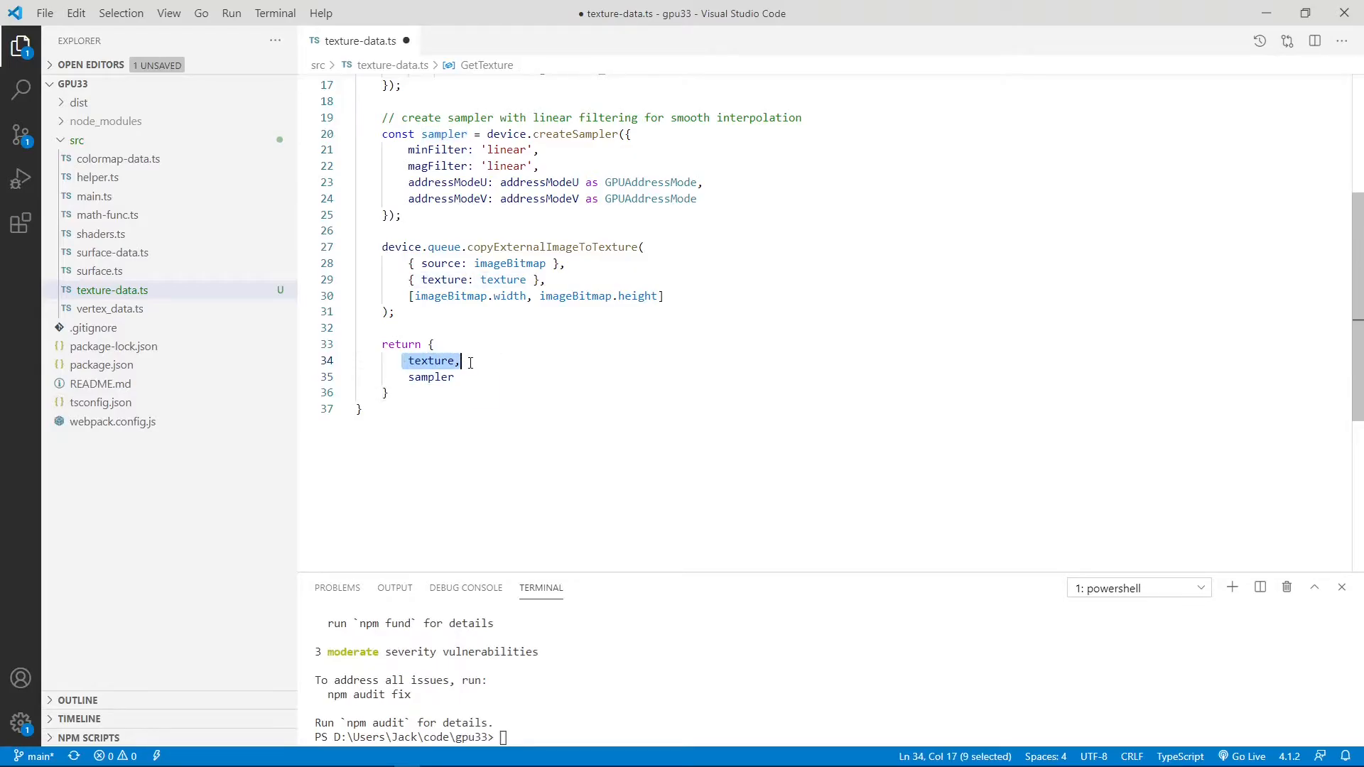
double_click(431, 377)
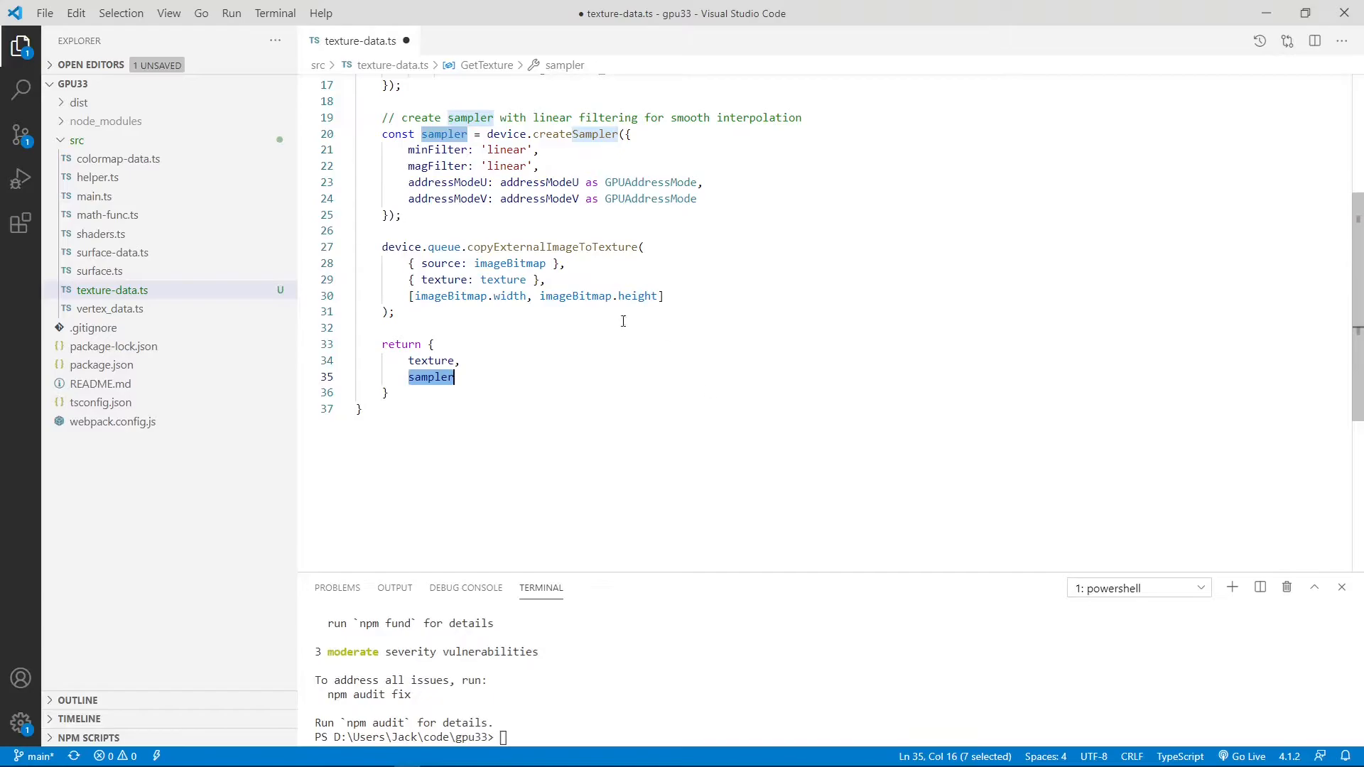
mouse_move(790, 263)
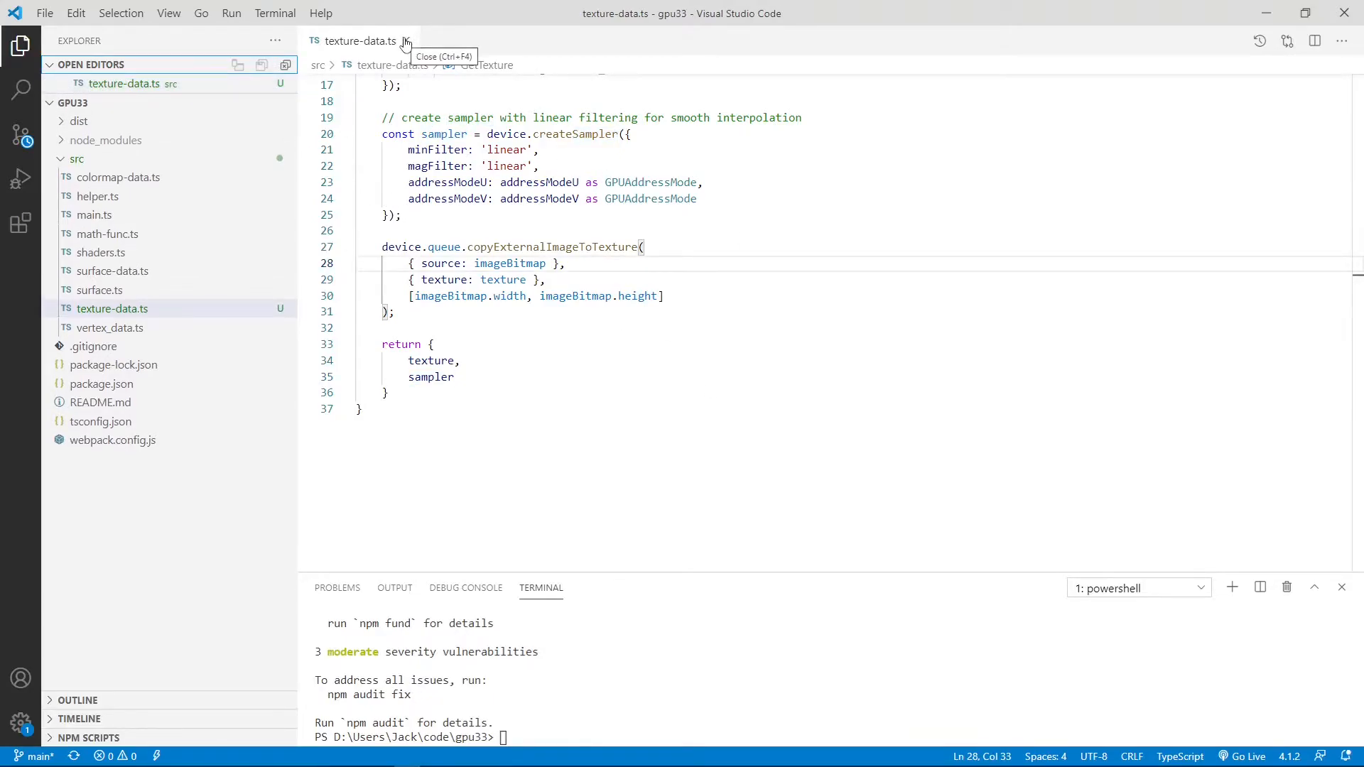
Step: Close the saved texture-data.ts editor tab
left_click(404, 41)
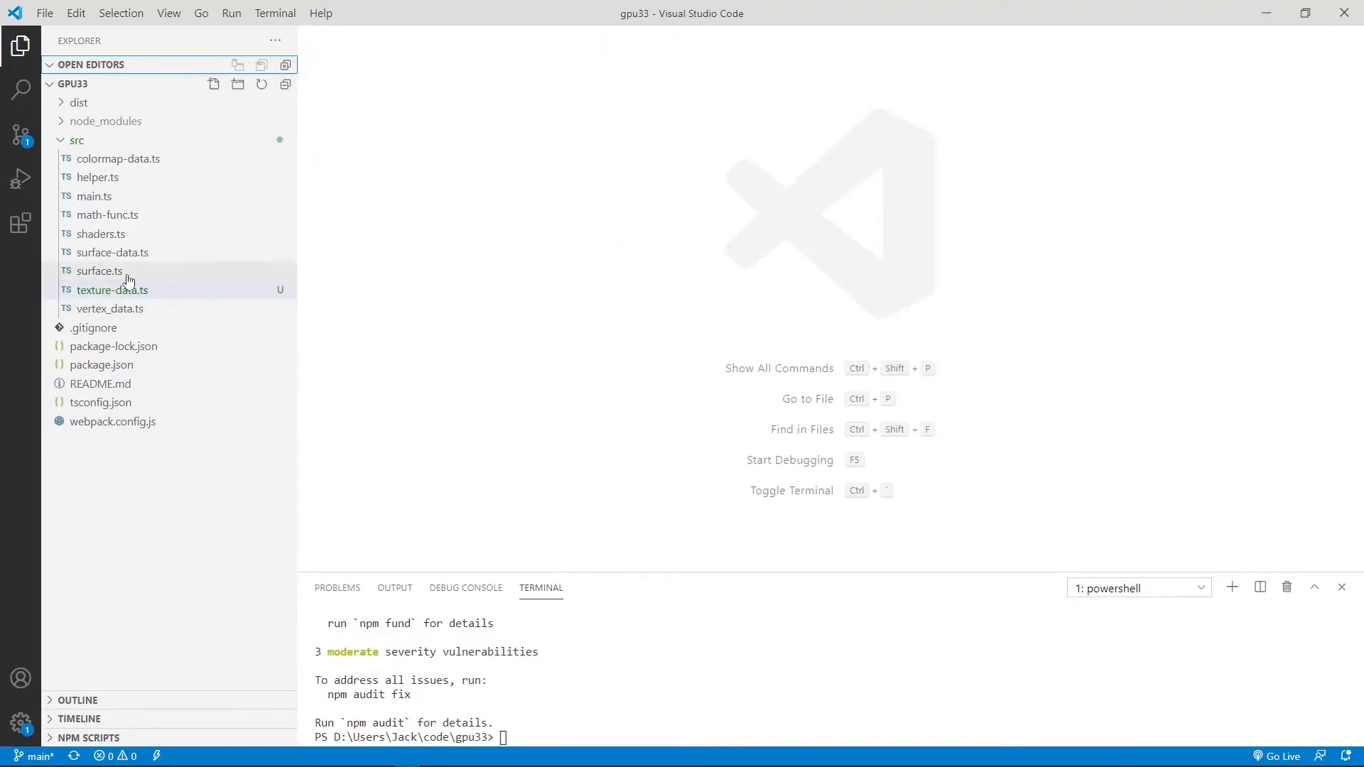
mouse_move(97, 270)
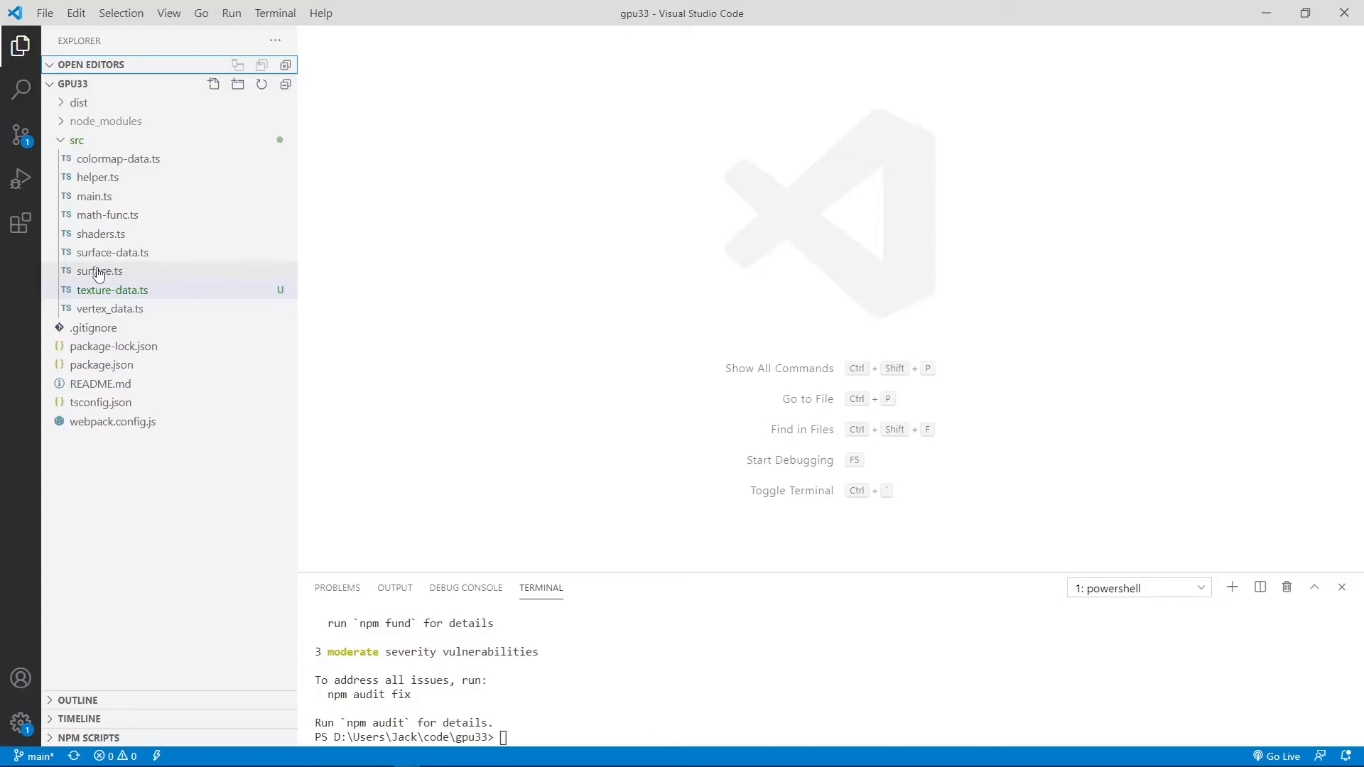
mouse_move(98, 270)
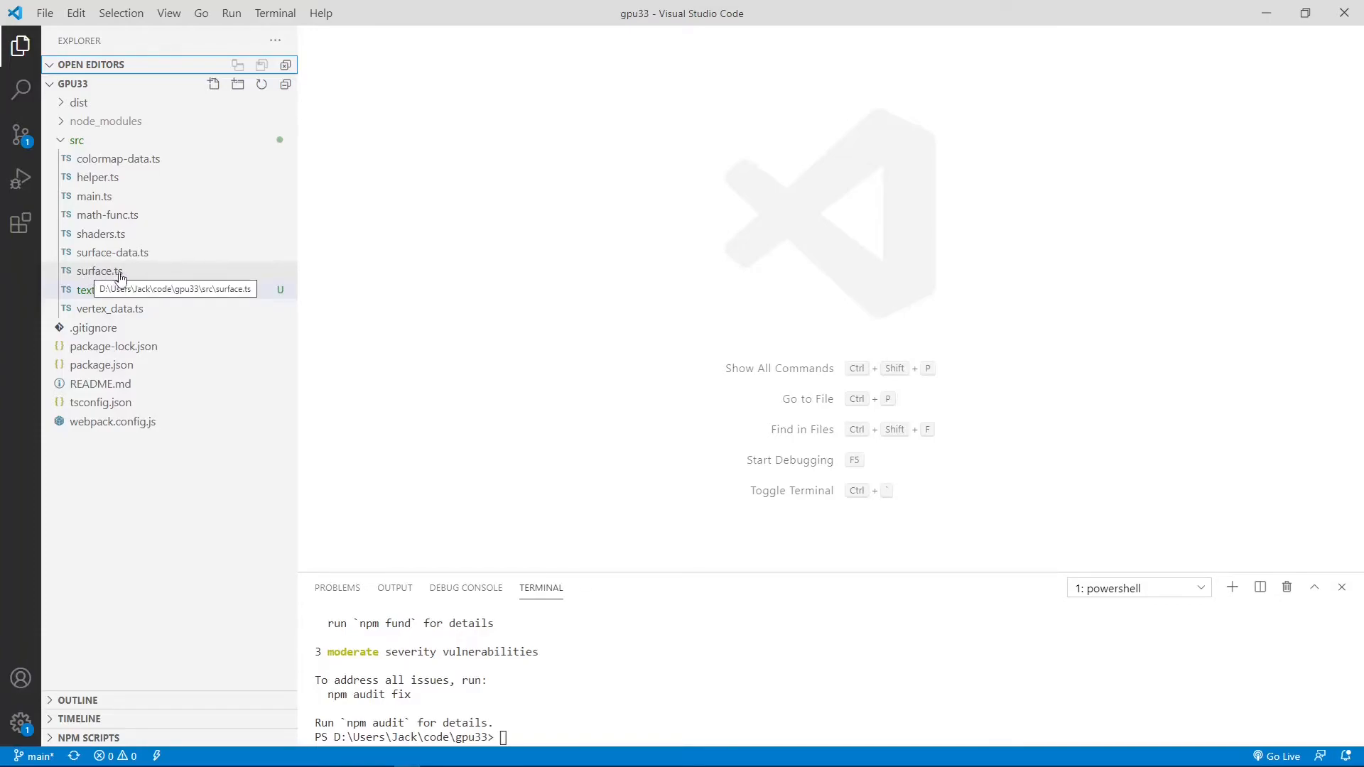
mouse_move(114, 278)
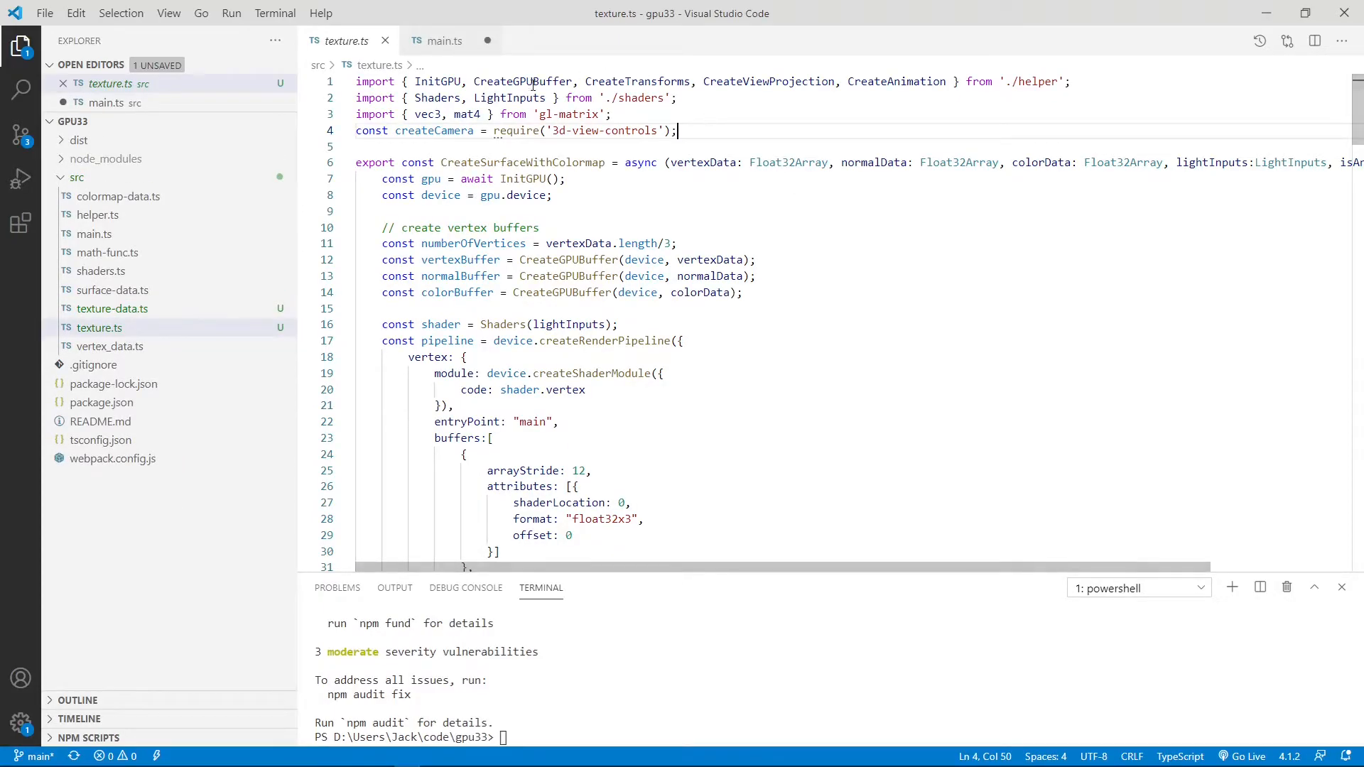
mouse_move(792, 232)
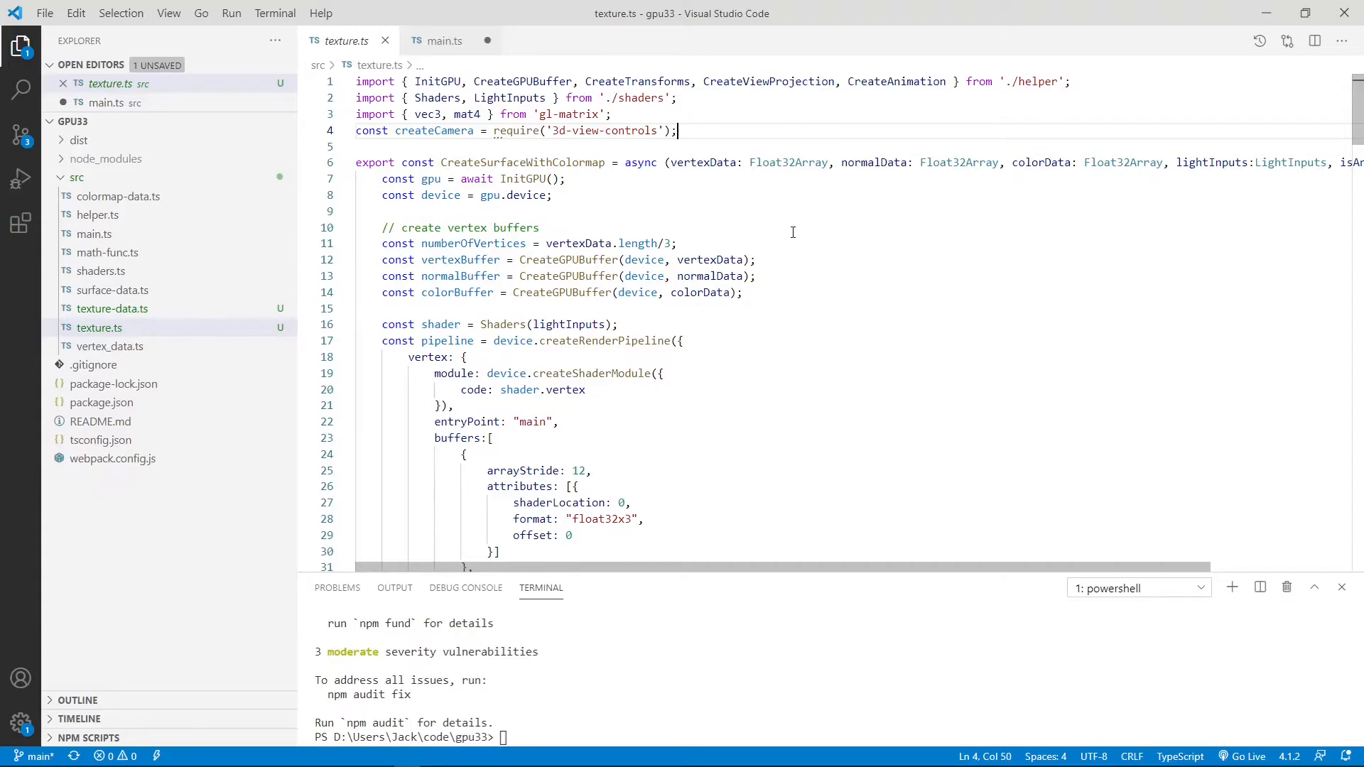
key("ctrl+a")
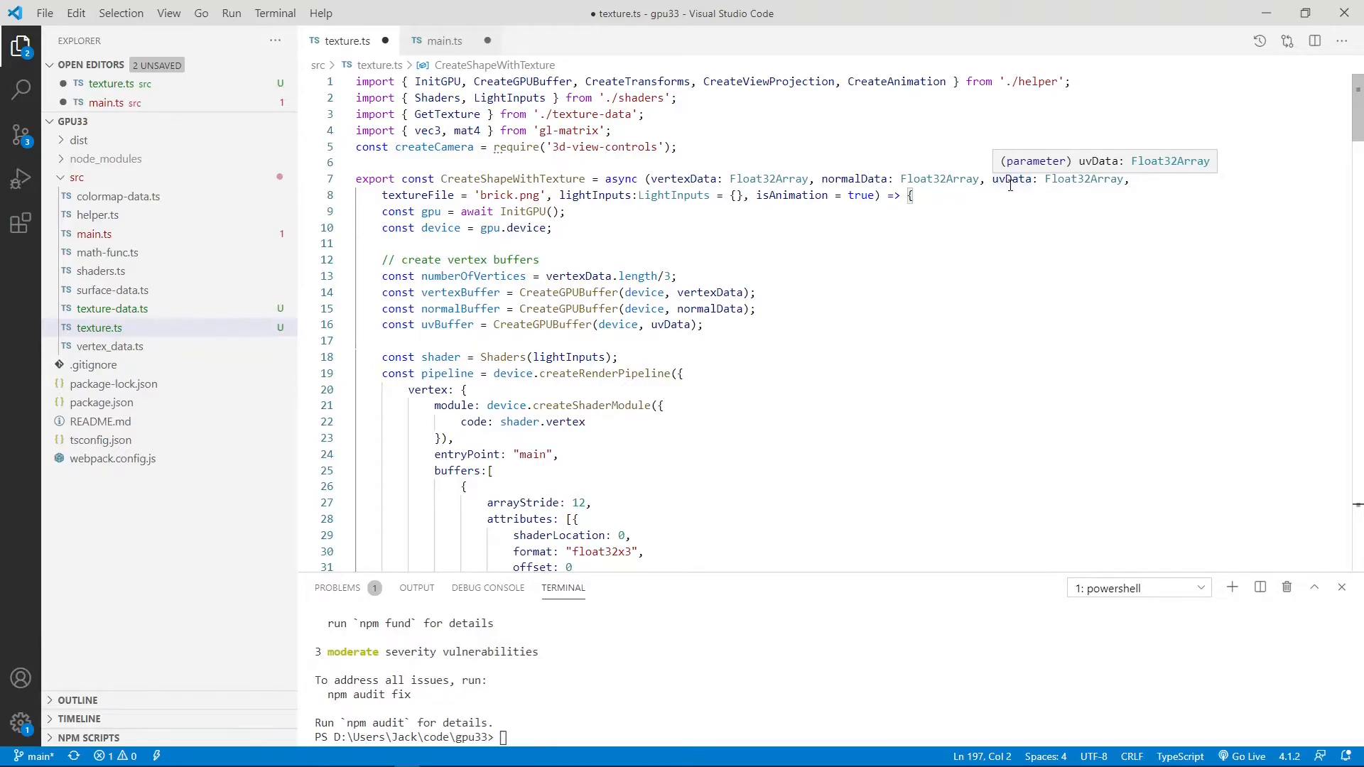
mouse_move(694, 255)
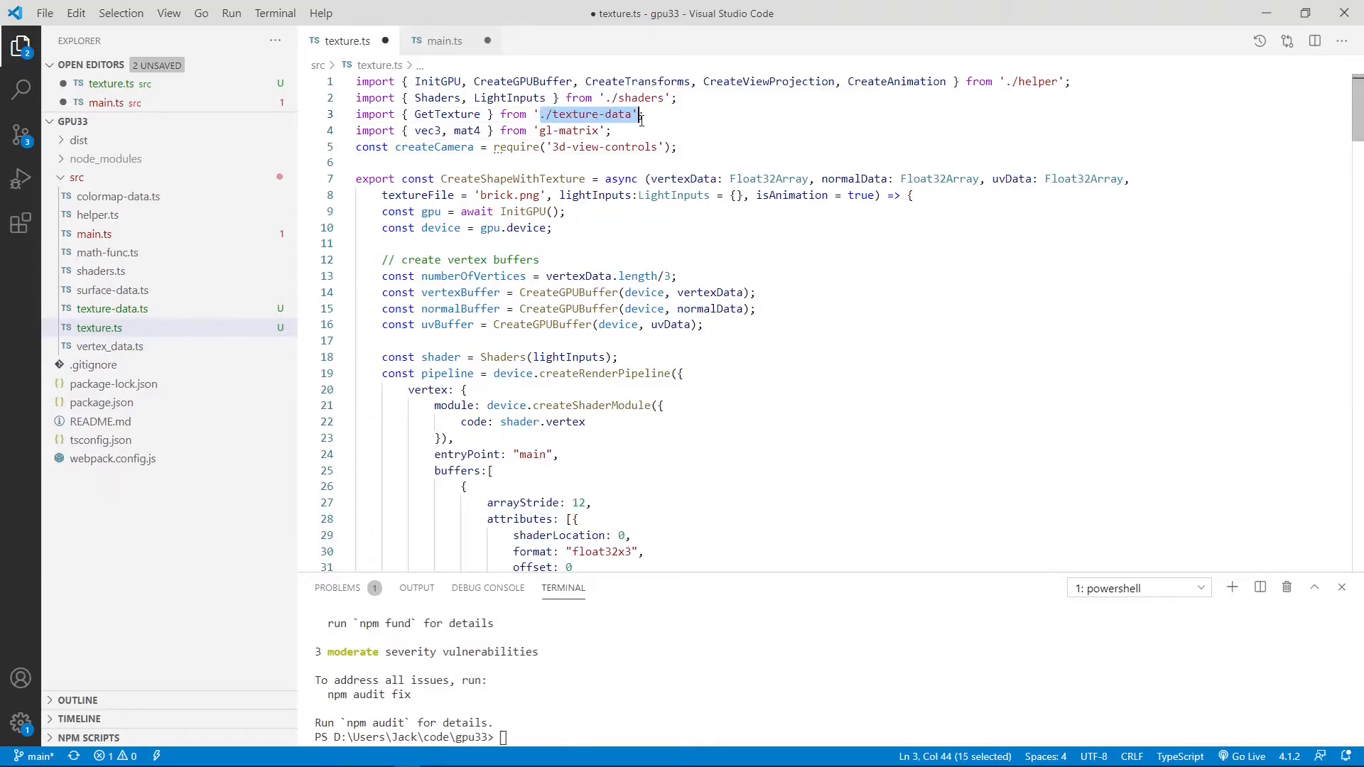
double_click(445, 114)
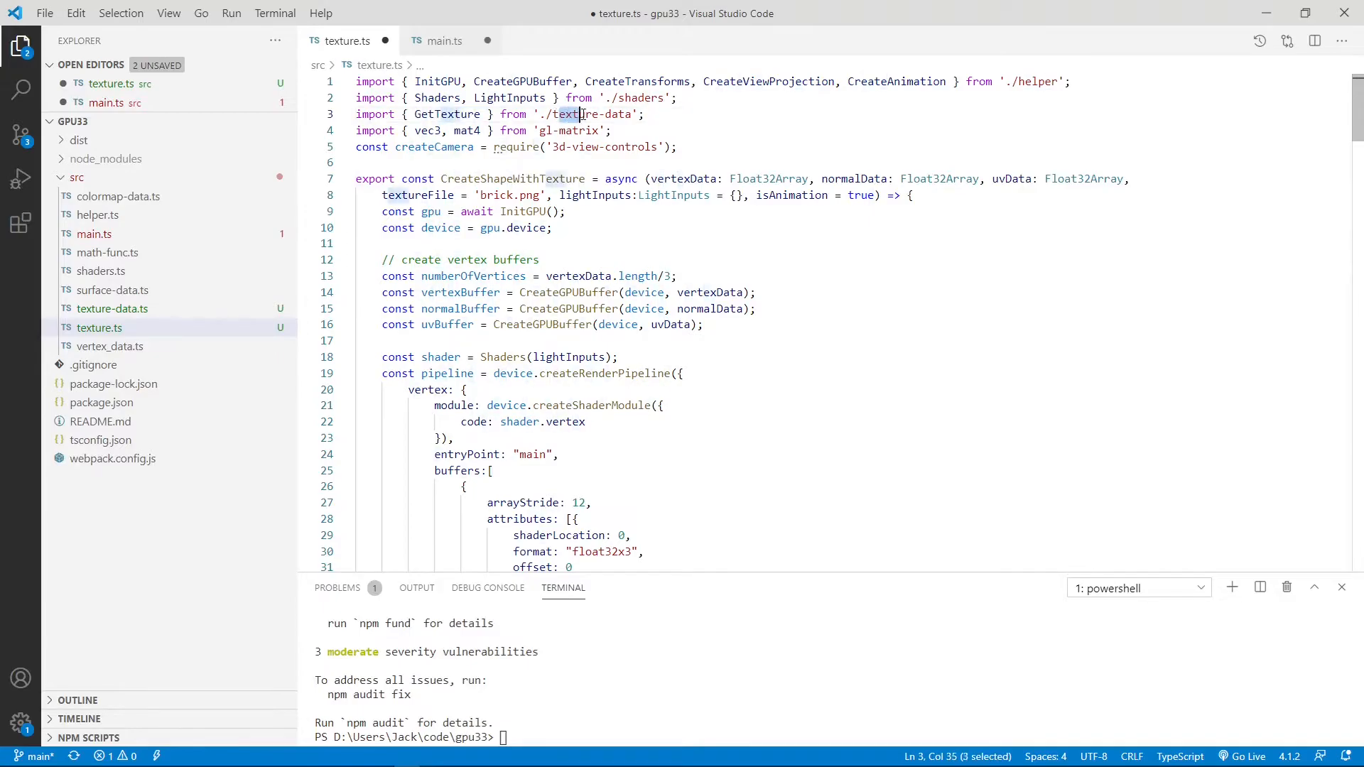
left_click(692, 114)
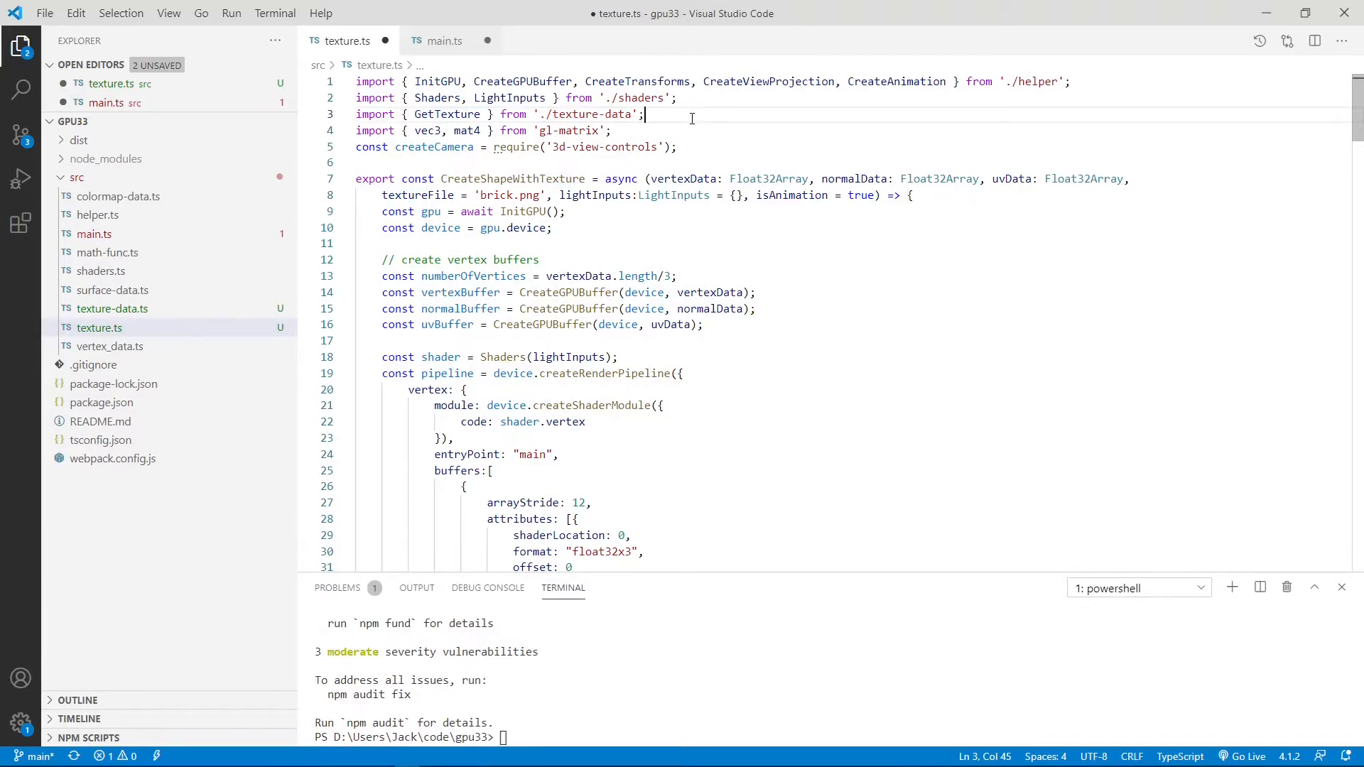
mouse_move(696, 124)
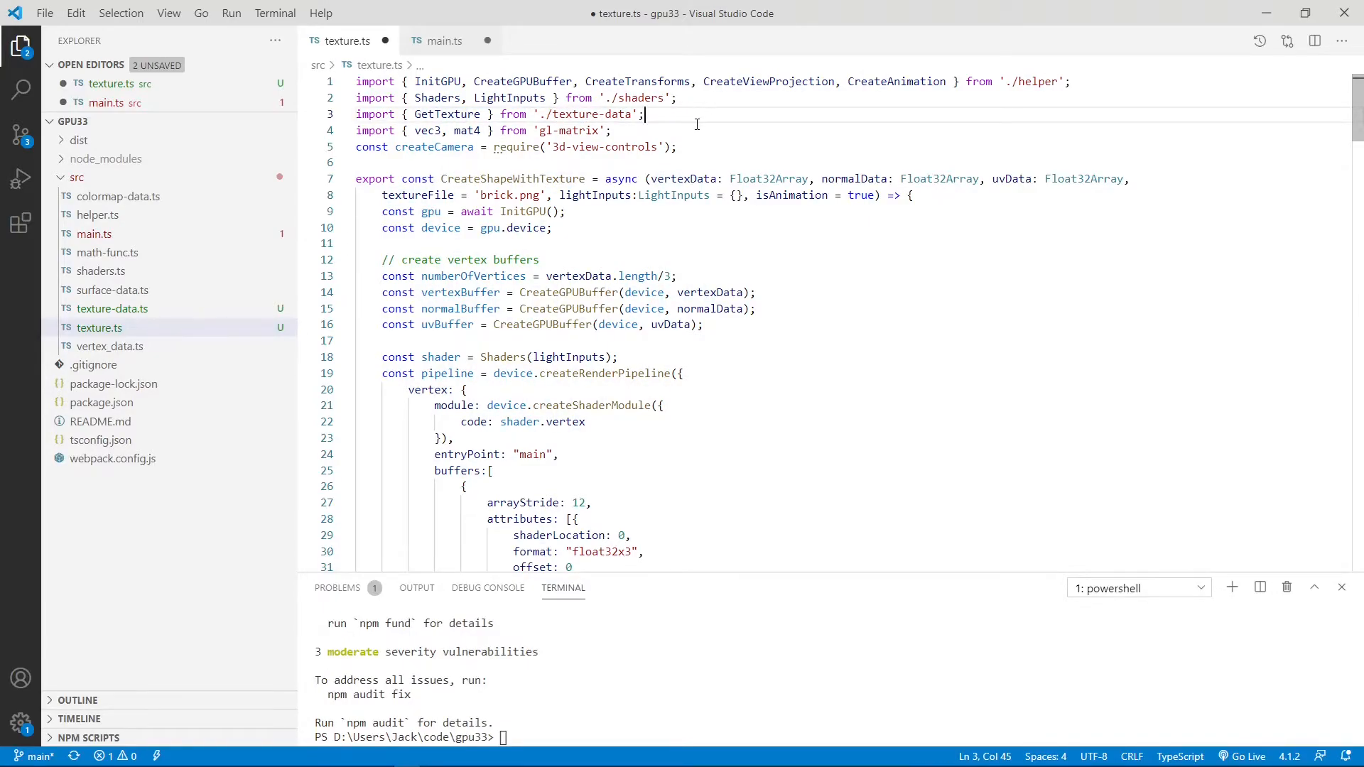
double_click(460, 178)
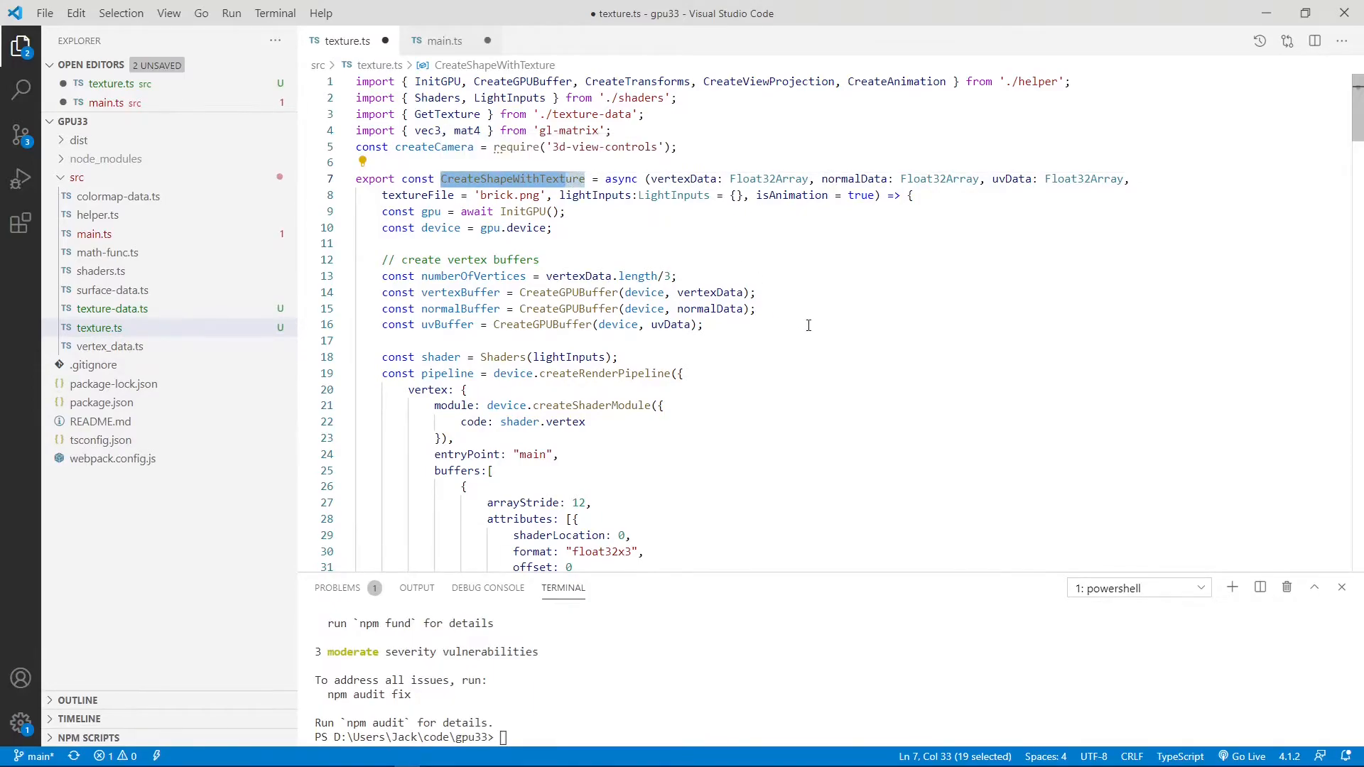
left_click(567, 178)
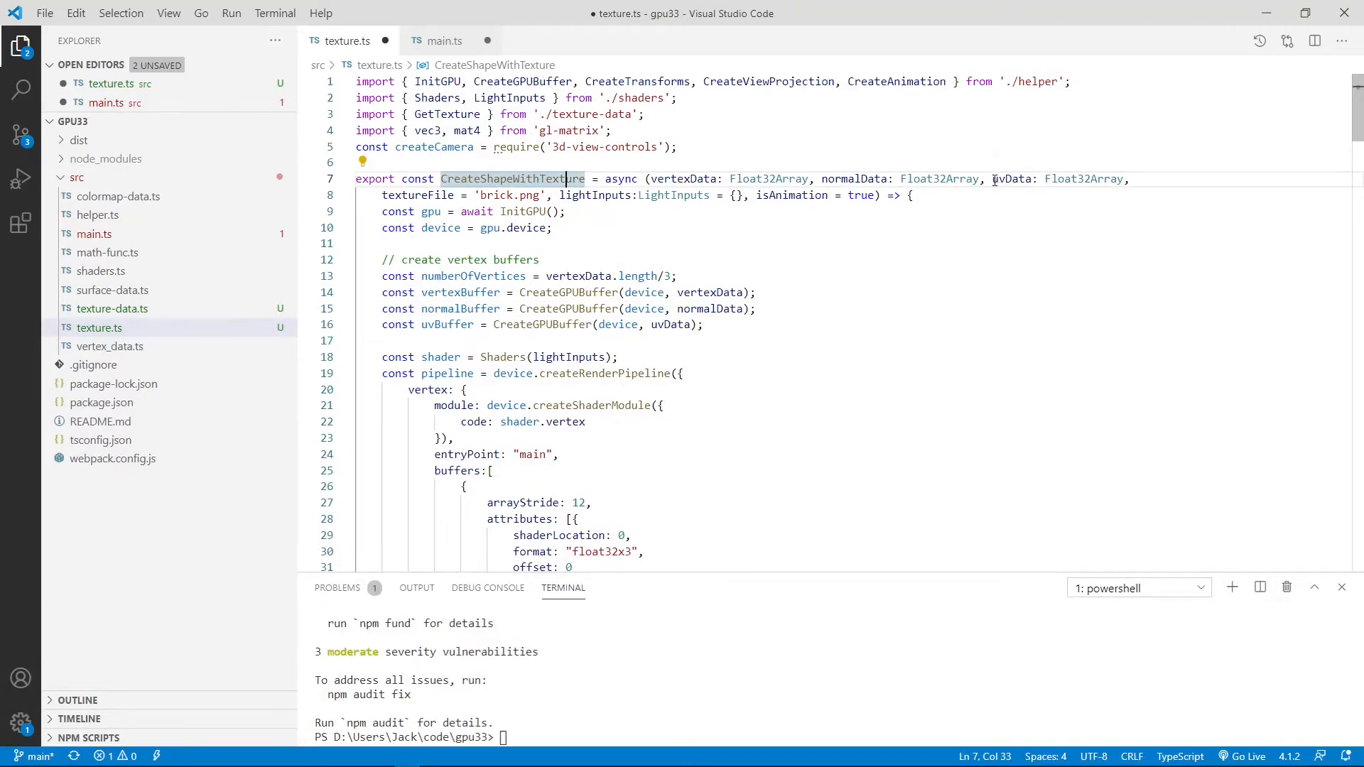
double_click(1012, 179)
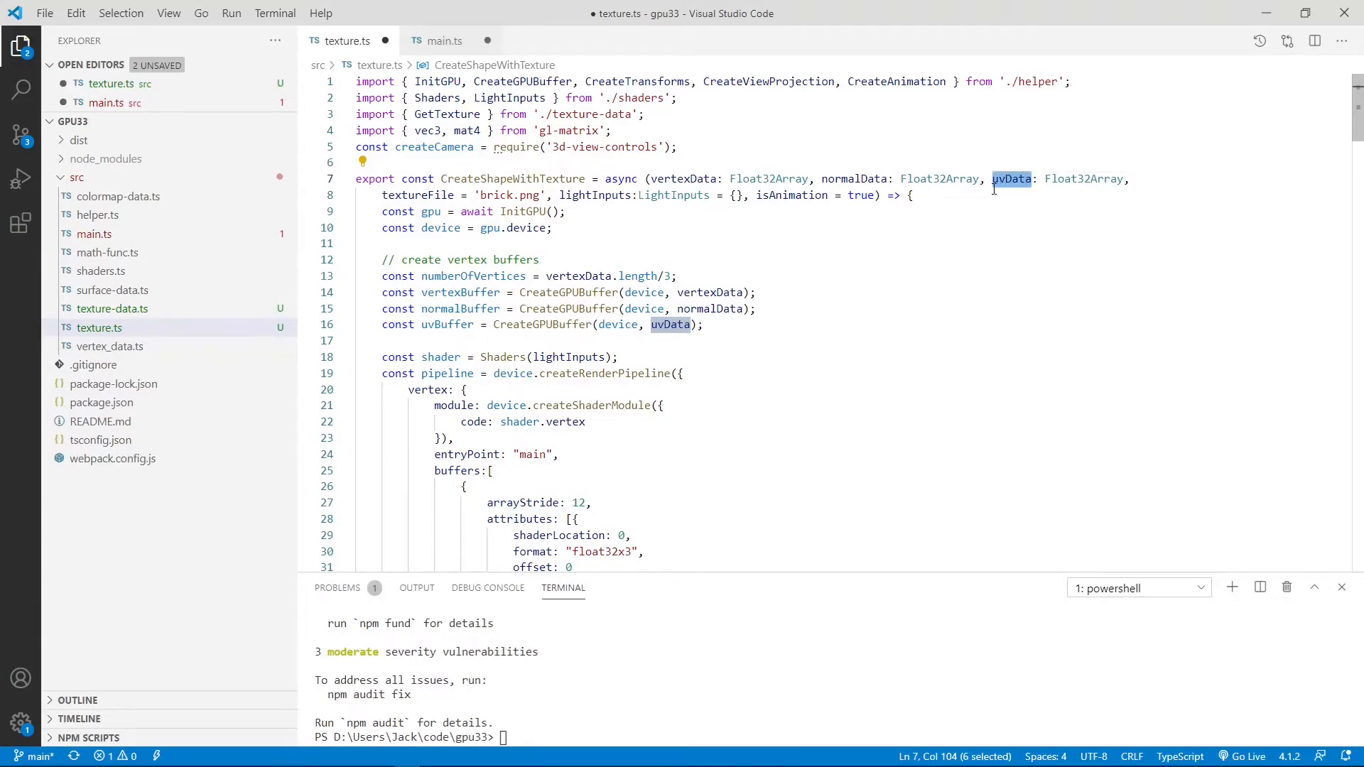
mouse_move(1012, 179)
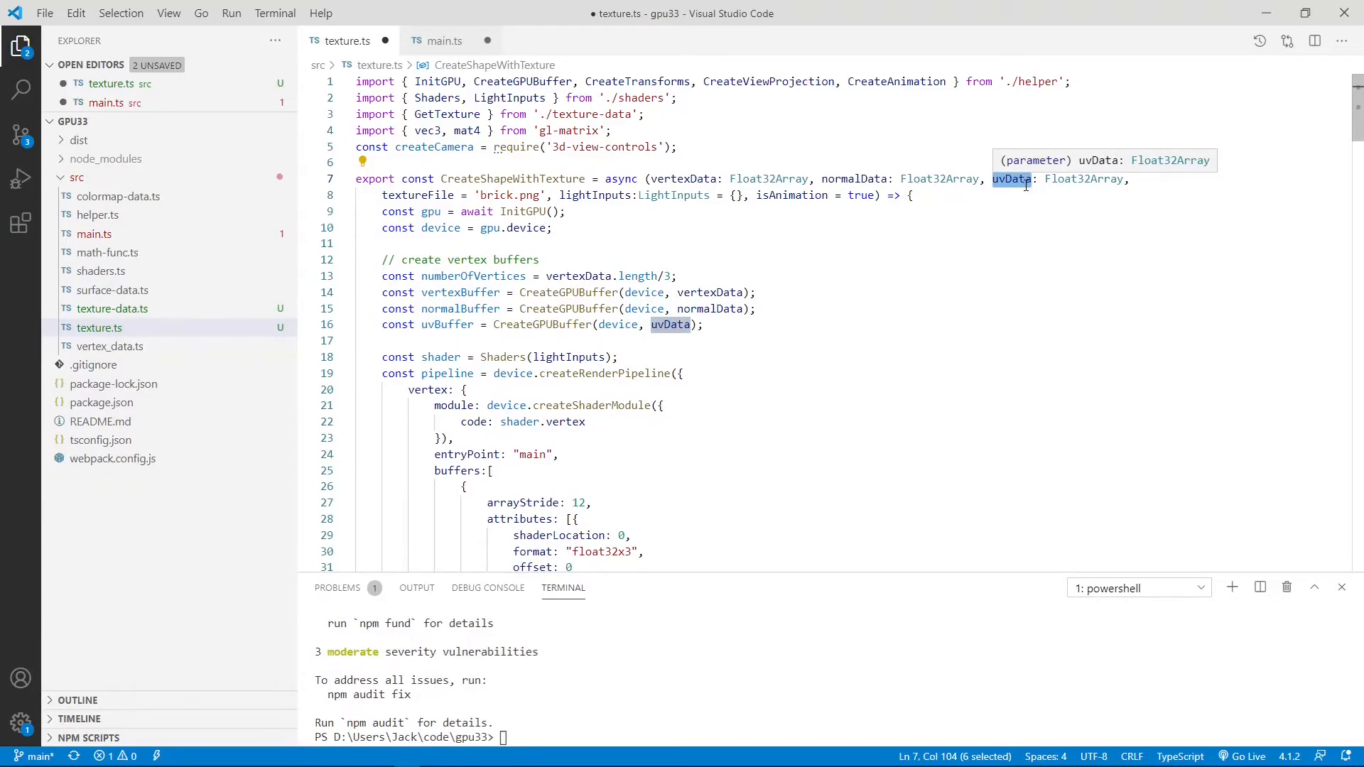
mouse_move(981, 251)
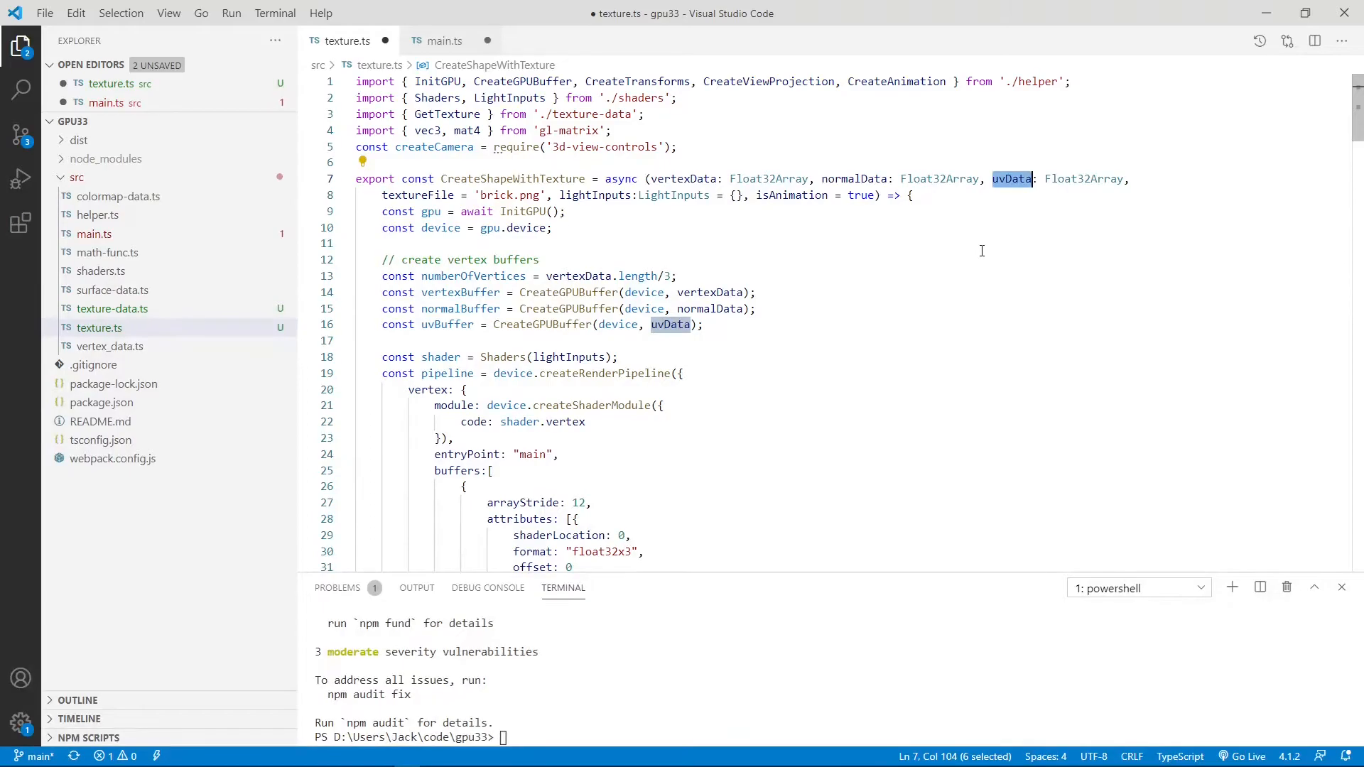
scroll("down", 3)
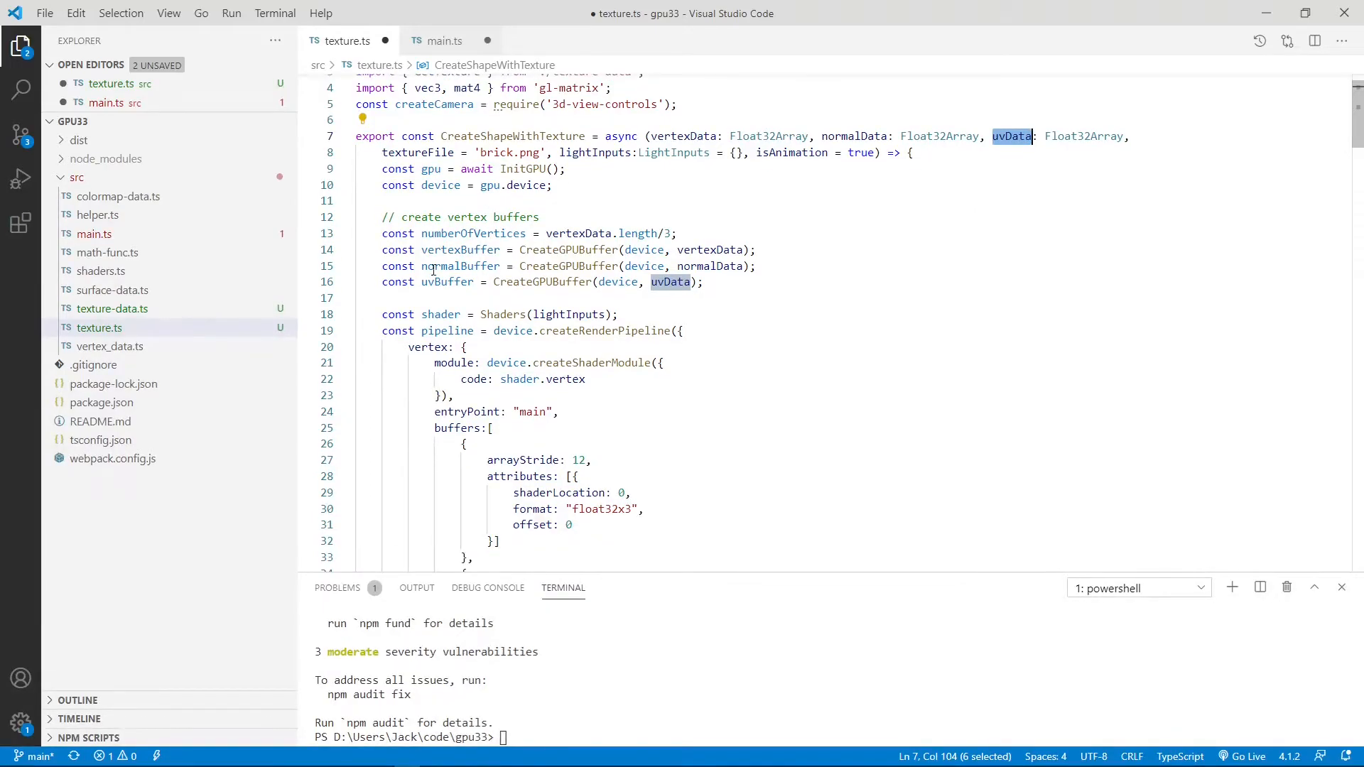
double_click(447, 281)
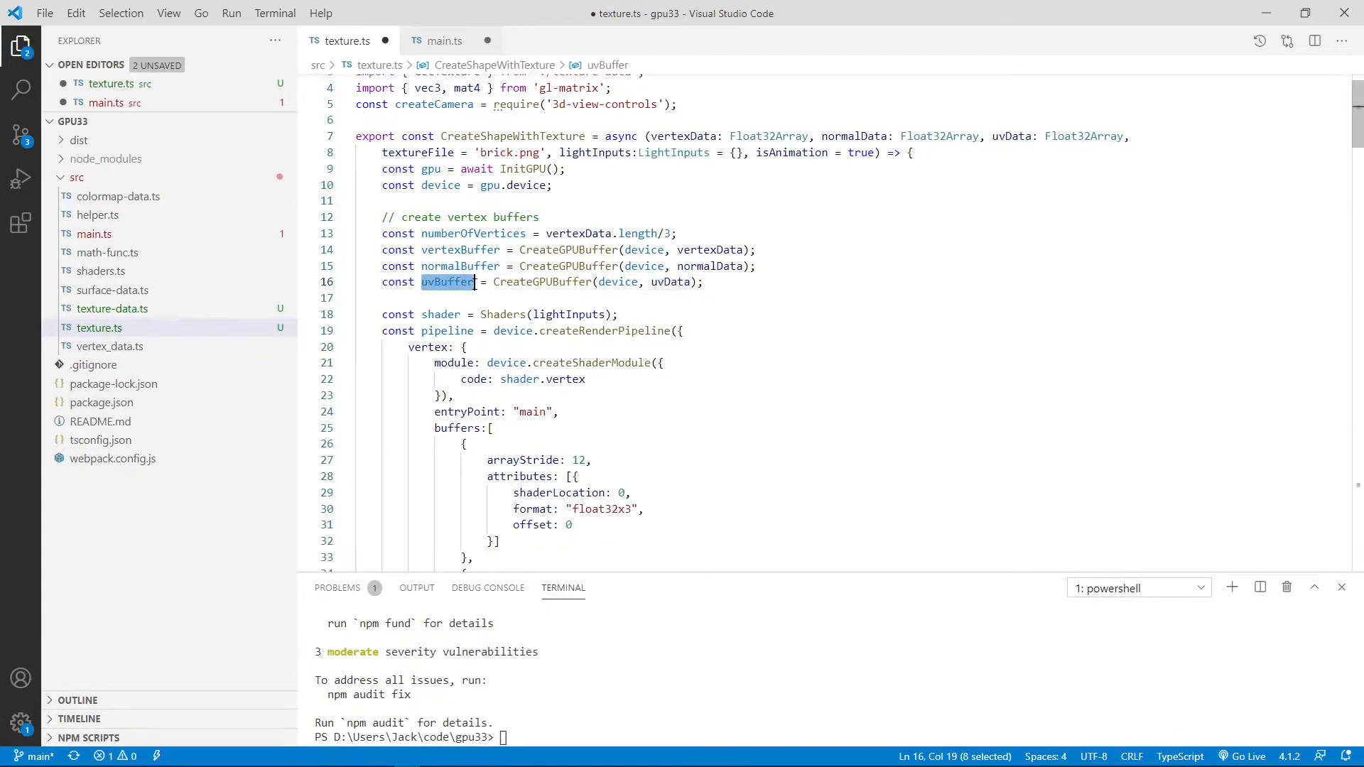
mouse_move(449, 282)
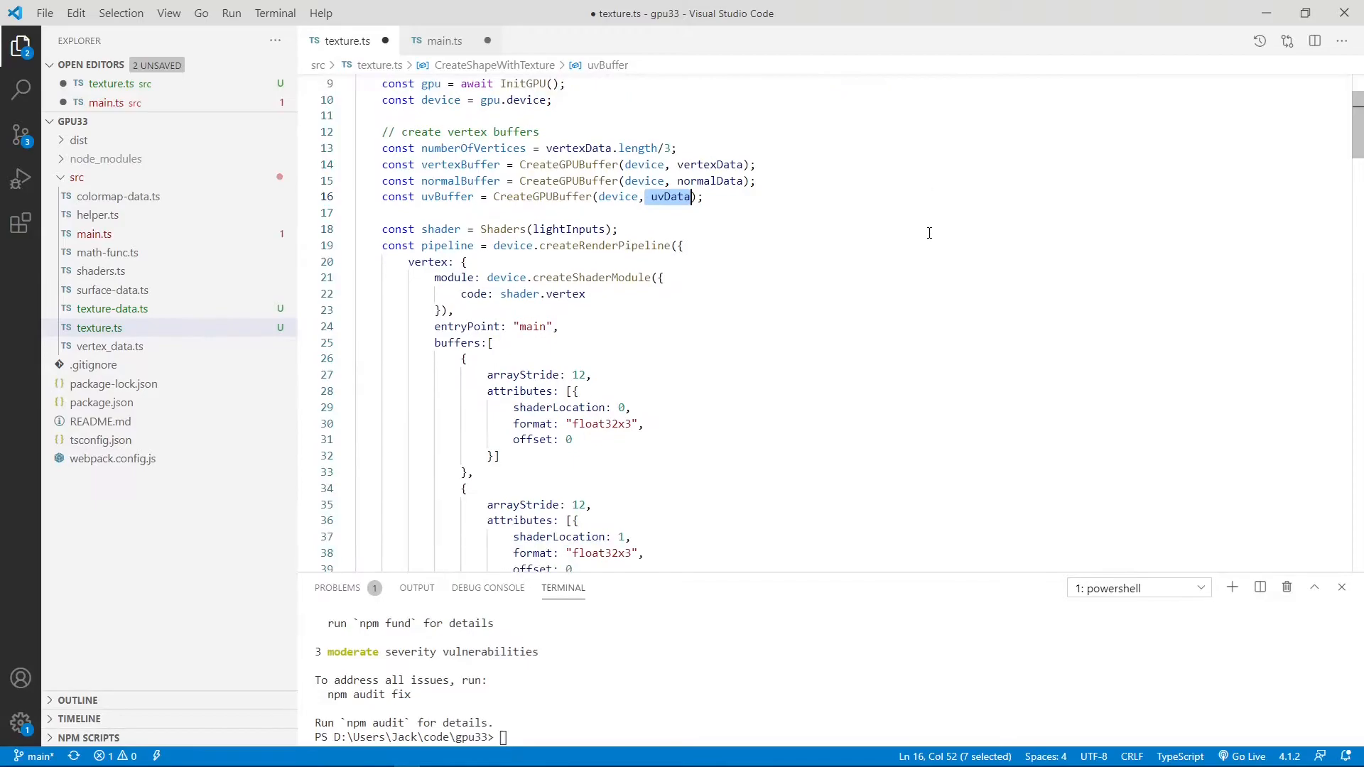
Step: Set the UV buffer's shaderLocation to 2, keeping arrayStride 8 and float32x2 format
scroll("down", 3)
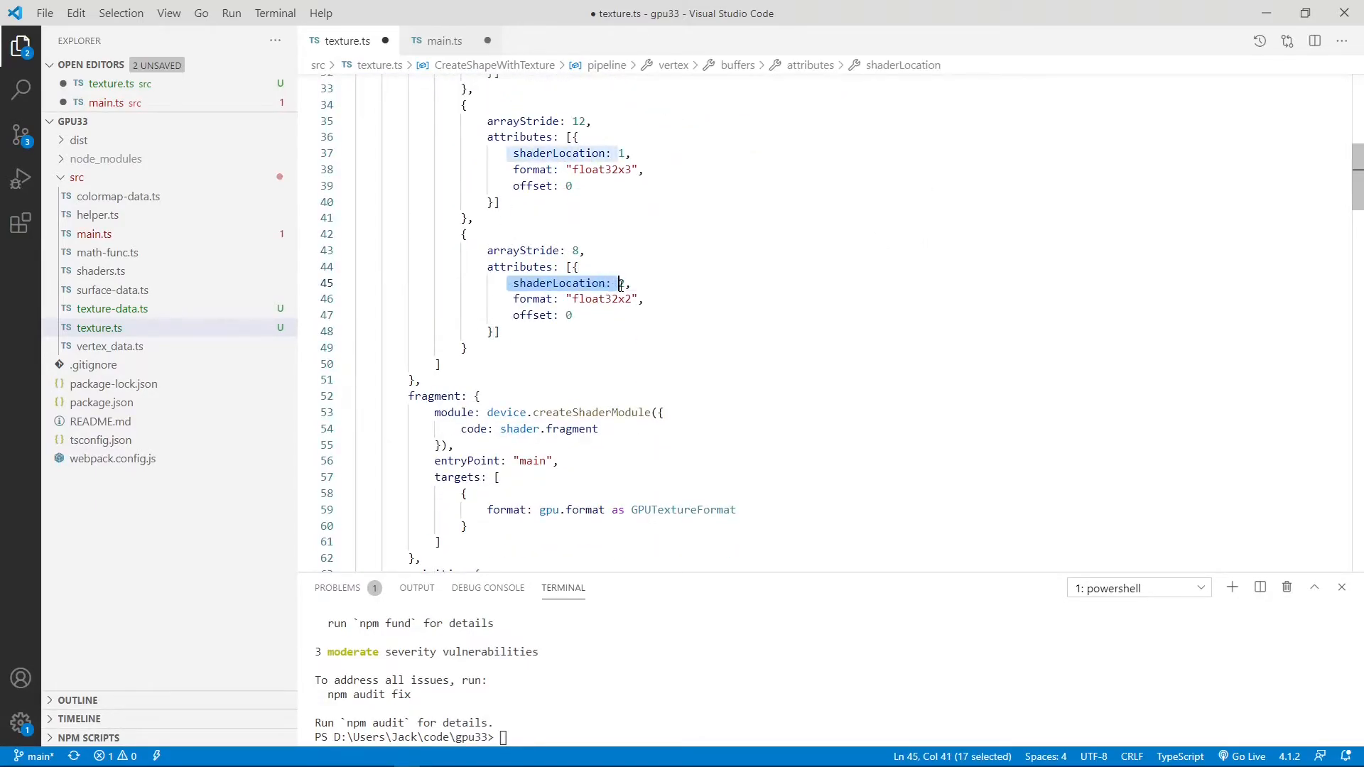
type("2")
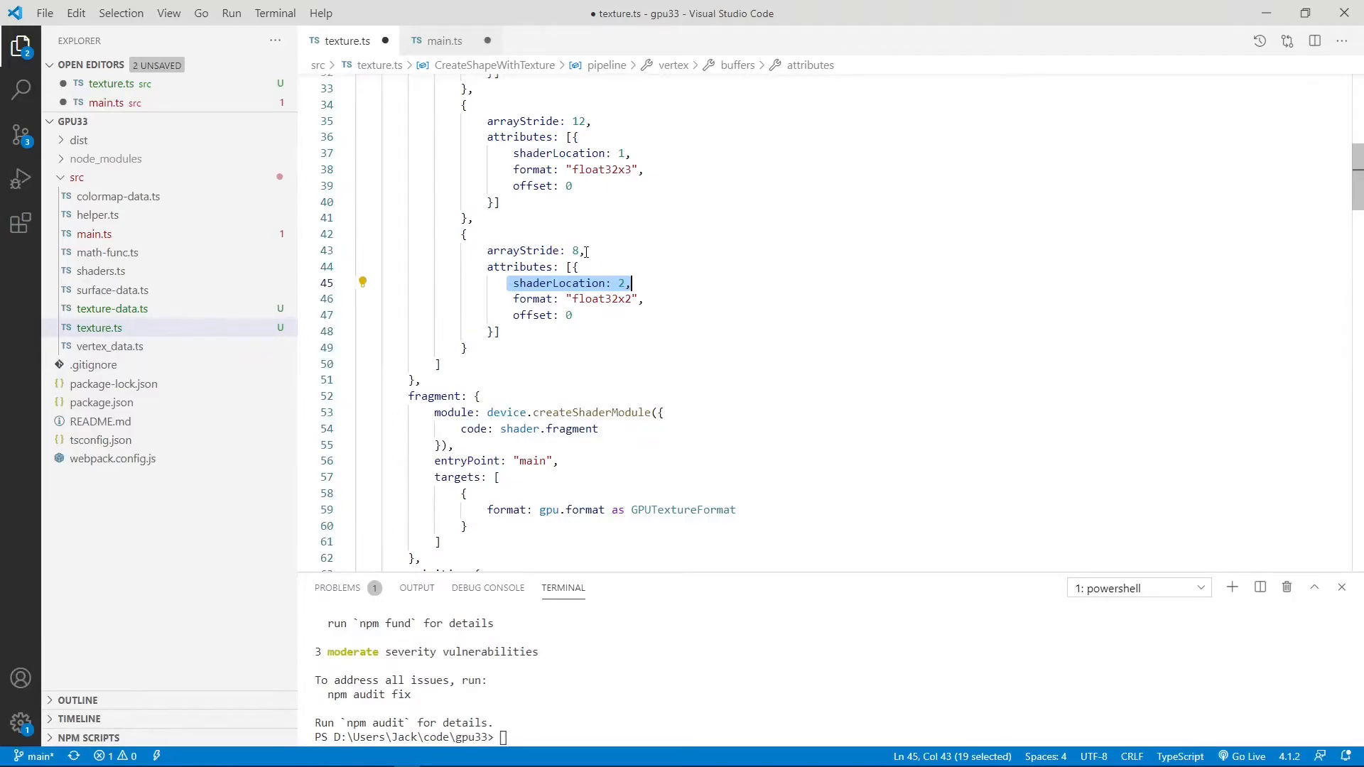
mouse_move(582, 250)
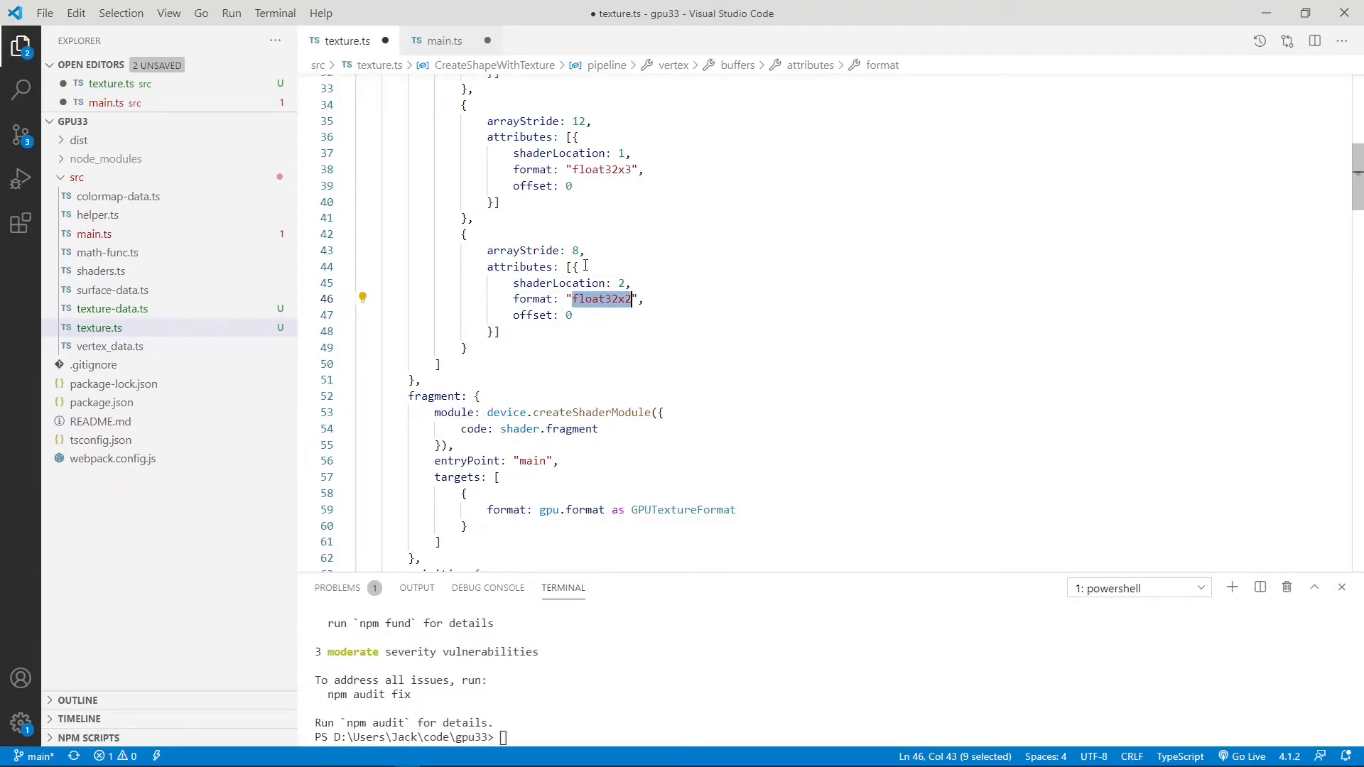
left_click(575, 251)
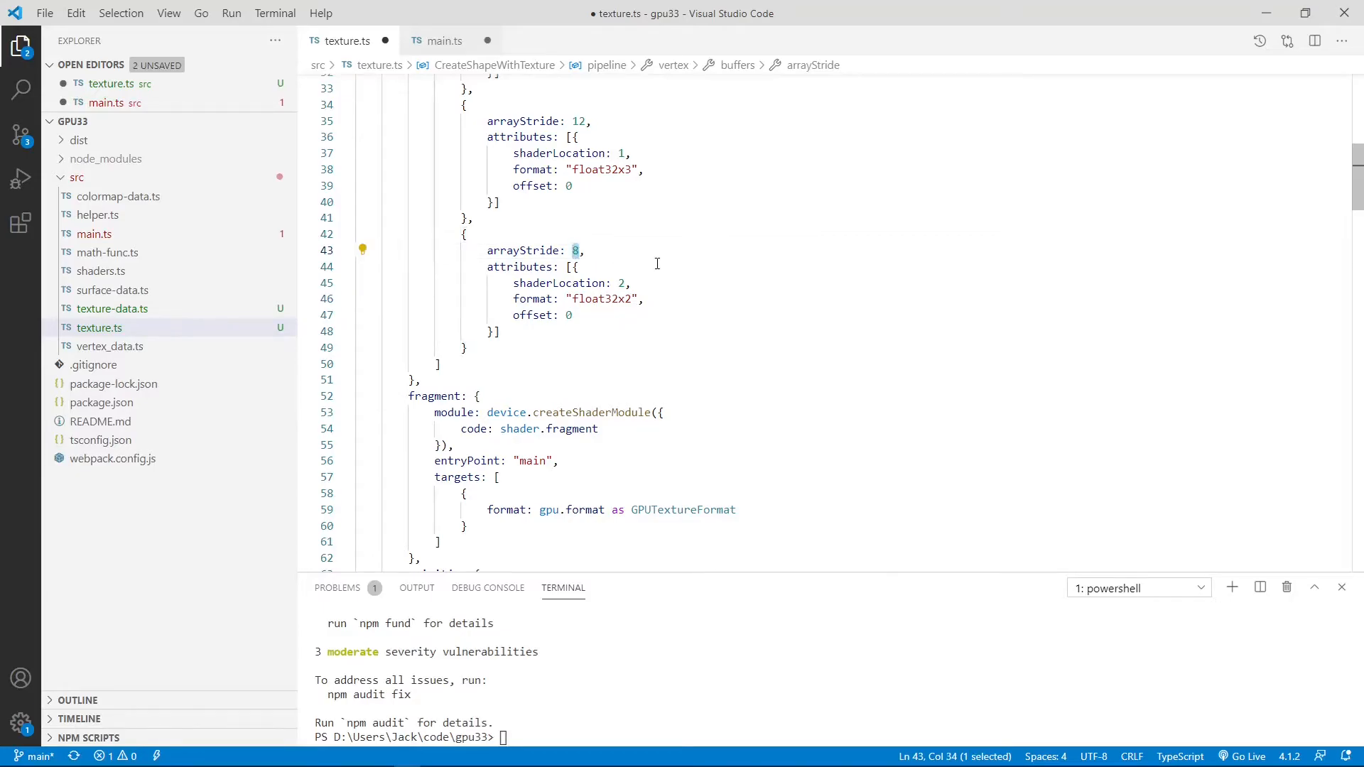
scroll("down", 3)
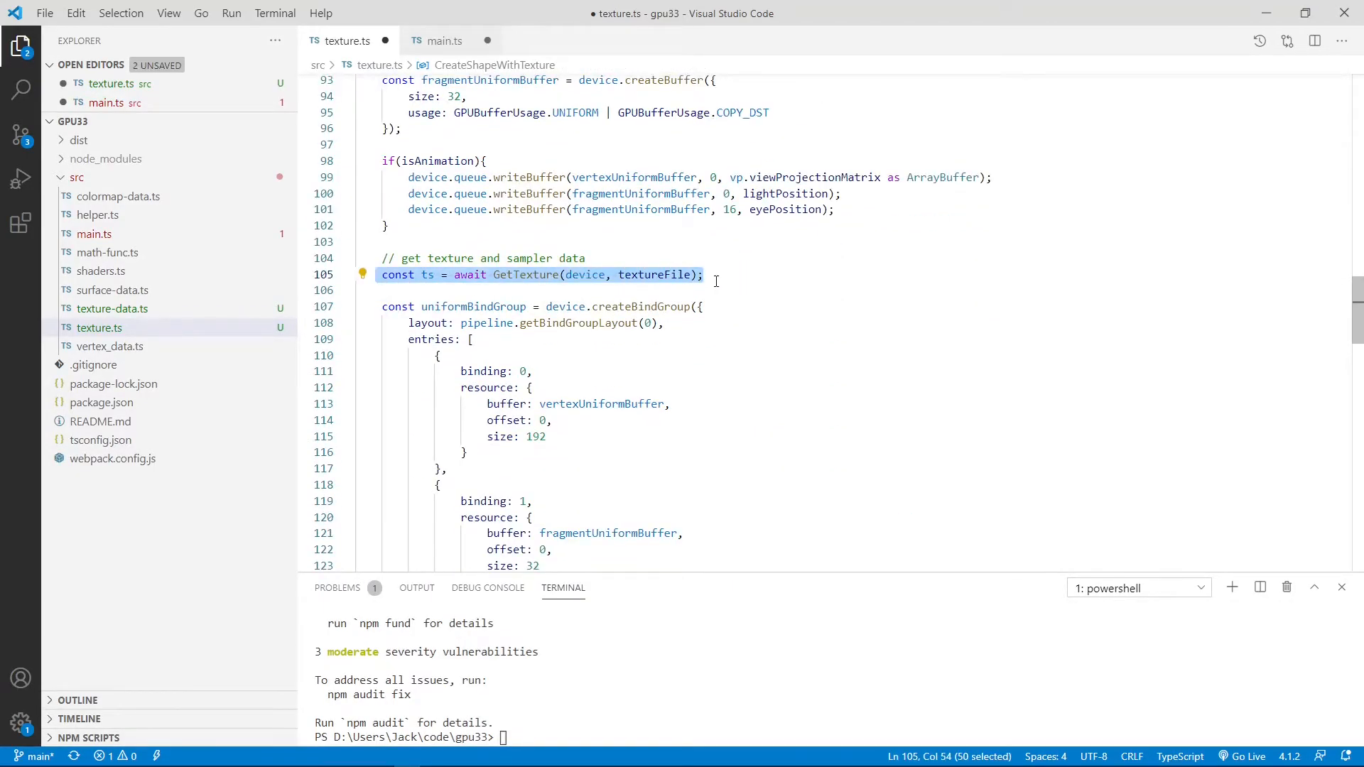
mouse_move(526, 275)
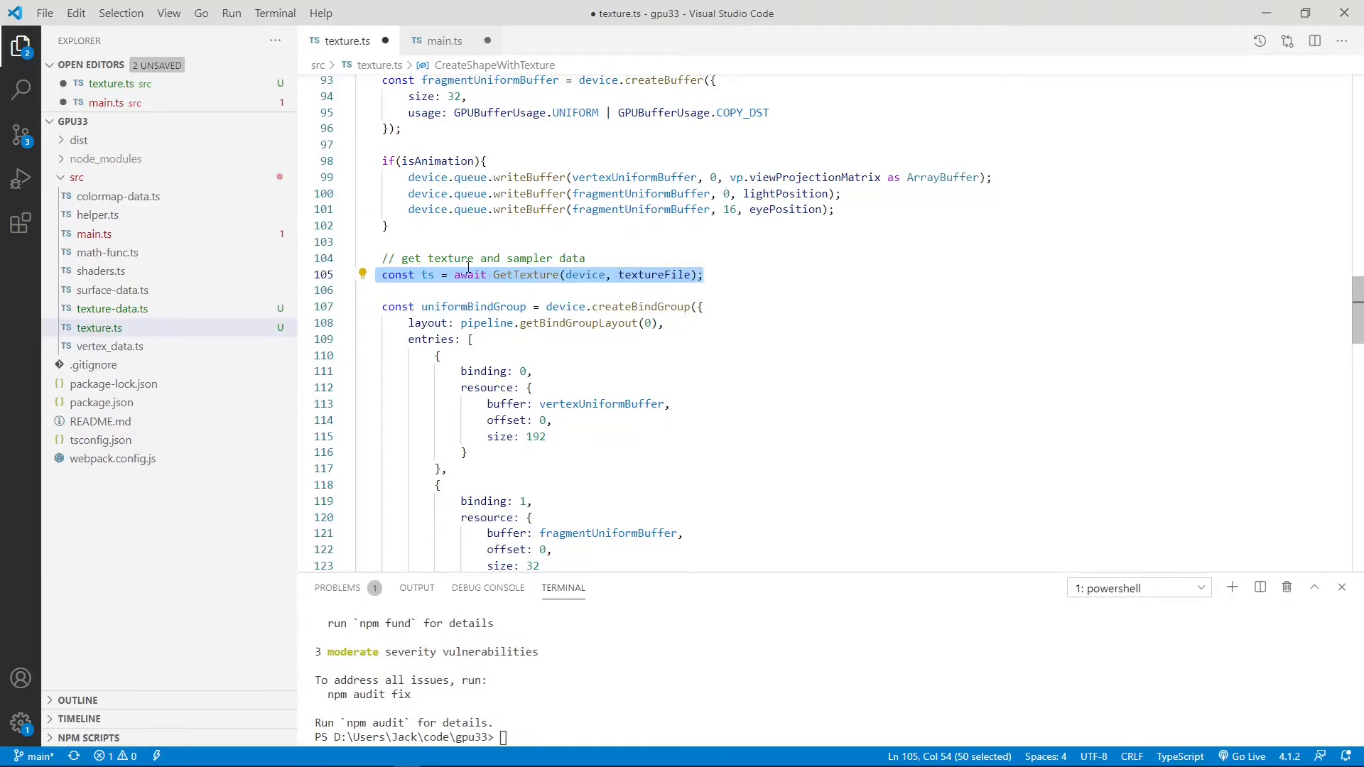
mouse_move(610, 259)
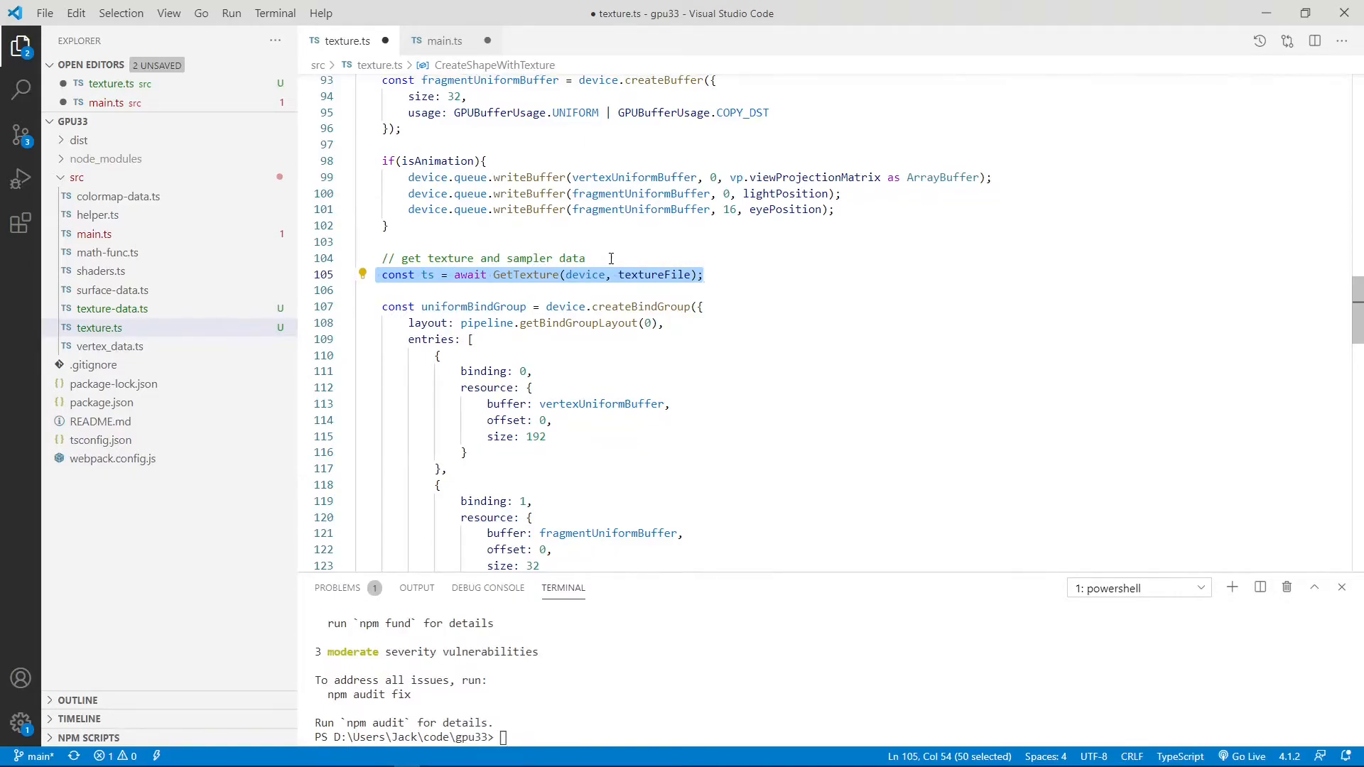
scroll("down", 3)
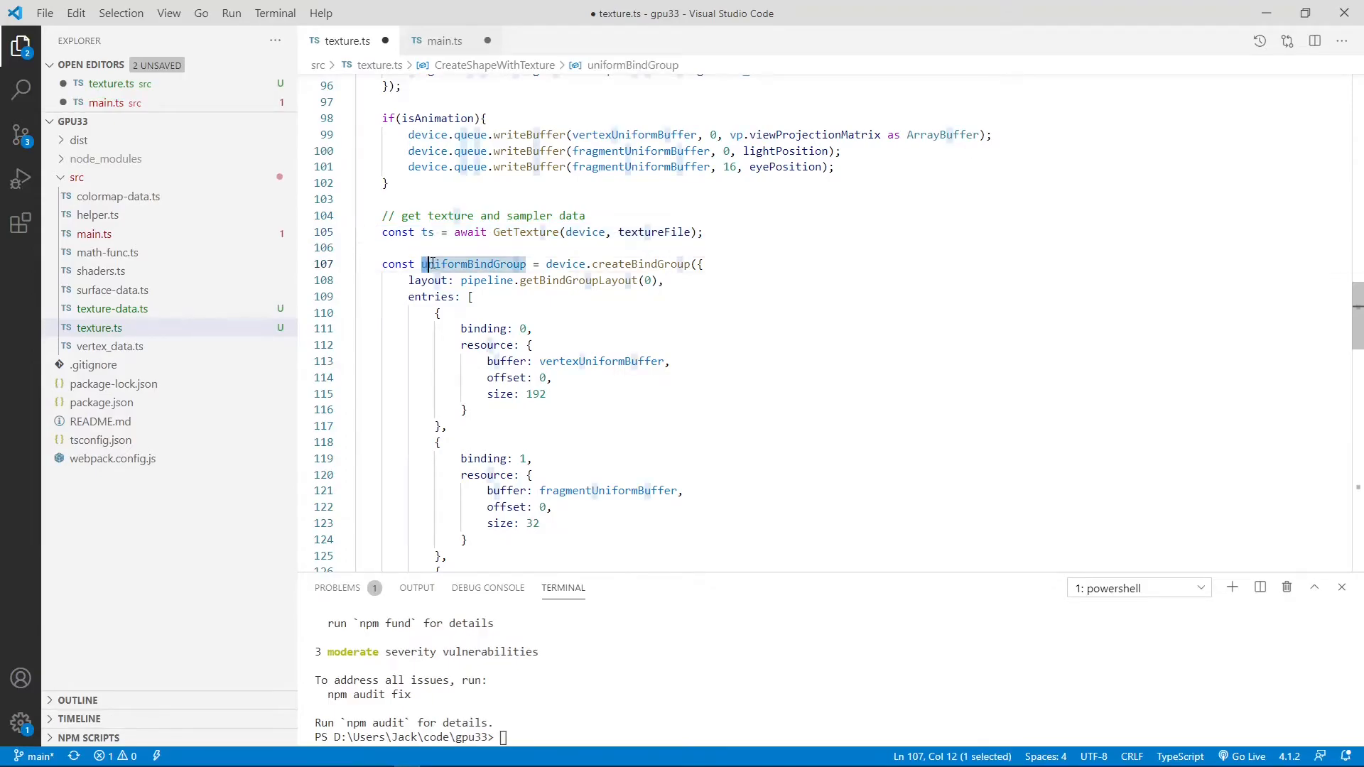
scroll("down", 3)
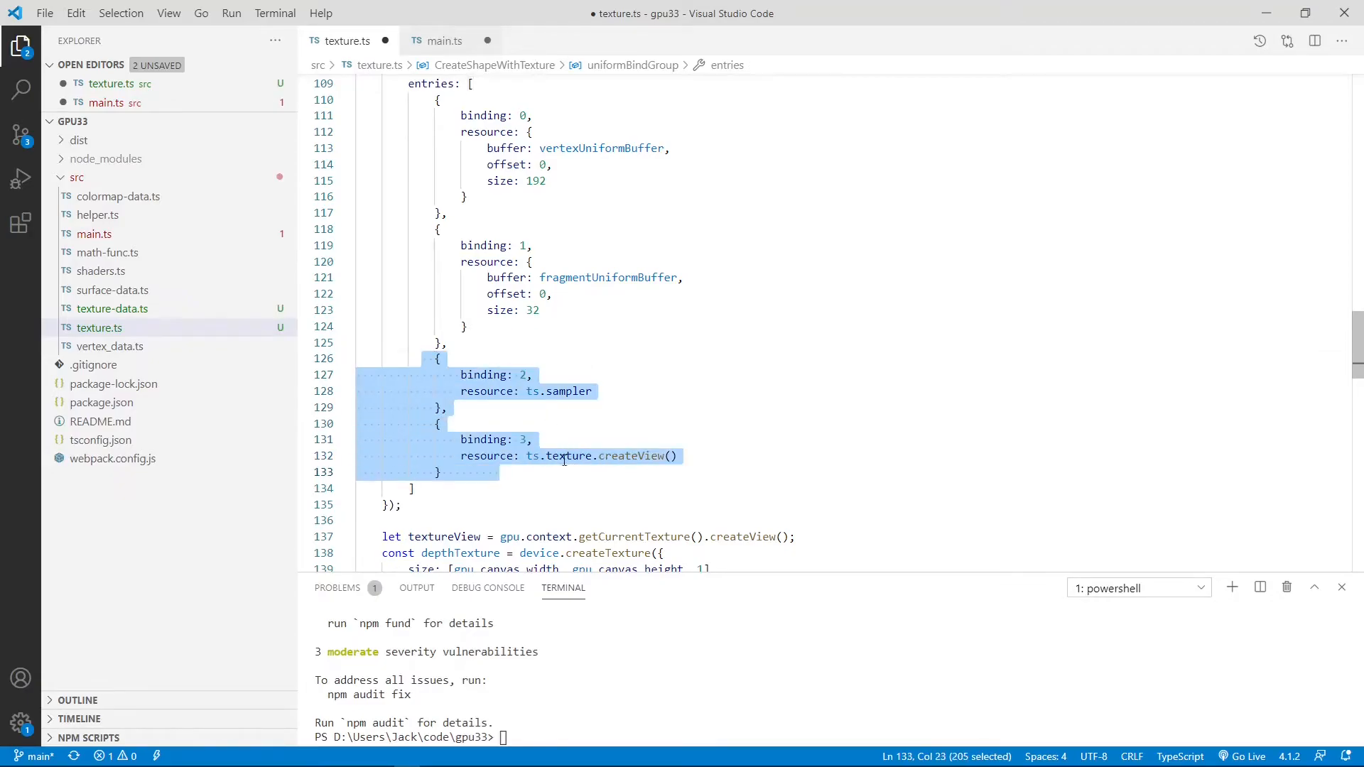
mouse_move(564, 476)
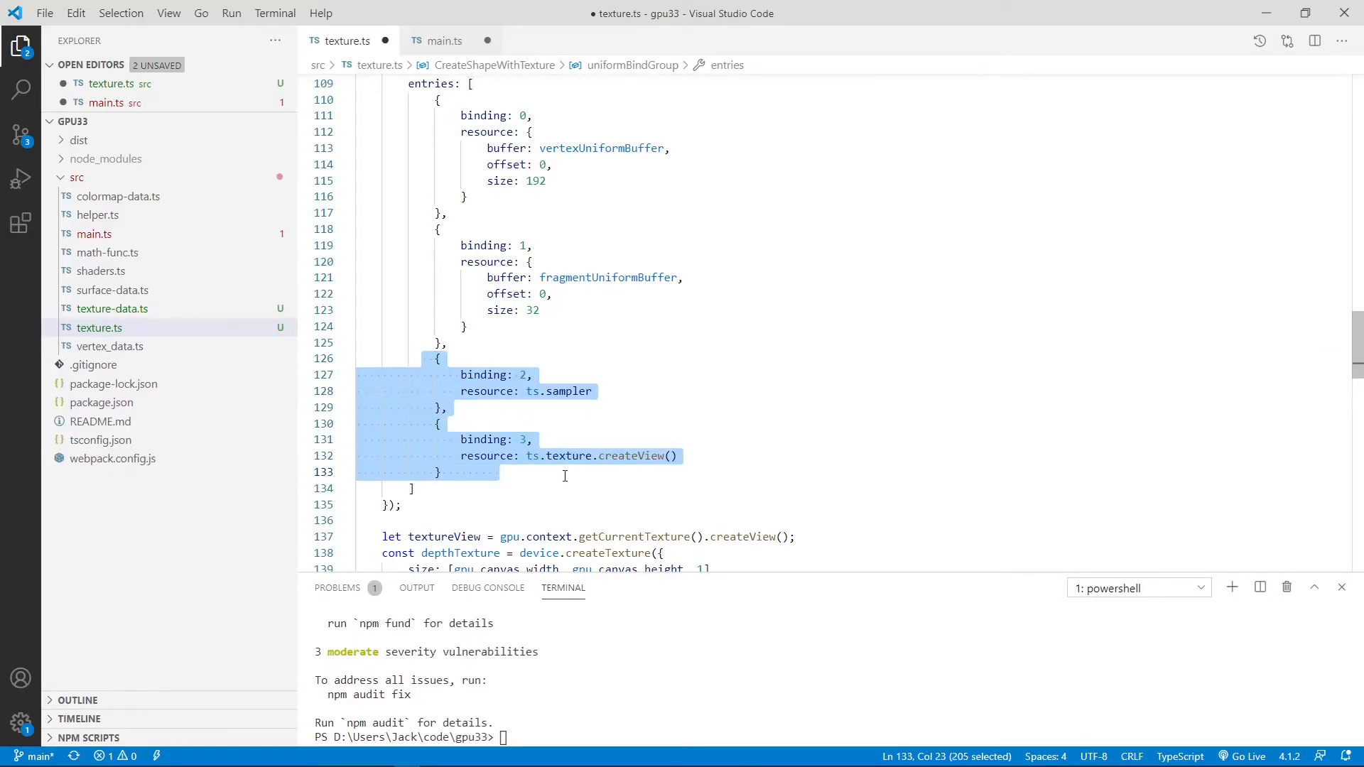
scroll("up", 3)
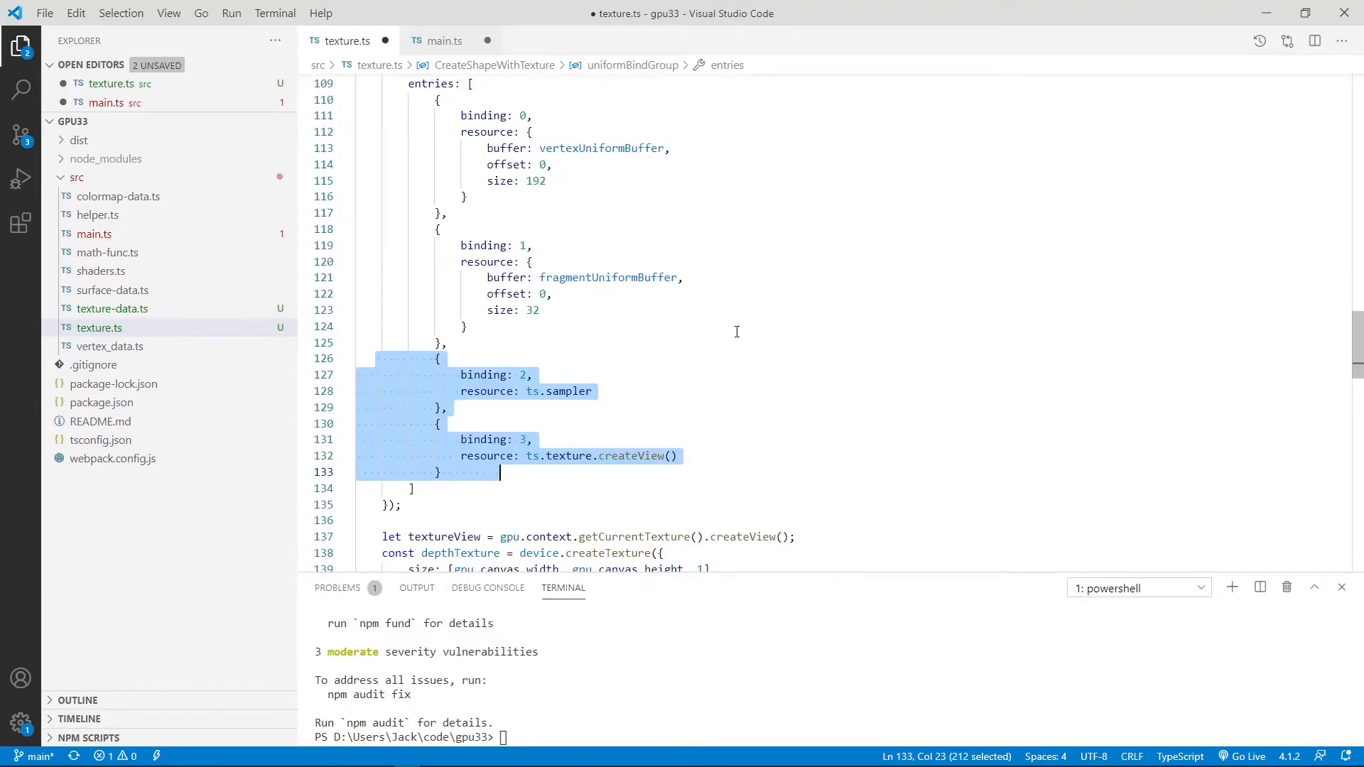
scroll("down", 3)
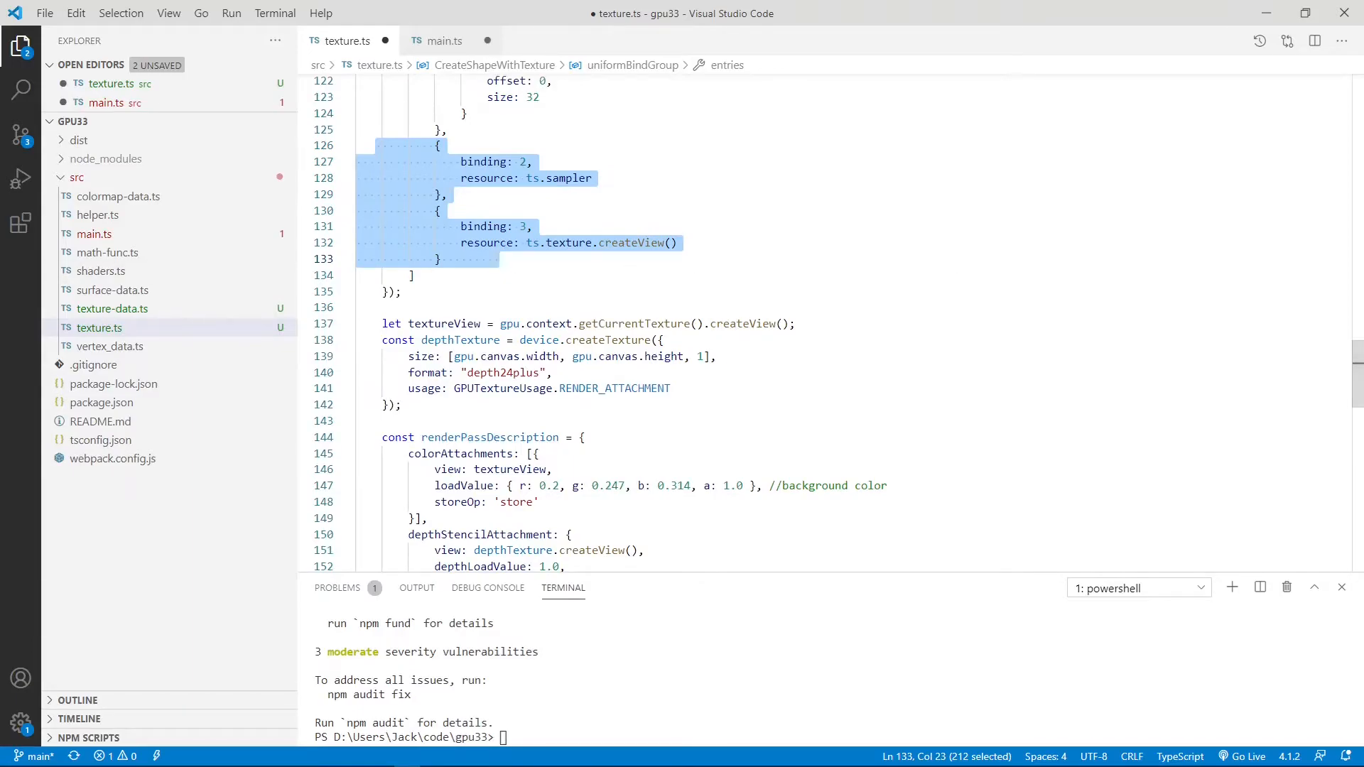
scroll("down", 3)
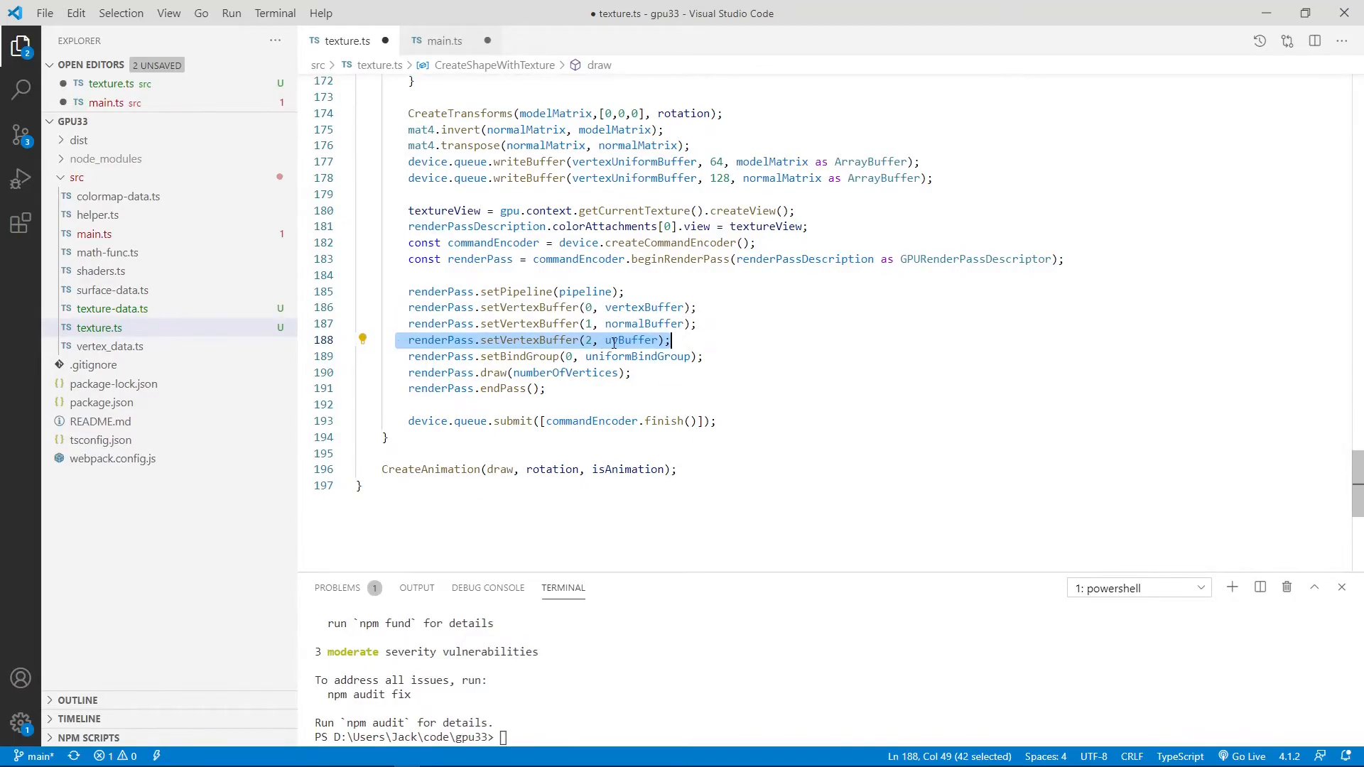
mouse_move(631, 341)
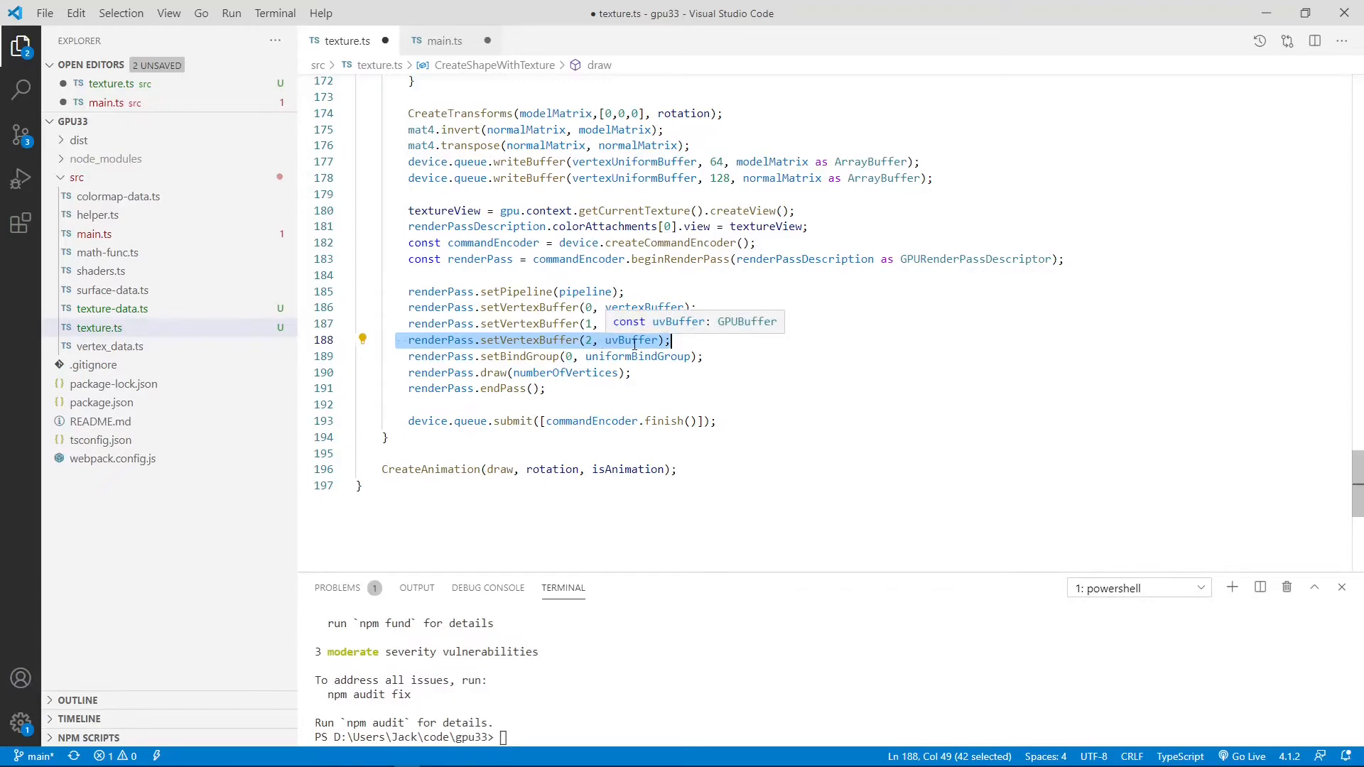
mouse_move(726, 352)
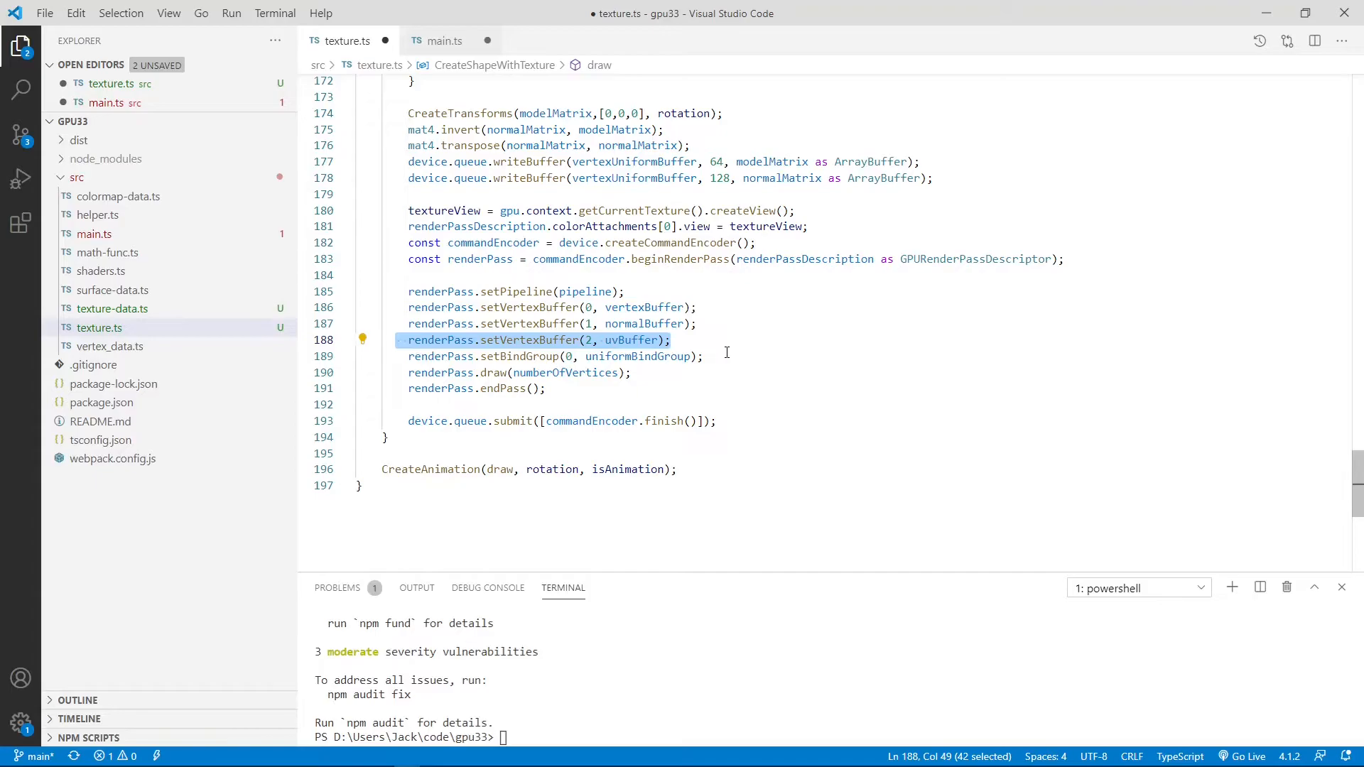
mouse_move(262, 67)
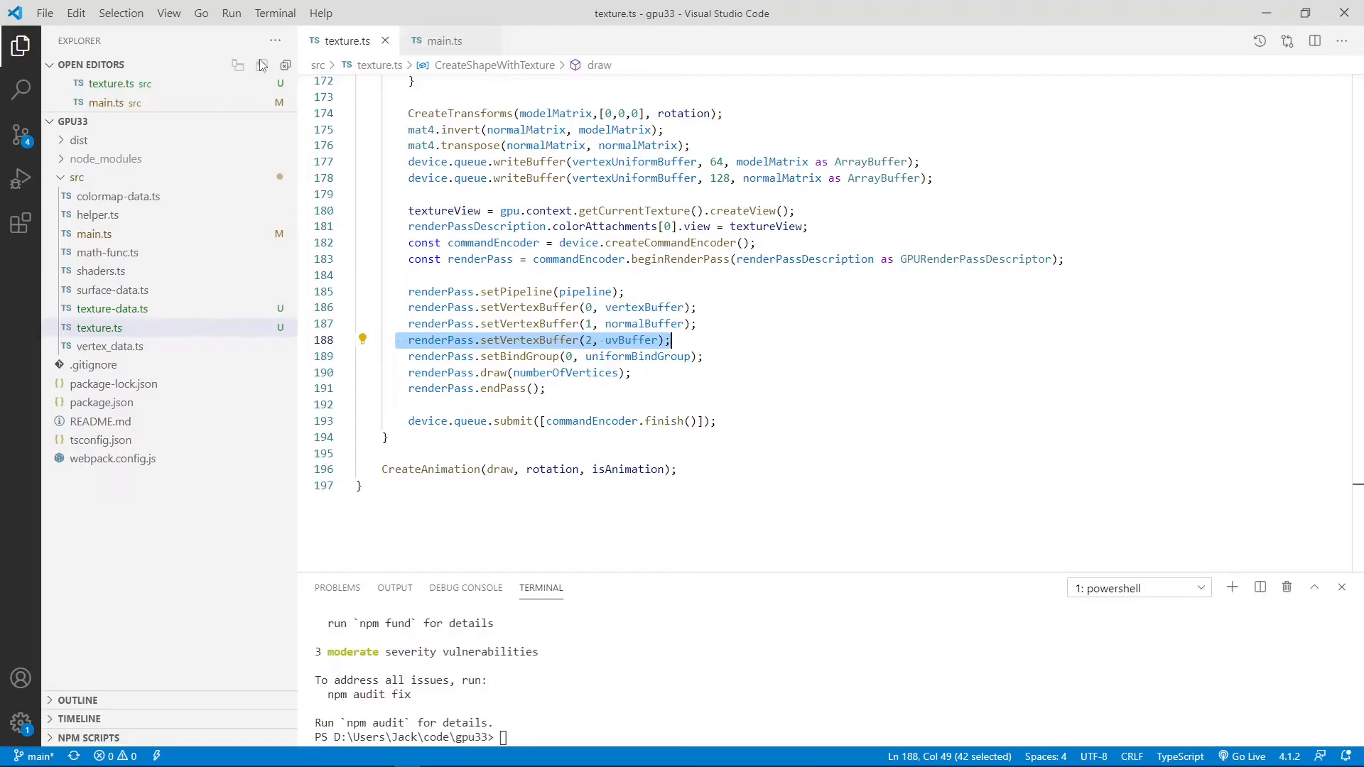
mouse_move(131, 277)
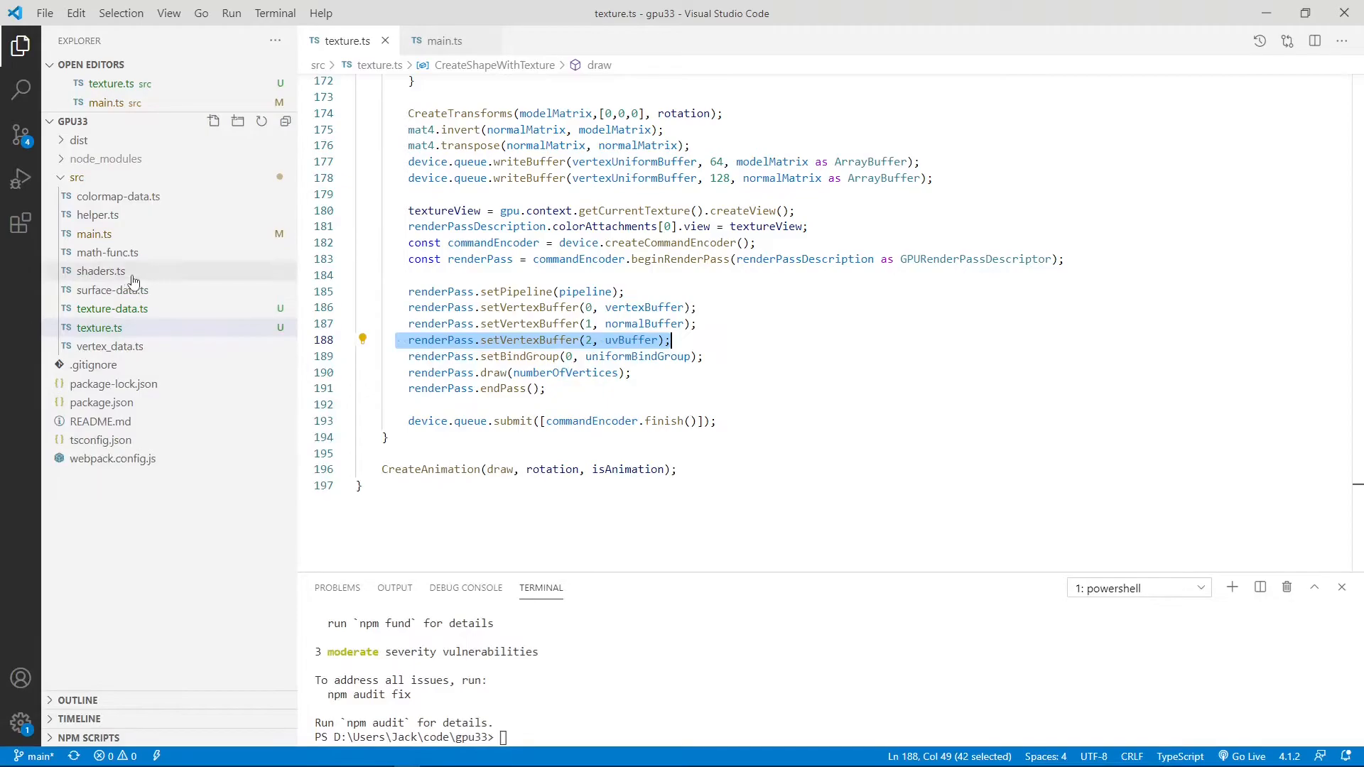
mouse_move(101, 271)
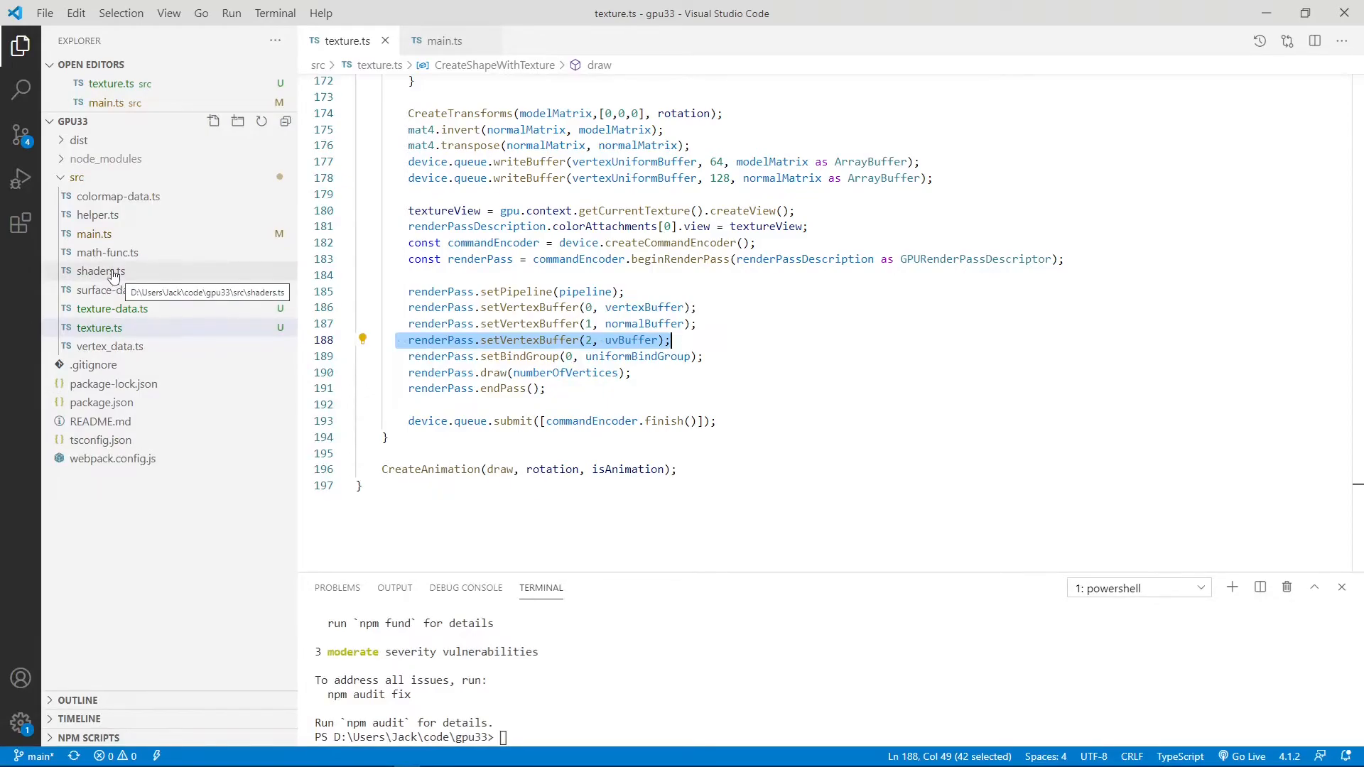
Step: In shaders.ts, add the uv input at location 2 and pass it to vUV
left_click(101, 271)
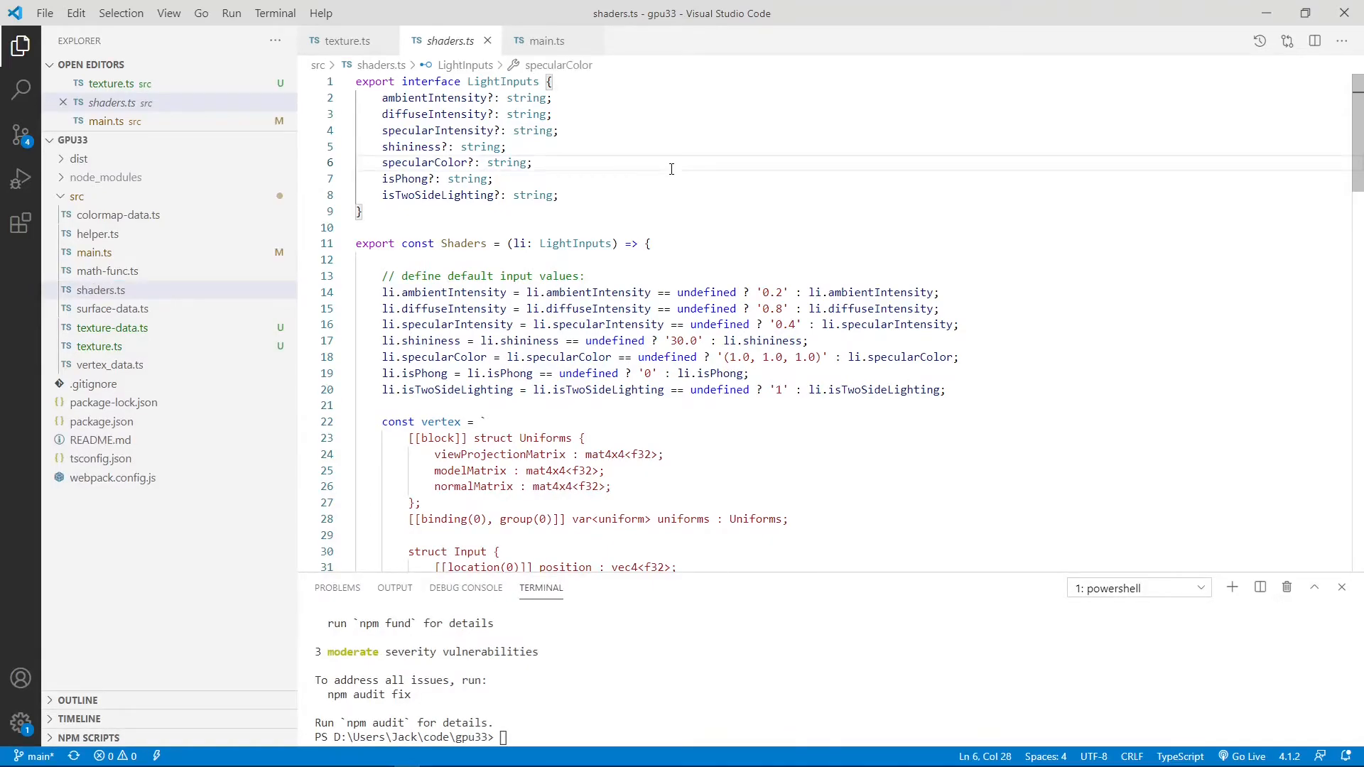
type("gpu33")
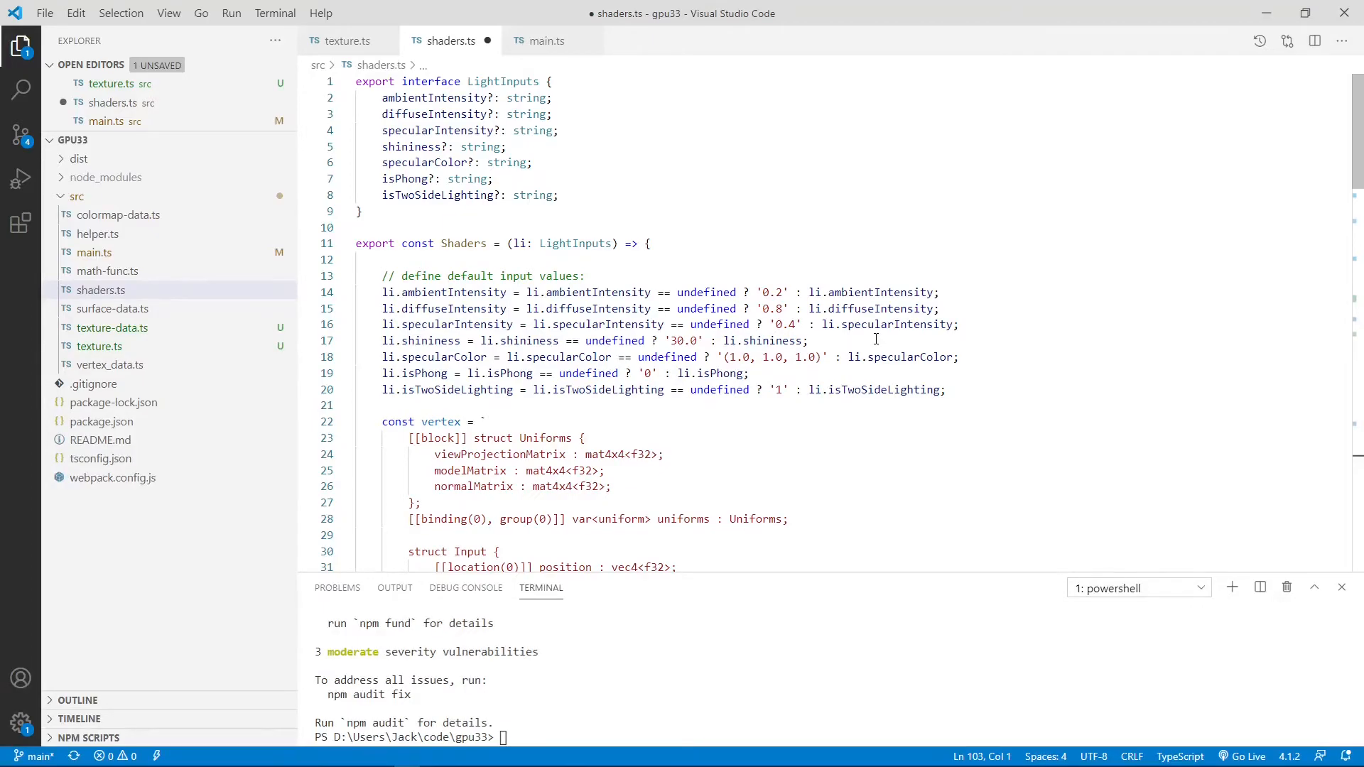
scroll("down", 3)
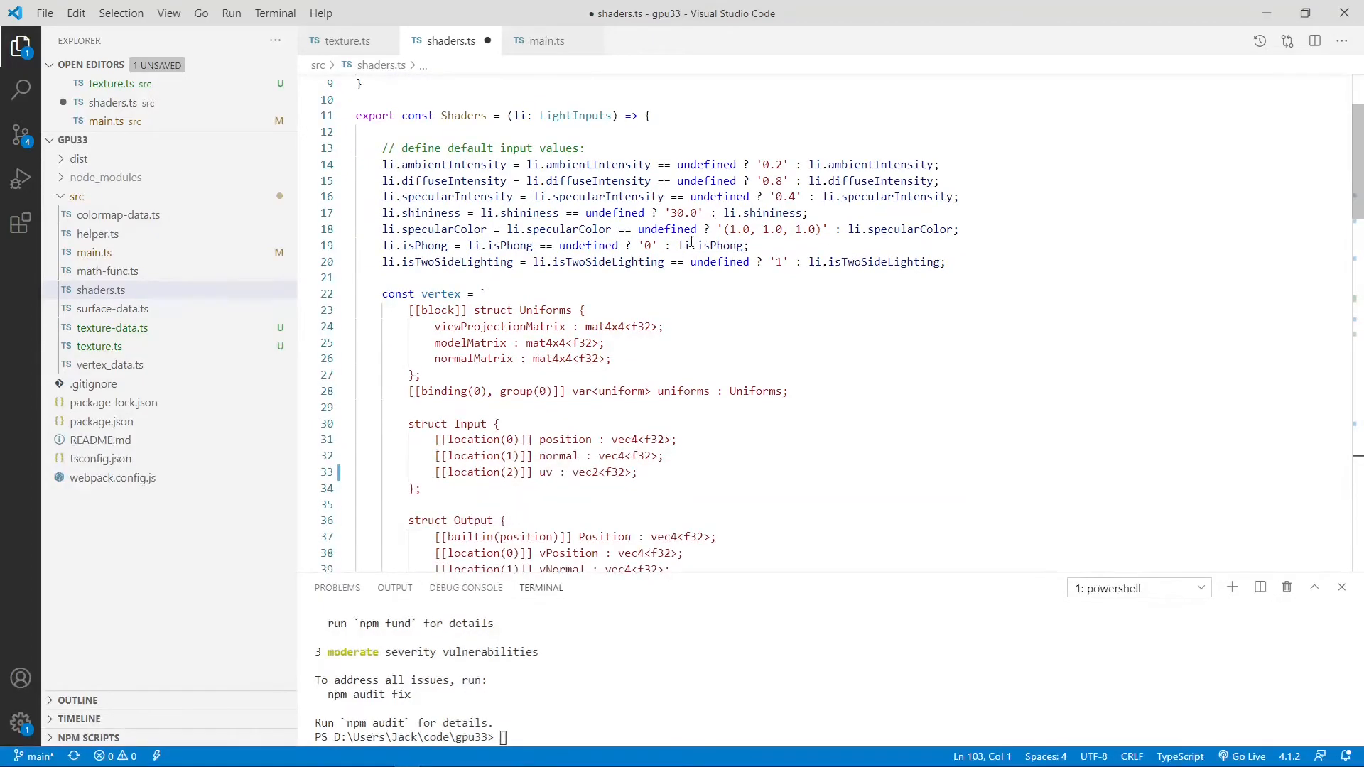
scroll("down", 3)
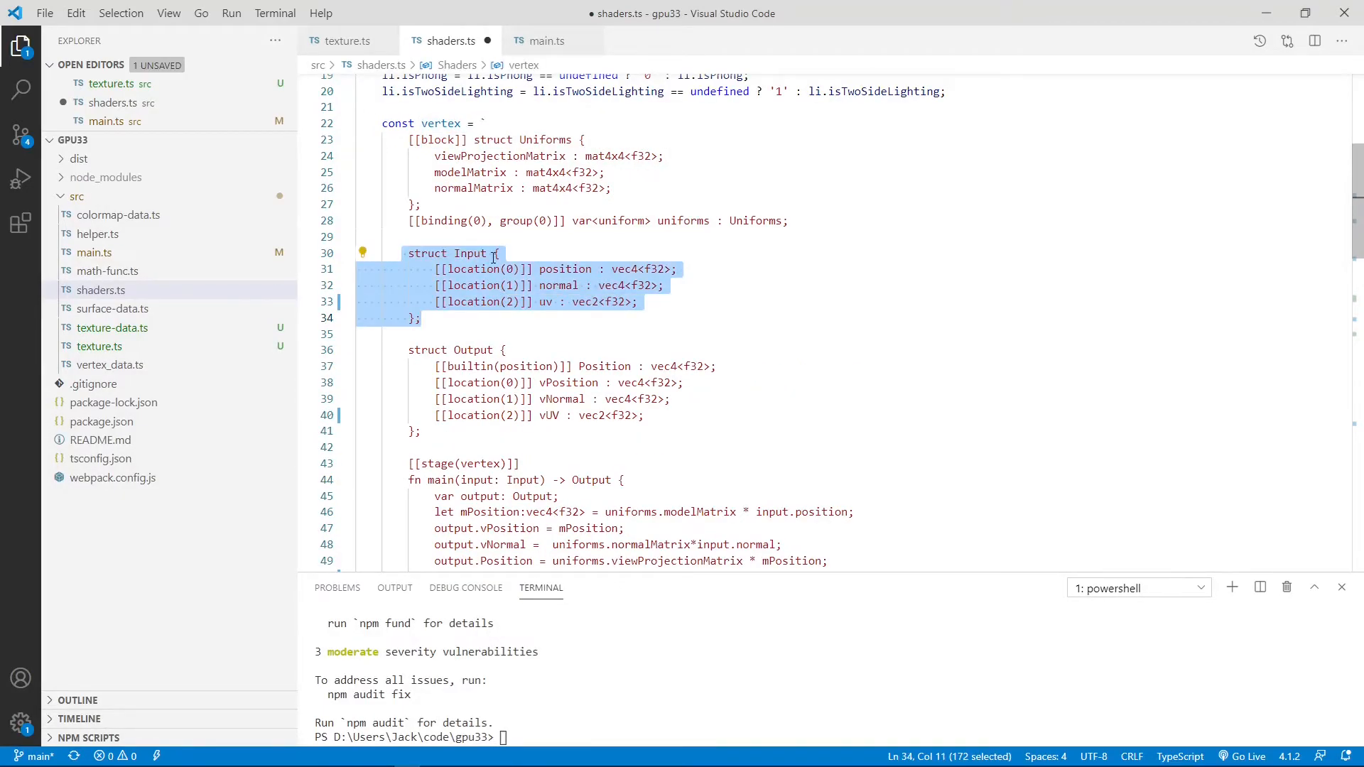
left_click(472, 302)
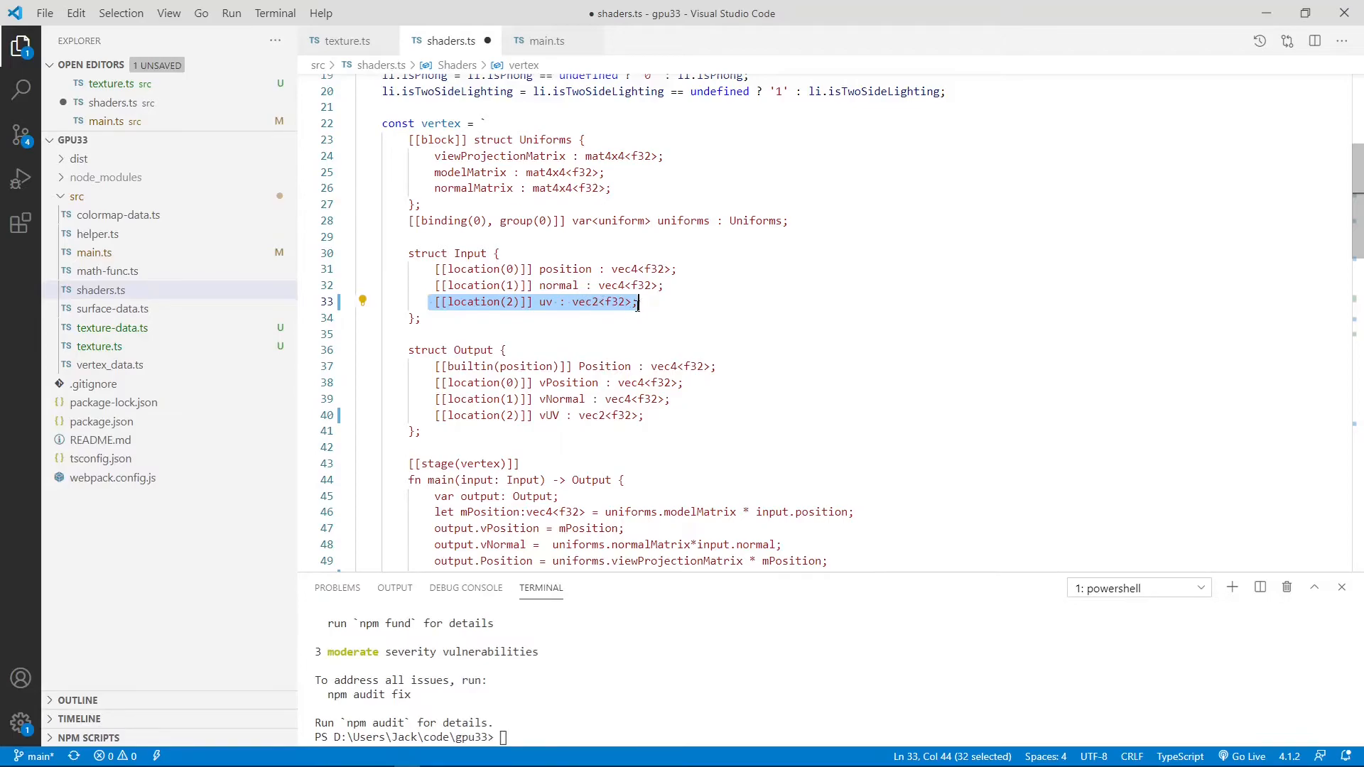
left_click(638, 302)
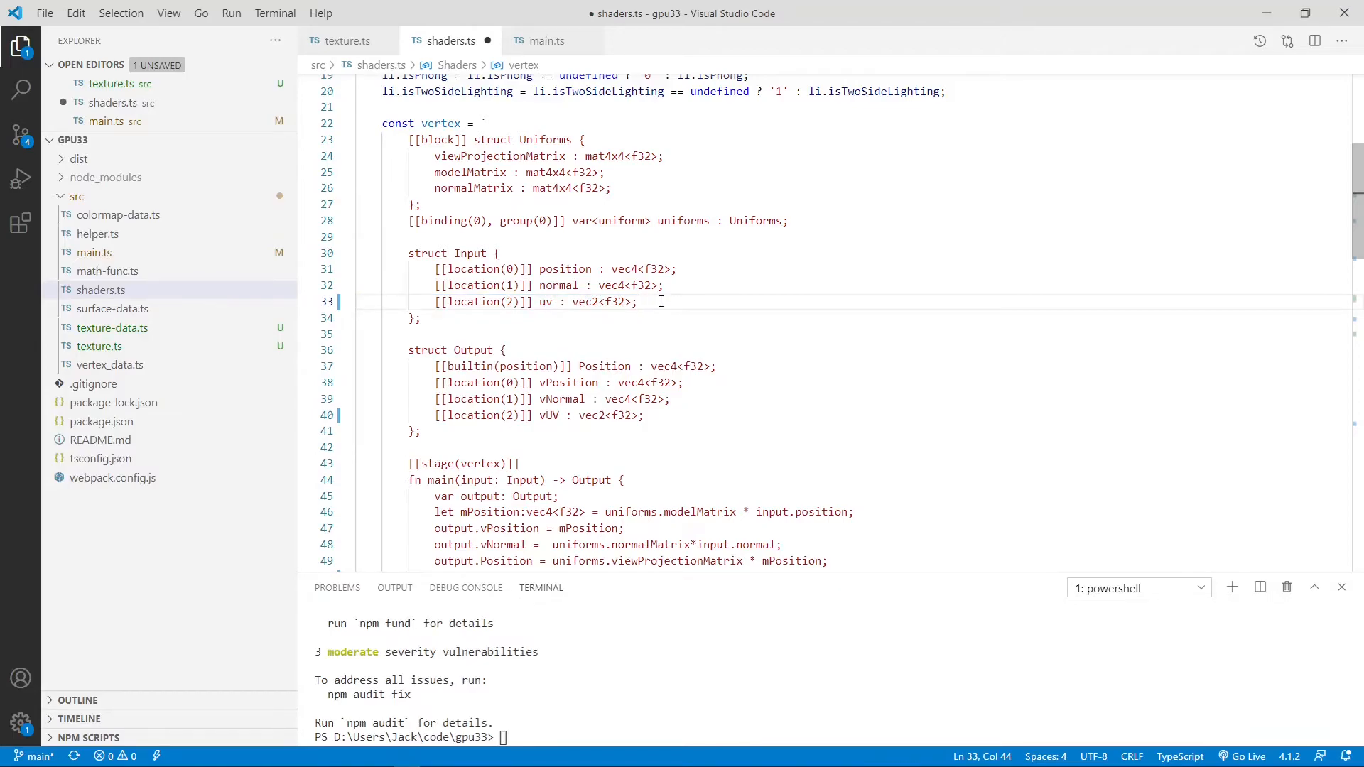
scroll("down", 3)
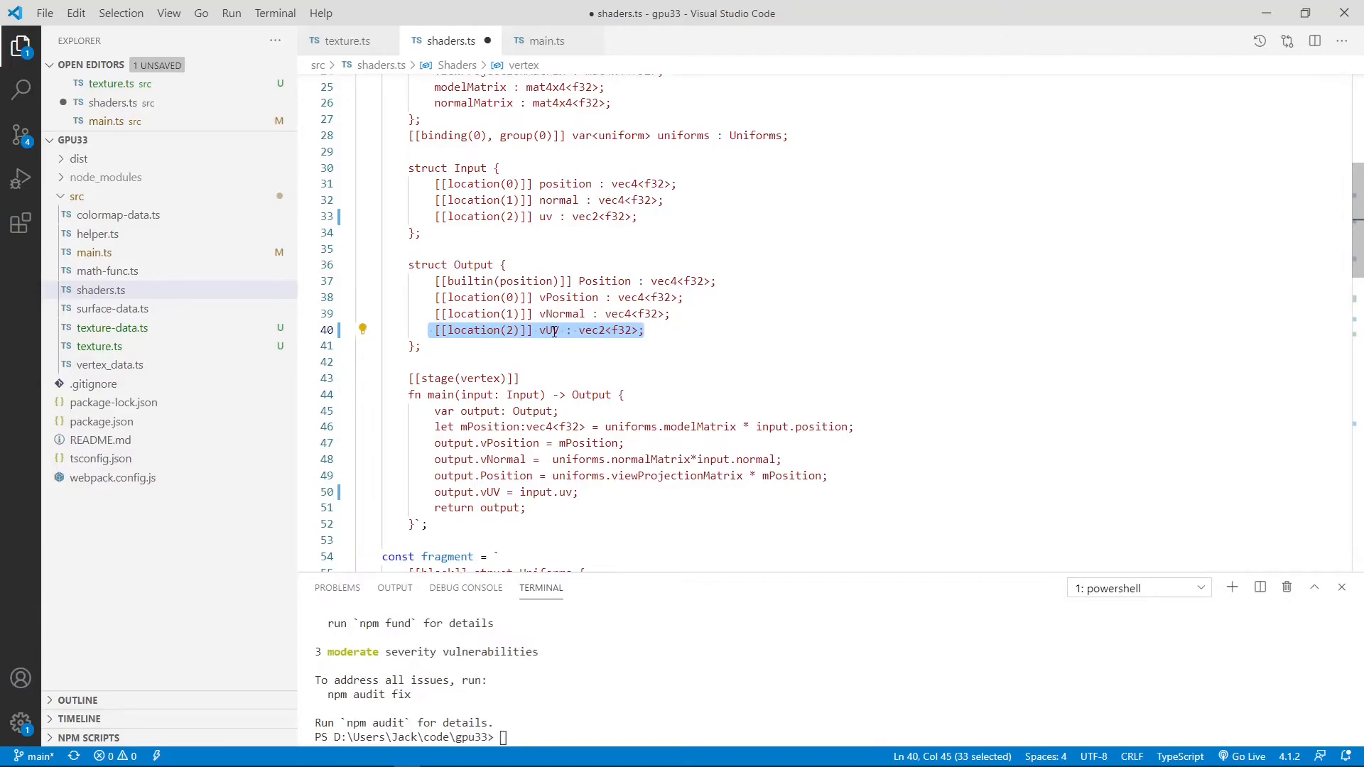
scroll("down", 3)
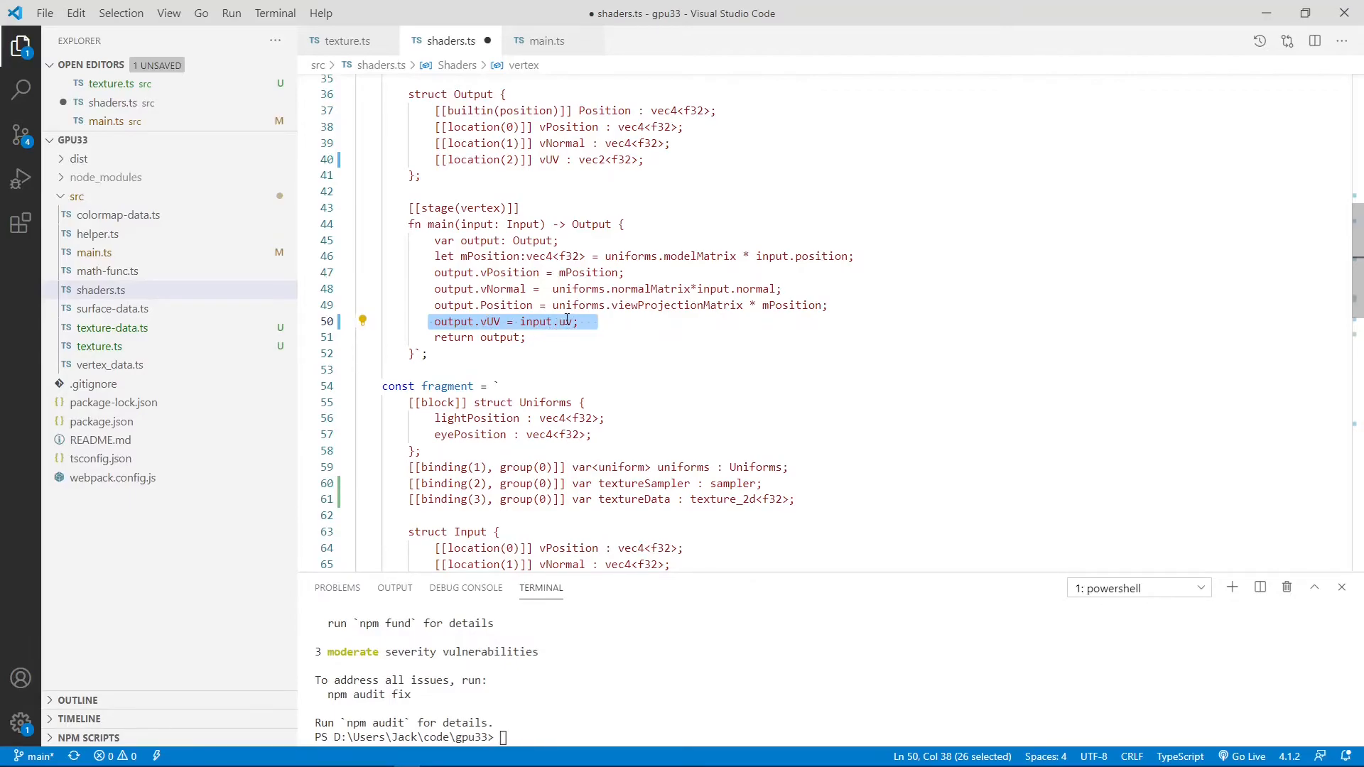
scroll("down", 3)
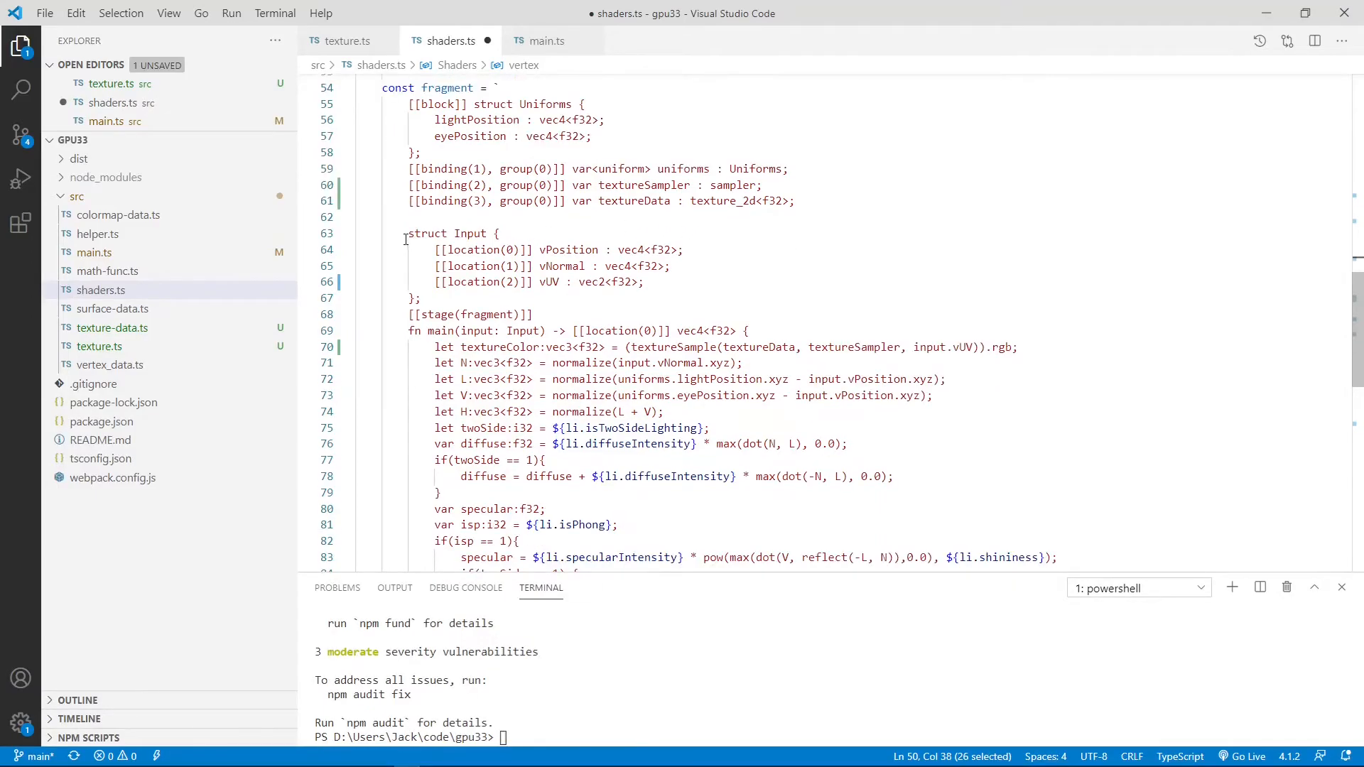
left_click(644, 281)
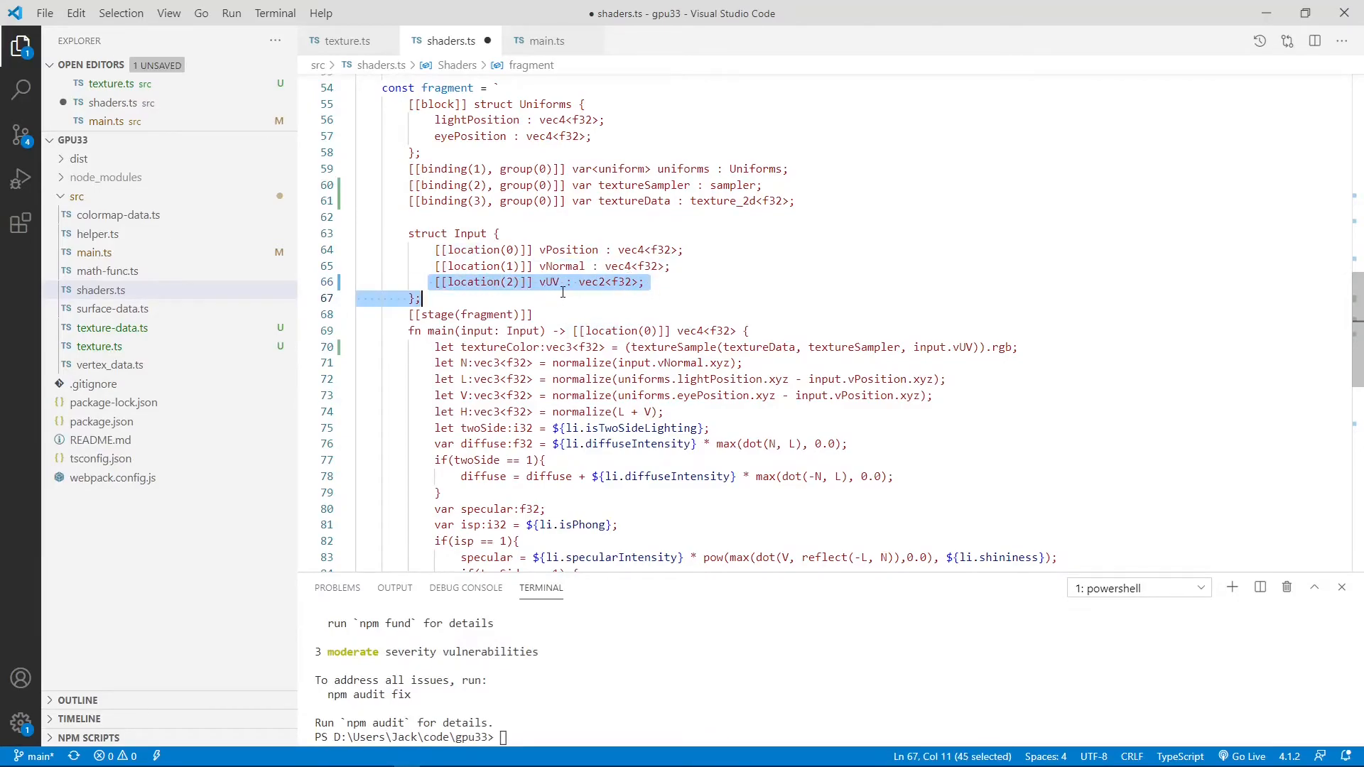
mouse_move(751, 270)
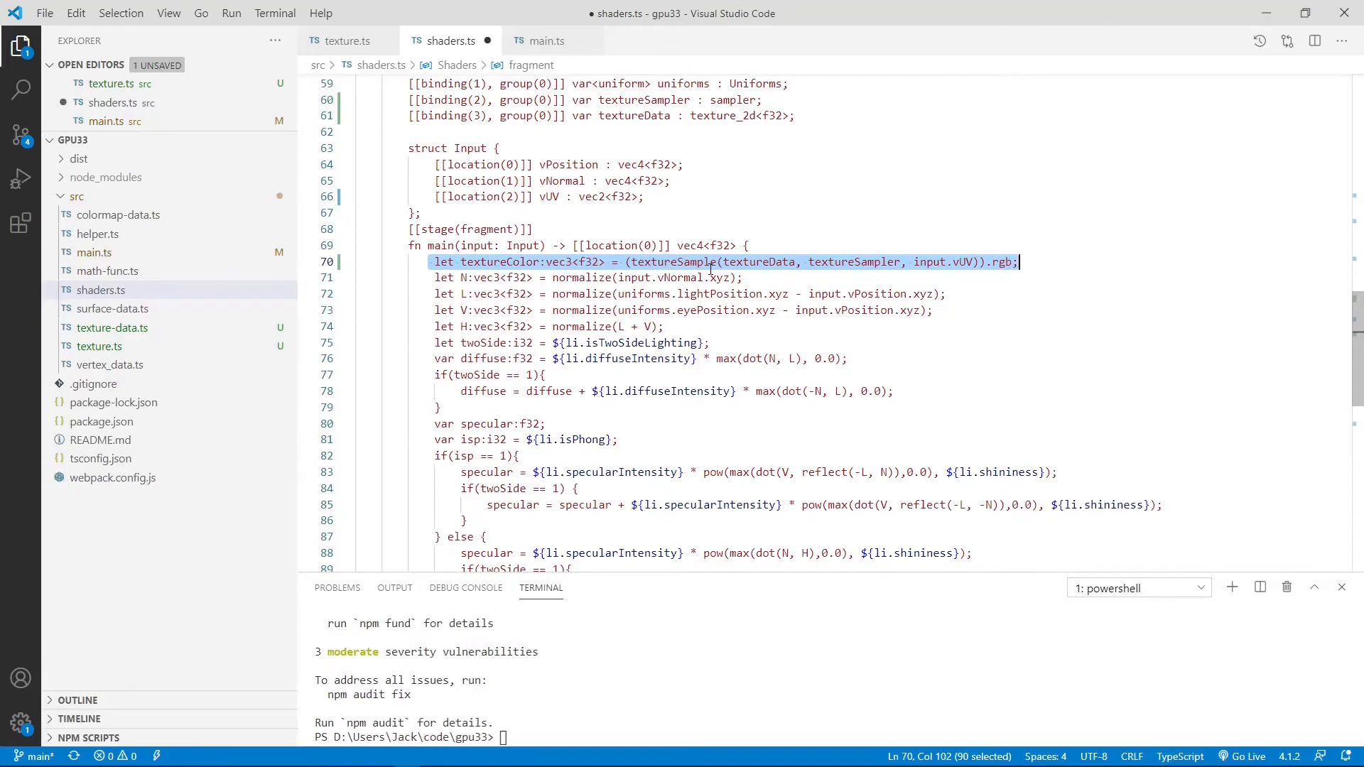
mouse_move(701, 262)
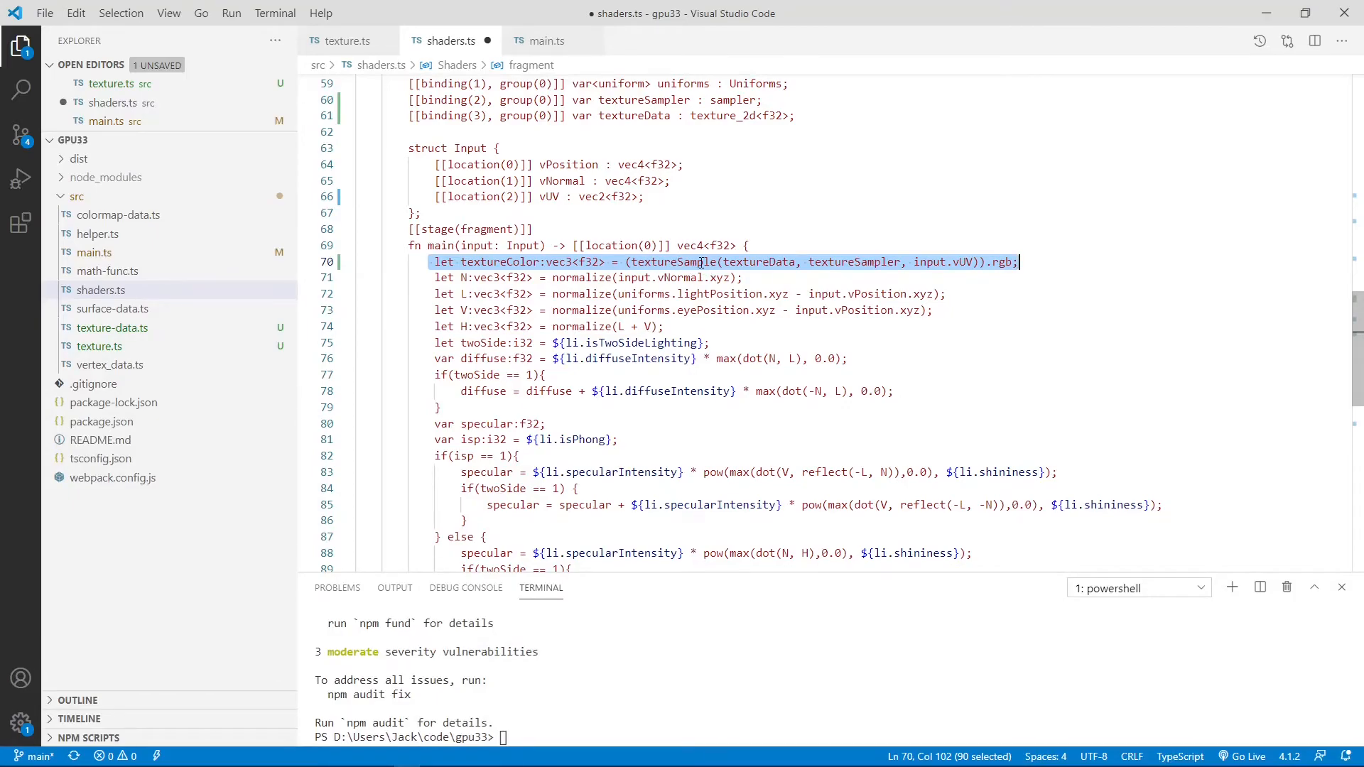
left_click(755, 278)
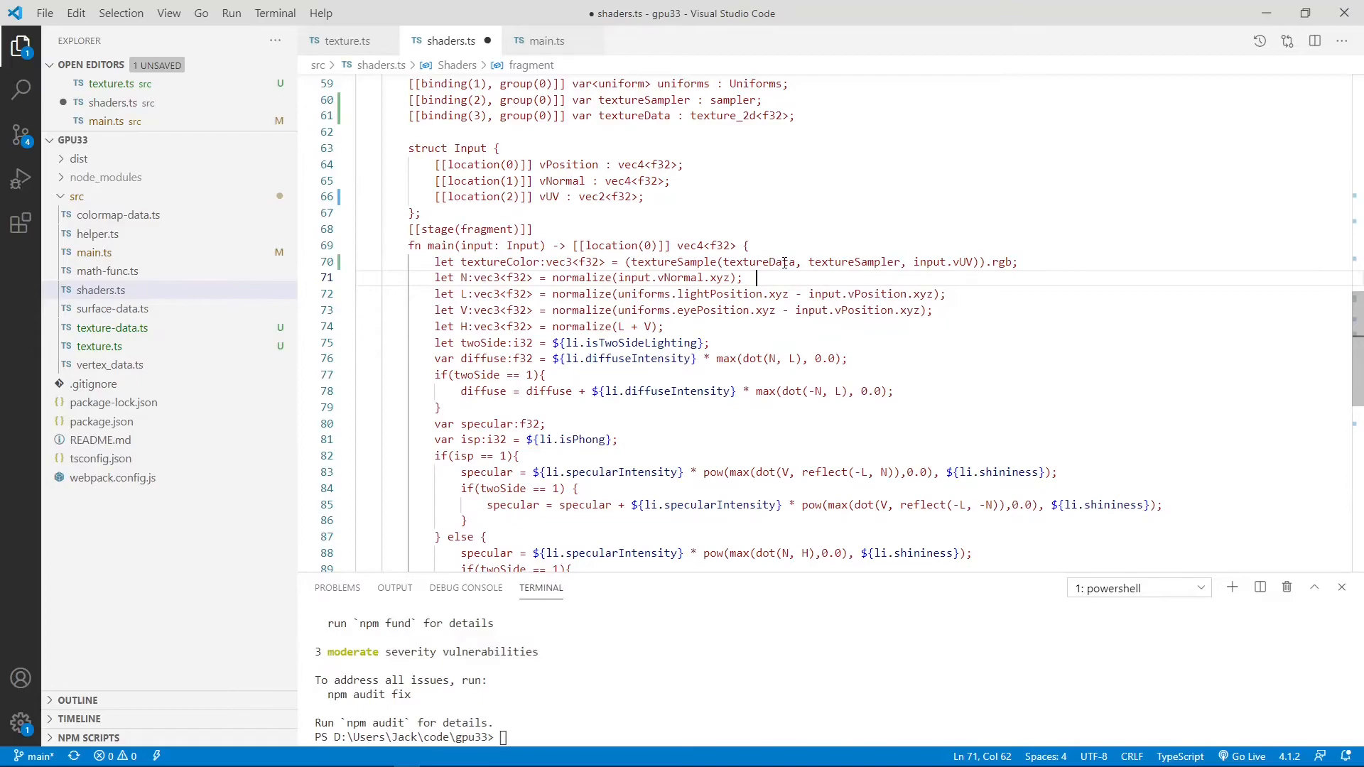
double_click(852, 262)
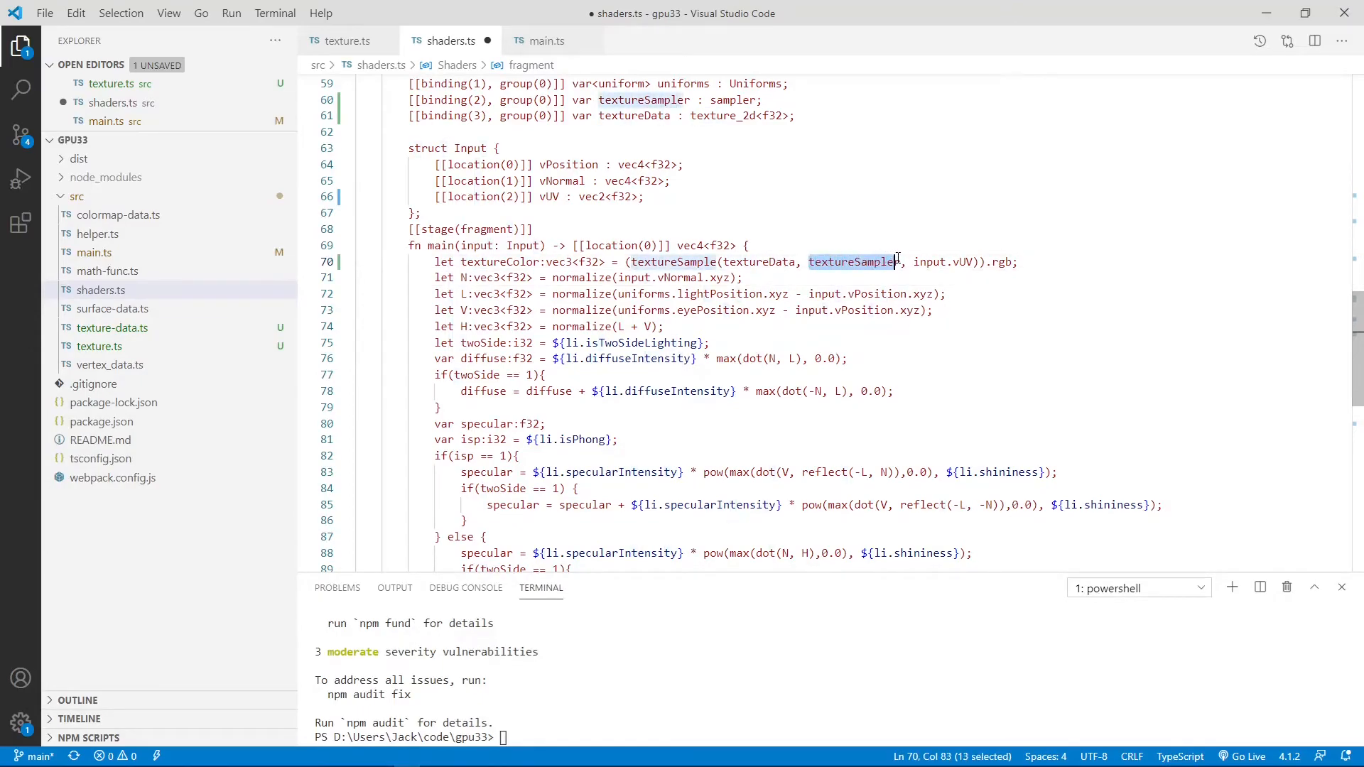
double_click(933, 262)
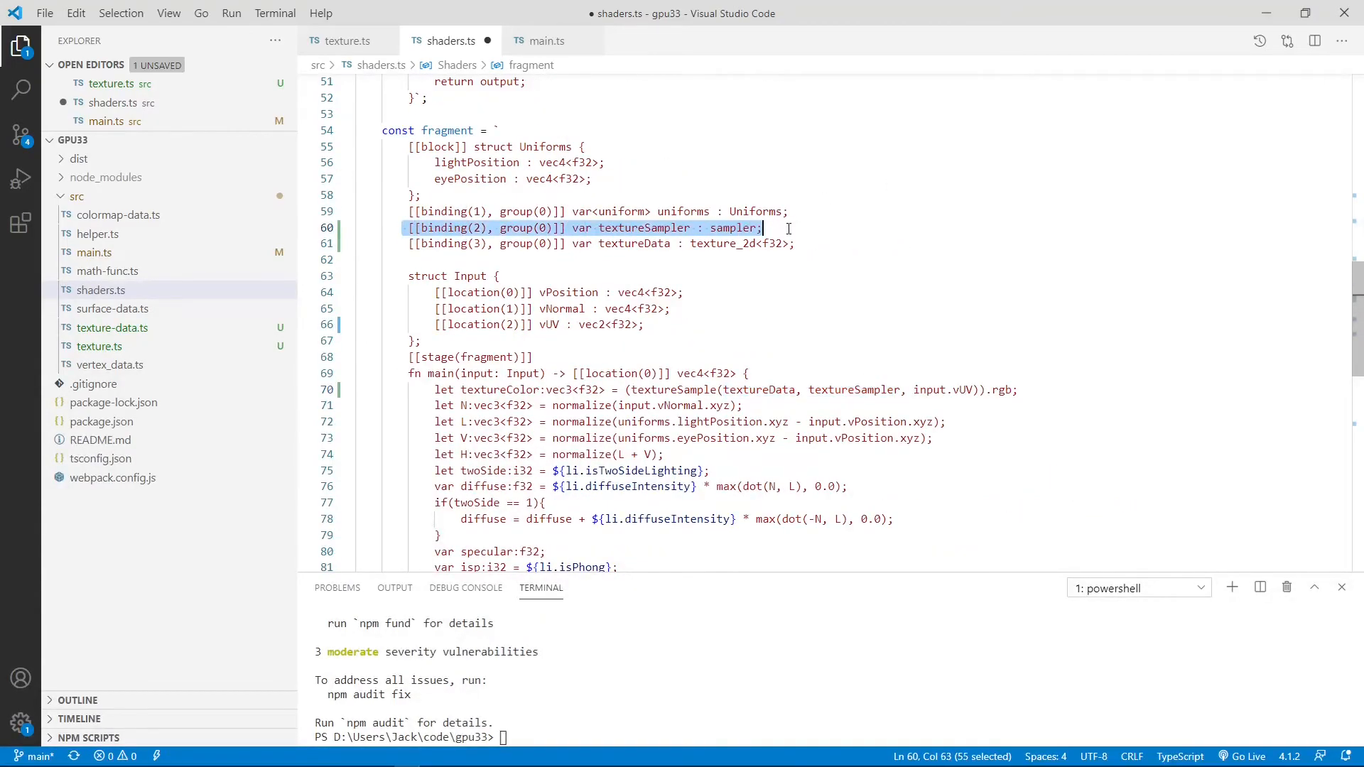
left_click(795, 243)
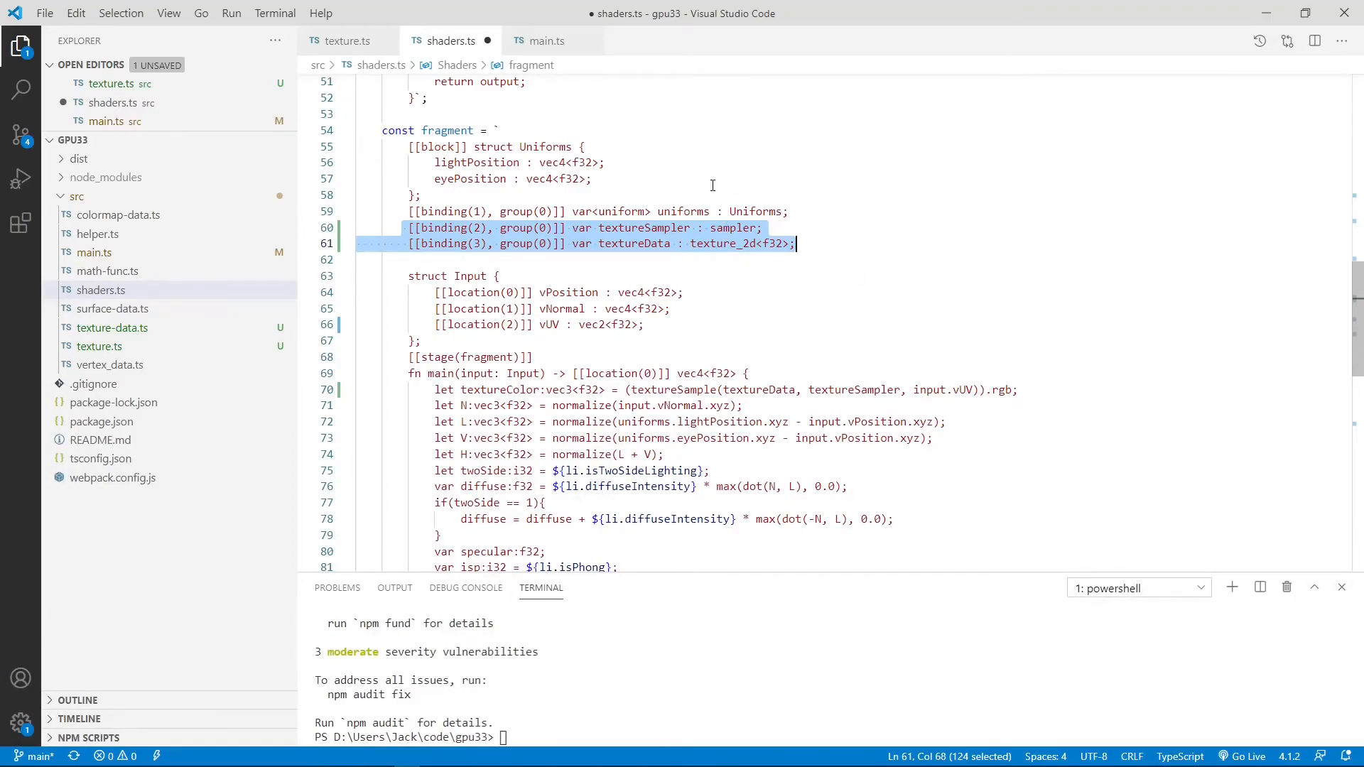
left_click(677, 228)
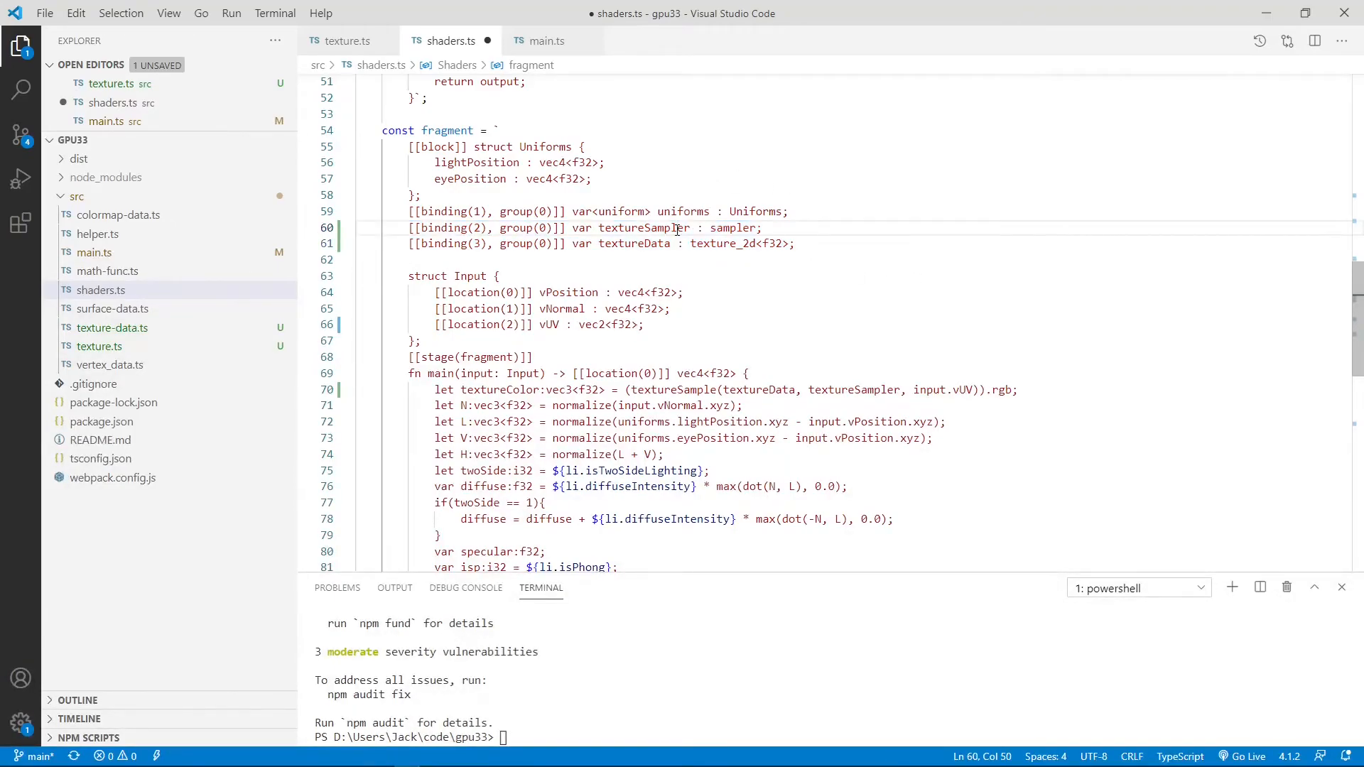
double_click(628, 243)
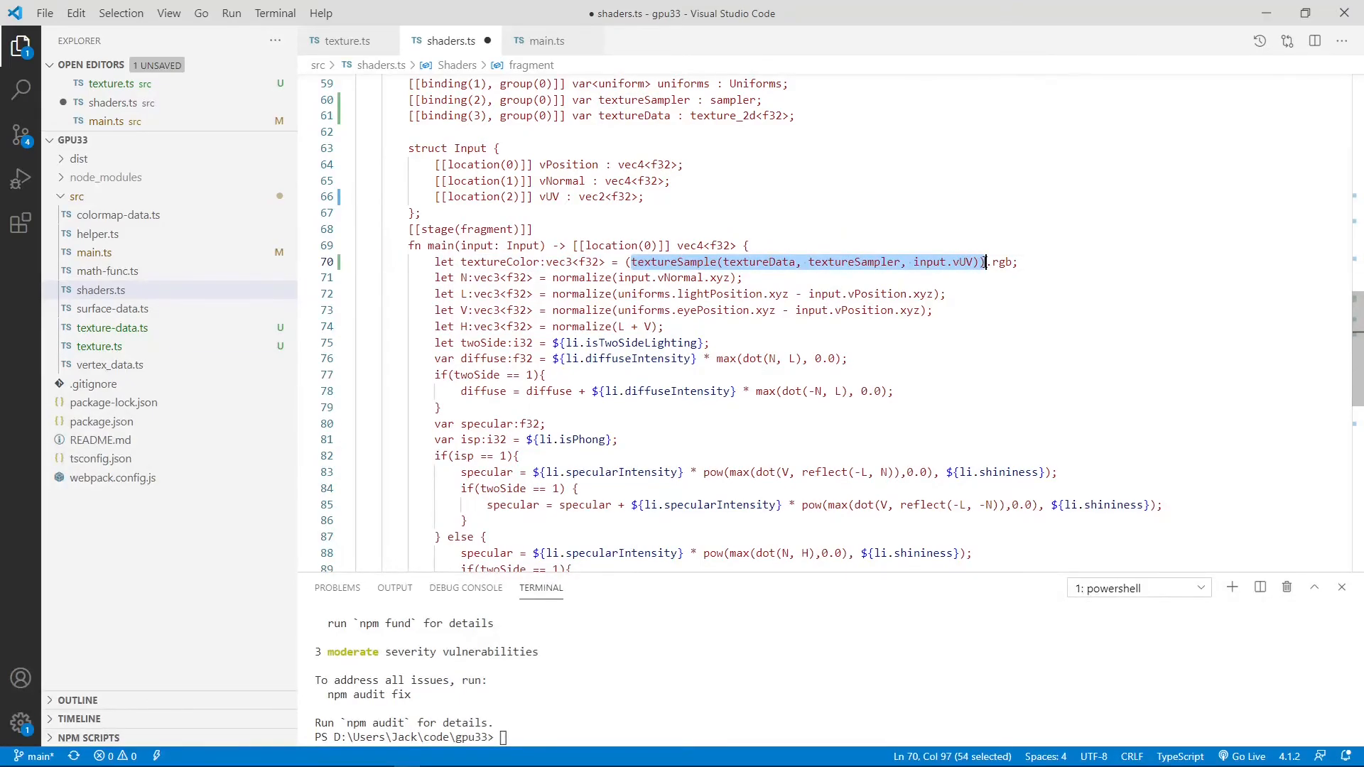
double_click(491, 262)
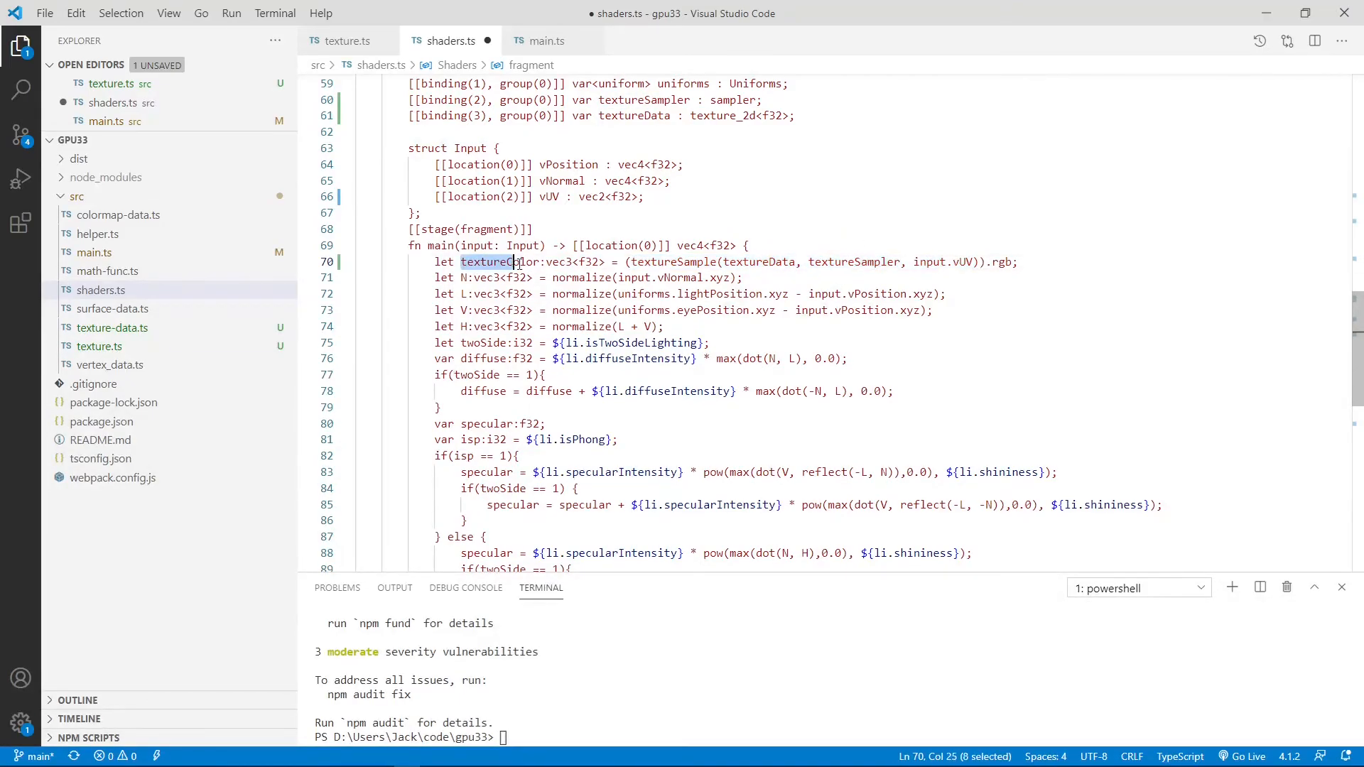
scroll("down", 3)
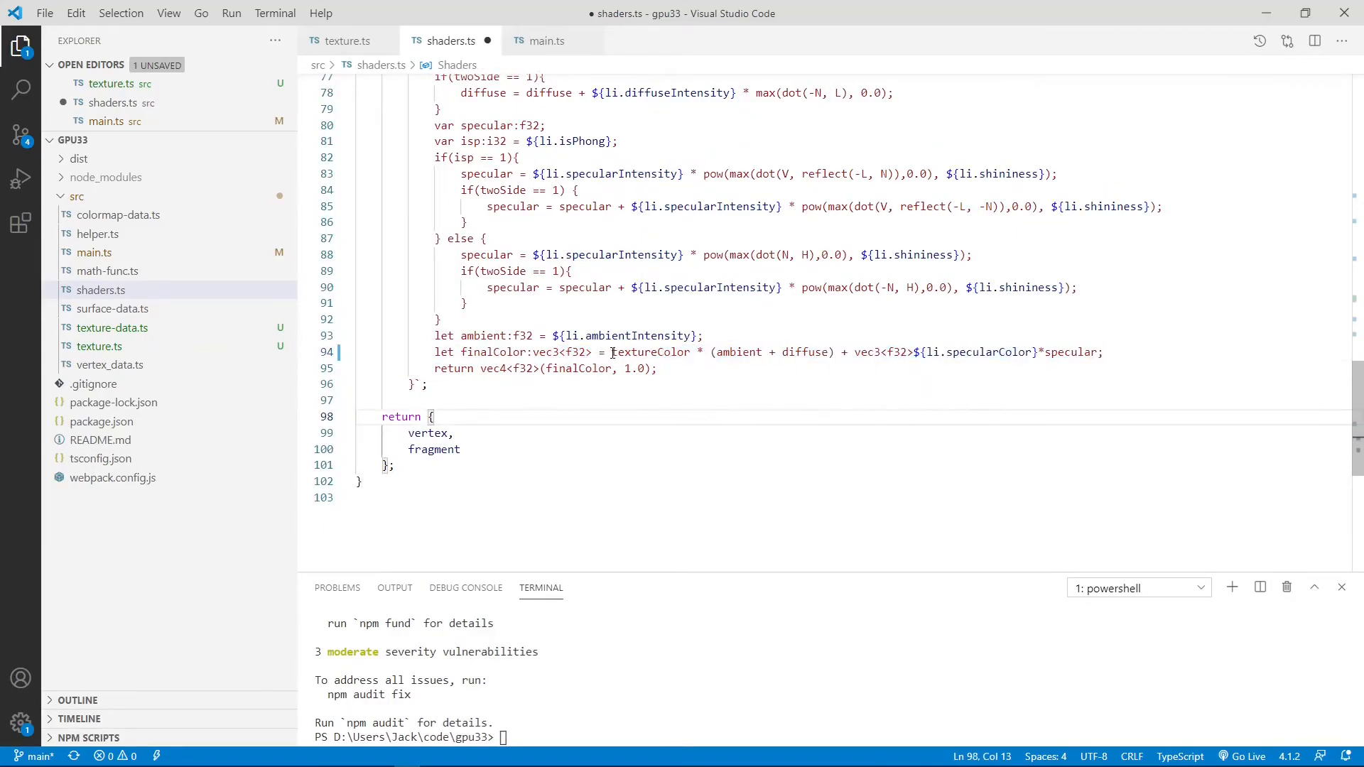
double_click(651, 352)
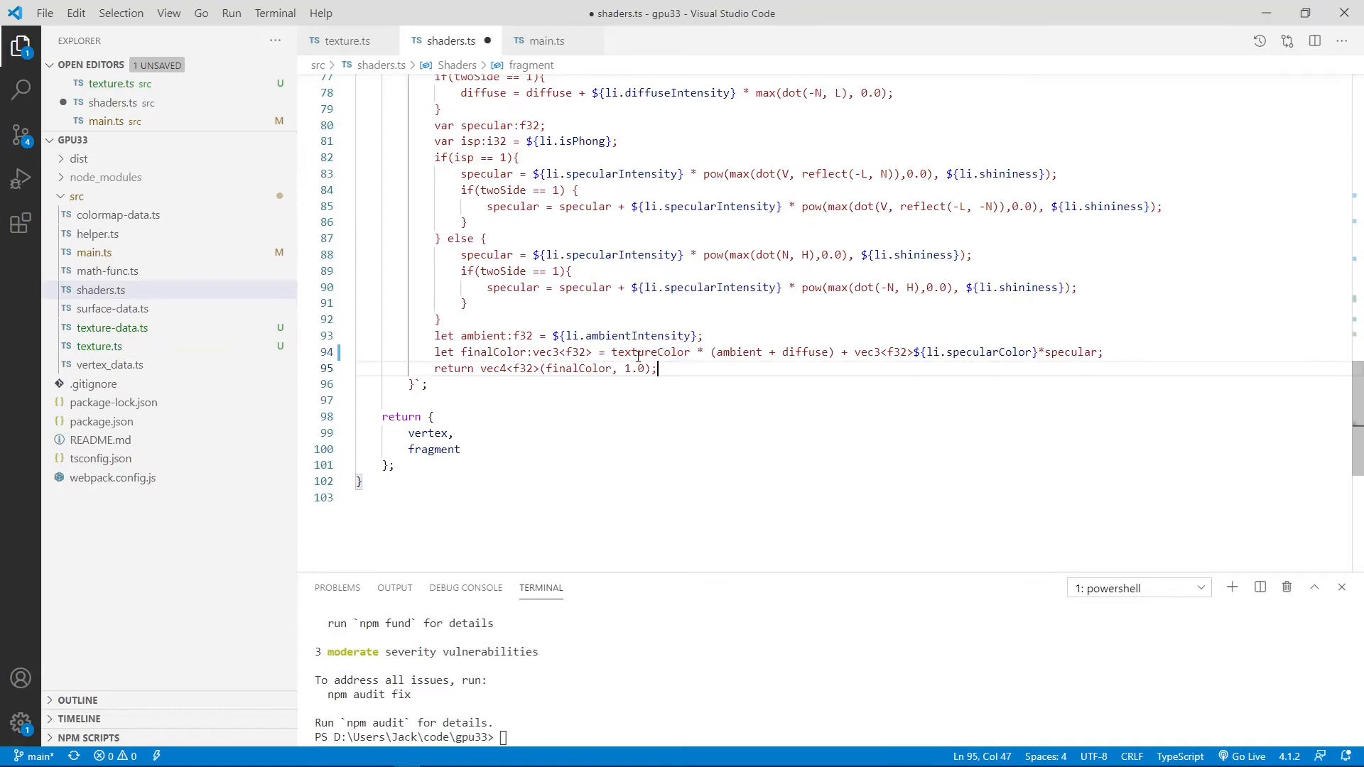
double_click(651, 352)
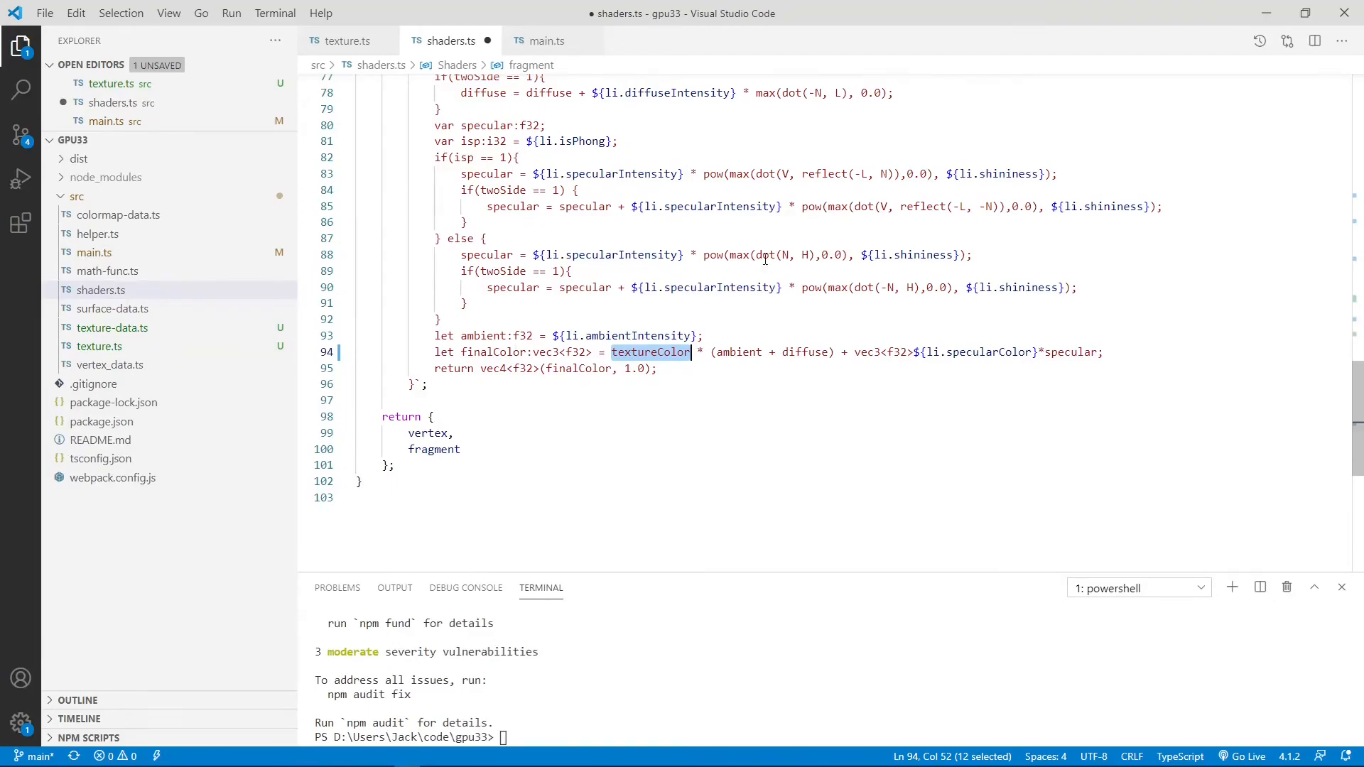
scroll("up", 3)
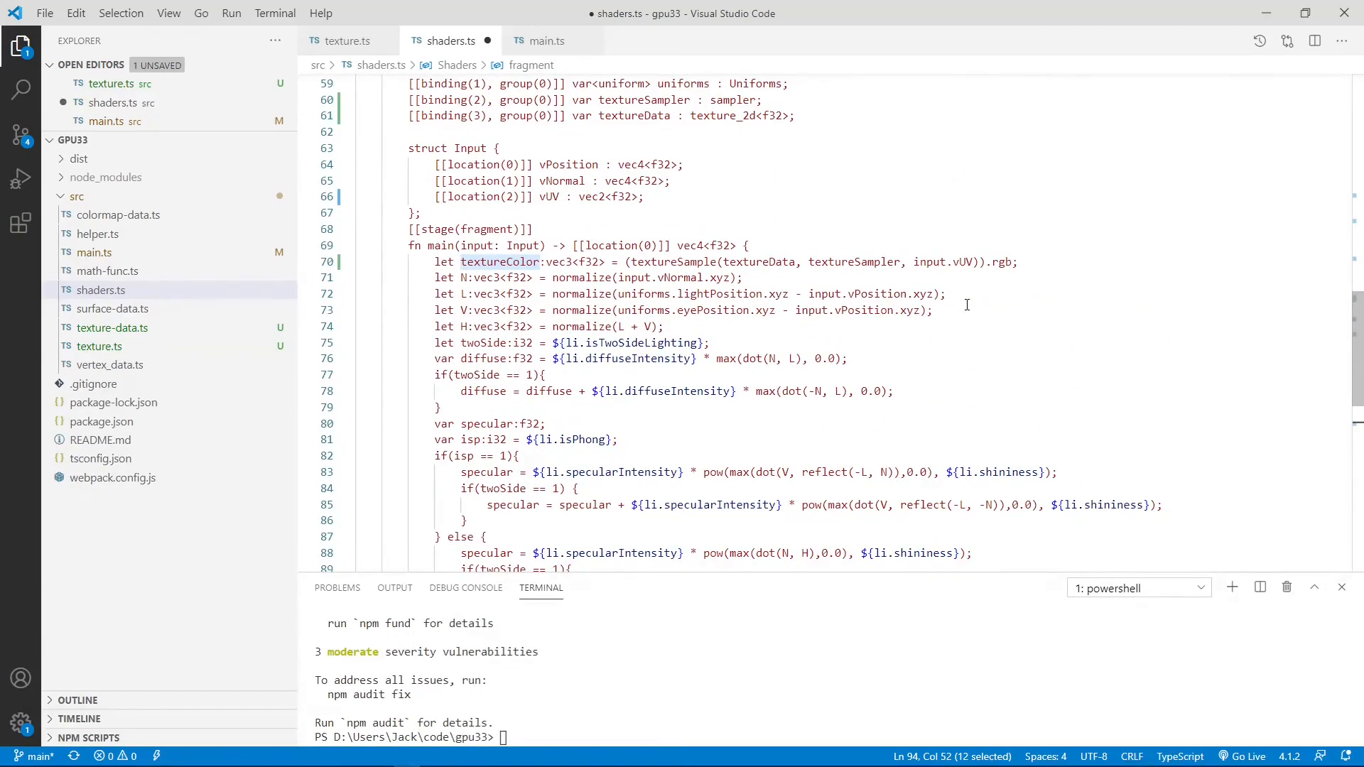
scroll("up", 3)
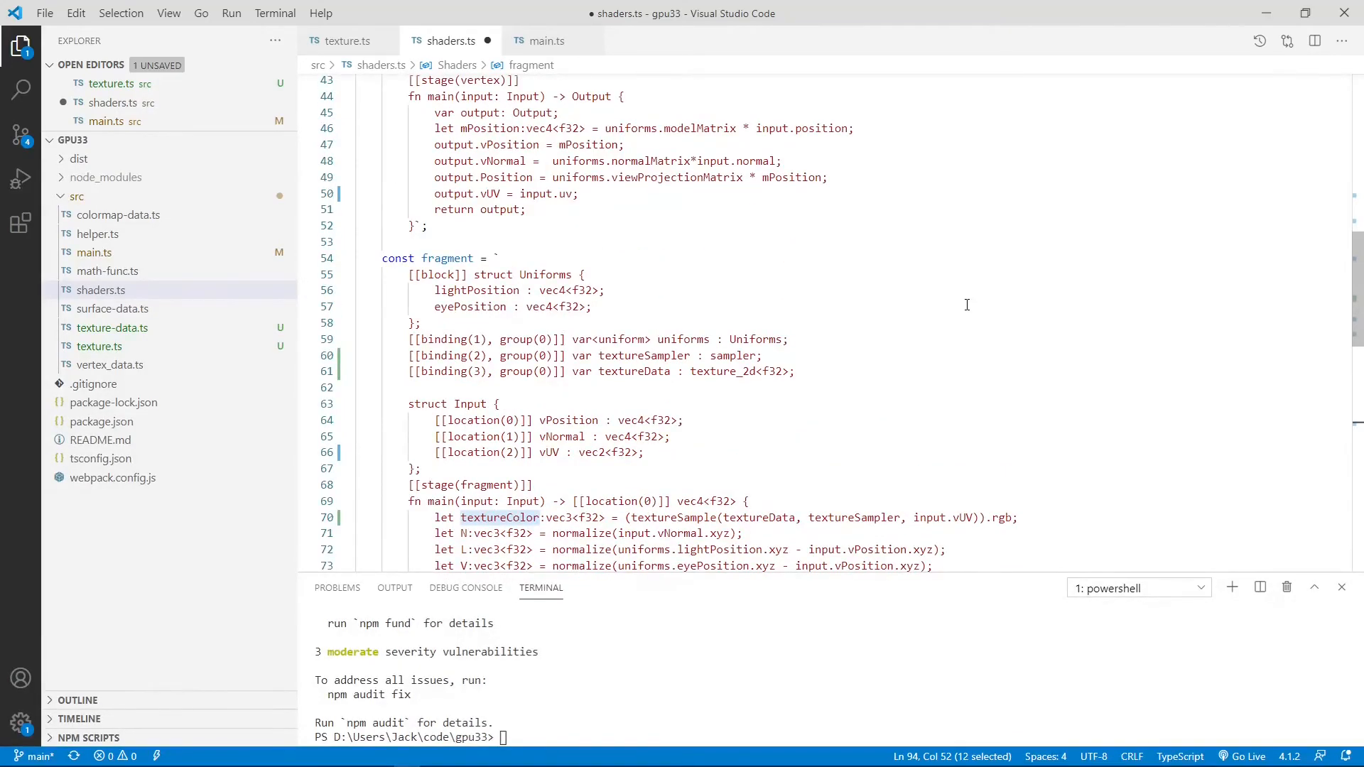
scroll("down", 3)
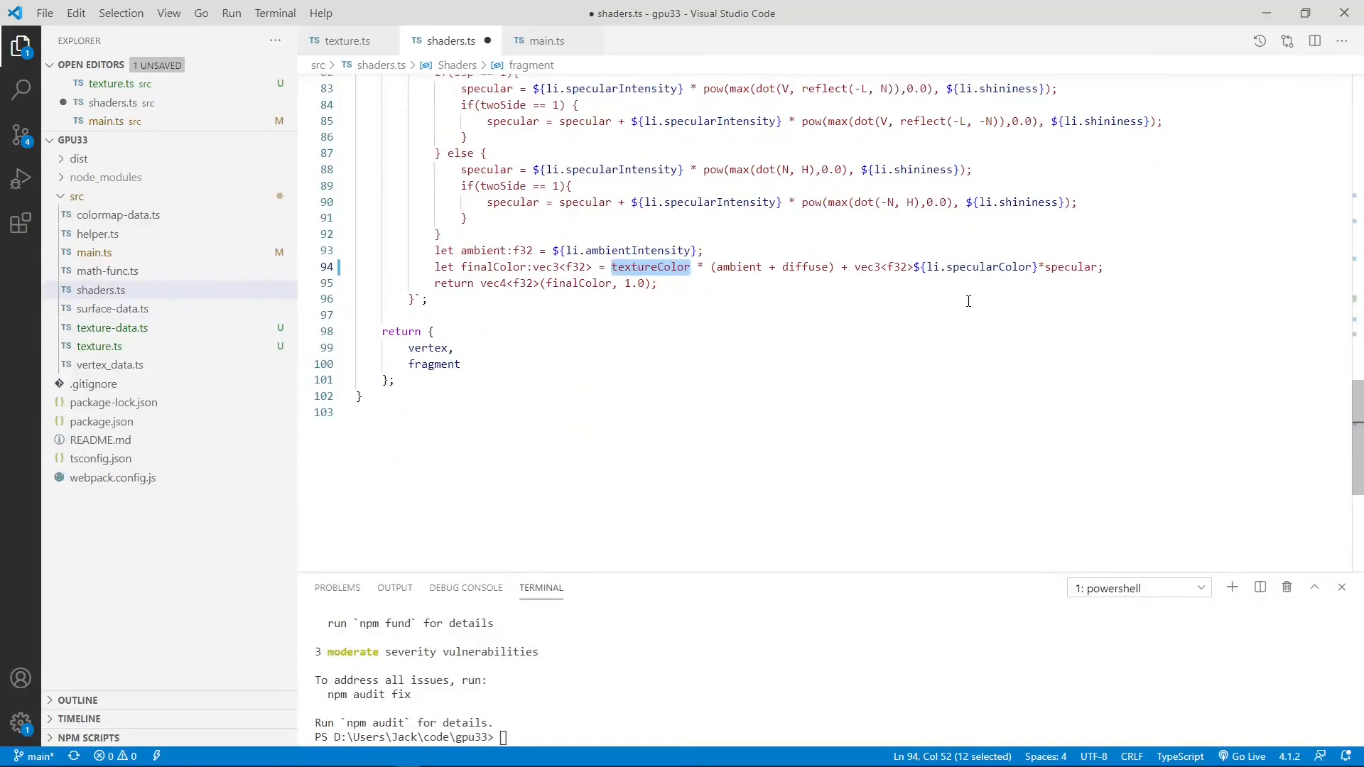
mouse_move(813, 224)
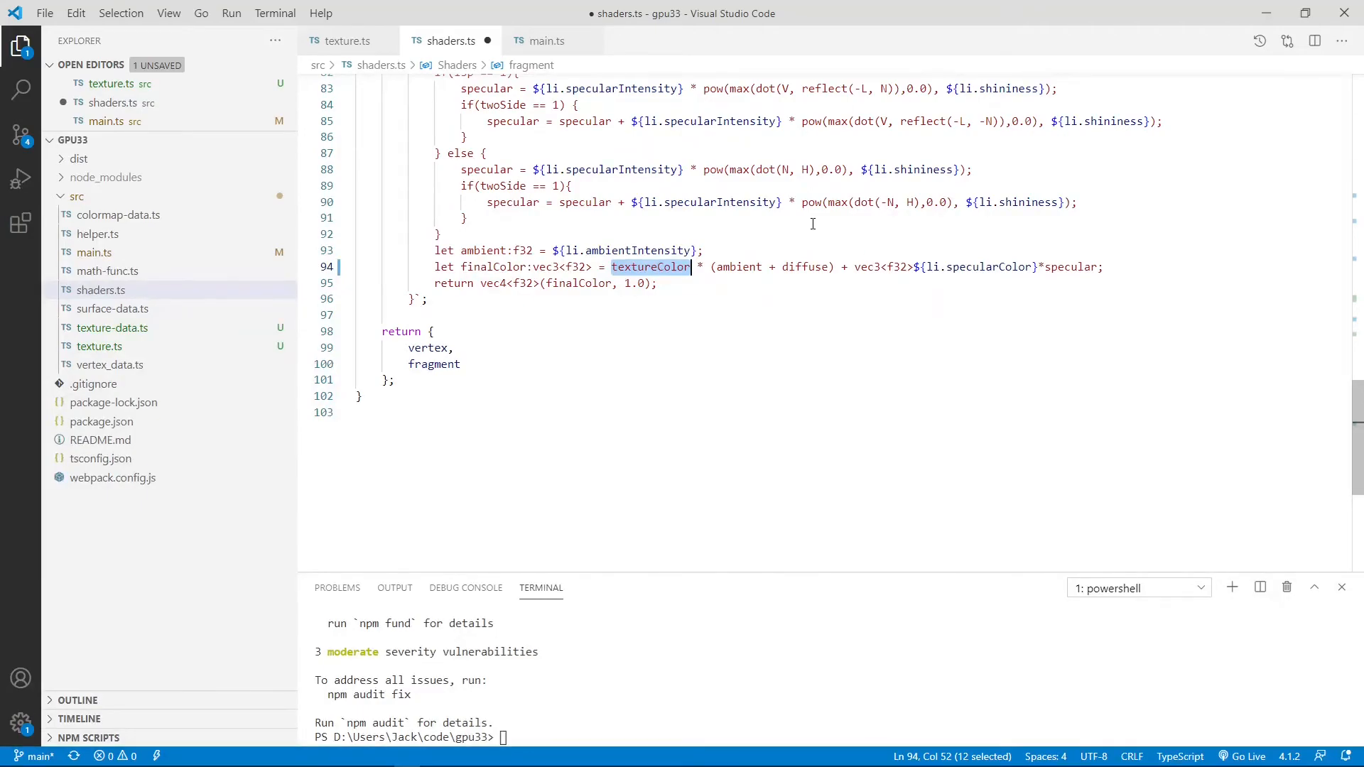
mouse_move(268, 66)
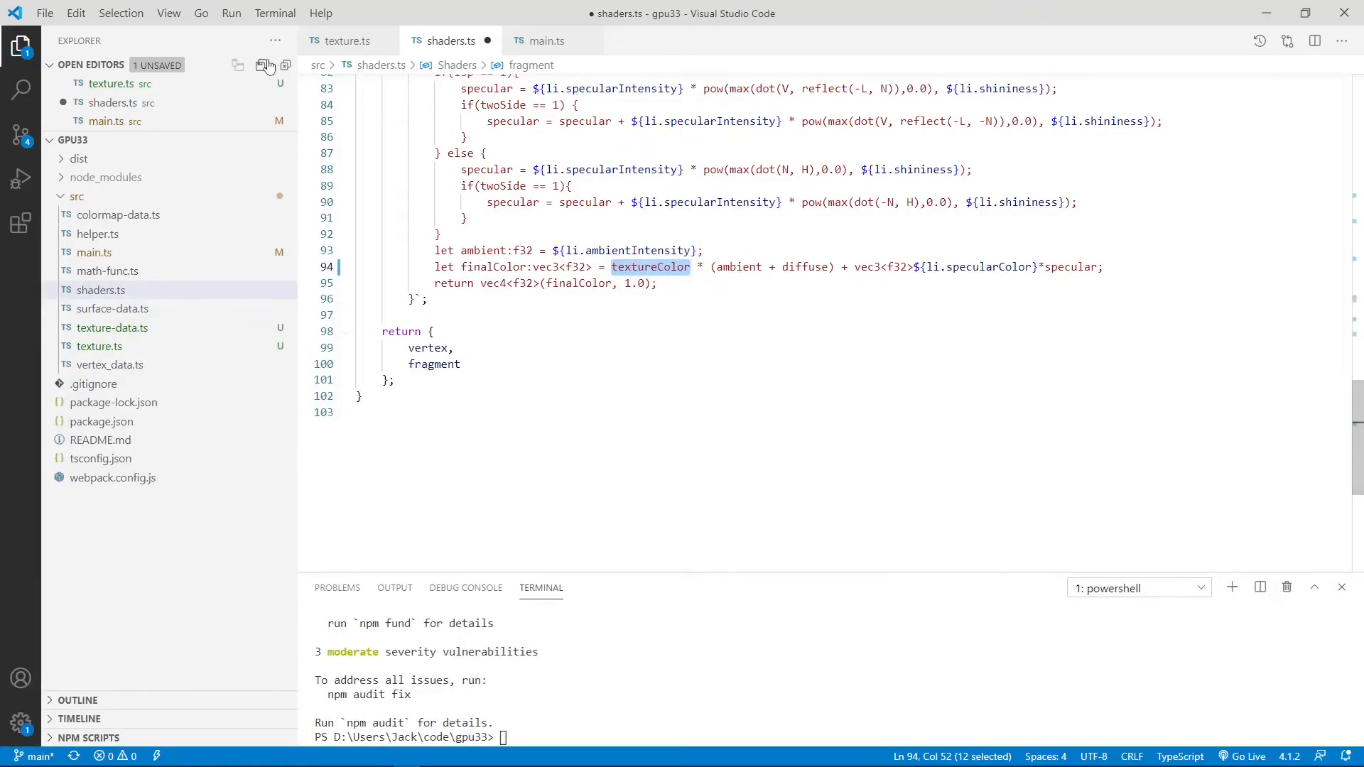
key("ctrl+s")
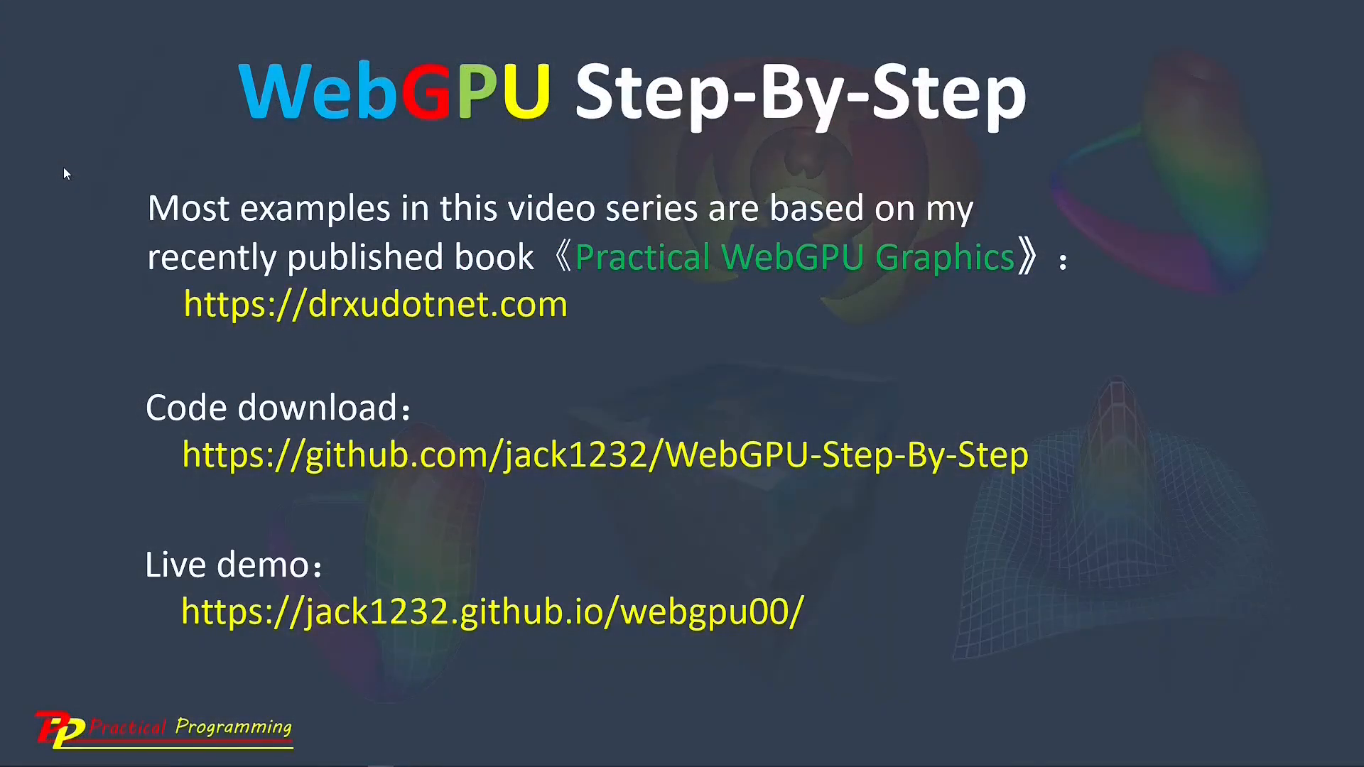
mouse_move(121, 198)
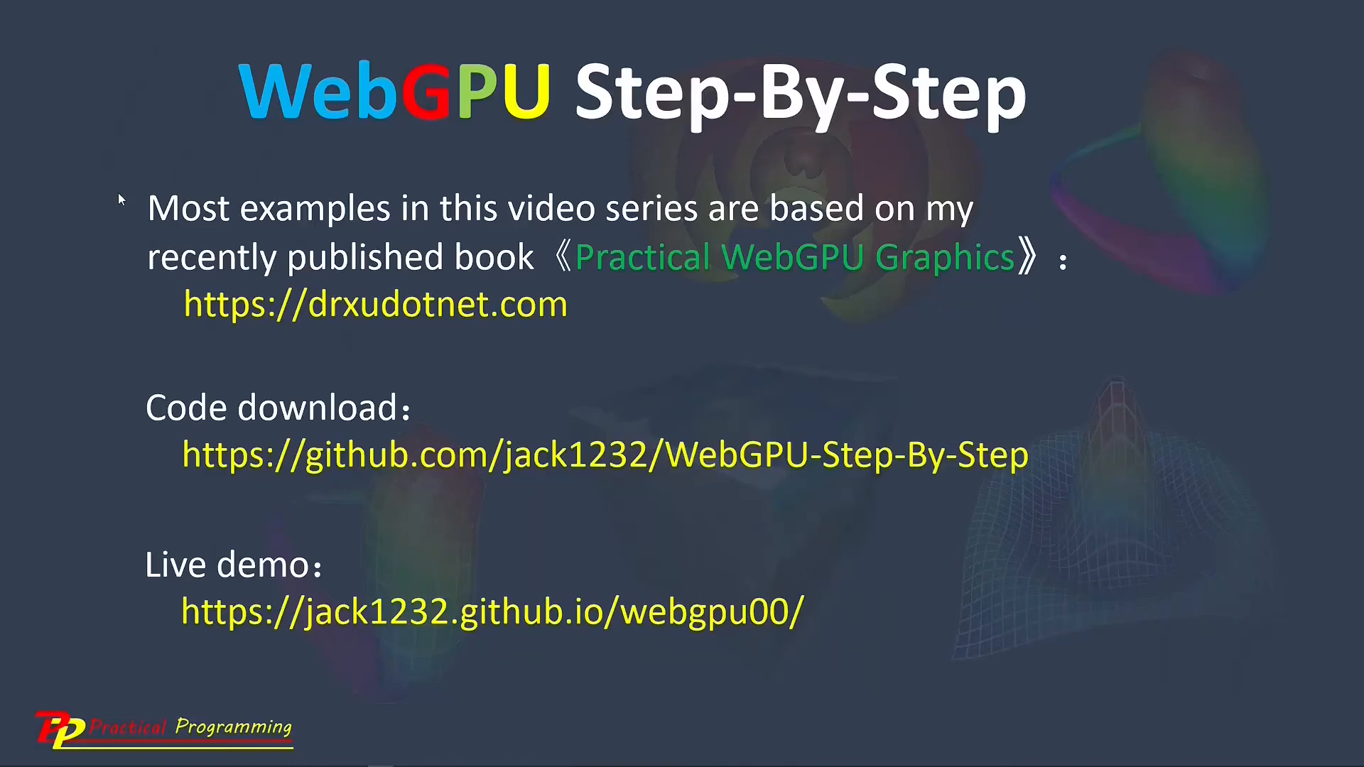
mouse_move(530, 265)
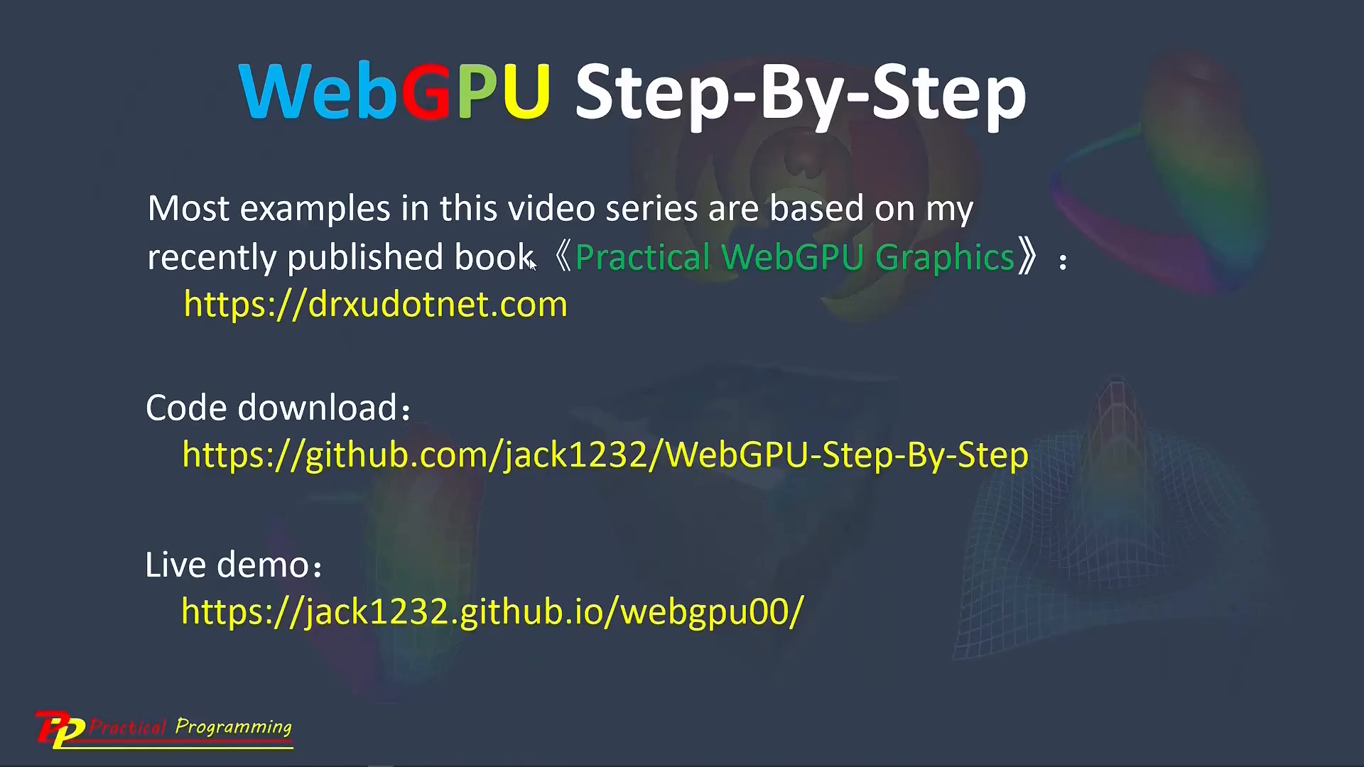
mouse_move(583, 262)
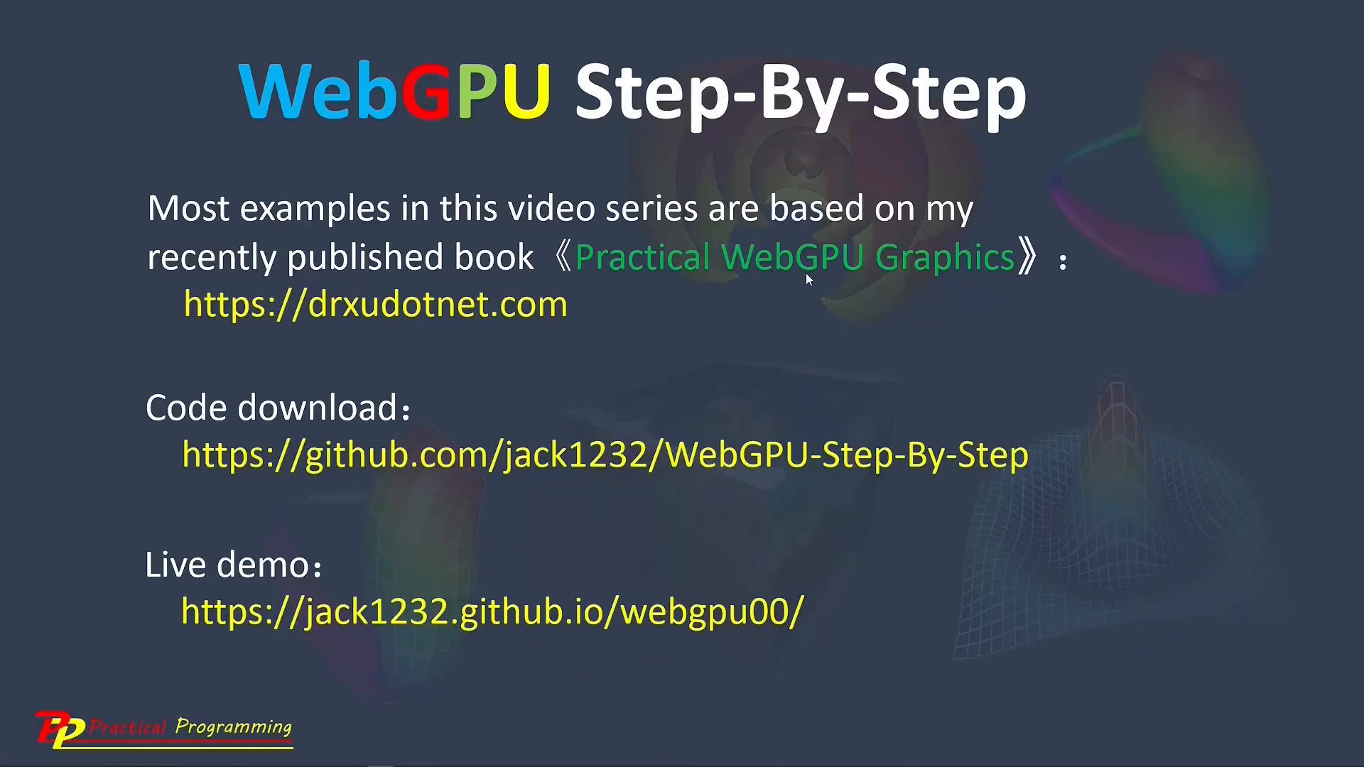
mouse_move(208, 306)
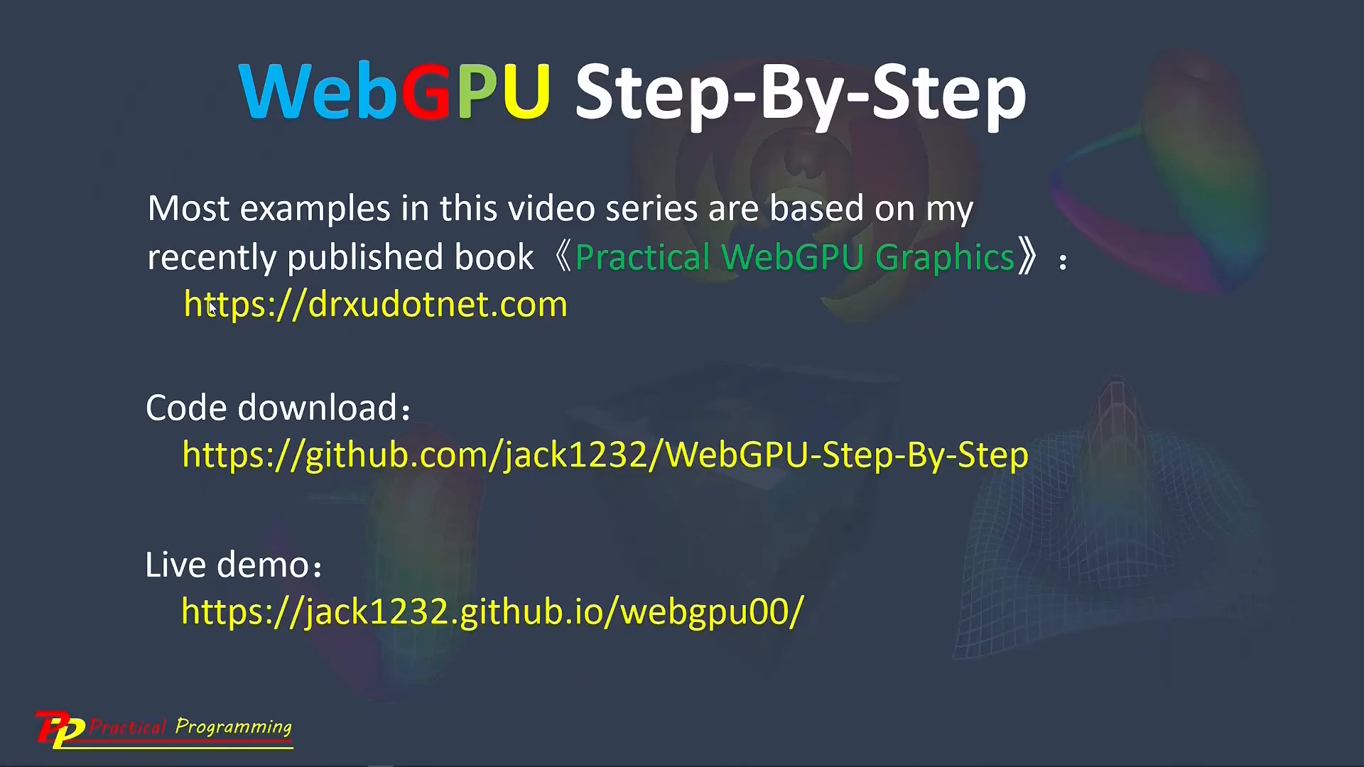
mouse_move(413, 332)
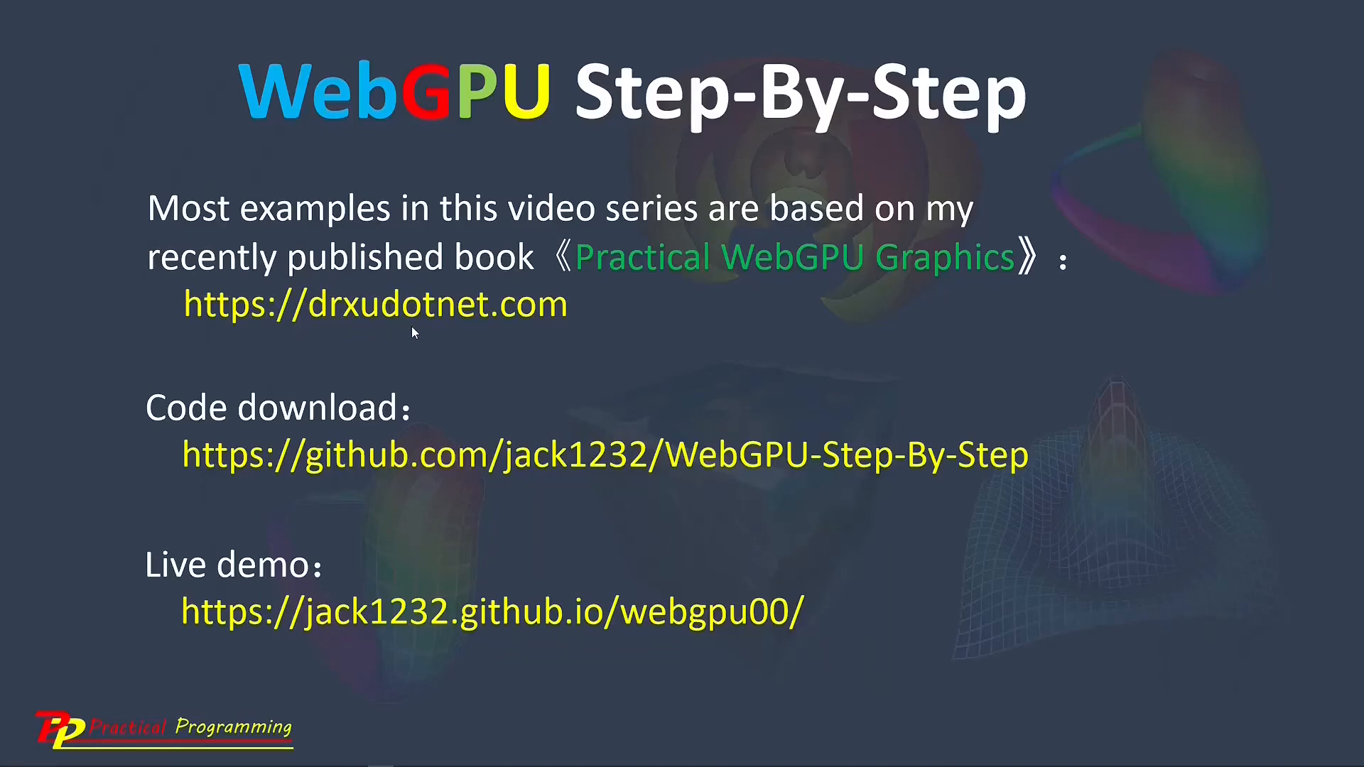
mouse_move(531, 333)
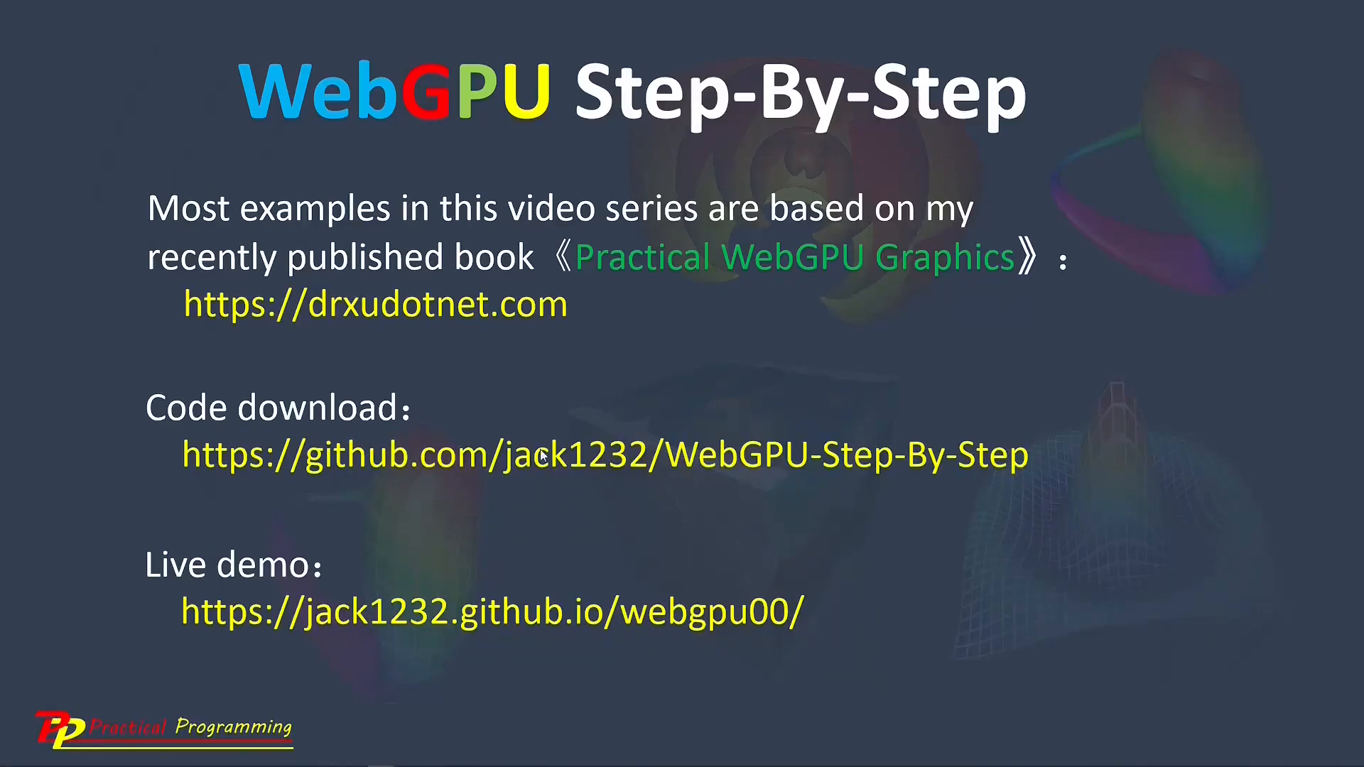
mouse_move(339, 457)
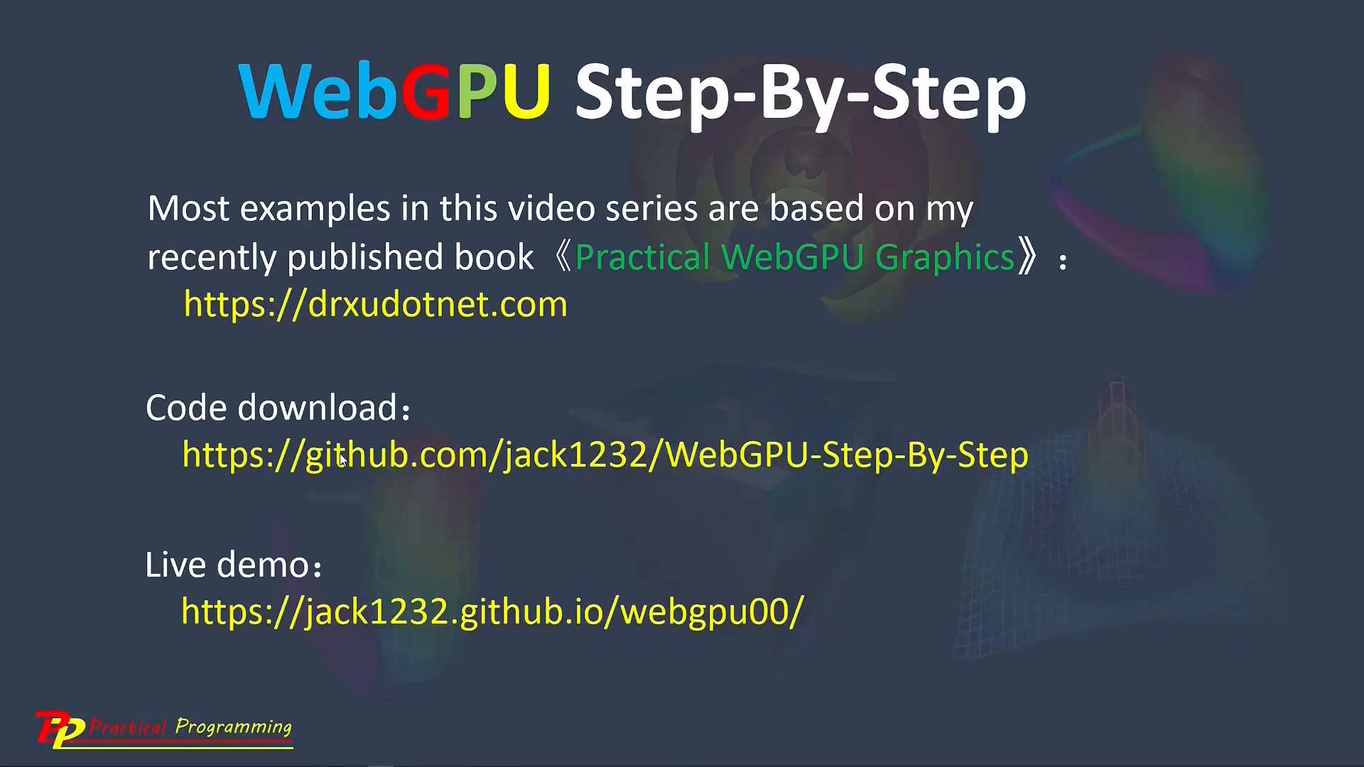
mouse_move(220, 590)
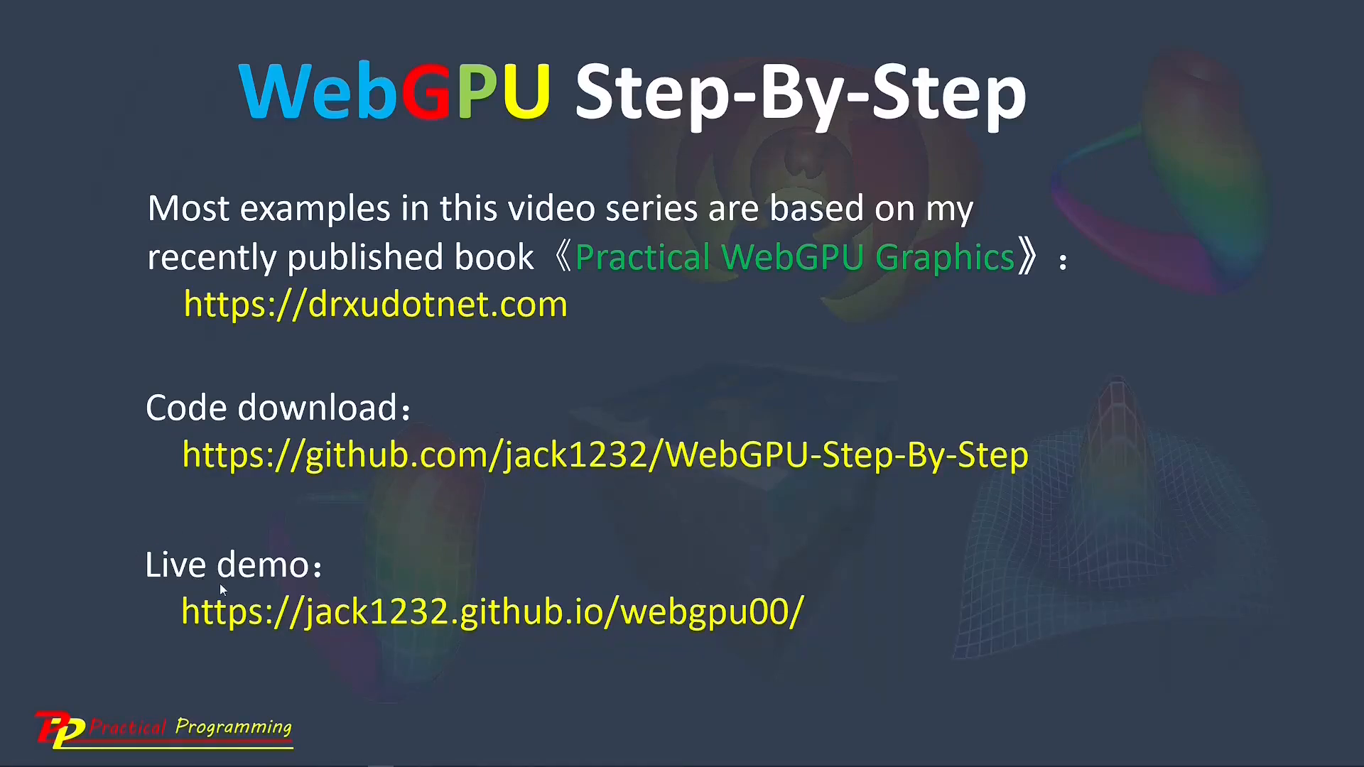